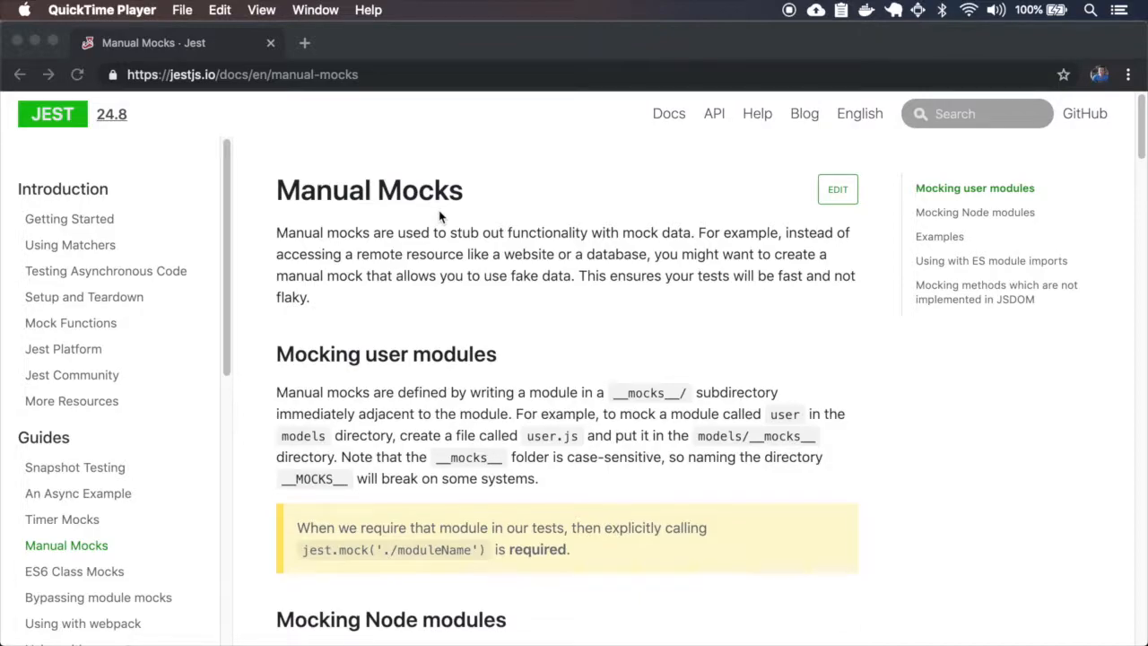
# Step: Read the 'Mocking user modules' section and highlight the __mocks__ directory name
pyautogui.scroll(-3)
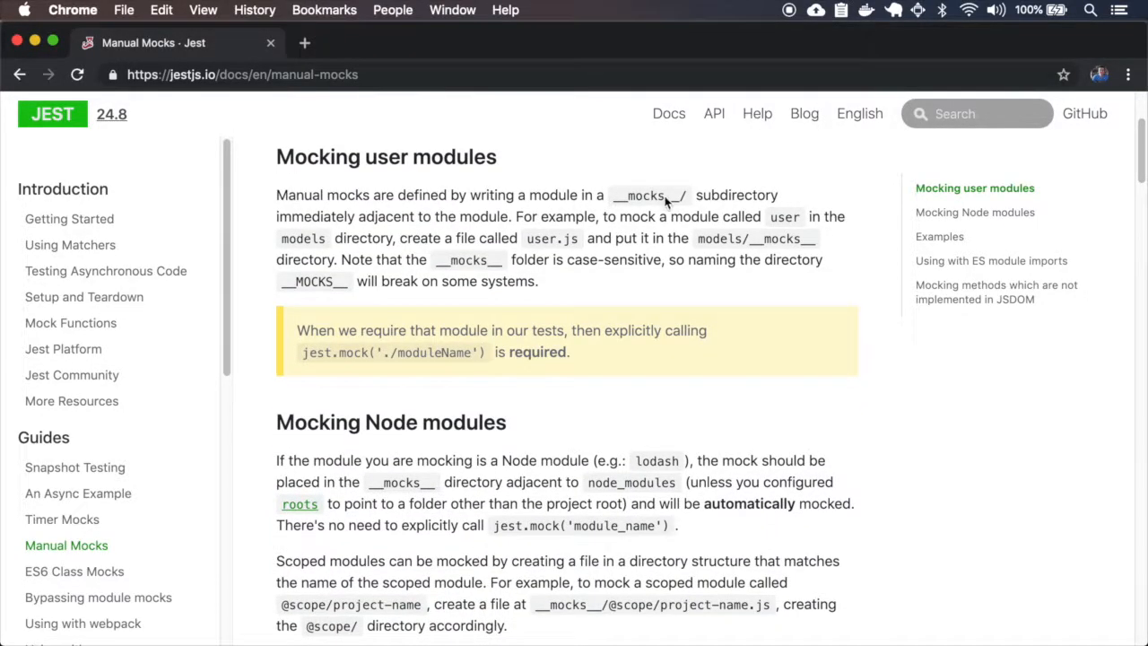
pyautogui.doubleClick(648, 194)
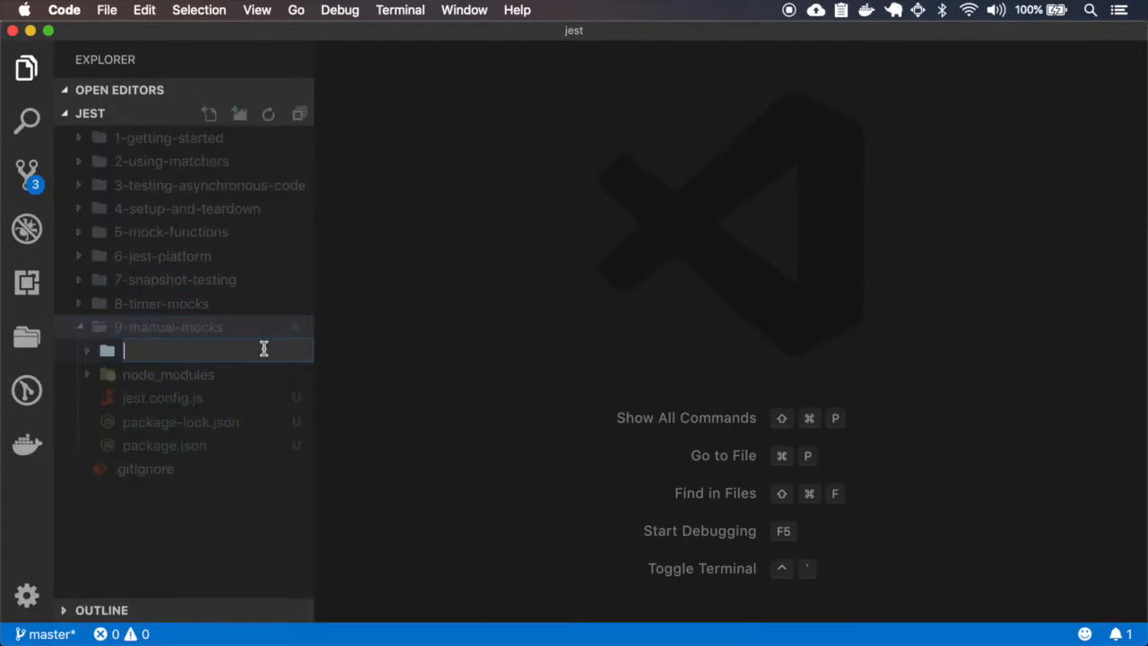
# Step: Create the src/users folder structure with a __mocks__ subfolder
pyautogui.write('src')
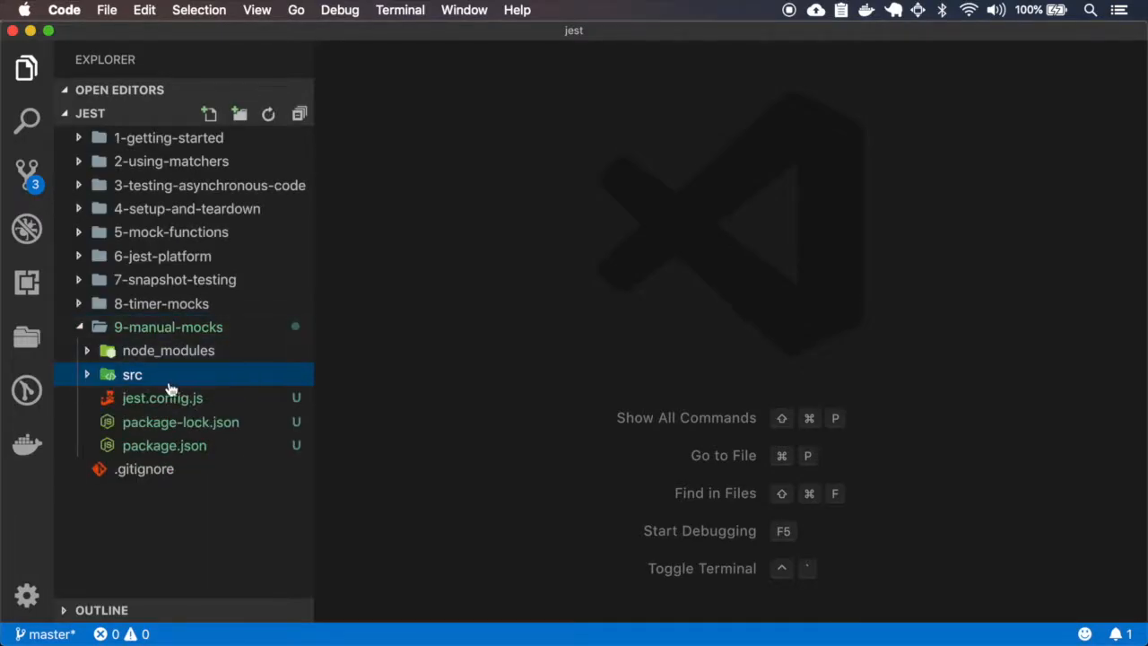
pyautogui.moveTo(147, 377)
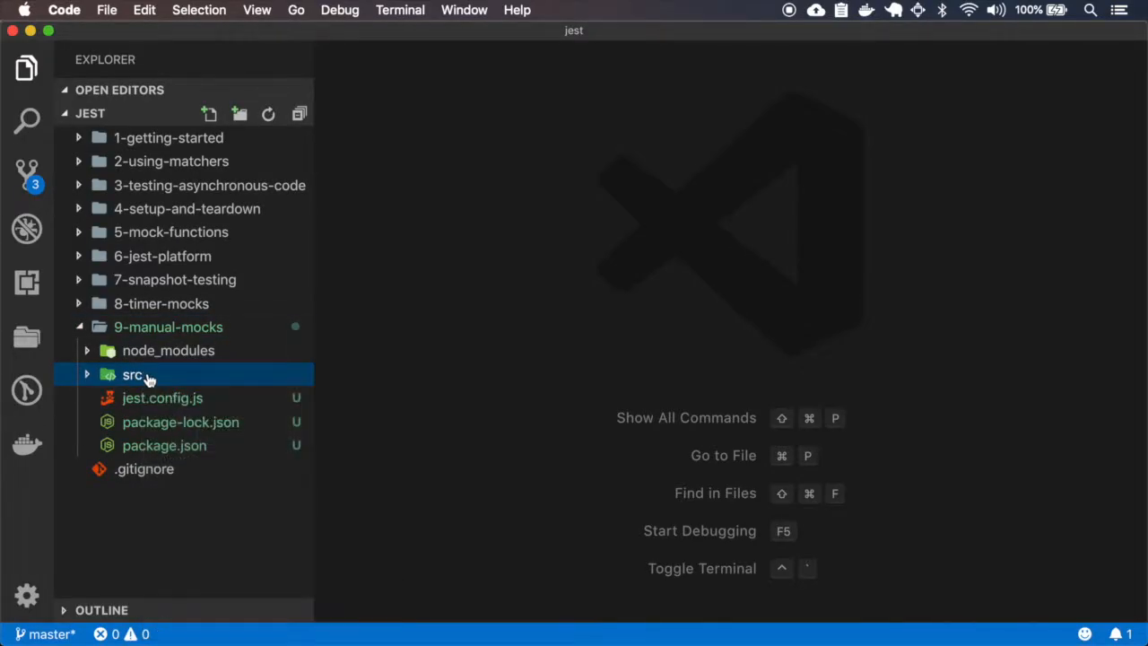
pyautogui.click(241, 114)
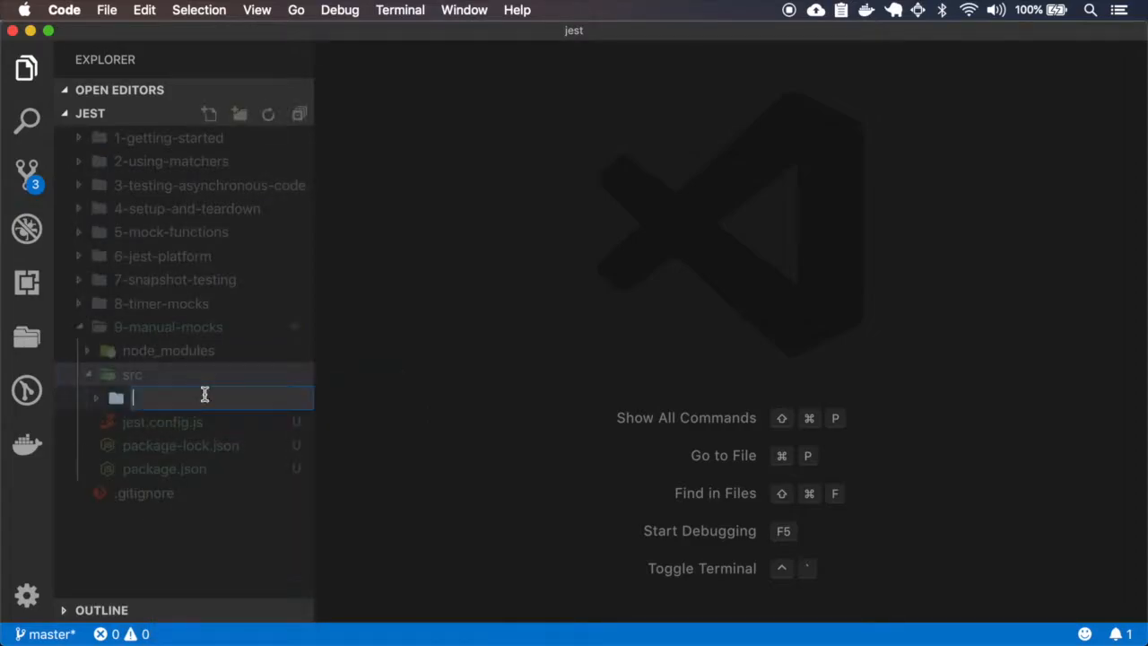
pyautogui.write('users')
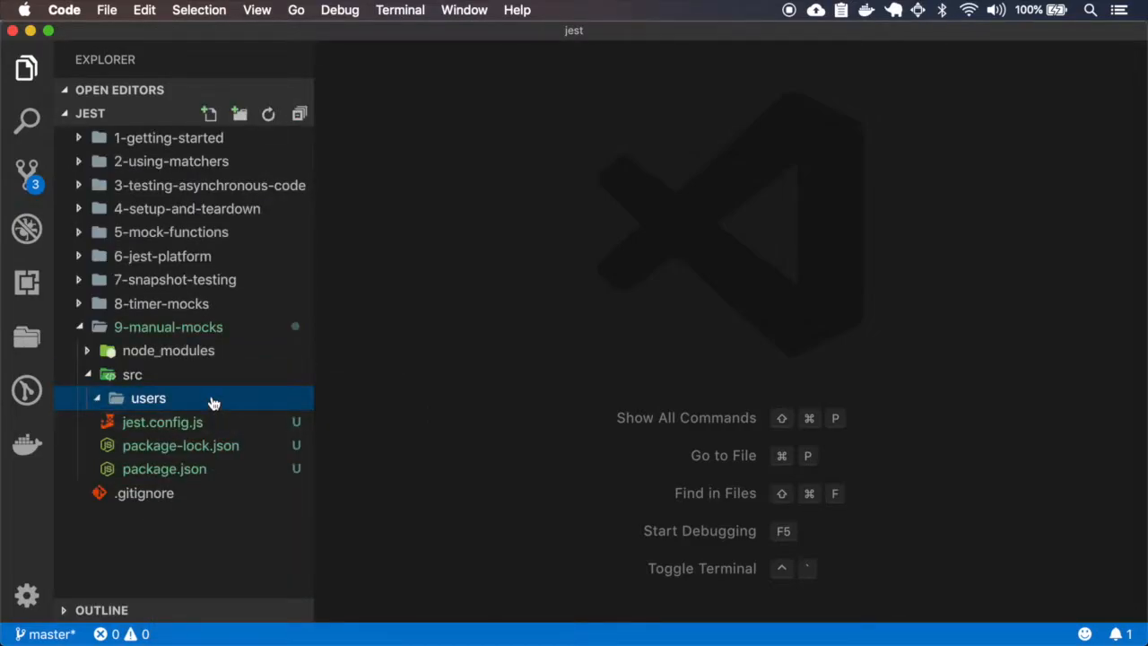
pyautogui.moveTo(194, 405)
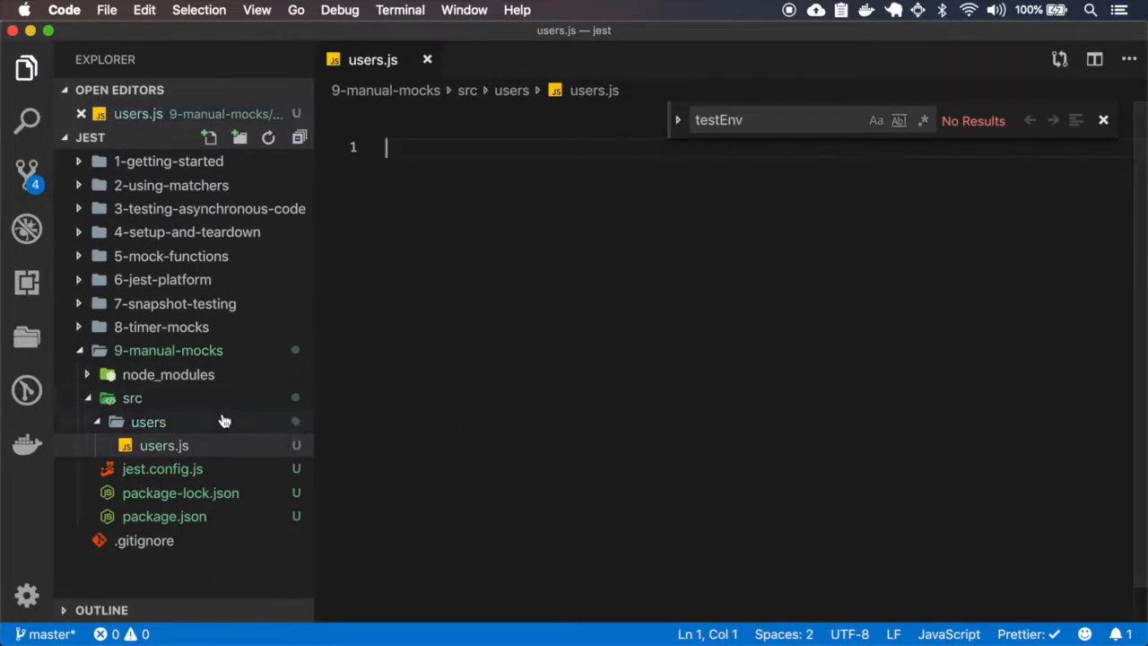
pyautogui.click(238, 136)
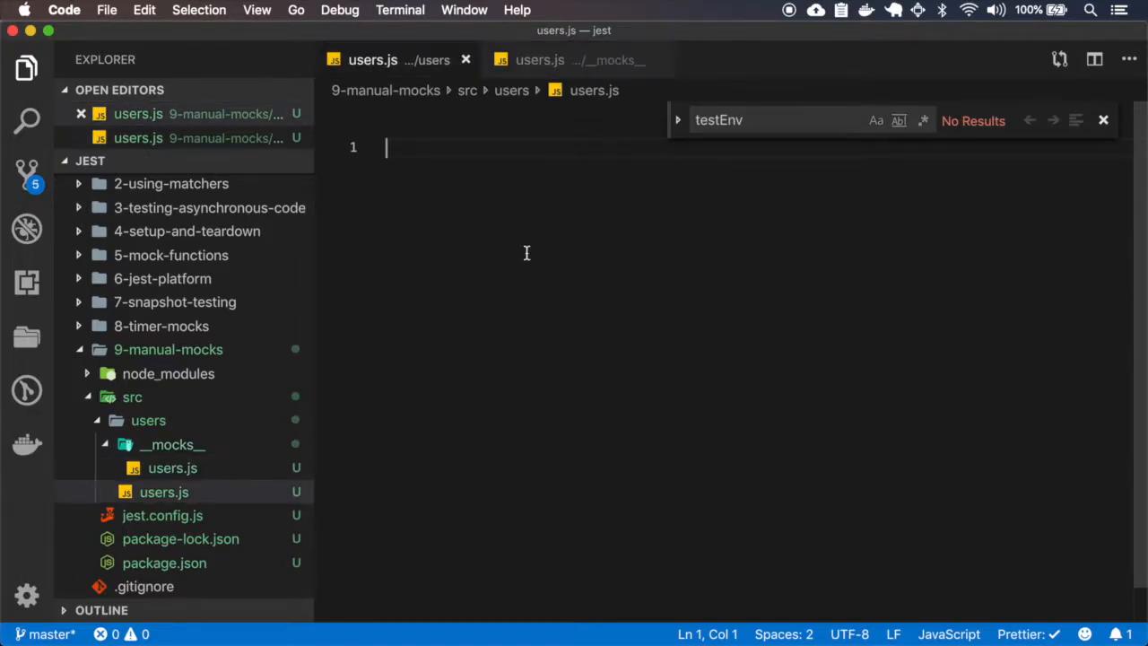
# Step: Write users.js exporting name "Real User", the mock exporting "Mock User", and add a __tests__ folder
pyautogui.write('module.exports = {}')
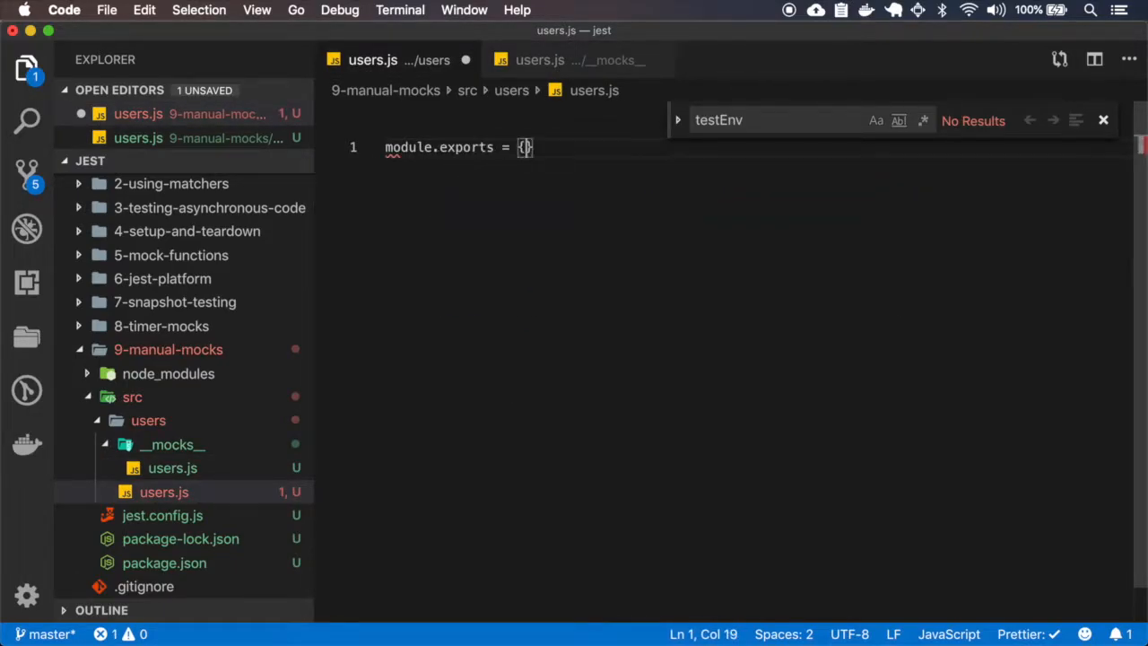
pyautogui.write('name: "R')
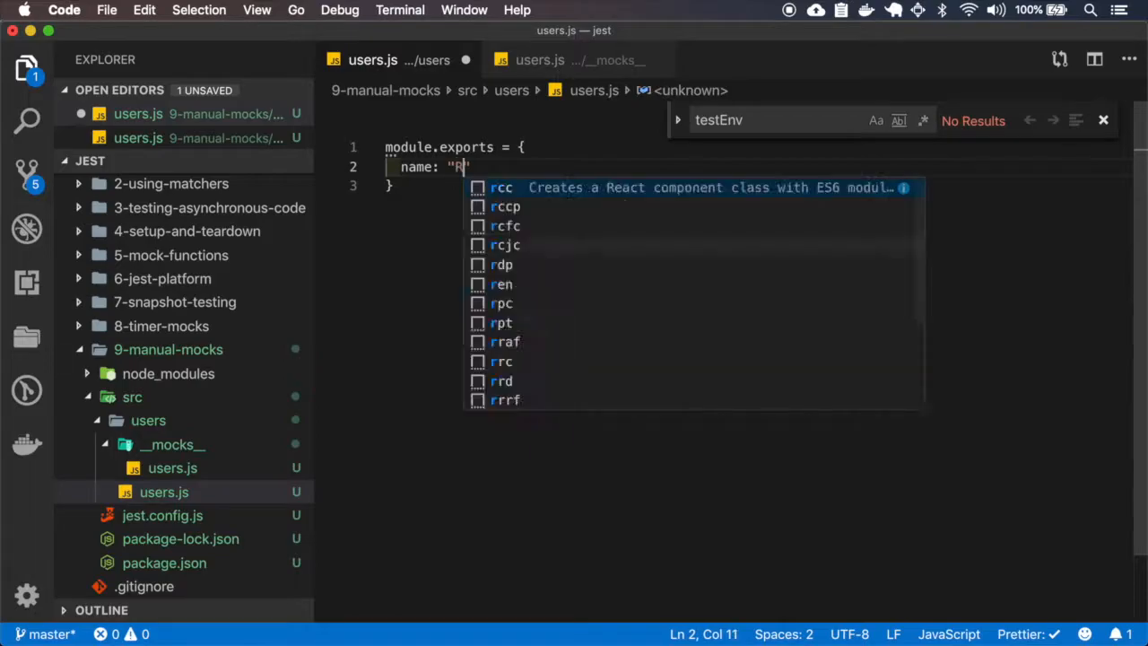
pyautogui.write('eal User')
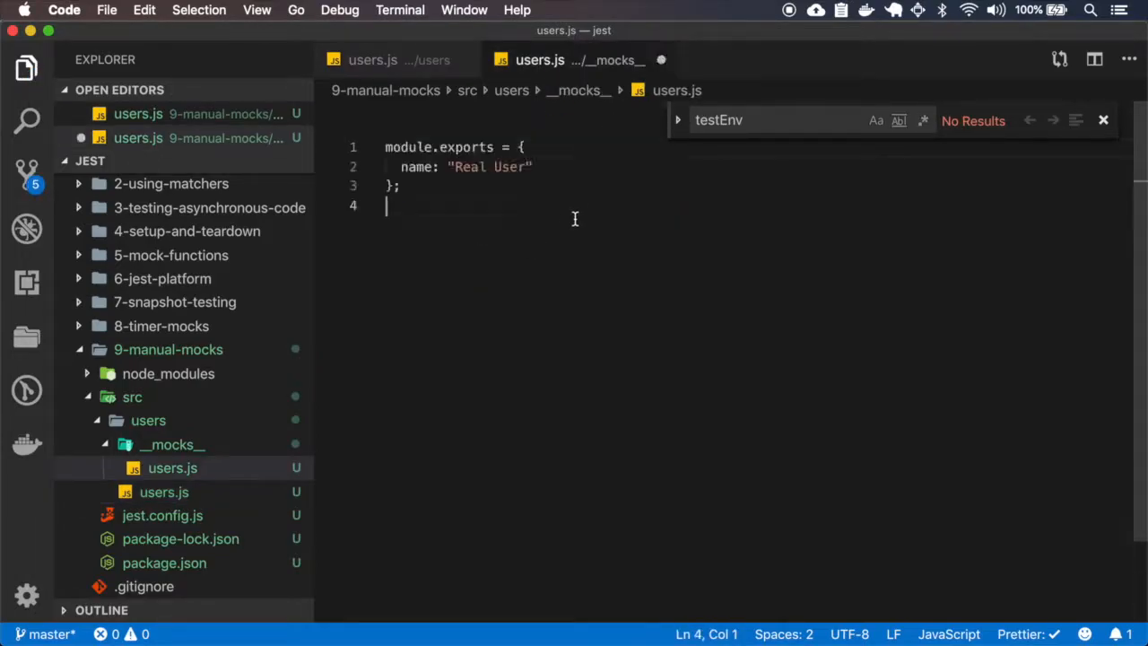
pyautogui.doubleClick(492, 167)
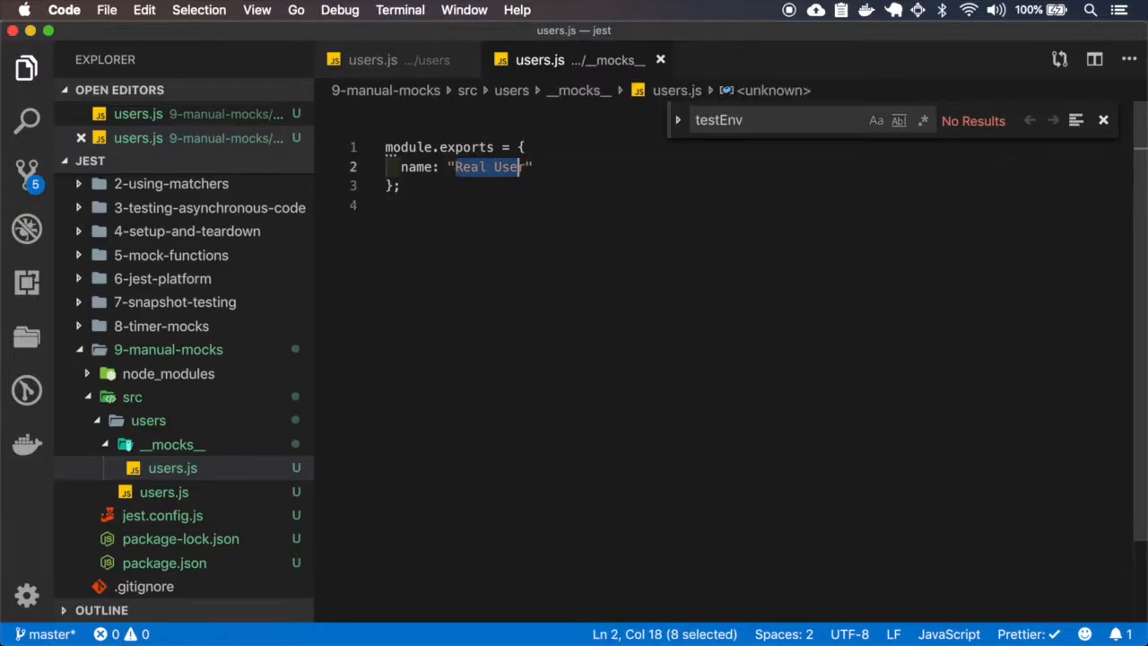
pyautogui.write('Mock User')
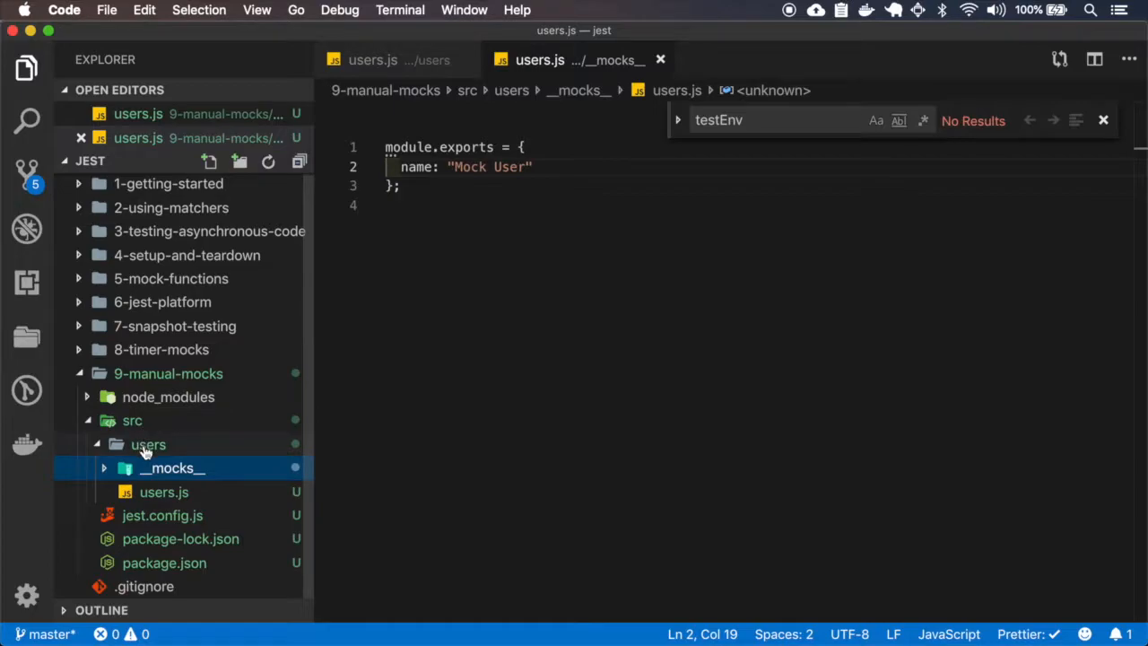
pyautogui.click(239, 162)
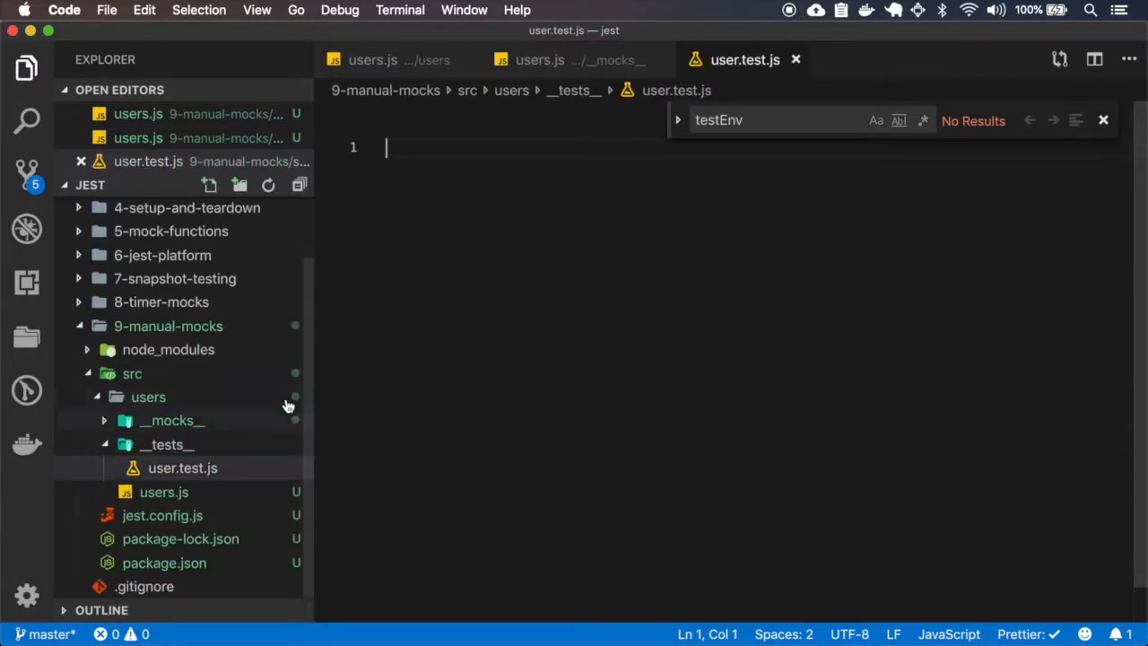
# Step: Start user.test.js with a test block and const users = require('../users')
pyautogui.write('test("uses mock user", () => {')
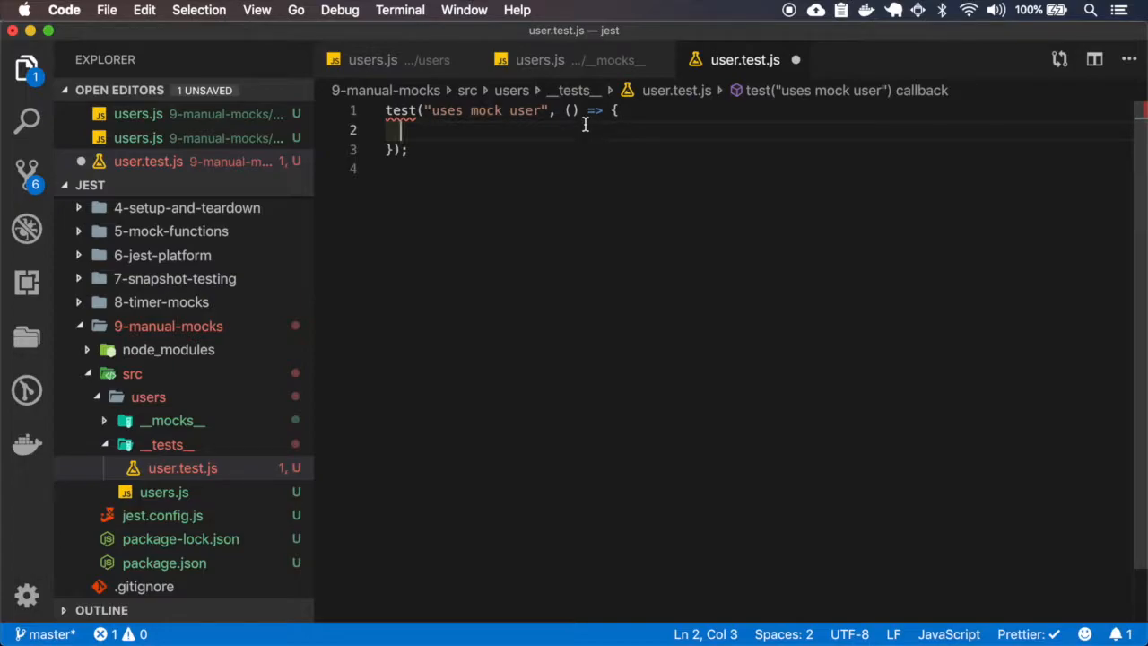
pyautogui.write('e')
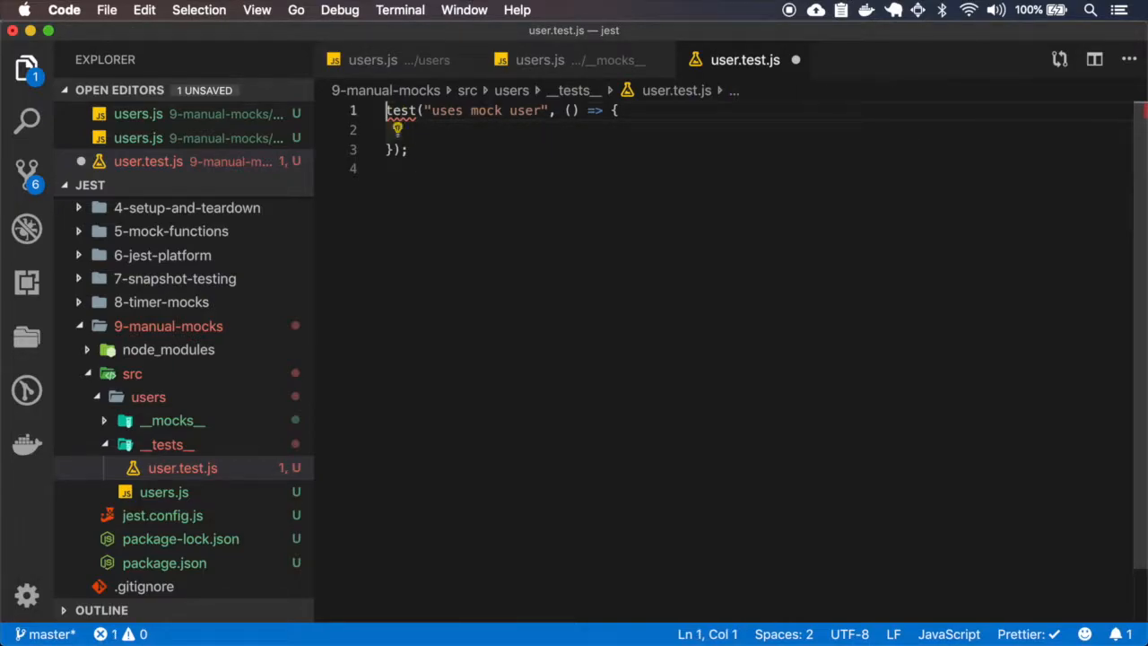
pyautogui.write('const users')
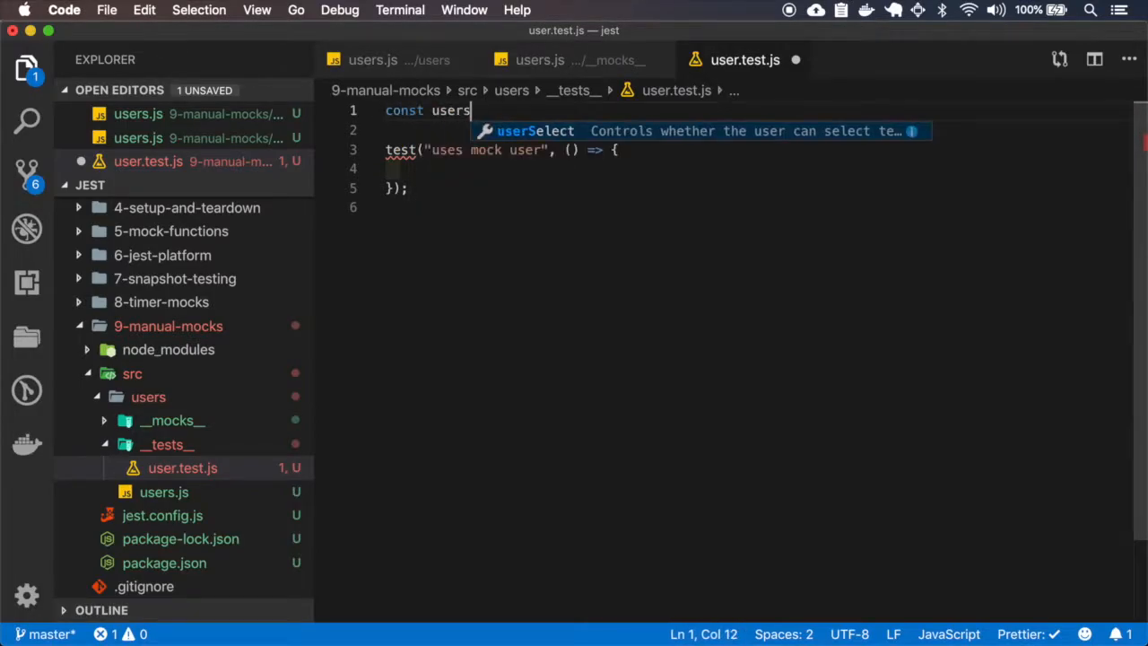
pyautogui.write('= require')
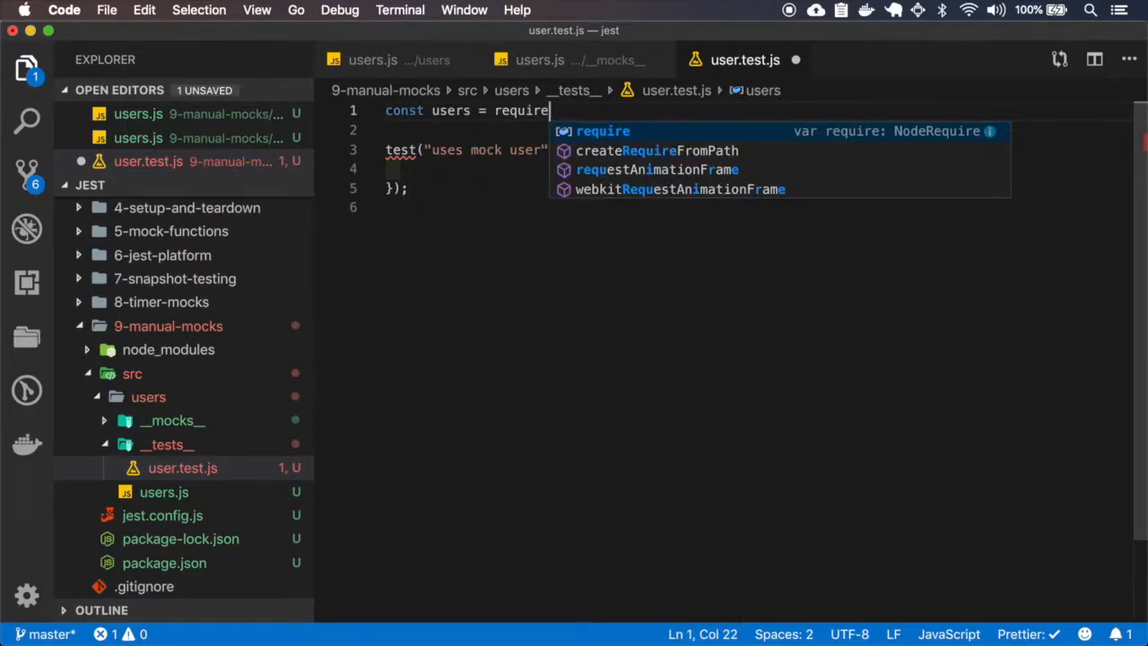
pyautogui.write("('../')")
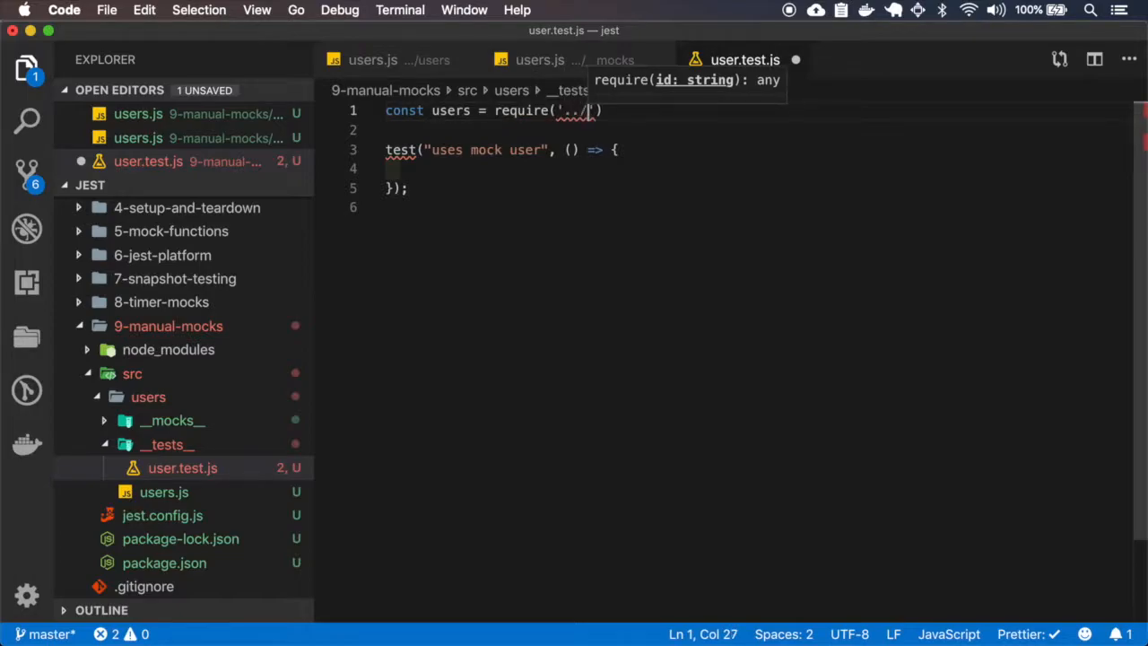
pyautogui.write("users');")
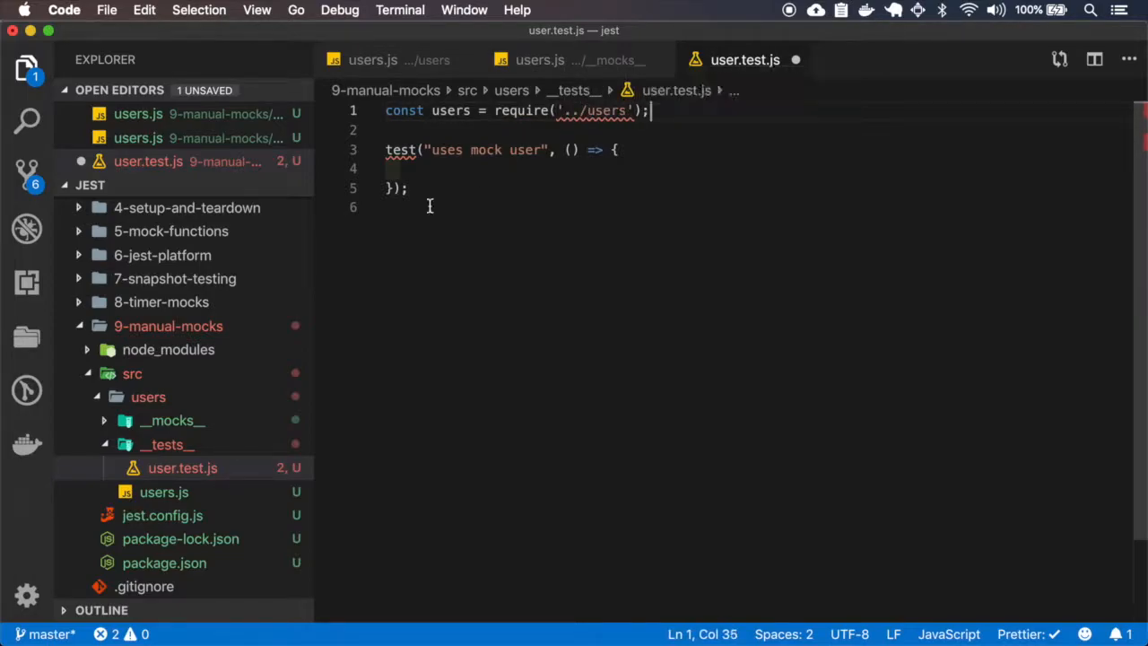
# Step: Rename both modules to user.js and assert expect(user.name).toBe("Mock User")
pyautogui.click(172, 444)
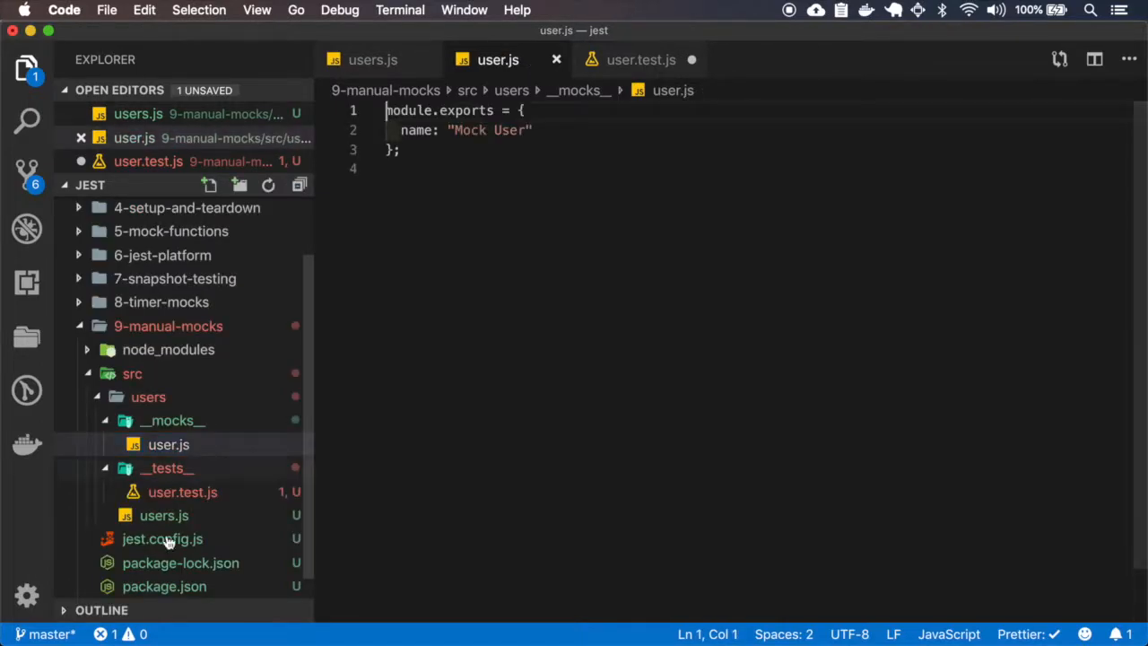
pyautogui.click(163, 515)
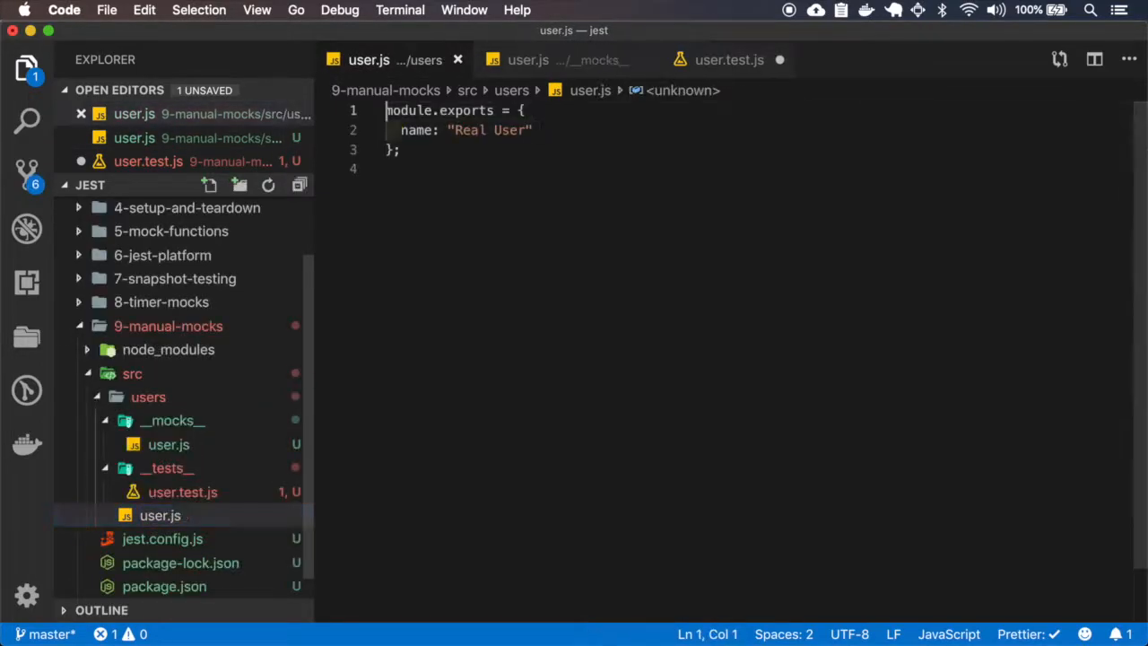
pyautogui.click(182, 491)
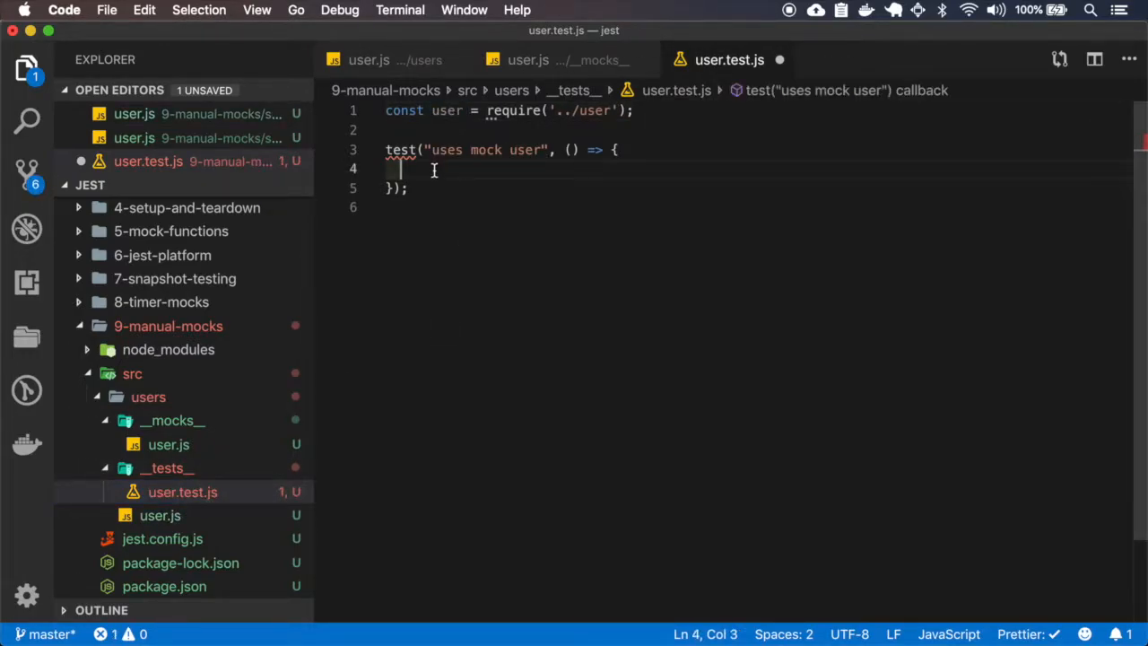
pyautogui.write('expect(user.name).toBe("')
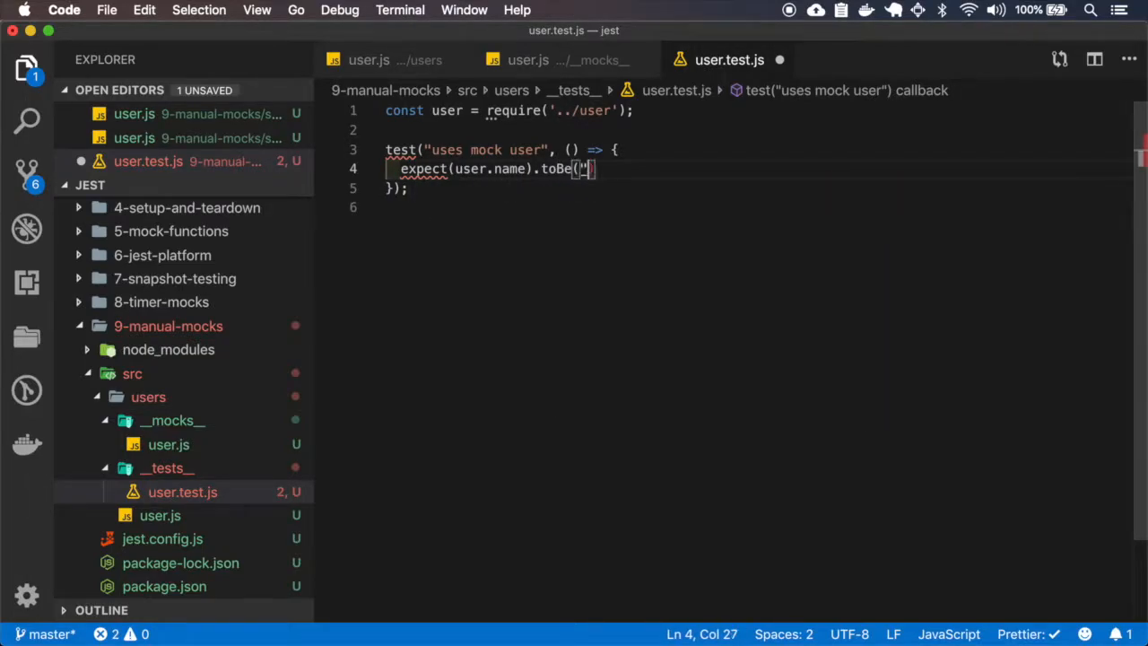
pyautogui.write('Mock User')
pyautogui.write('cd')
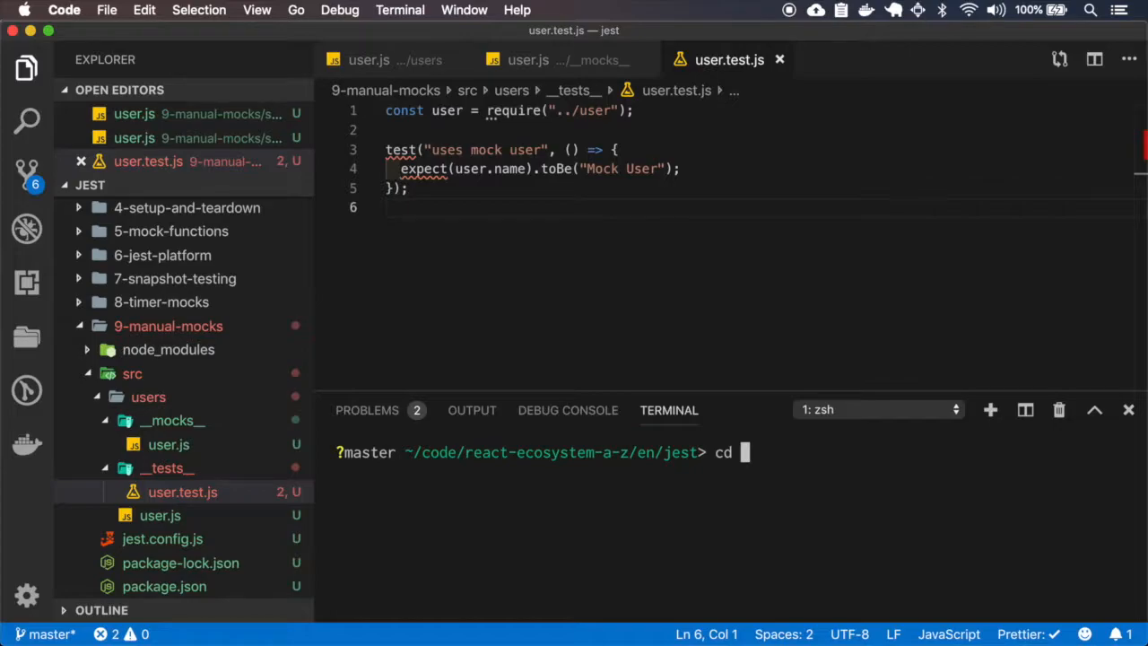
# Step: Run npm test from 9-manual-mocks and compare the mock, real and test files after it receives "Real User"
pyautogui.write('9-manual-mocks')
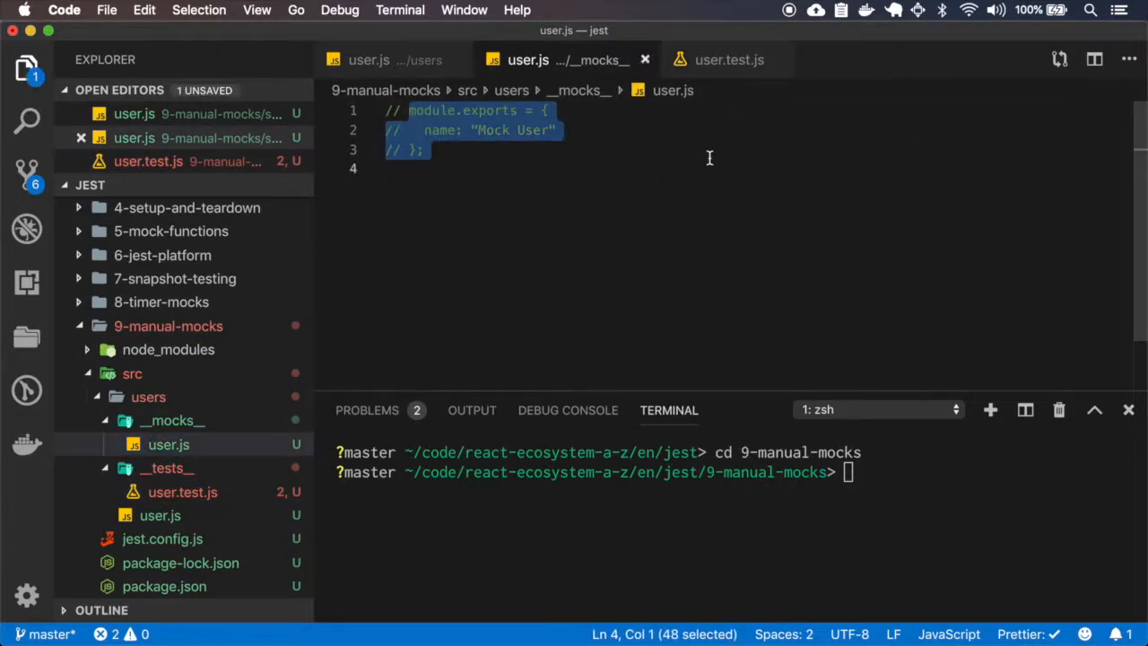
pyautogui.write('npm test')
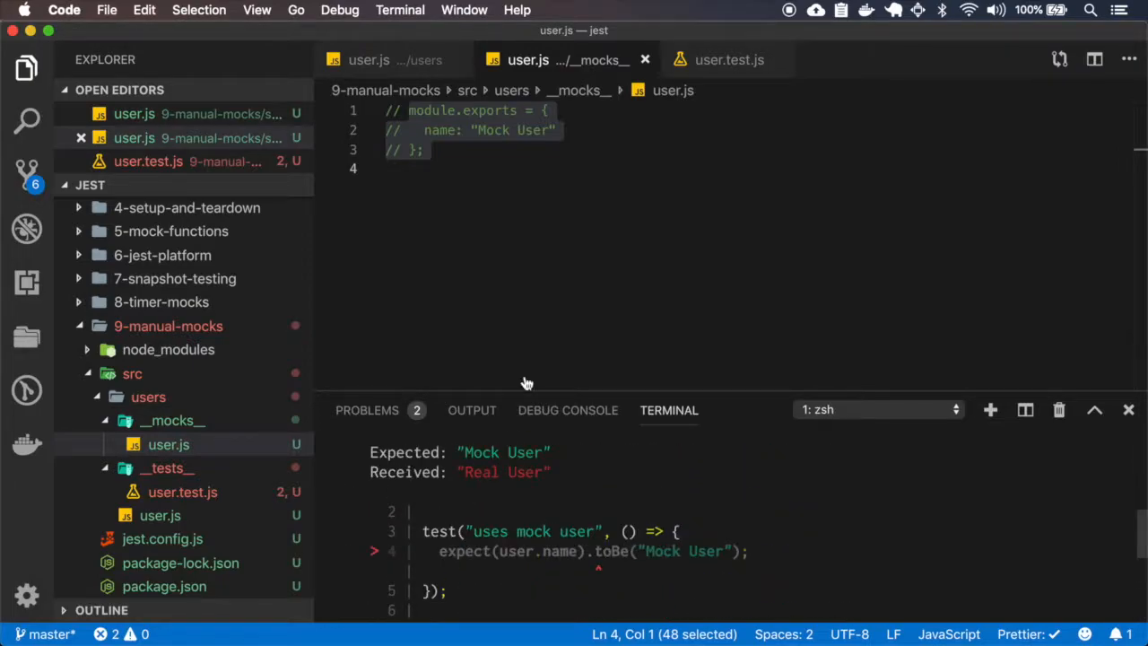
pyautogui.click(369, 60)
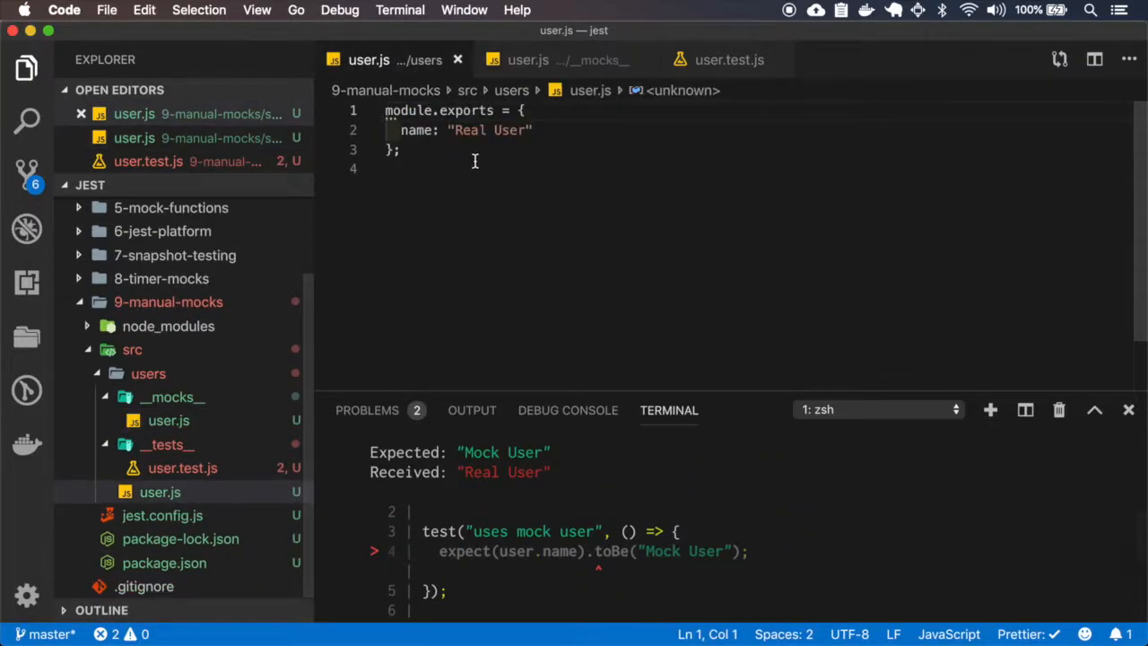
pyautogui.click(728, 59)
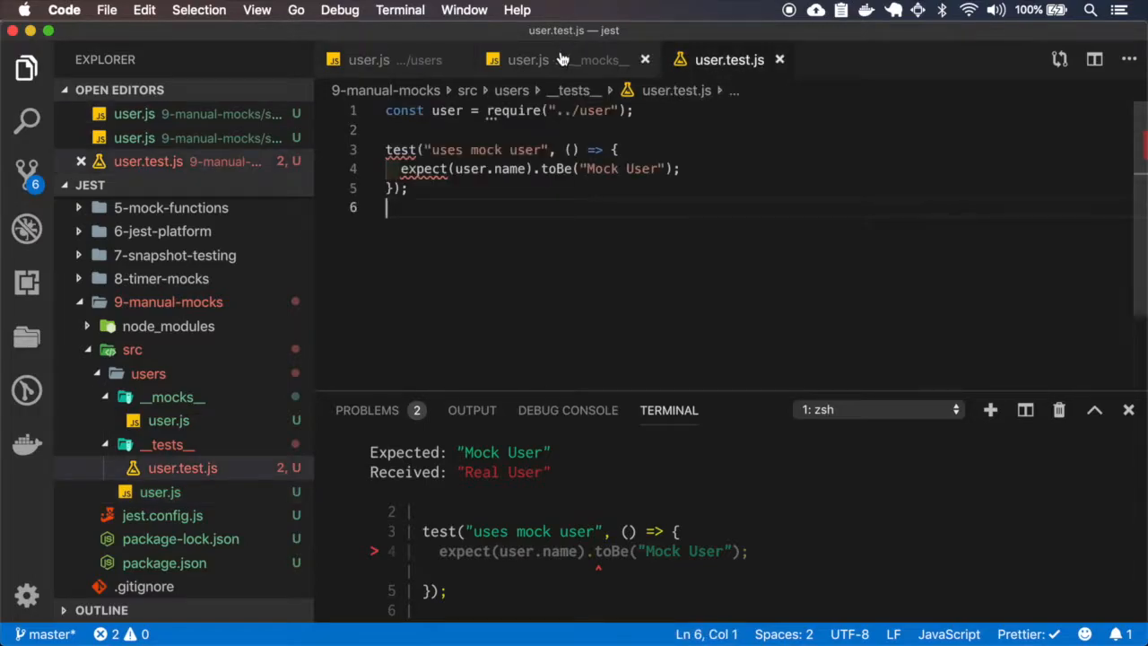
pyautogui.click(528, 59)
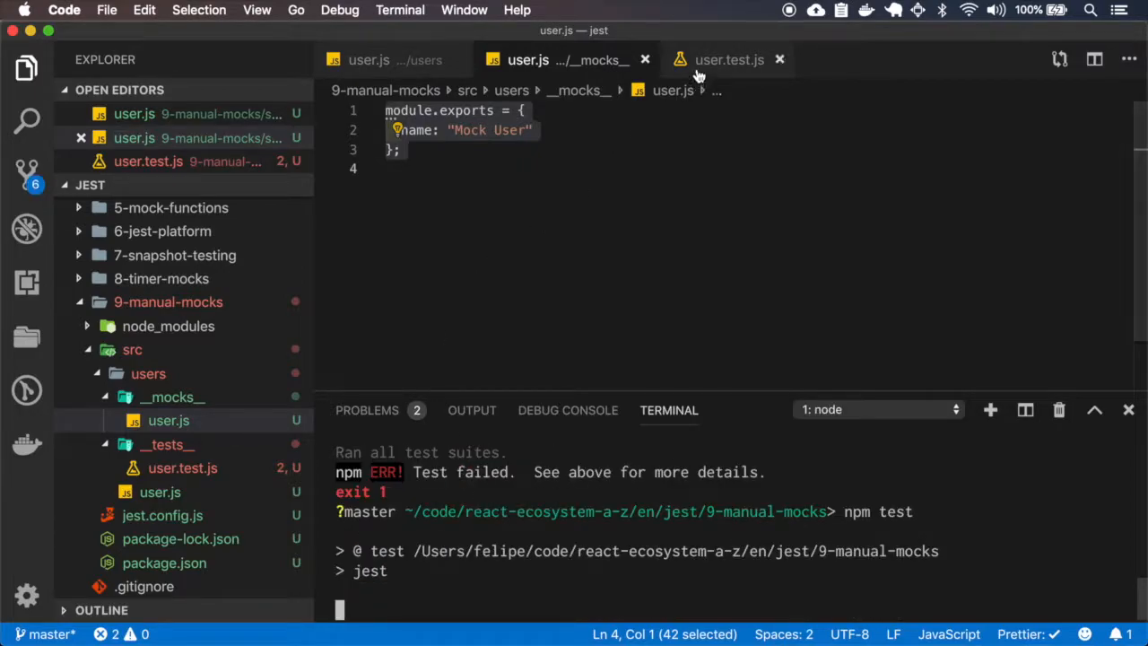
pyautogui.click(728, 60)
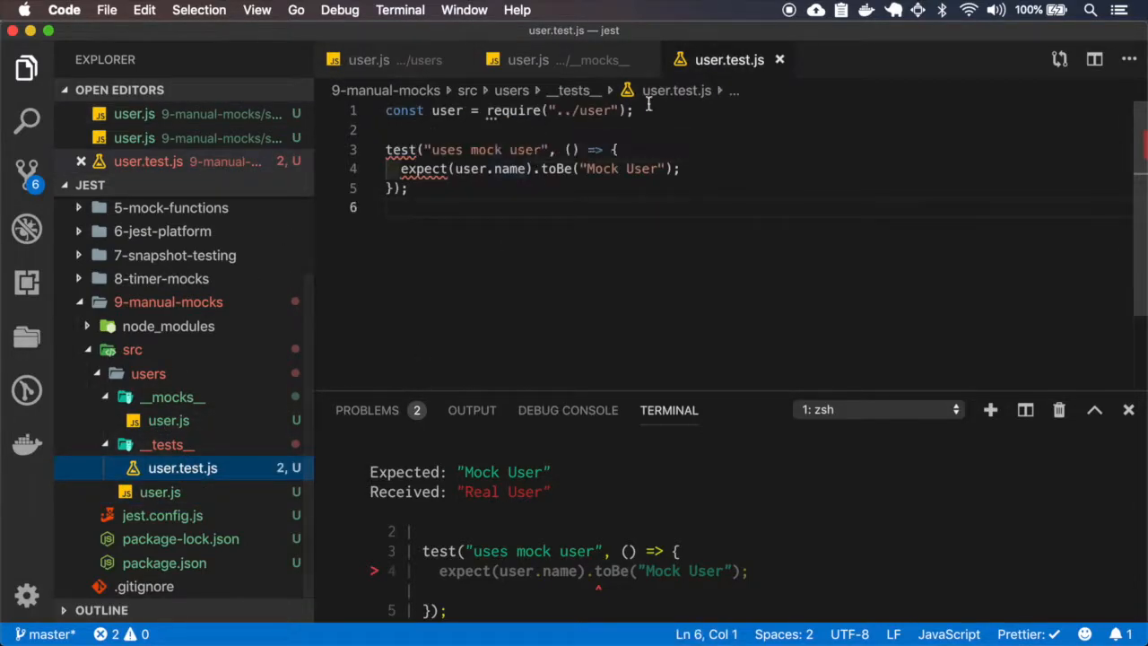
# Step: Add jest.mock("../user") to user.test.js so the test passes
pyautogui.write('jest.mock("./module/name");')
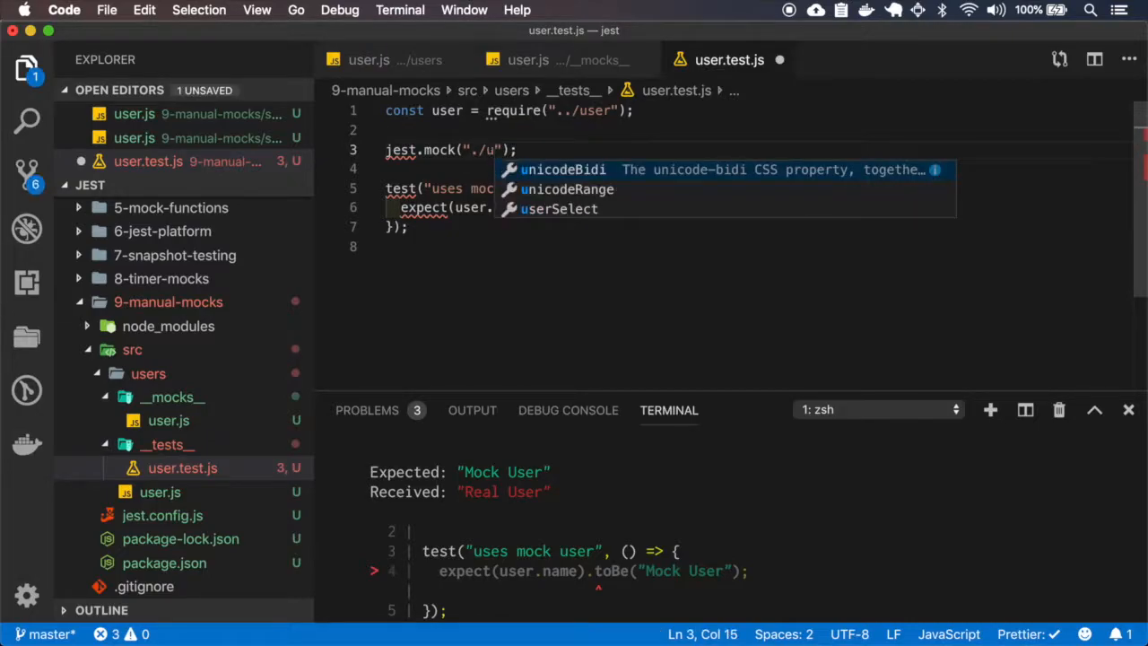
pyautogui.write('ser')
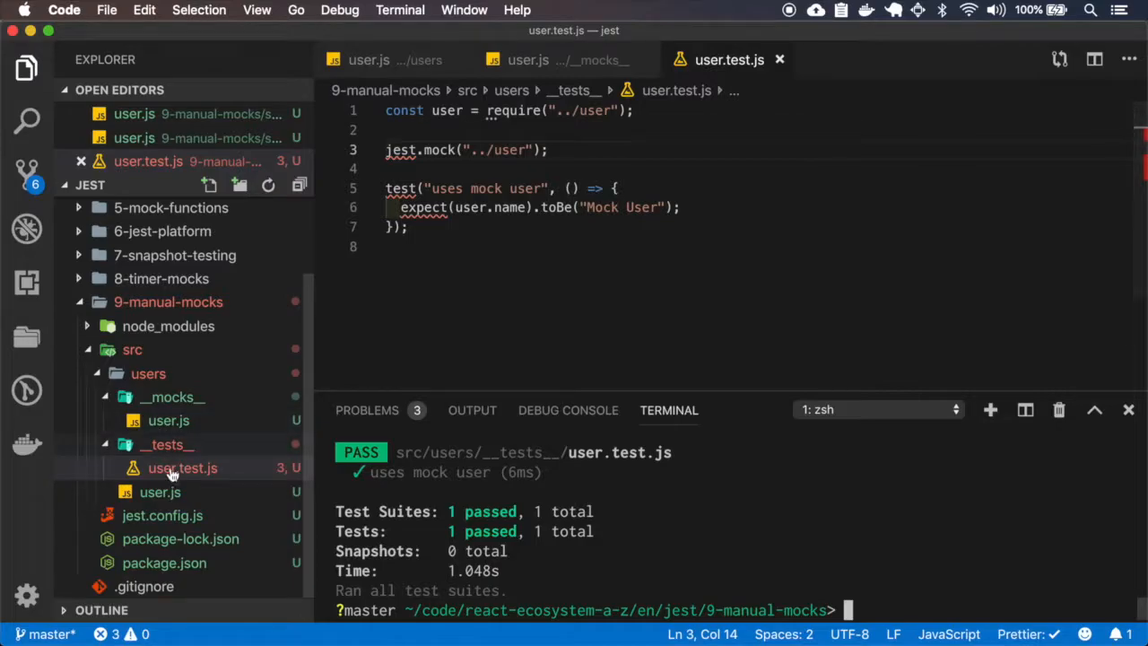
pyautogui.click(159, 491)
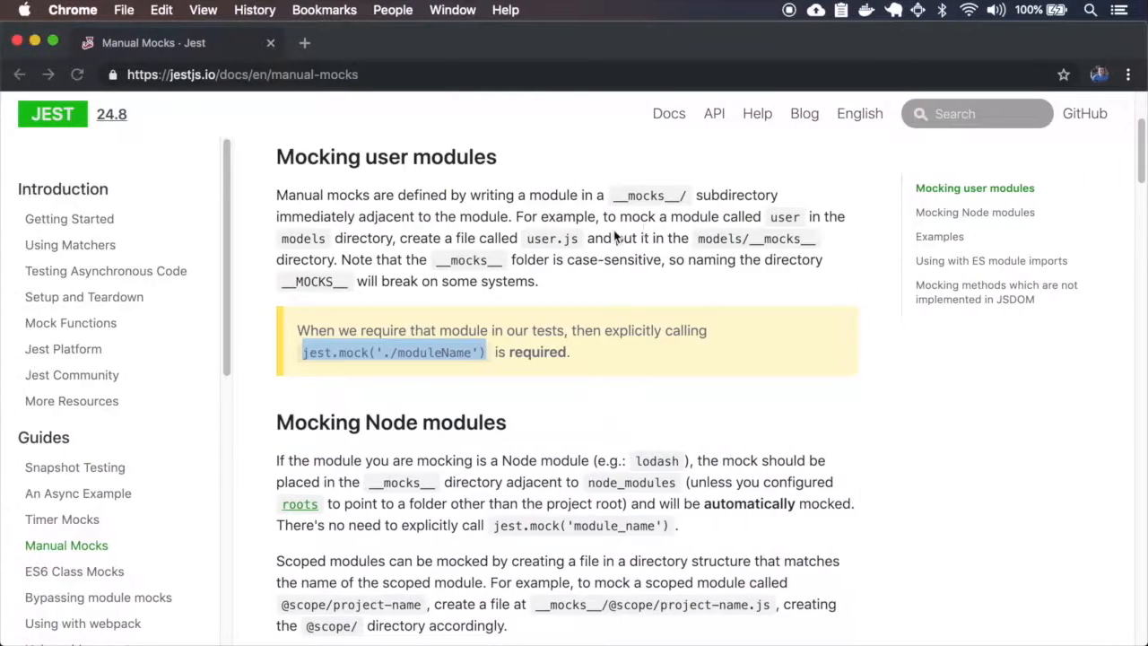
pyautogui.scroll(-3)
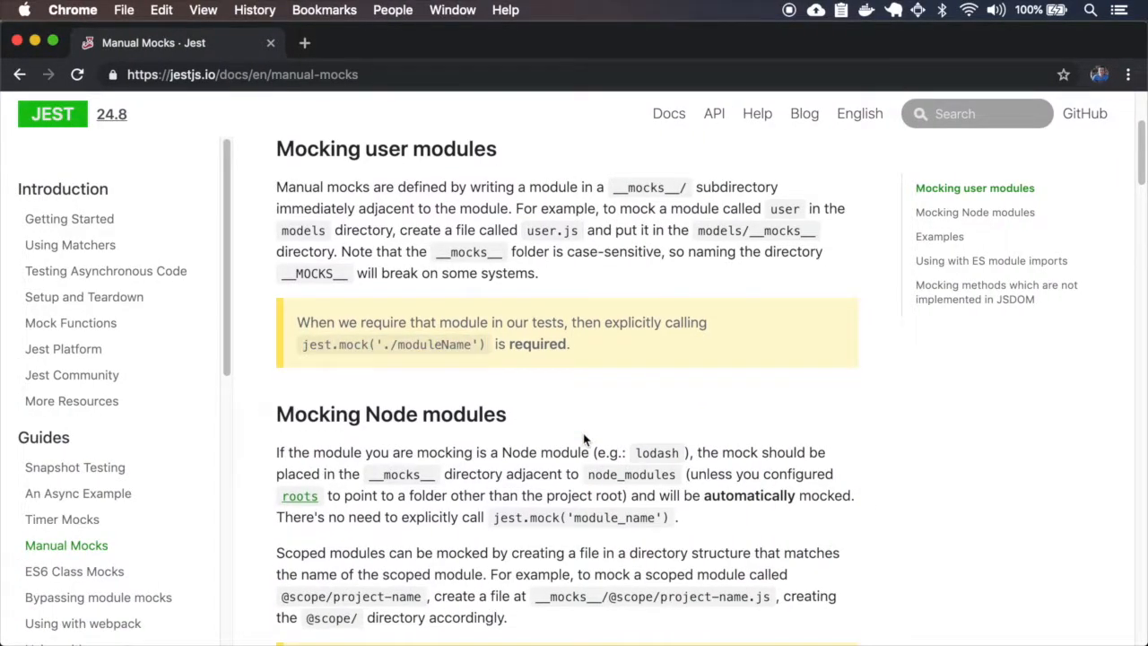
pyautogui.scroll(-3)
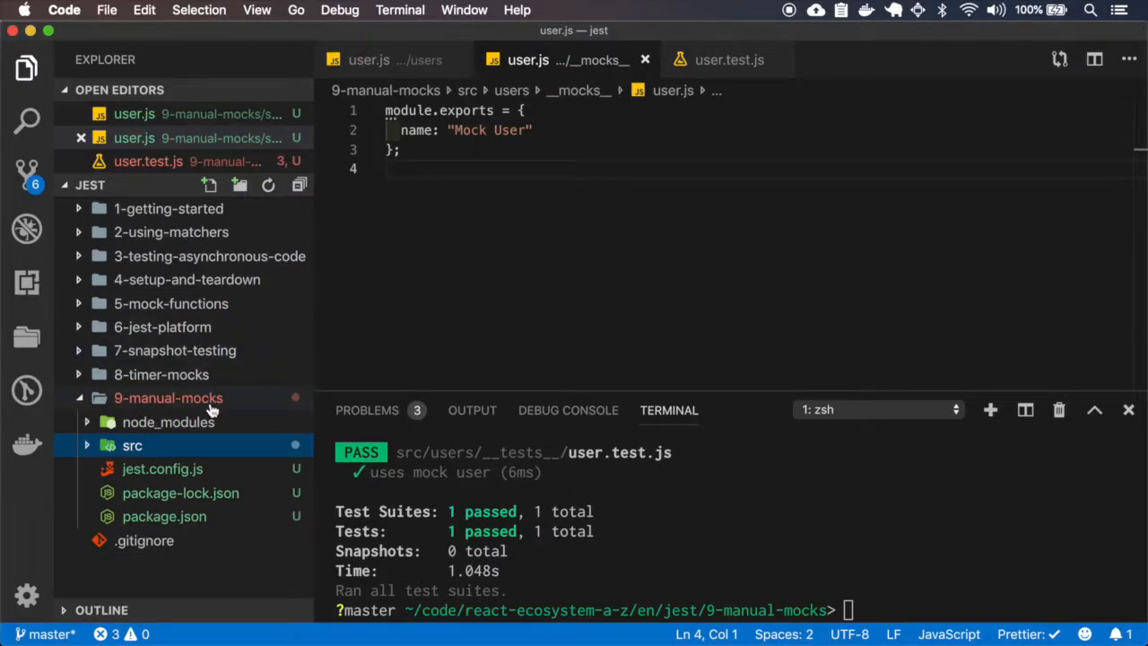
# Step: Create a root __mocks__/lodash.js and install lodash with npm i lodash
pyautogui.click(208, 185)
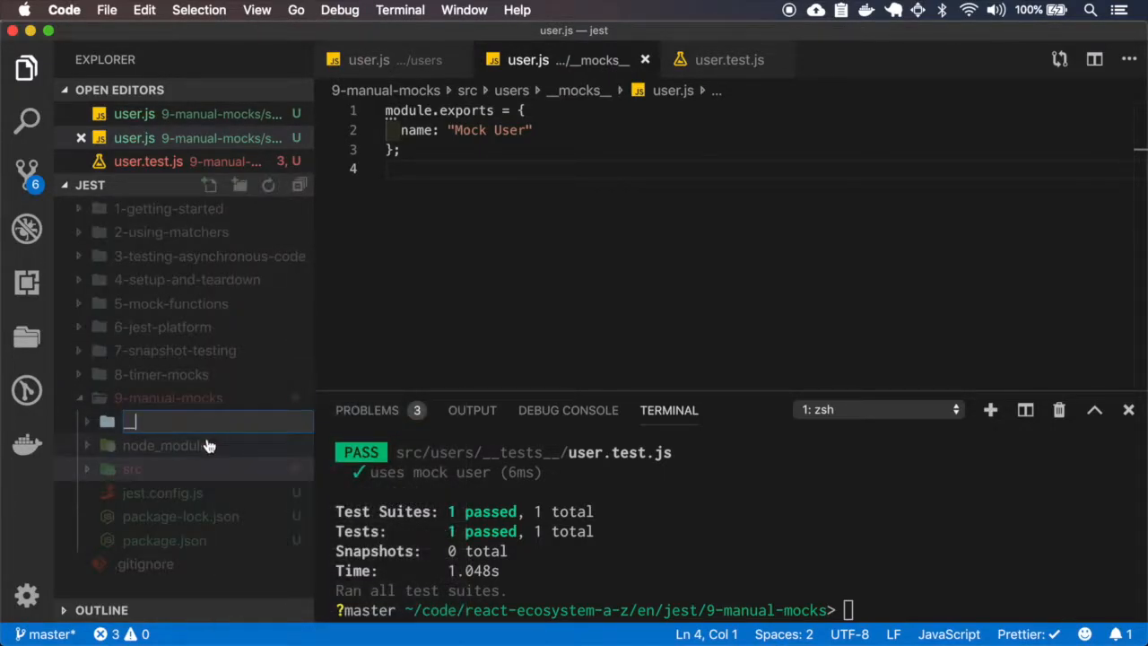
pyautogui.moveTo(176, 445)
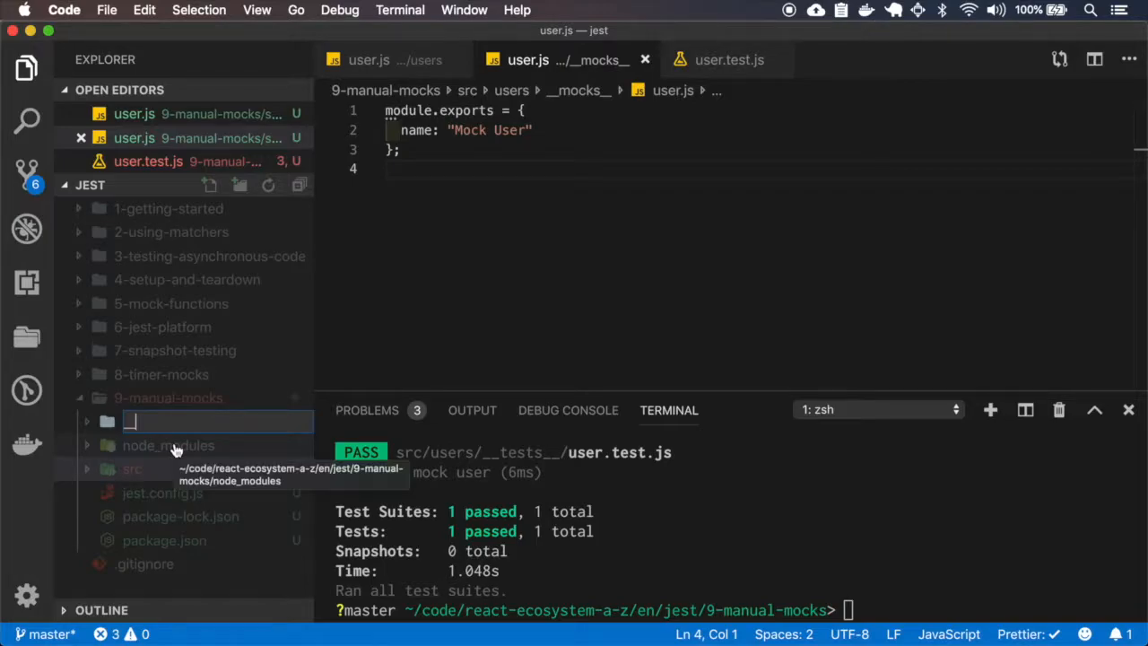
pyautogui.write('__mocks__')
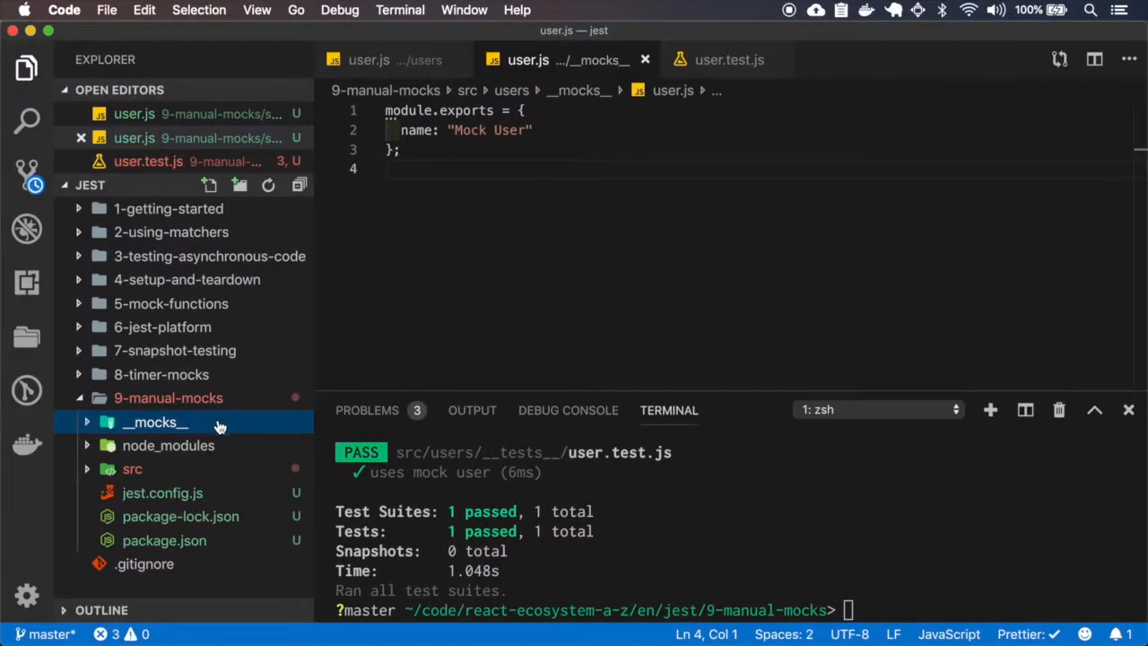
pyautogui.write('lodash.js')
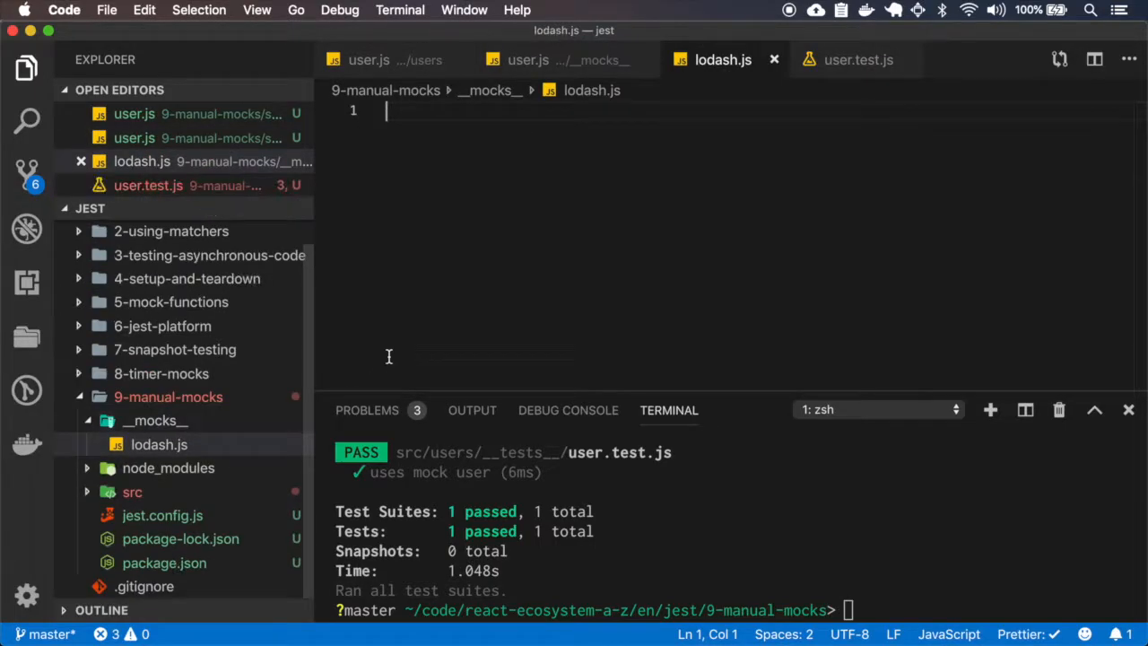
pyautogui.write('npm i')
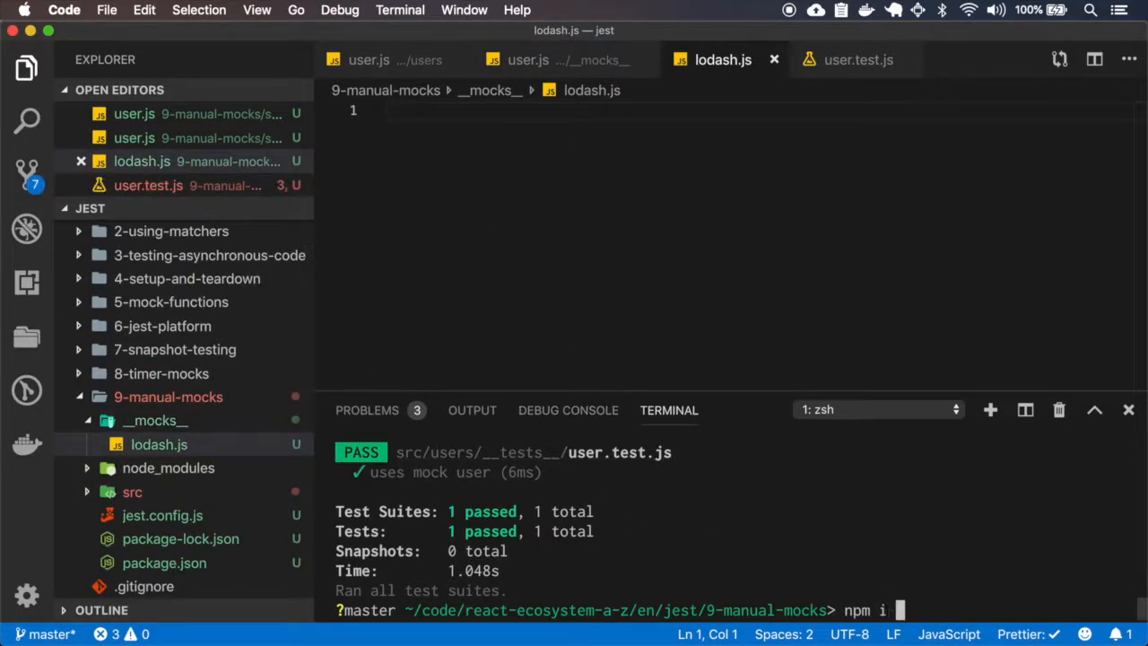
pyautogui.write('lodash')
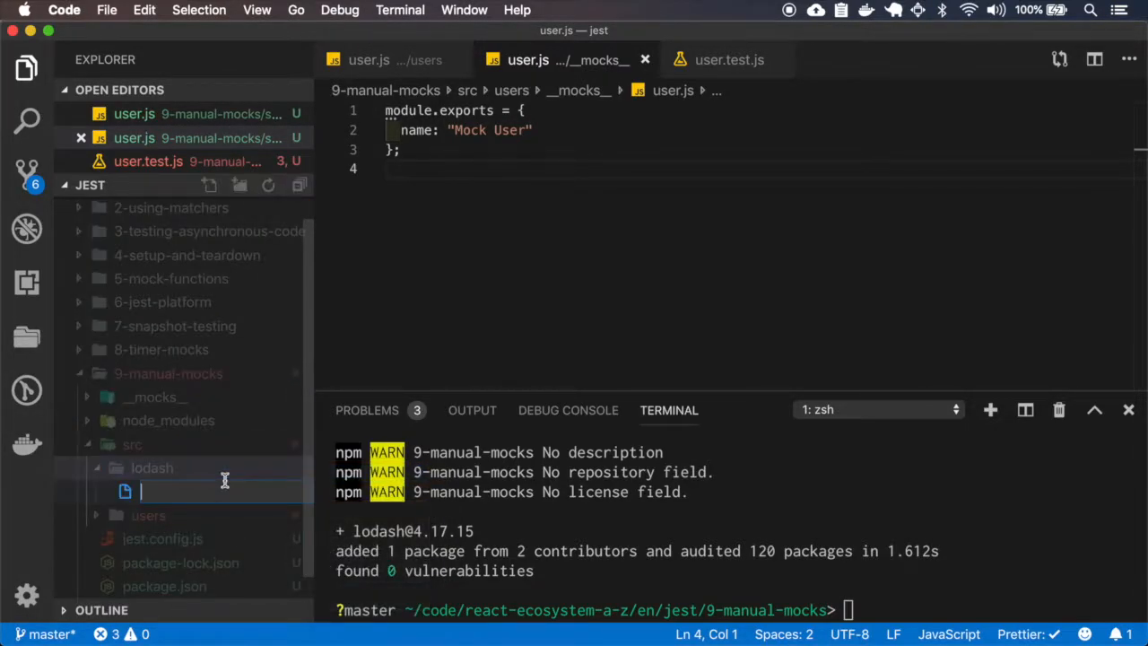
# Step: Create src/lodash/__tests__/lodash.test.js with an empty repeat test block
pyautogui.rightClick(150, 467)
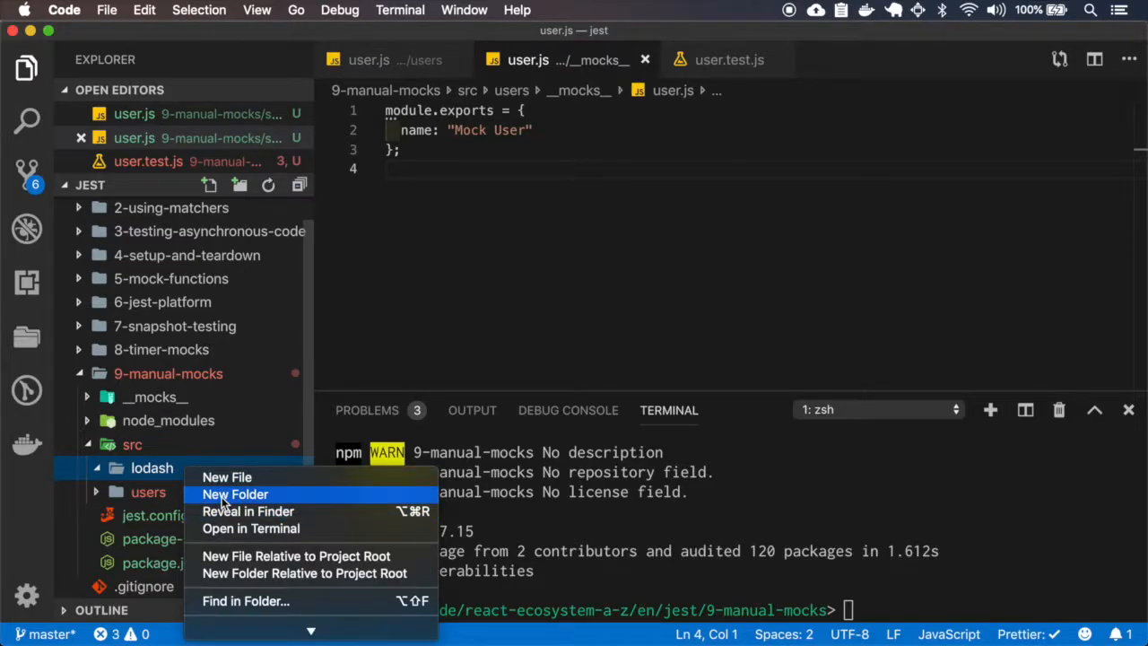
pyautogui.click(237, 494)
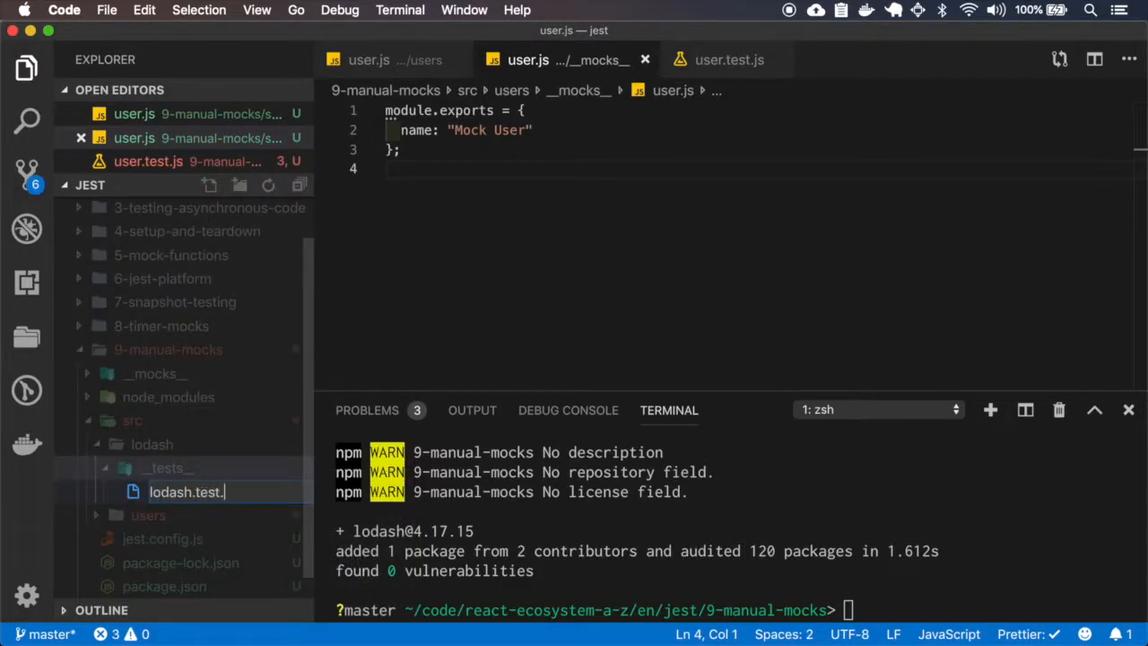
pyautogui.write('test')
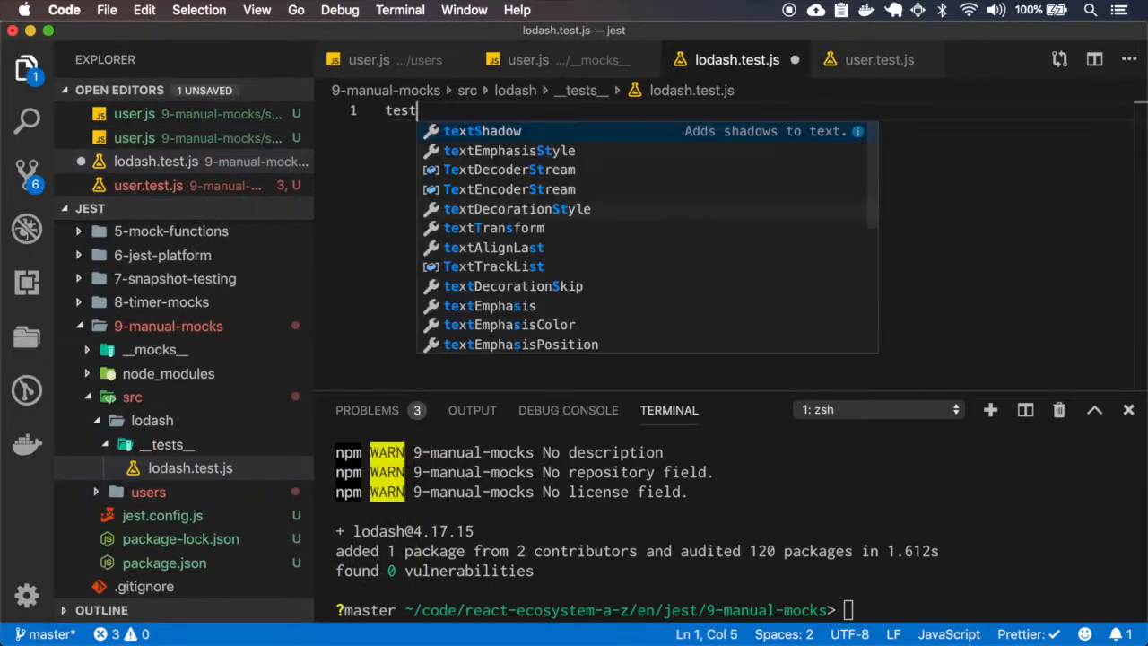
pyautogui.write('("')
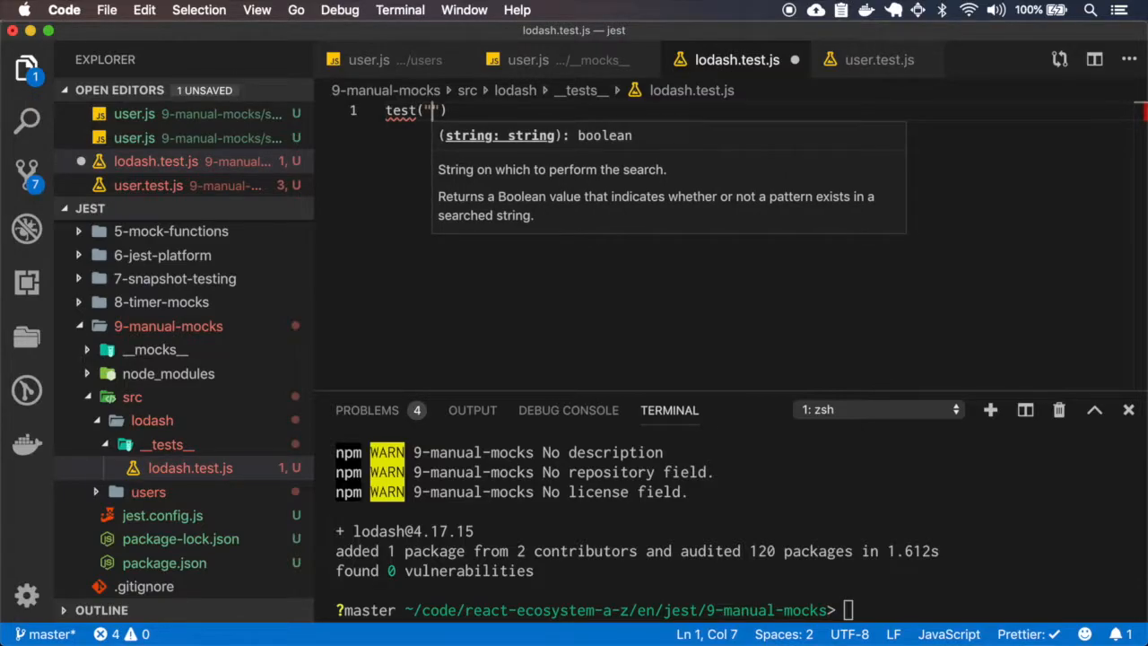
pyautogui.write(', (')
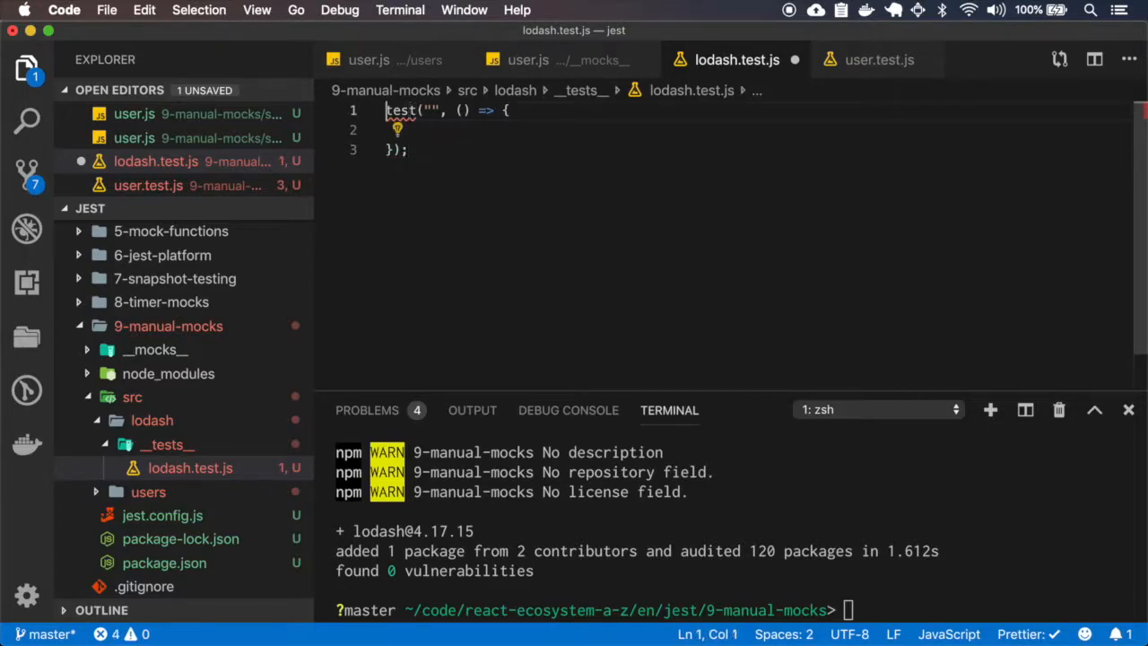
# Step: Require lodash, assert lodash.repeat("A", 3) toBe "AAA", and run npm test
pyautogui.write('const _ = require("lodash");')
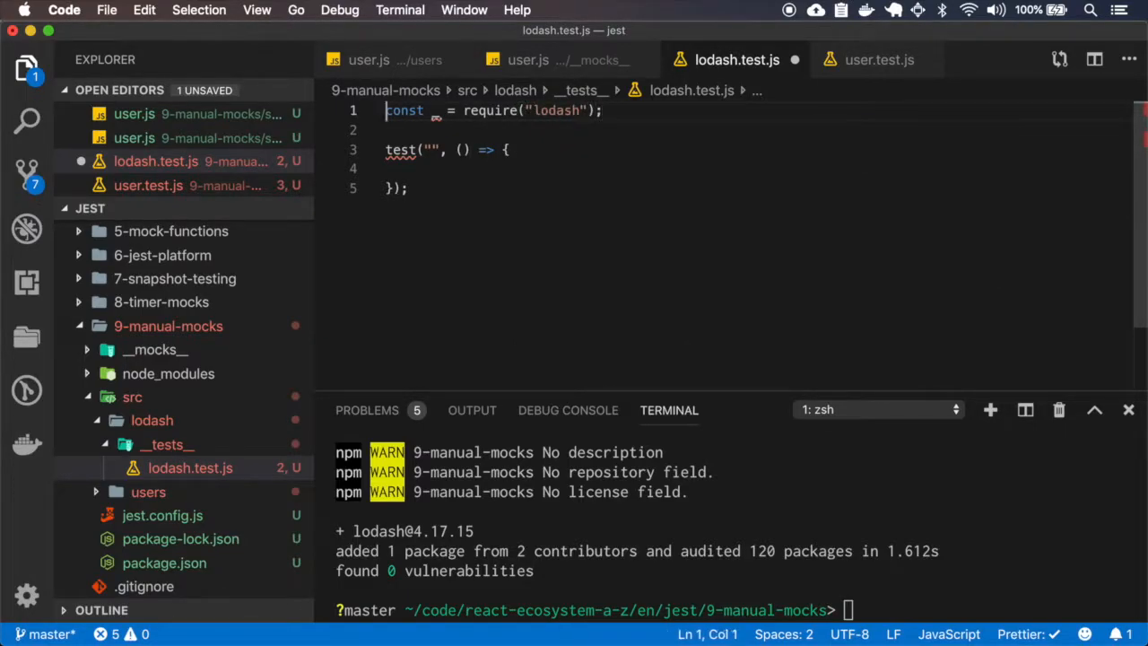
pyautogui.write('lodash')
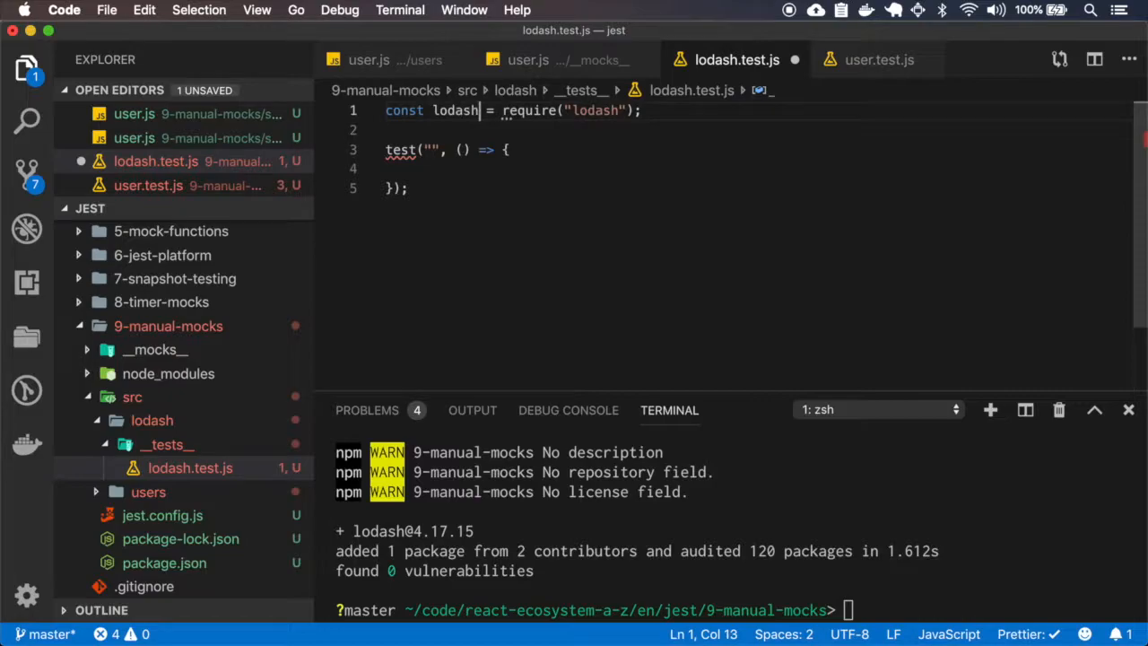
pyautogui.write('lodash.')
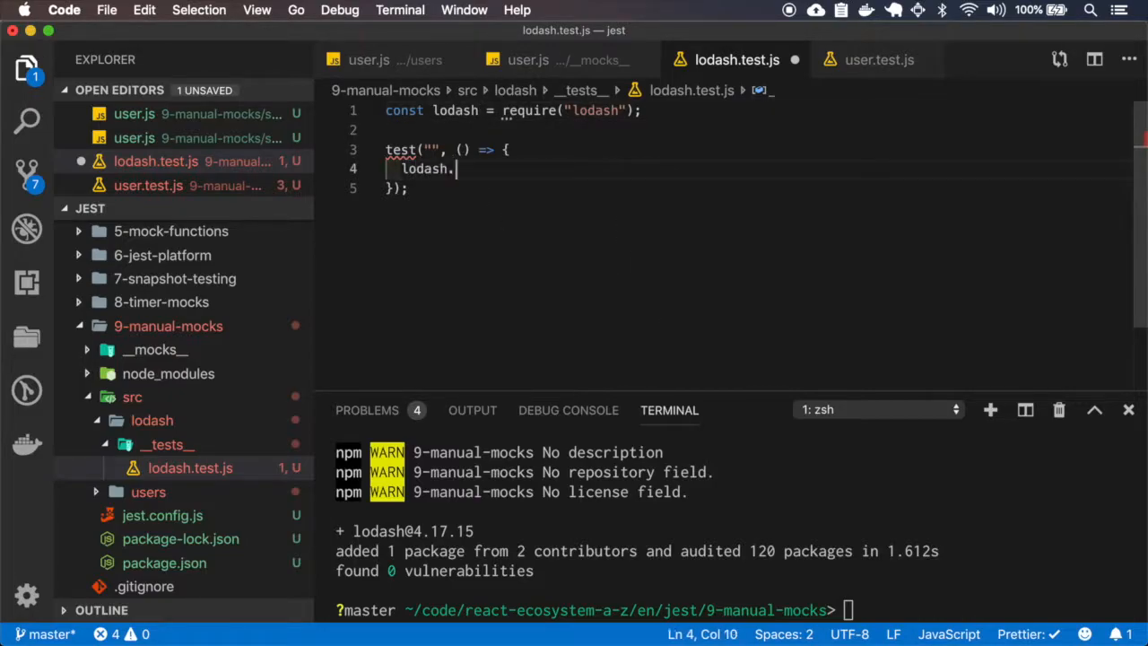
pyautogui.write('repeat')
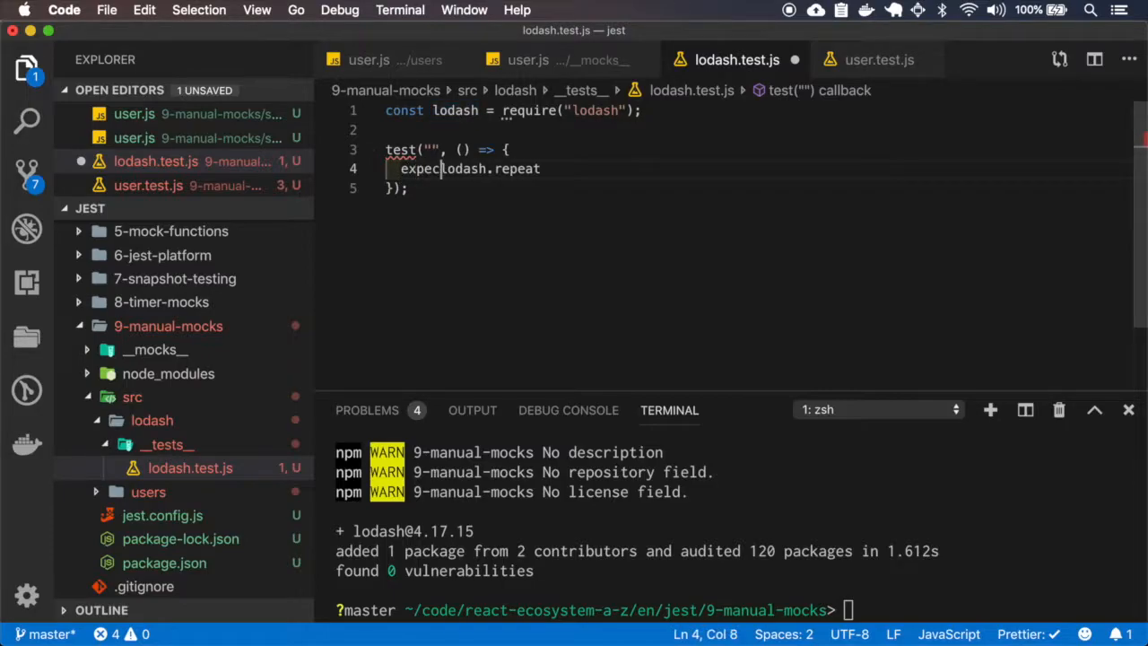
pyautogui.write('(')
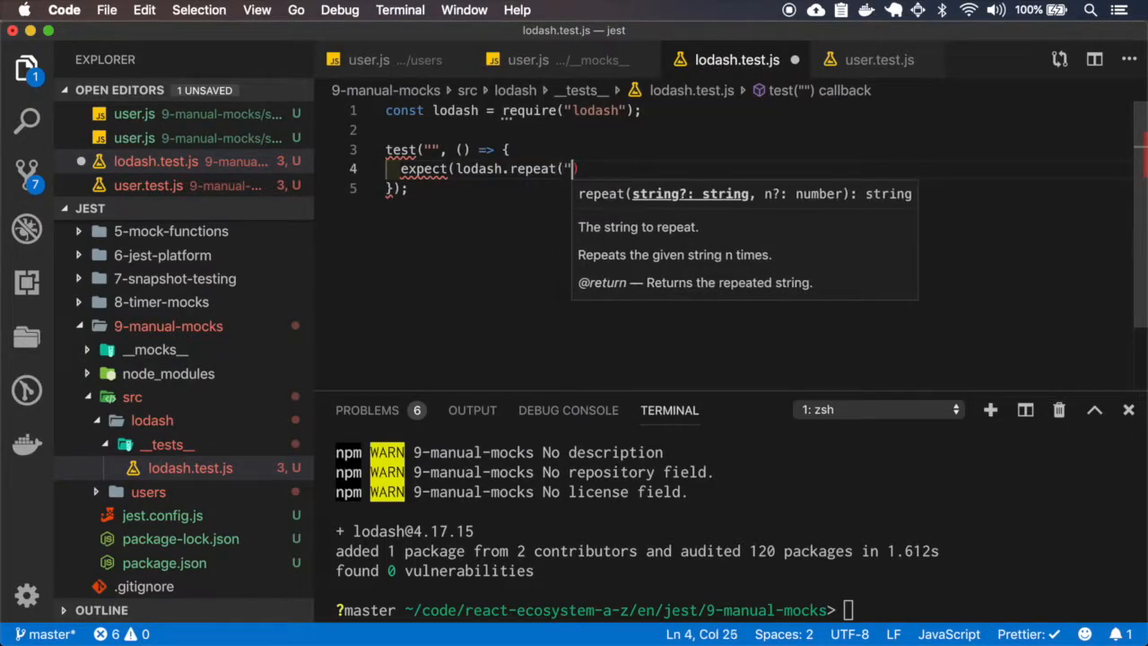
pyautogui.write('A')
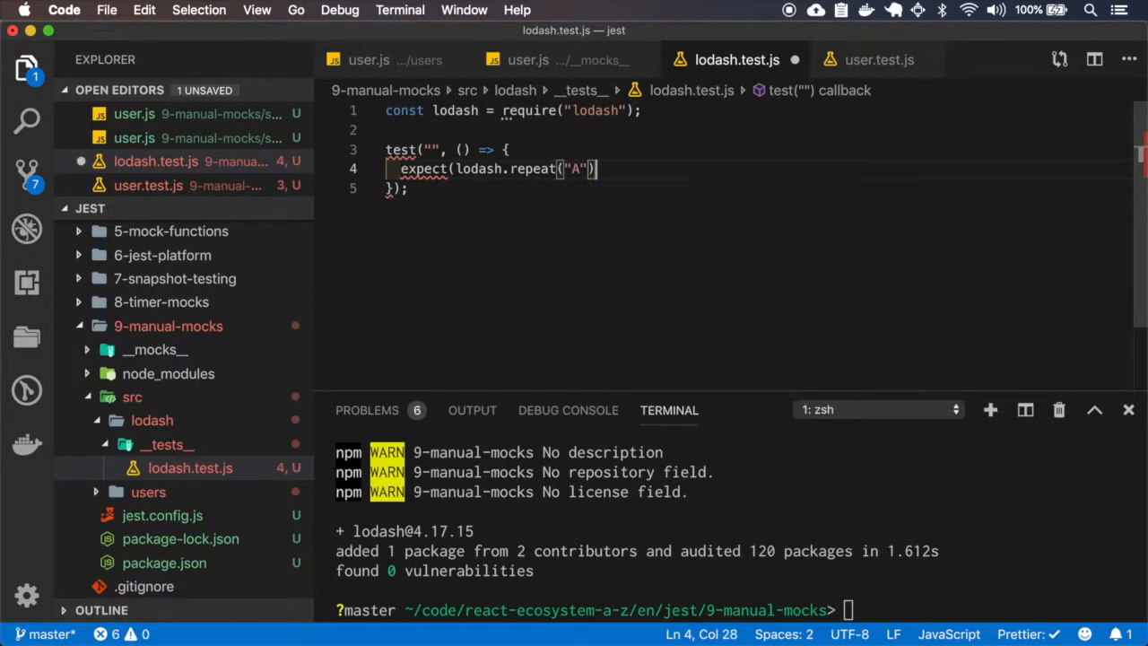
pyautogui.write(', 3).')
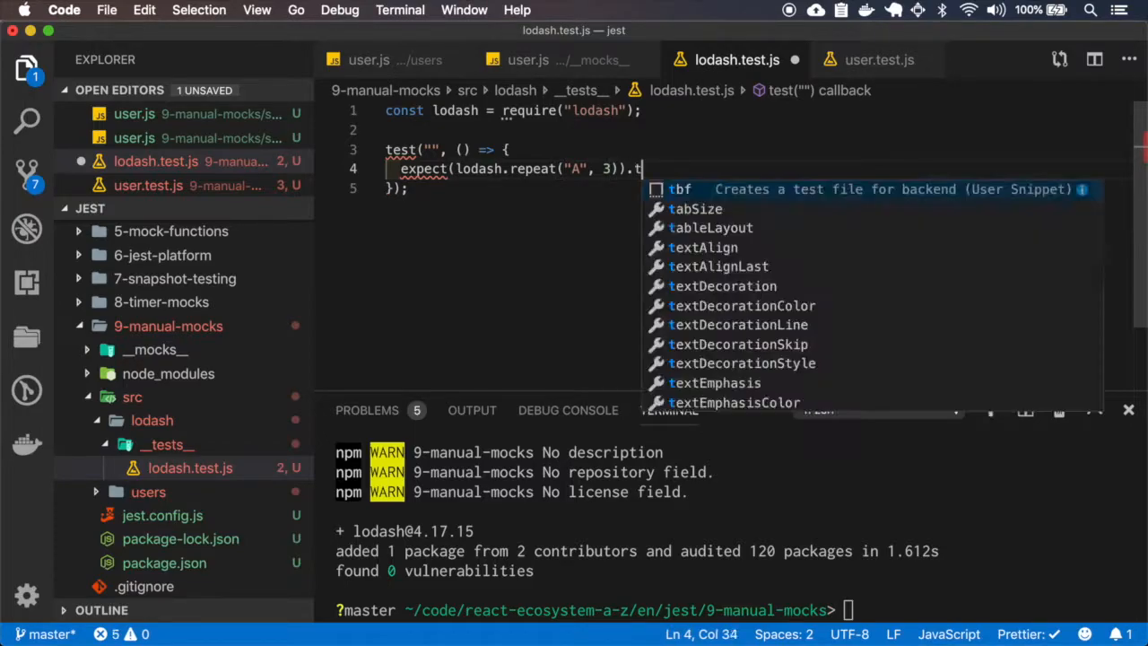
pyautogui.write('oBe("AAA");')
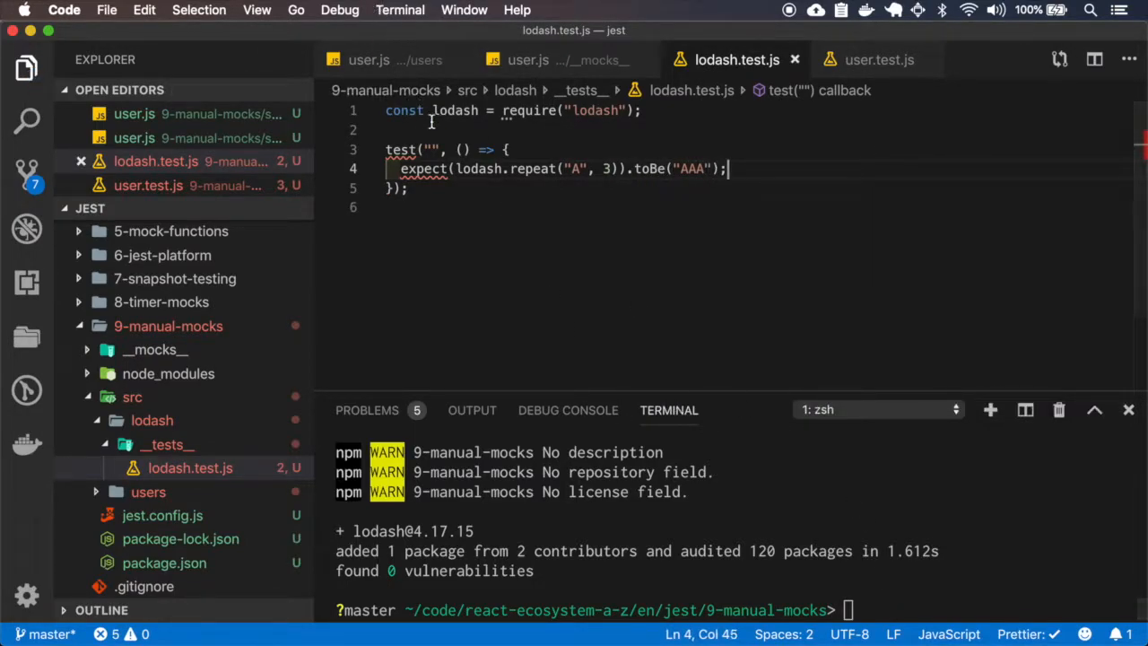
pyautogui.write('repeat')
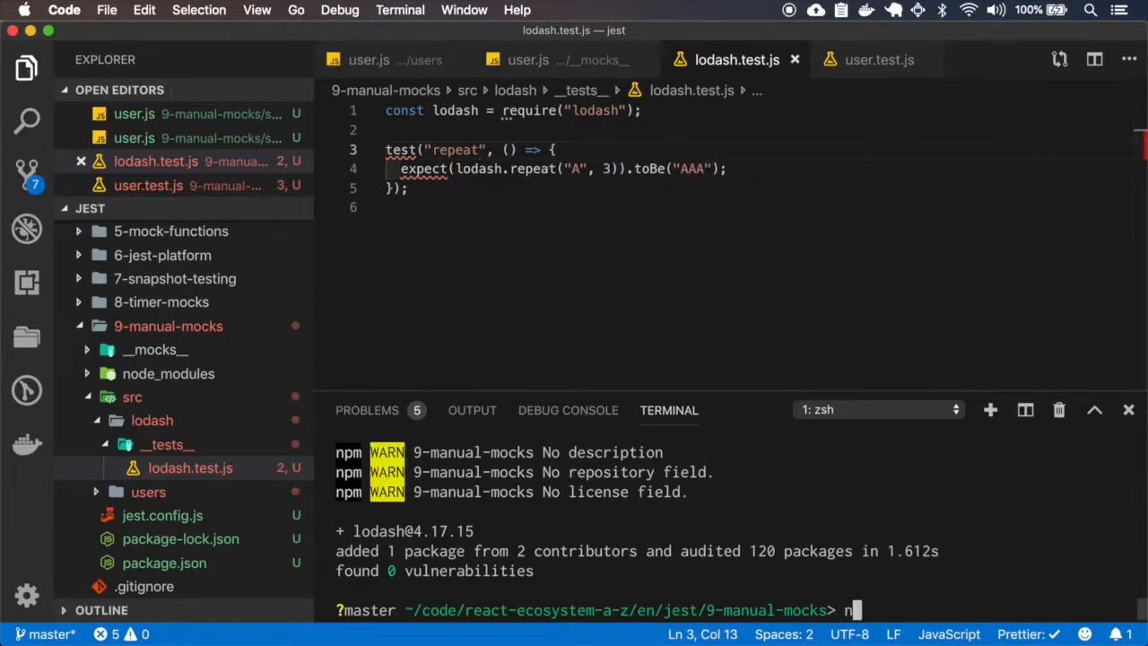
pyautogui.write('npm test')
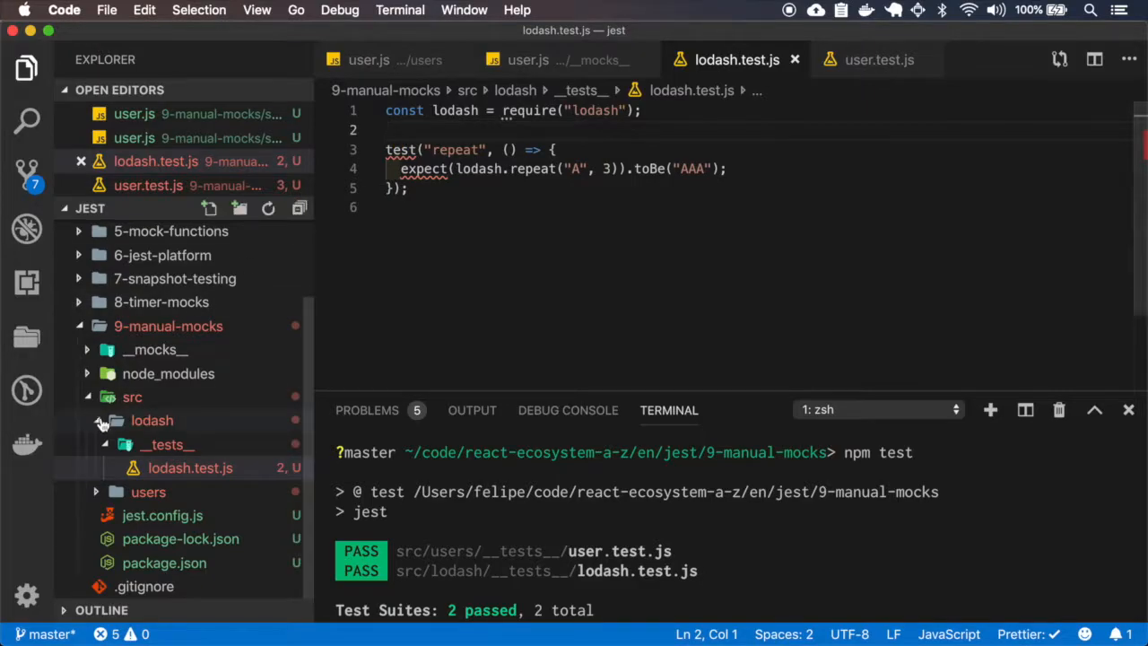
# Step: Write __mocks__/lodash.js exporting repeat() returning "BBB", save, and rerun the tests
pyautogui.rightClick(154, 348)
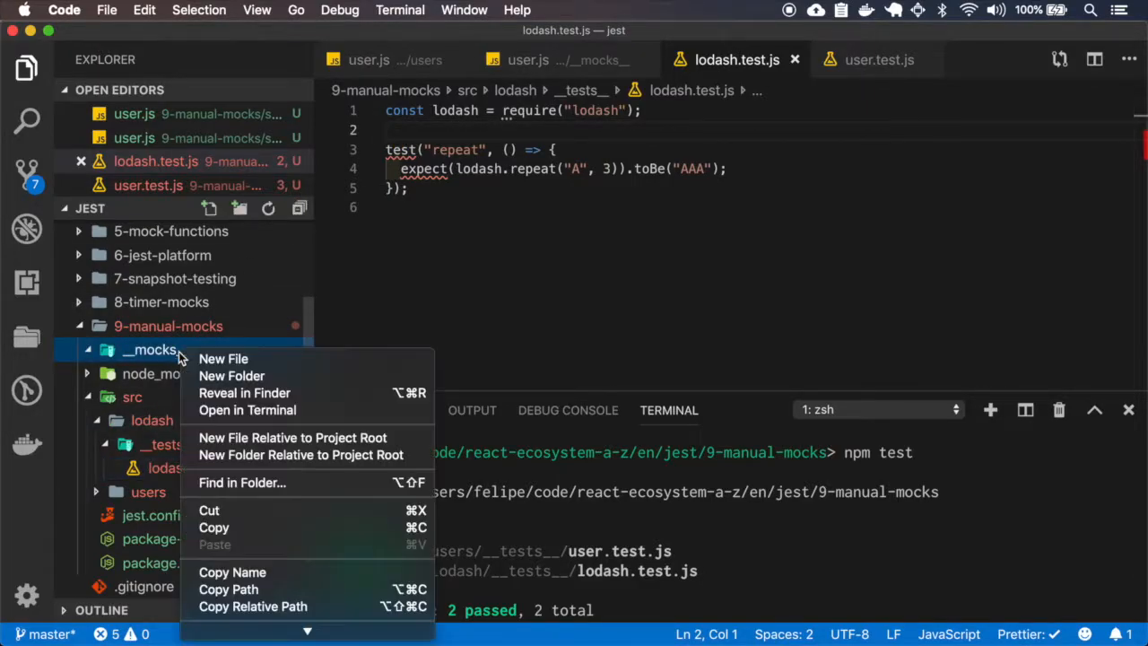
pyautogui.click(222, 359)
pyautogui.write('lodash.js')
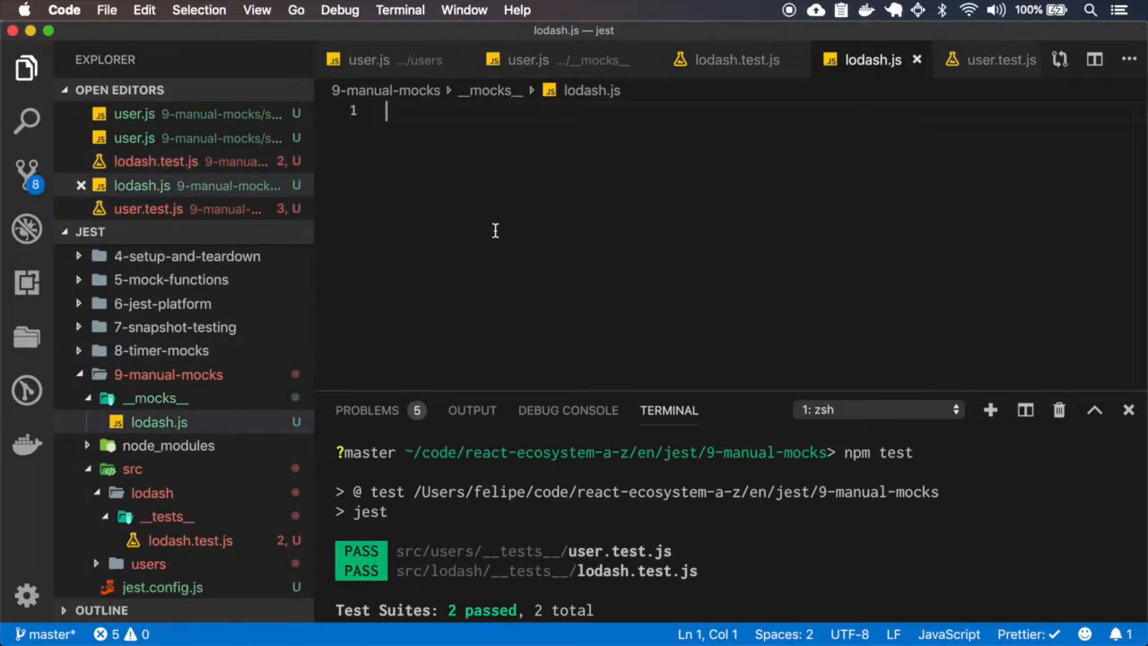
pyautogui.write('module.exports = {')
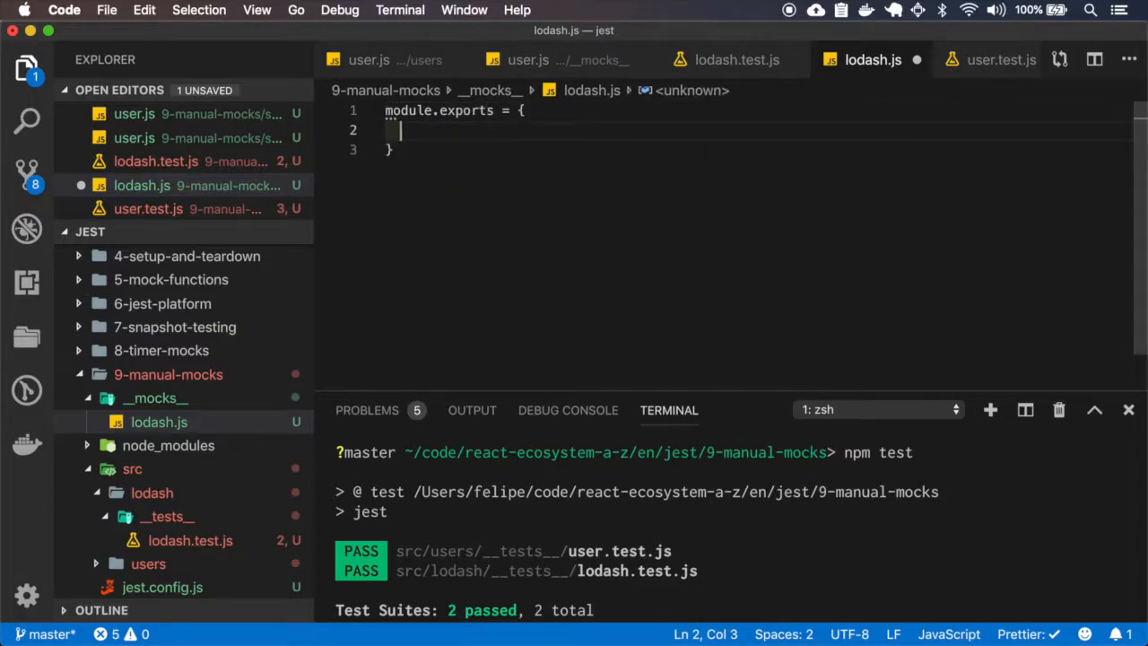
pyautogui.write('repeat() {')
pyautogui.write('ret')
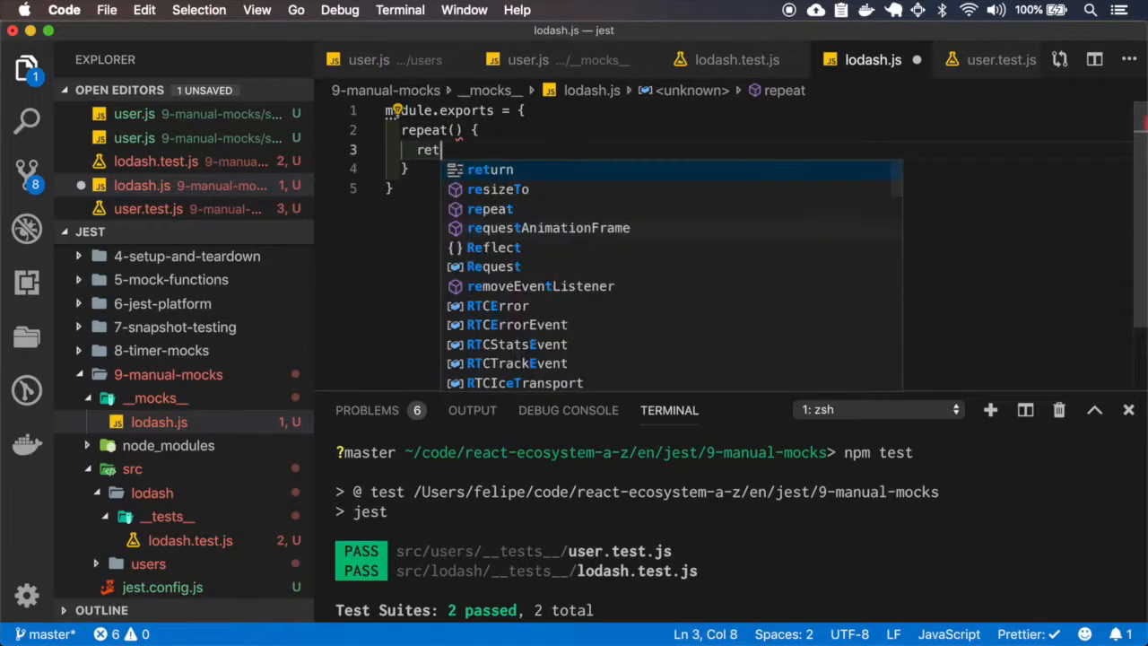
pyautogui.write('urn "BBB";')
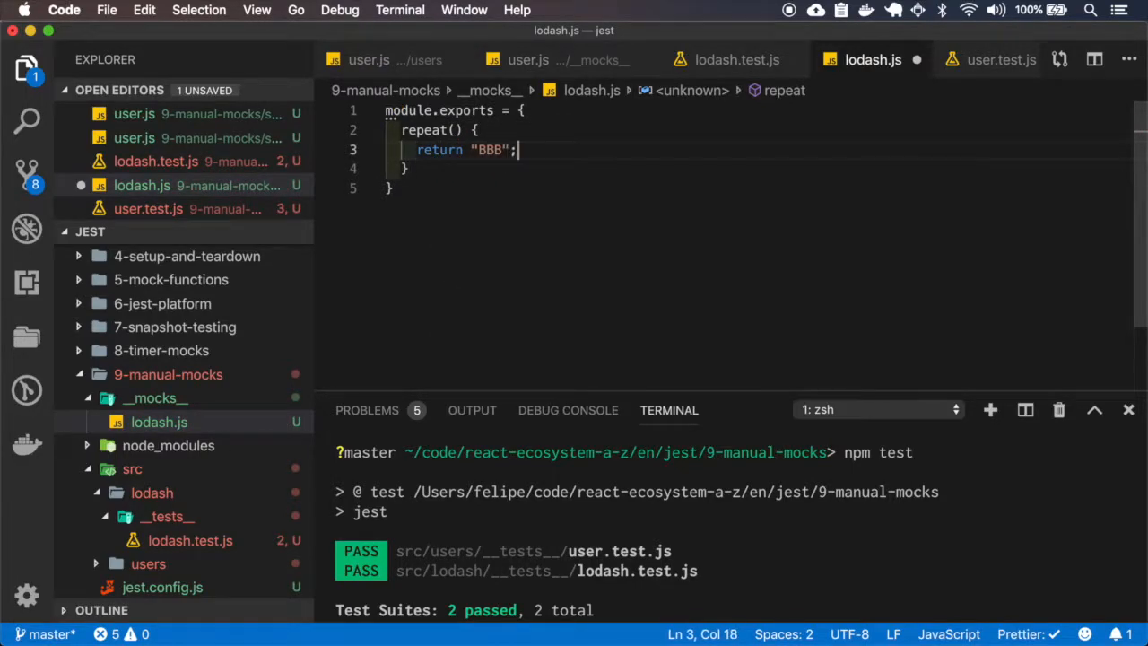
pyautogui.press('cmd+s')
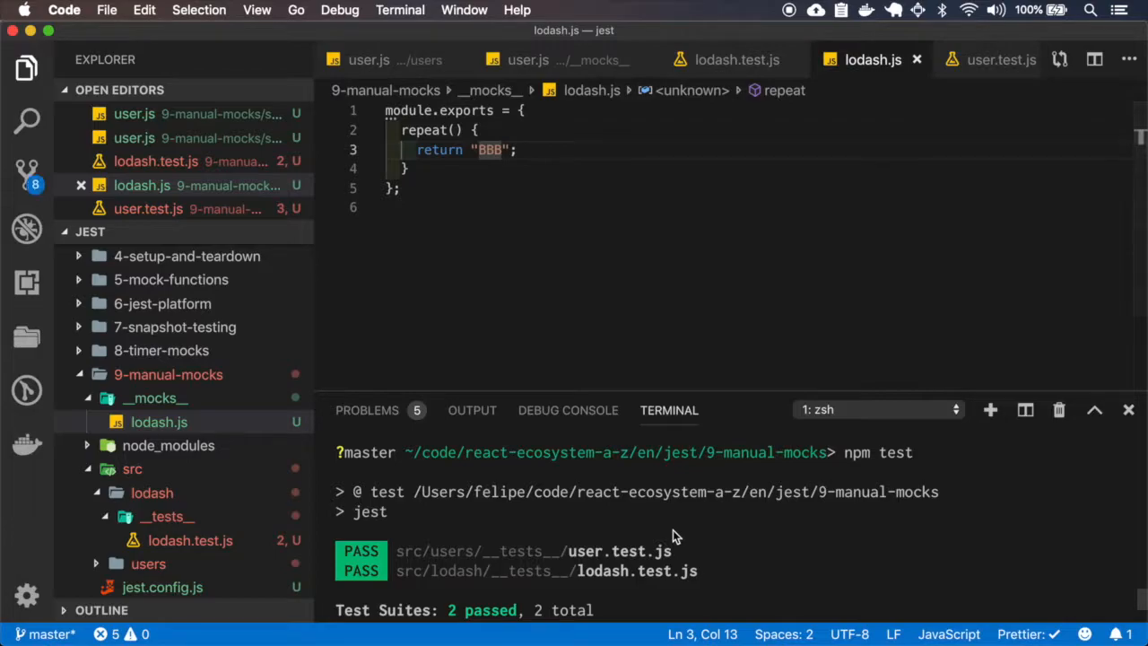
pyautogui.press('Enter')
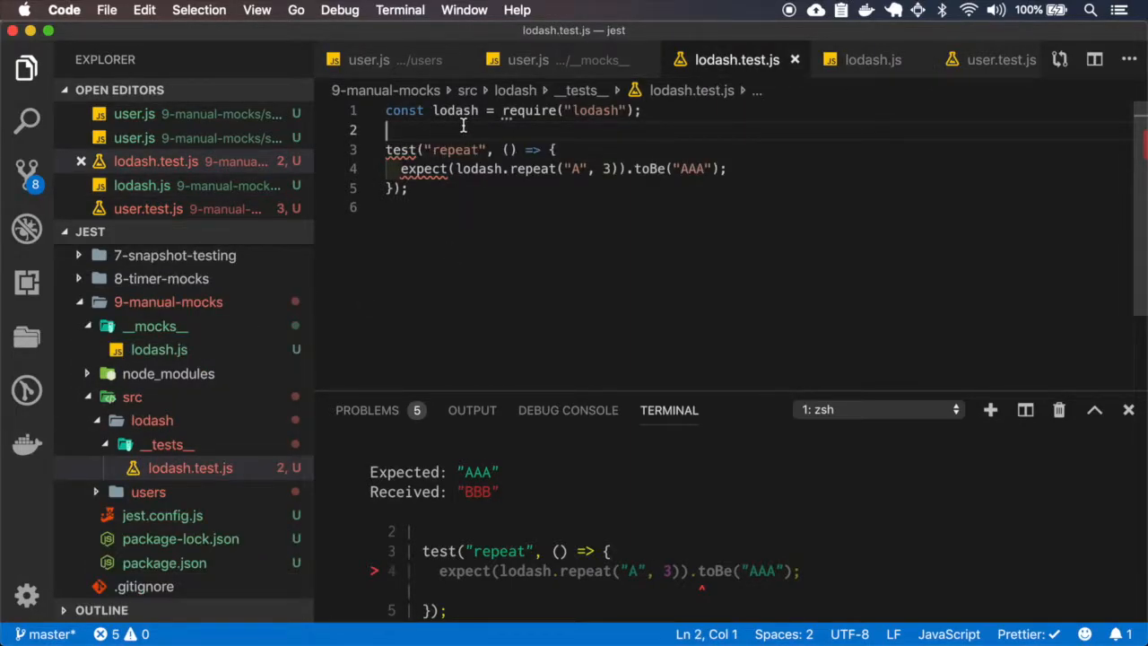
# Step: Add jest.unmock("lodash") to lodash.test.js, run the tests, then comment it out
pyautogui.doubleClick(455, 111)
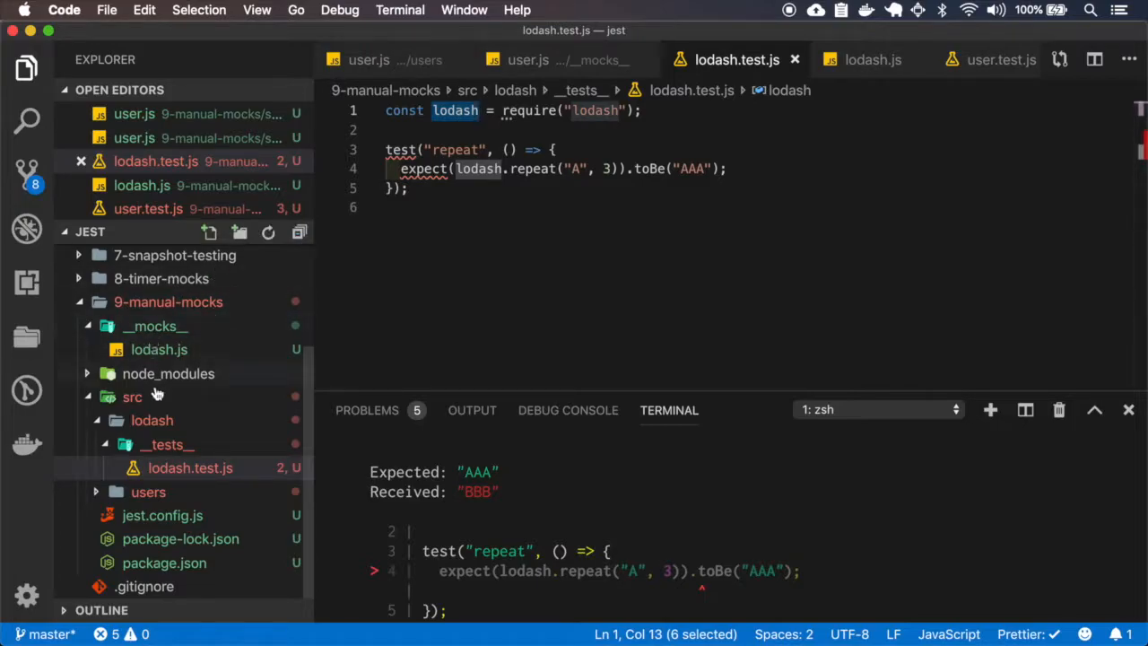
pyautogui.moveTo(169, 373)
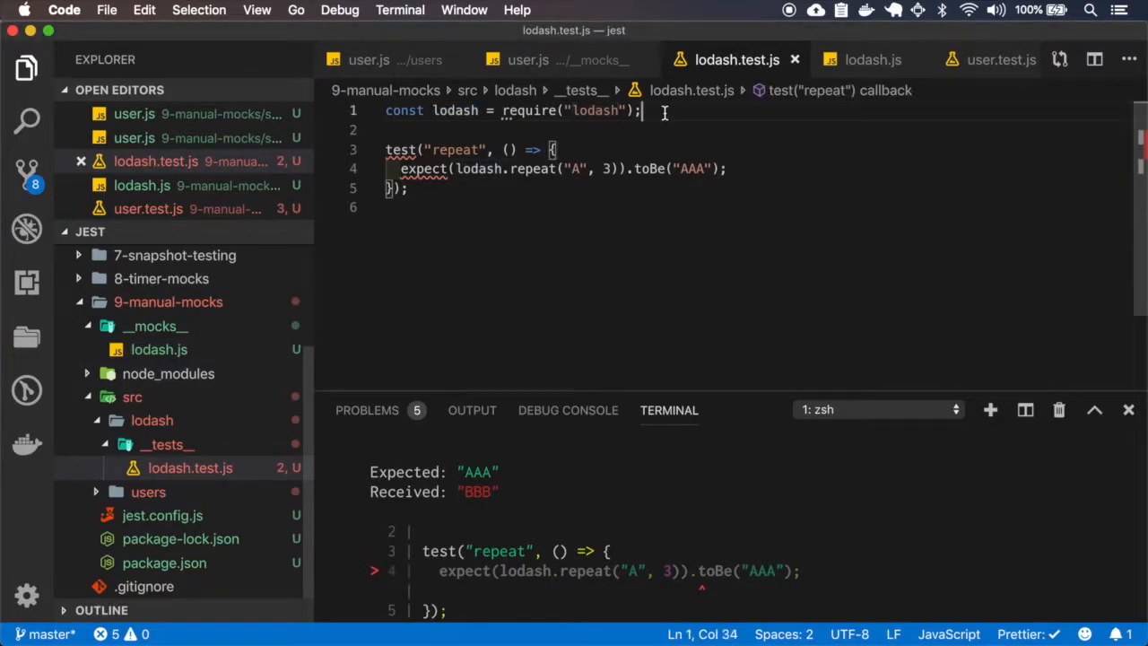
pyautogui.write('jest.unmoc')
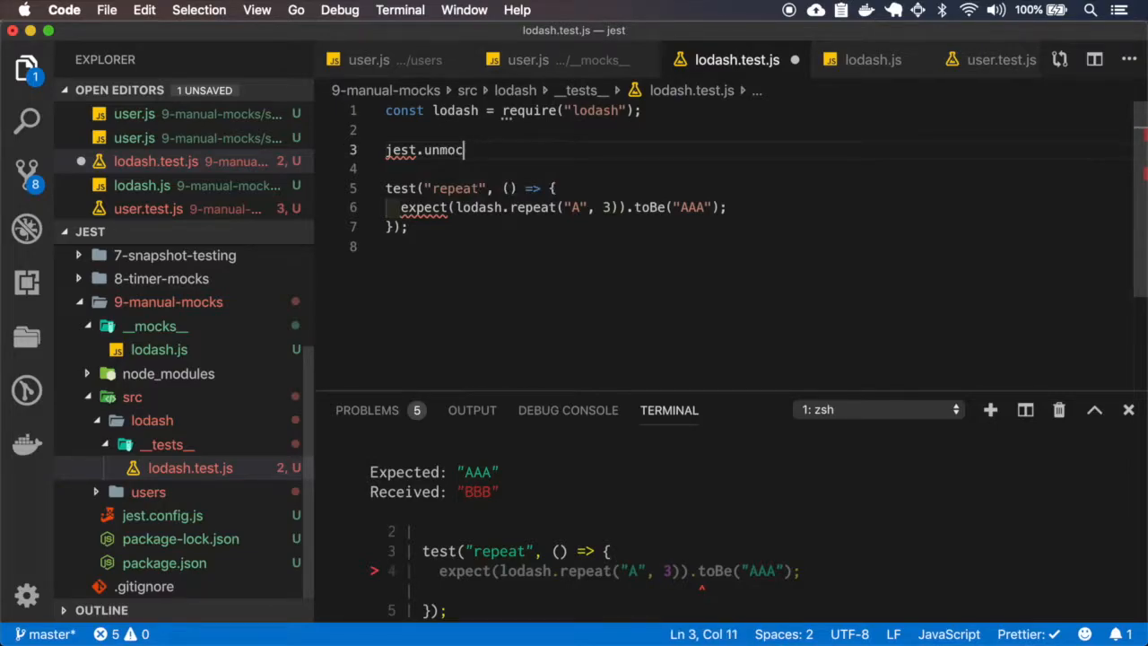
pyautogui.write('("lodash");')
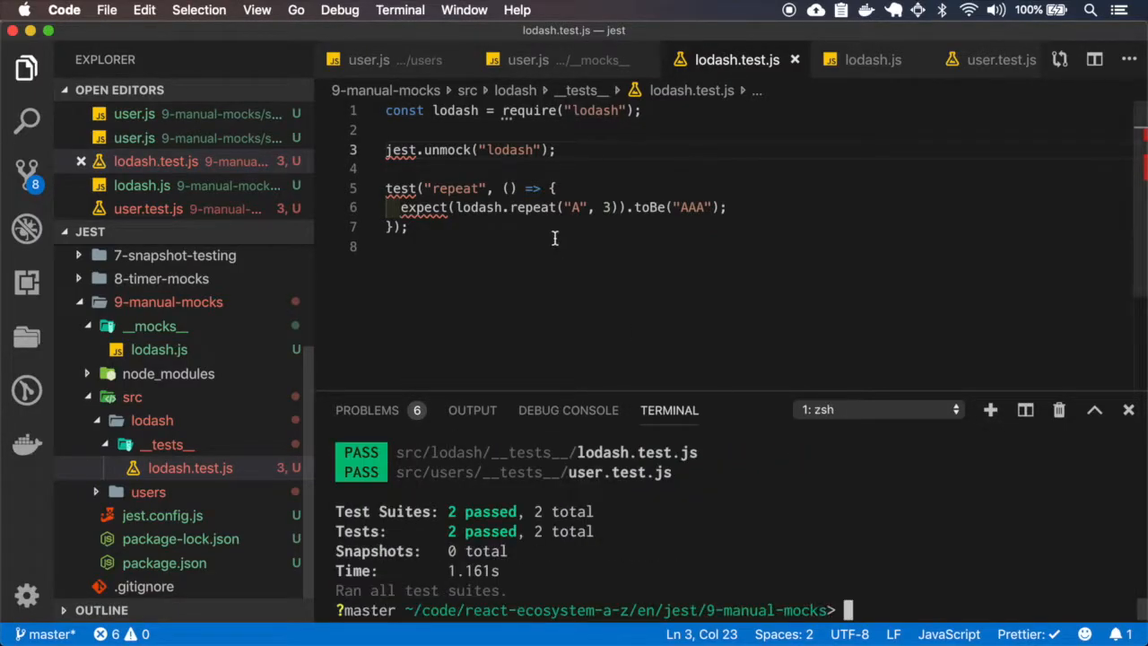
pyautogui.doubleClick(445, 150)
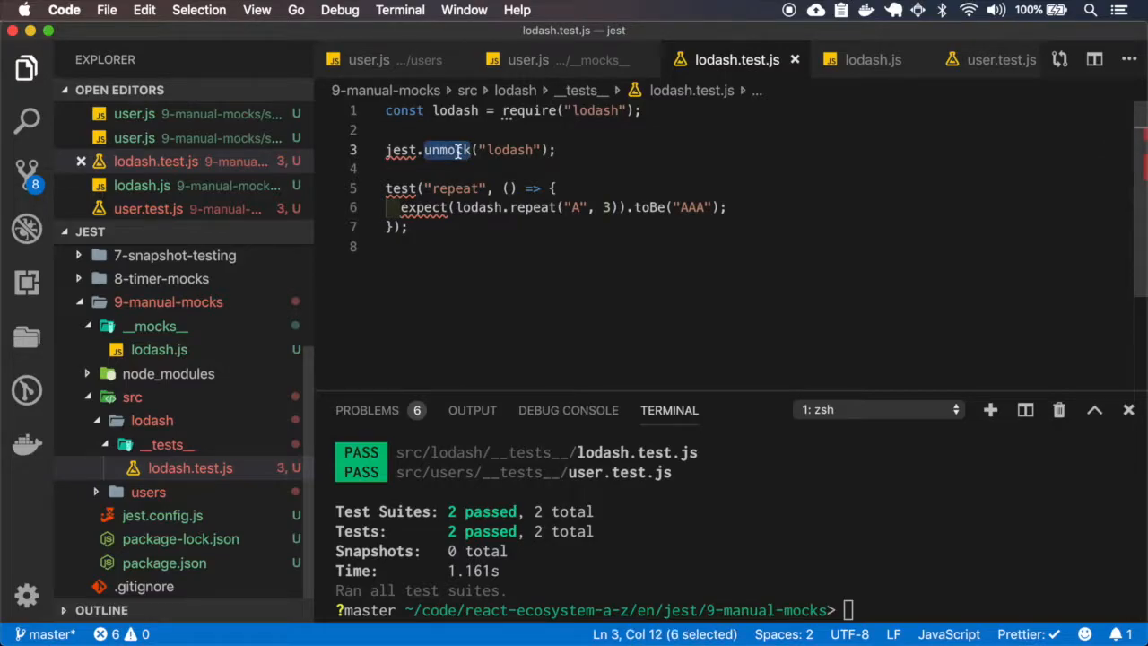
pyautogui.moveTo(502, 151)
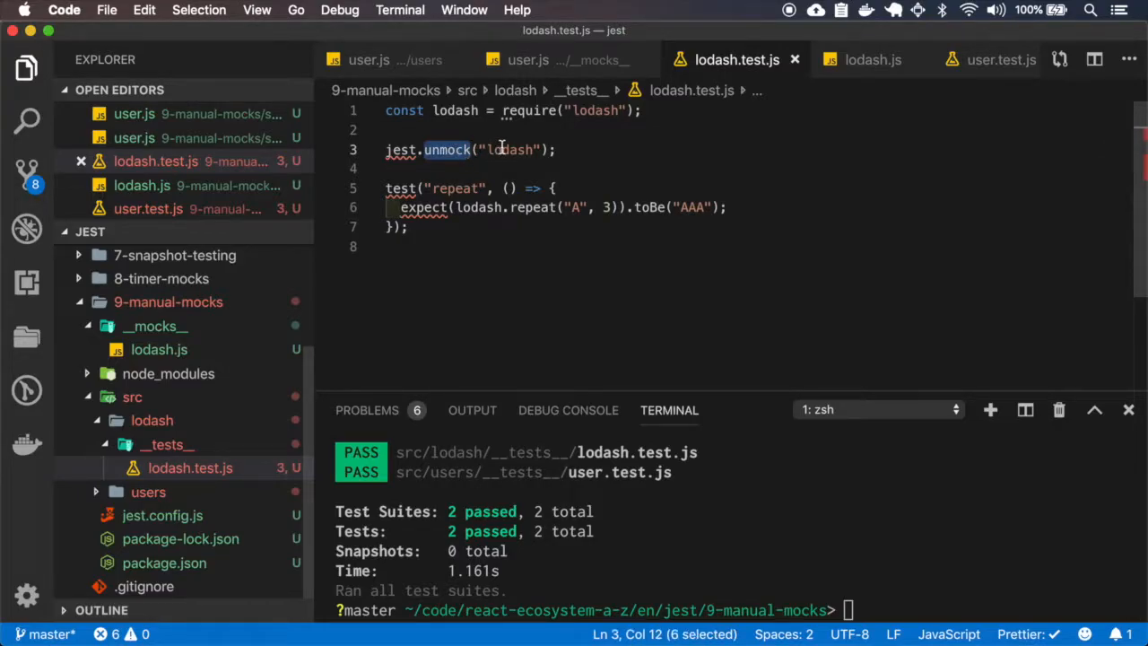
# Step: Change the test to repeat("B", 3) expecting "BBB" and run npm test
pyautogui.click(502, 129)
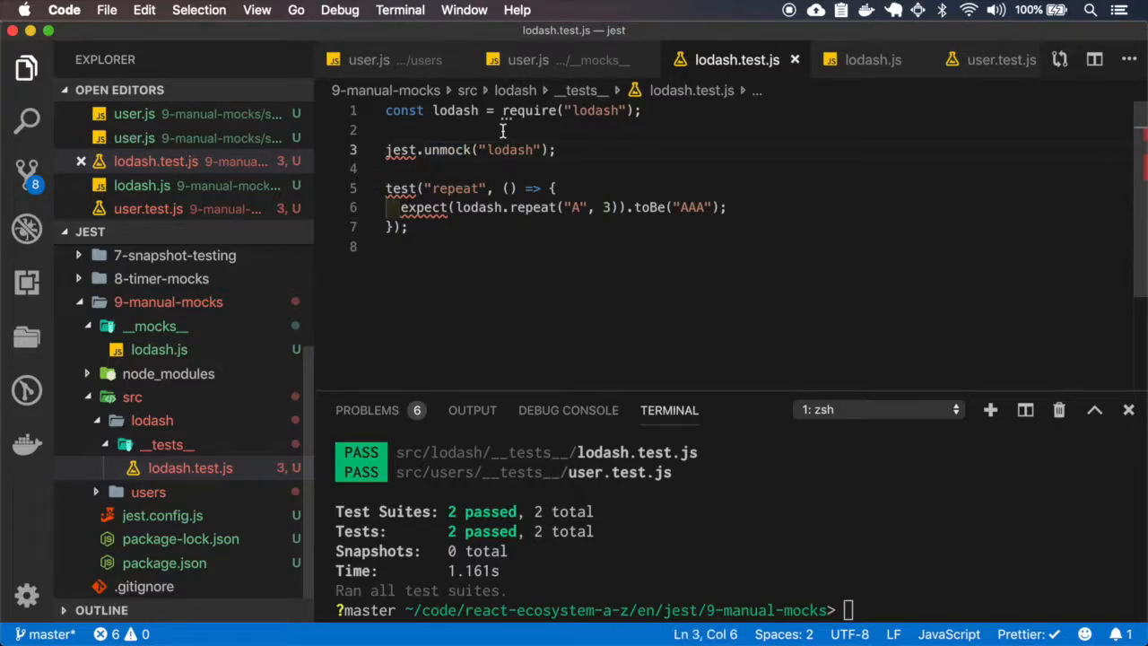
pyautogui.write('B')
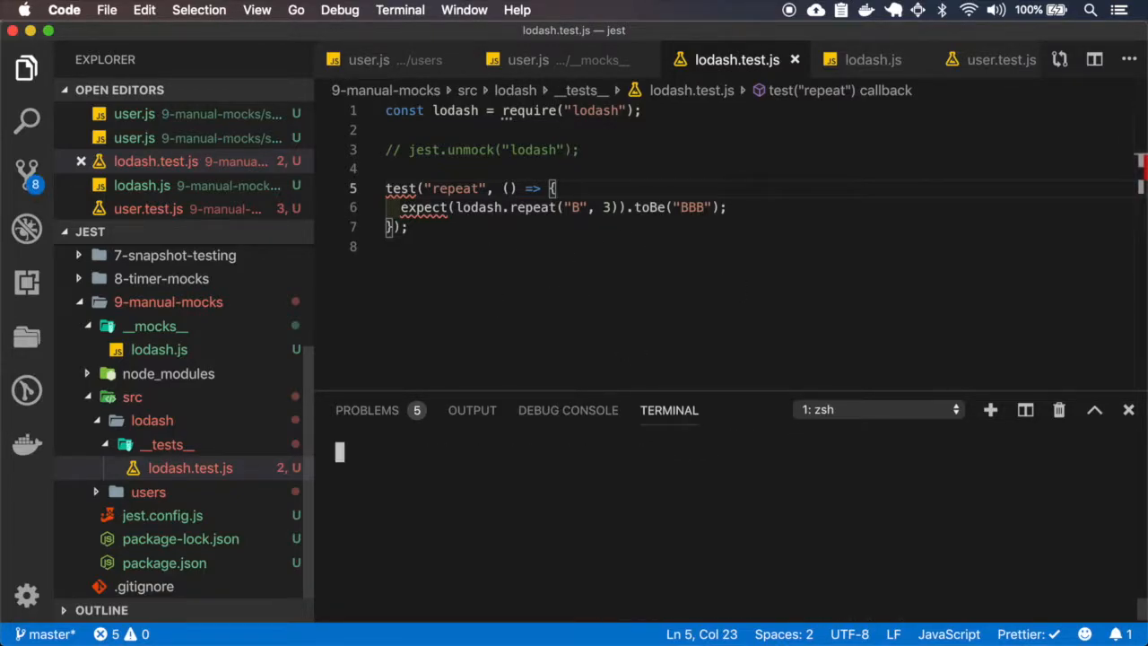
pyautogui.write('npm test')
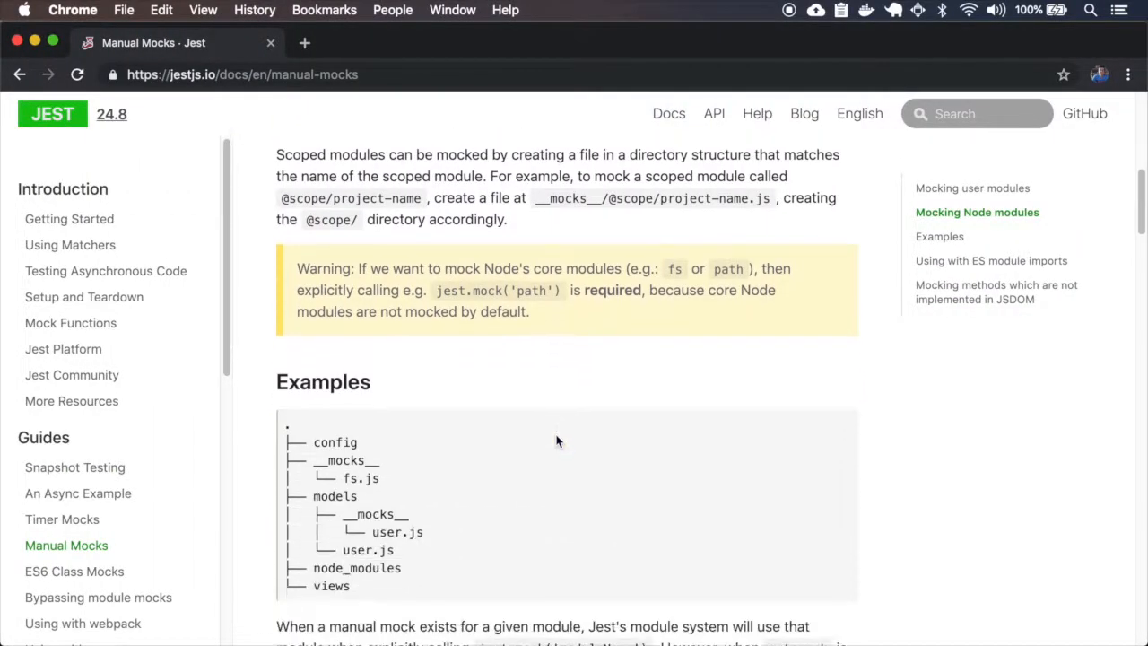
pyautogui.scroll(-3)
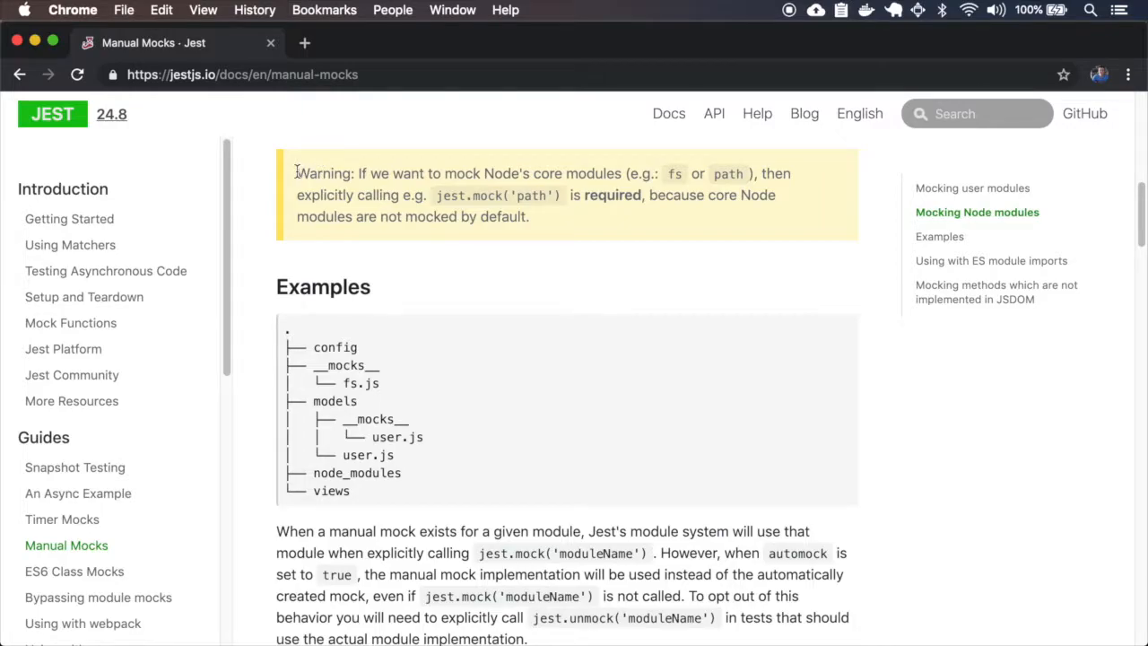
pyautogui.moveTo(595, 178)
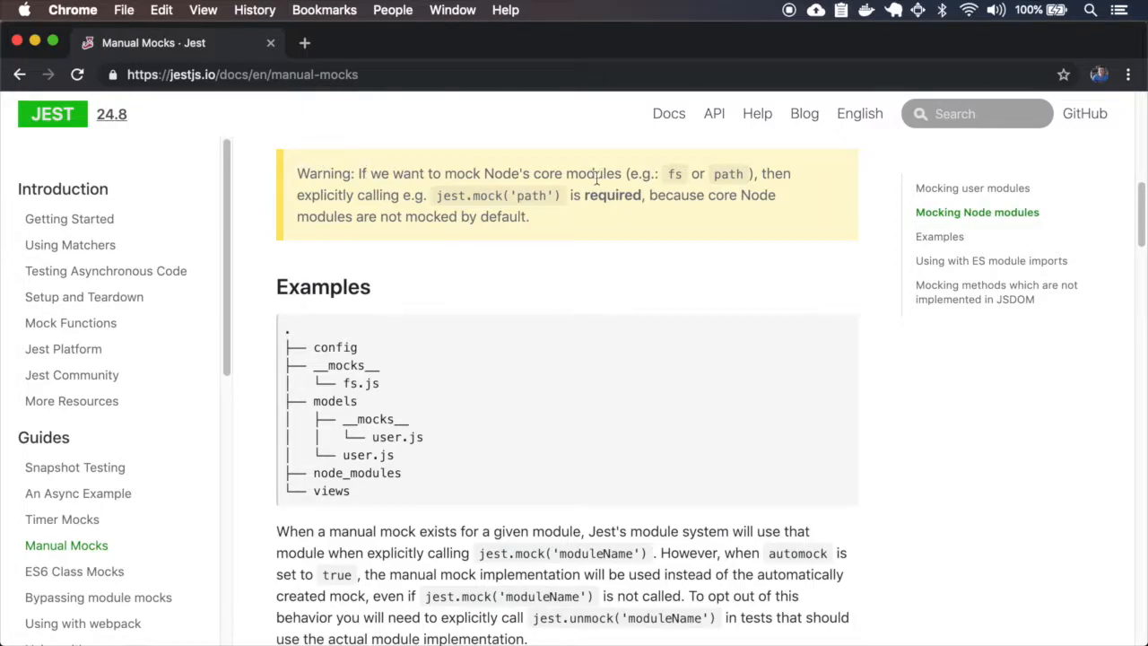
pyautogui.moveTo(599, 178)
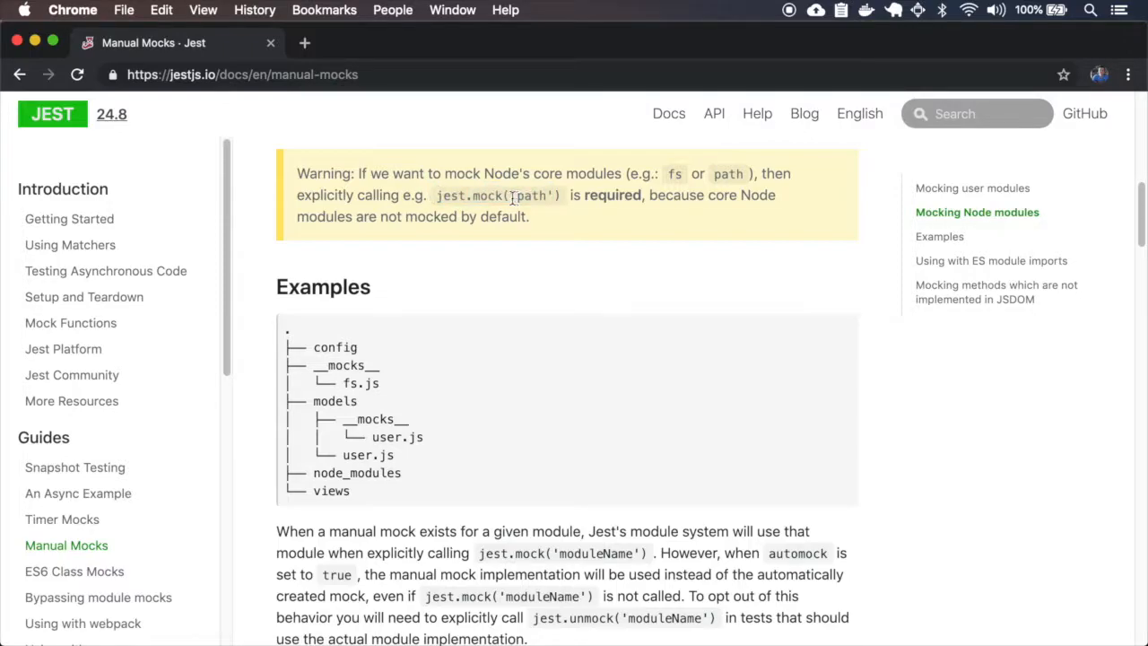
pyautogui.scroll(-3)
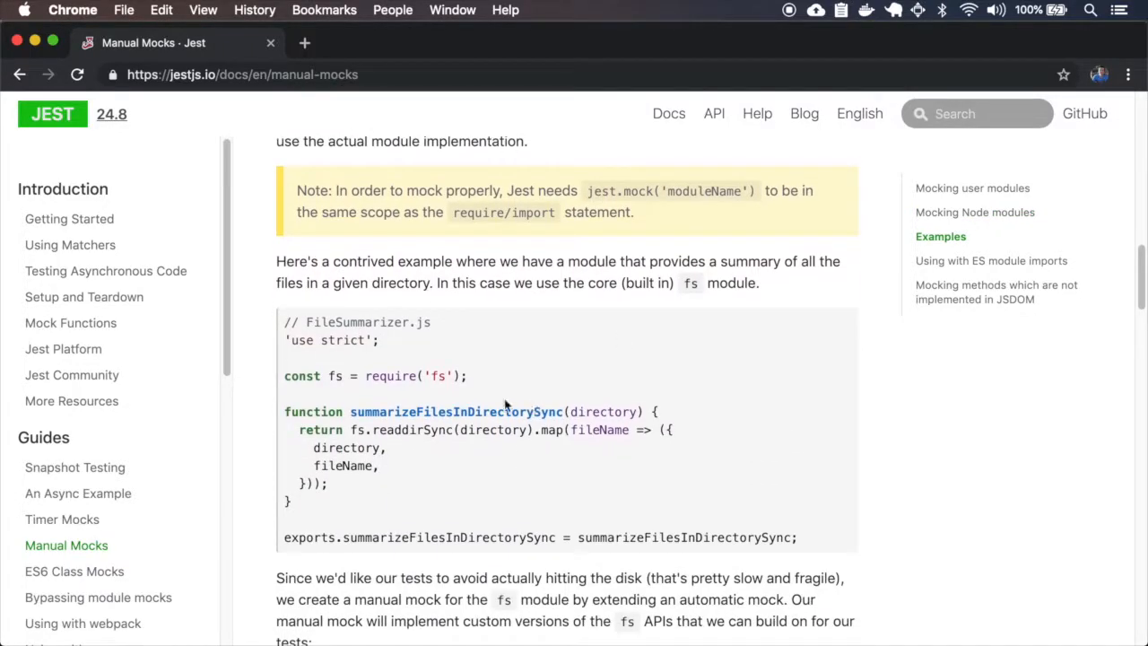
pyautogui.tripleClick(375, 377)
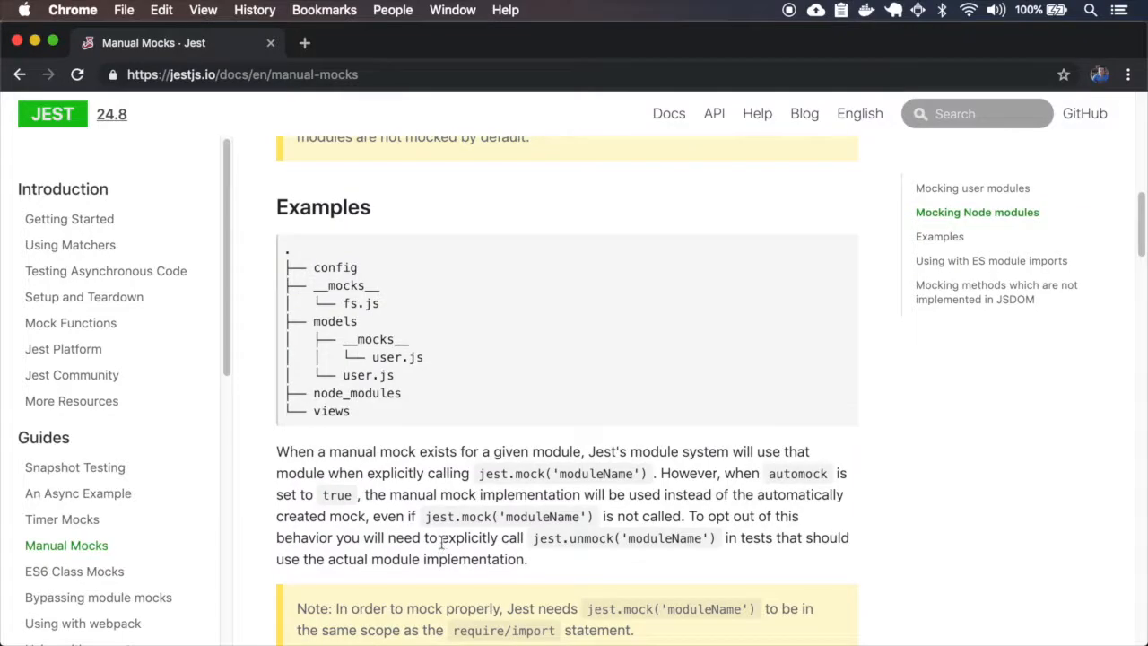
pyautogui.scroll(-3)
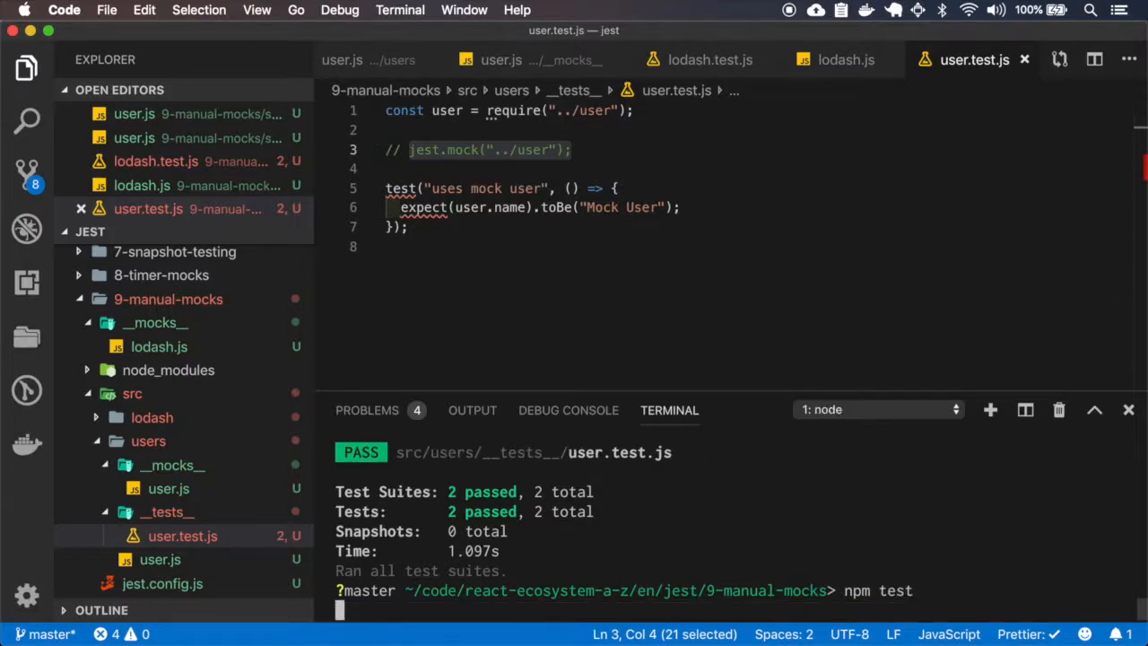
# Step: Try automock true in jest.config.js, set it back to false, and restore jest.mock("../user")
pyautogui.press('enter')
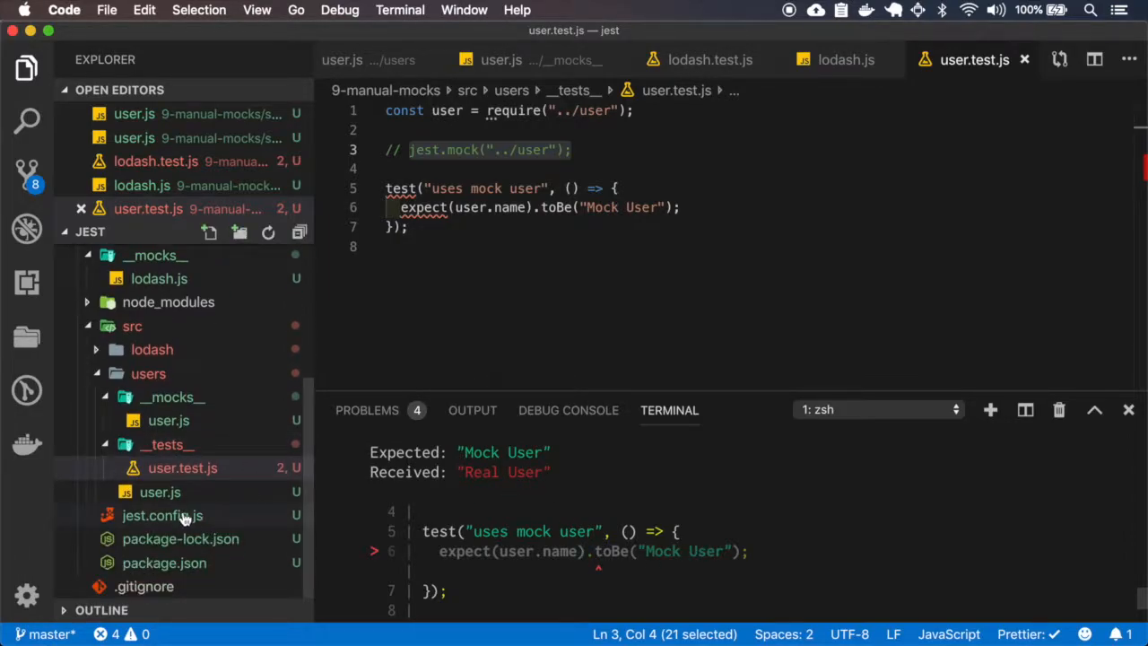
pyautogui.click(161, 515)
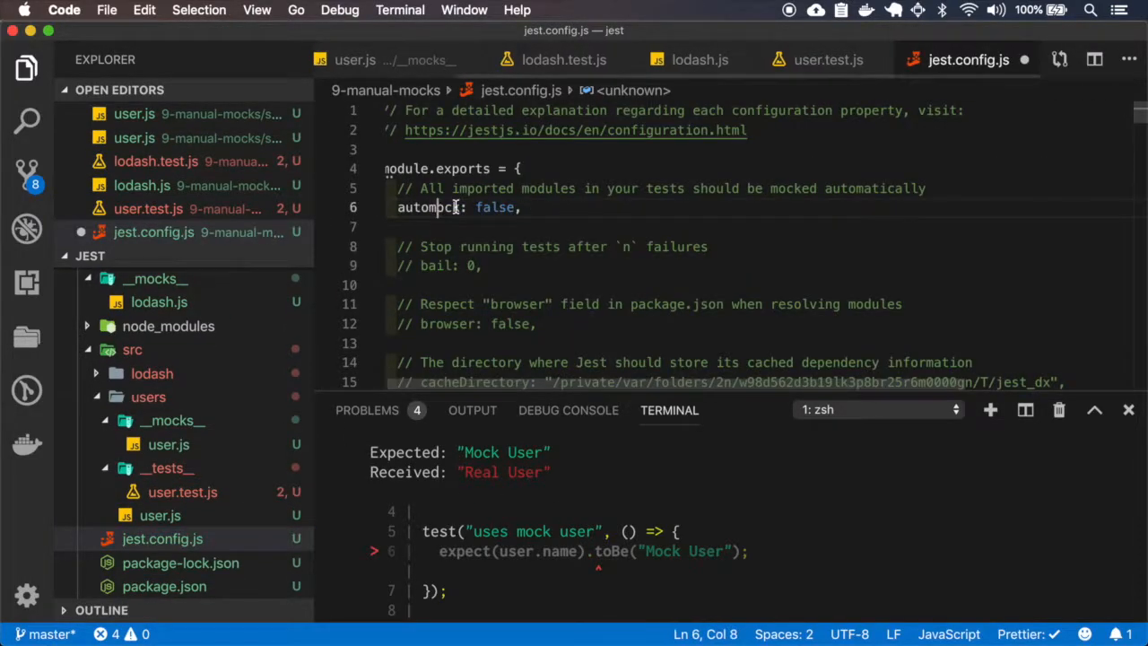
pyautogui.write('true')
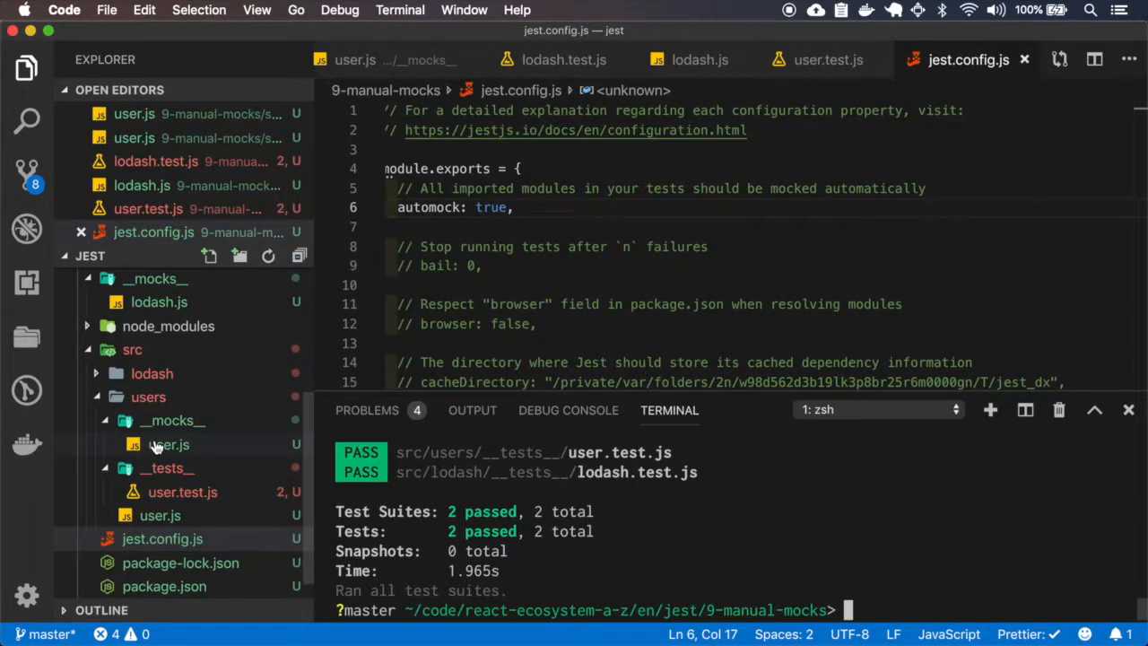
pyautogui.moveTo(193, 430)
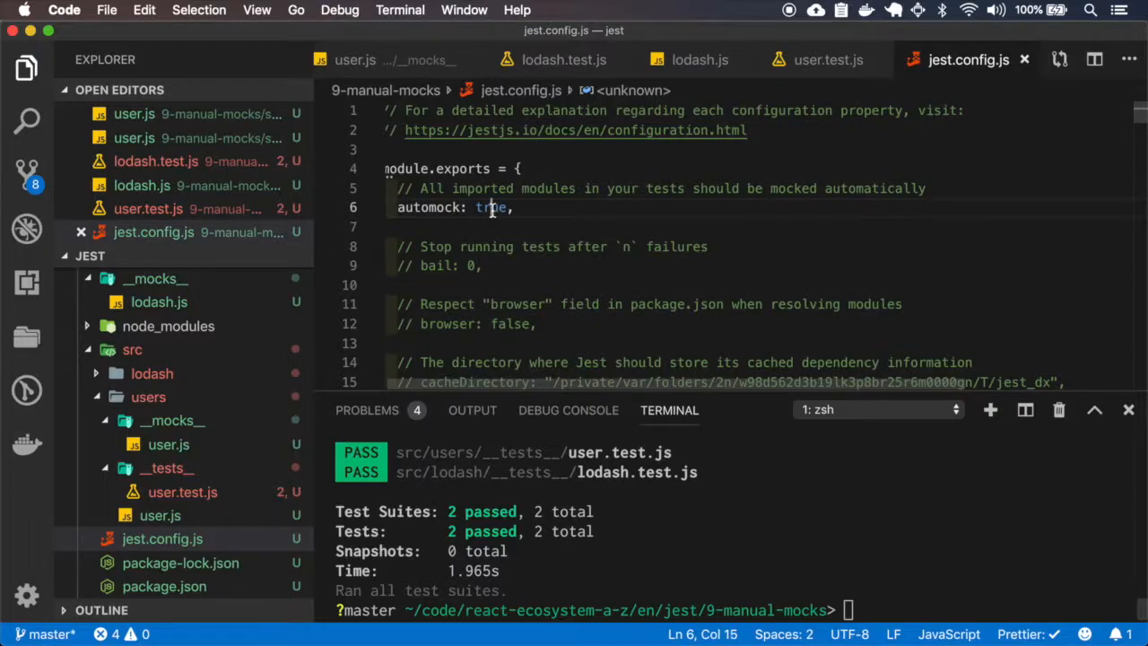
pyautogui.write('false')
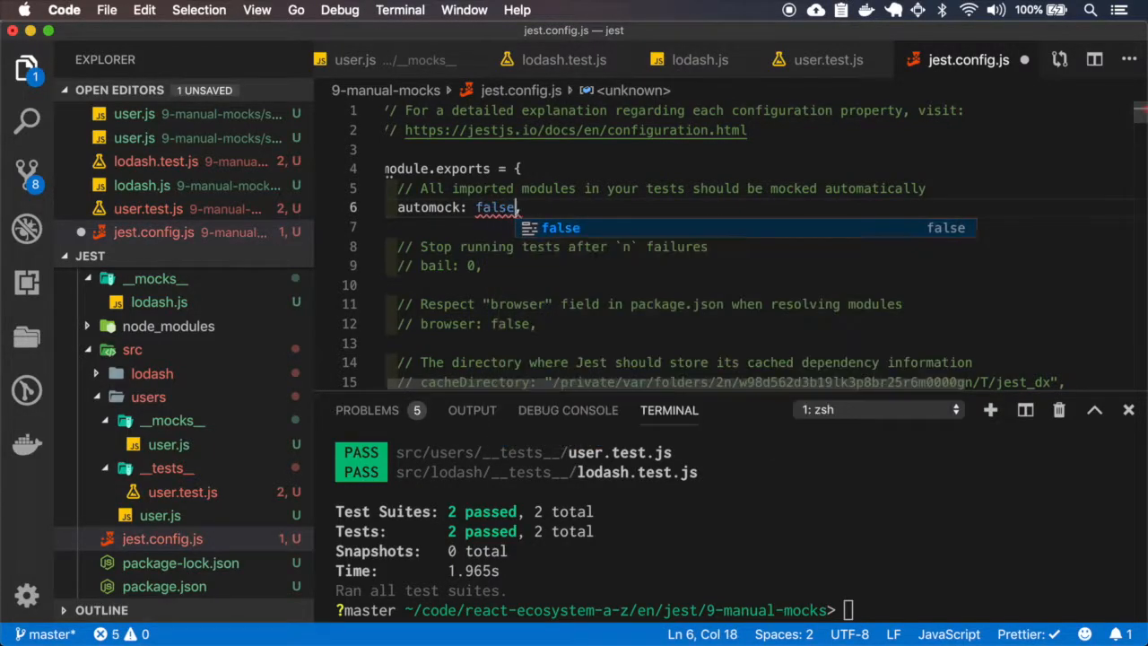
pyautogui.click(828, 59)
pyautogui.write('npm')
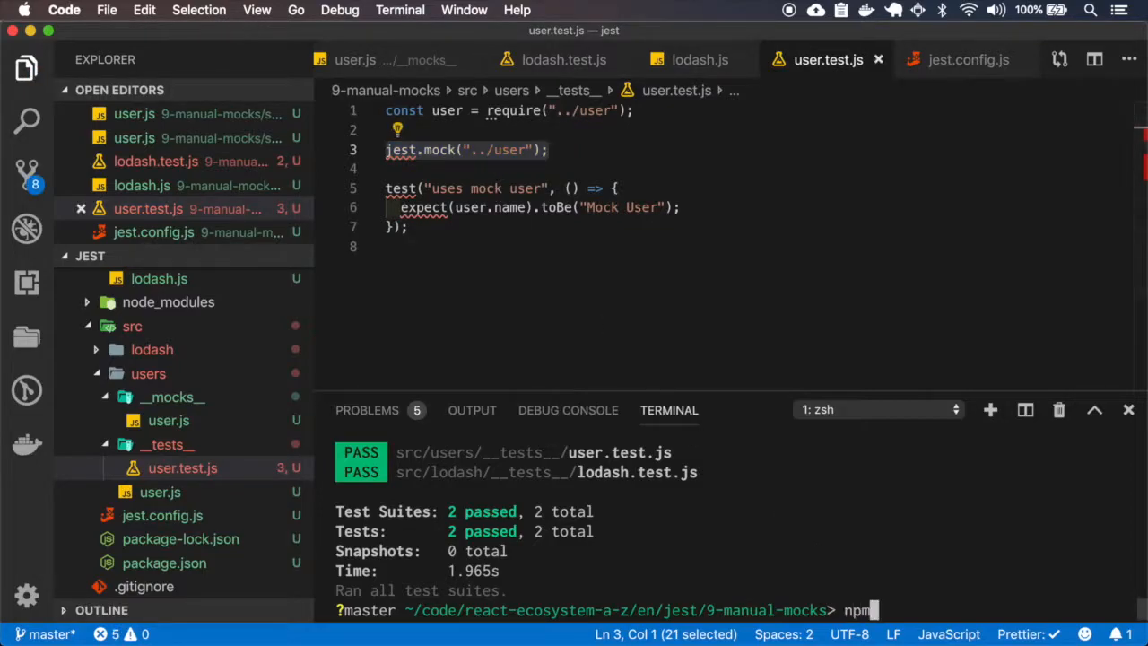
# Step: Scroll the Manual Mocks page through the fs mock and FileSummarizer test, then return to VS Code
pyautogui.rightClick(828, 59)
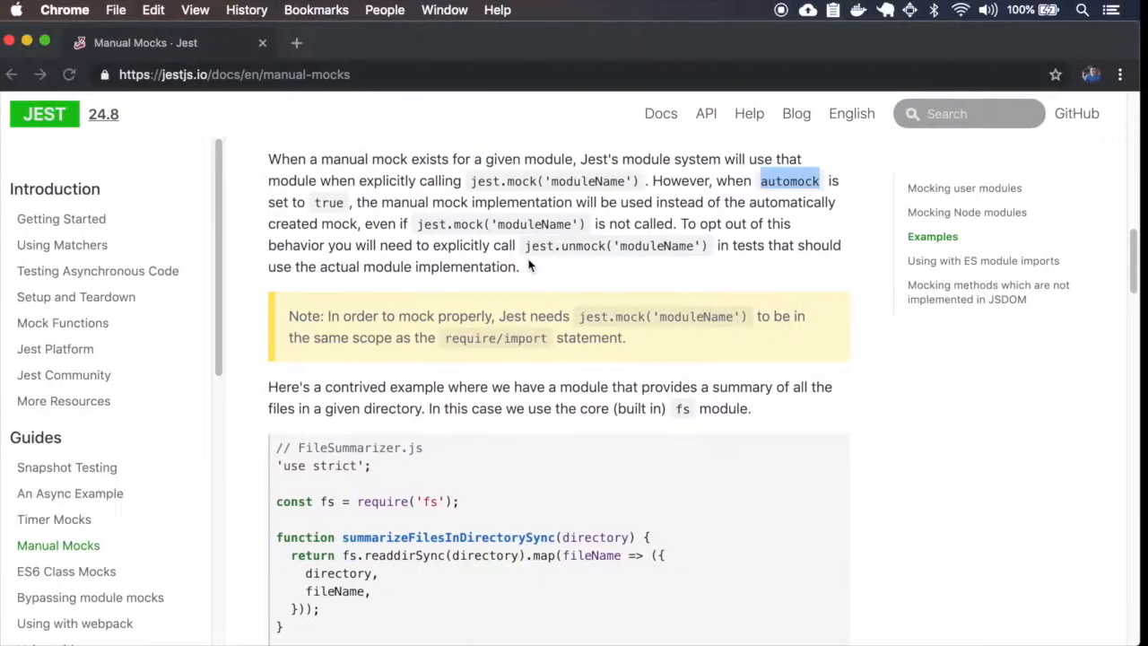
pyautogui.scroll(-3)
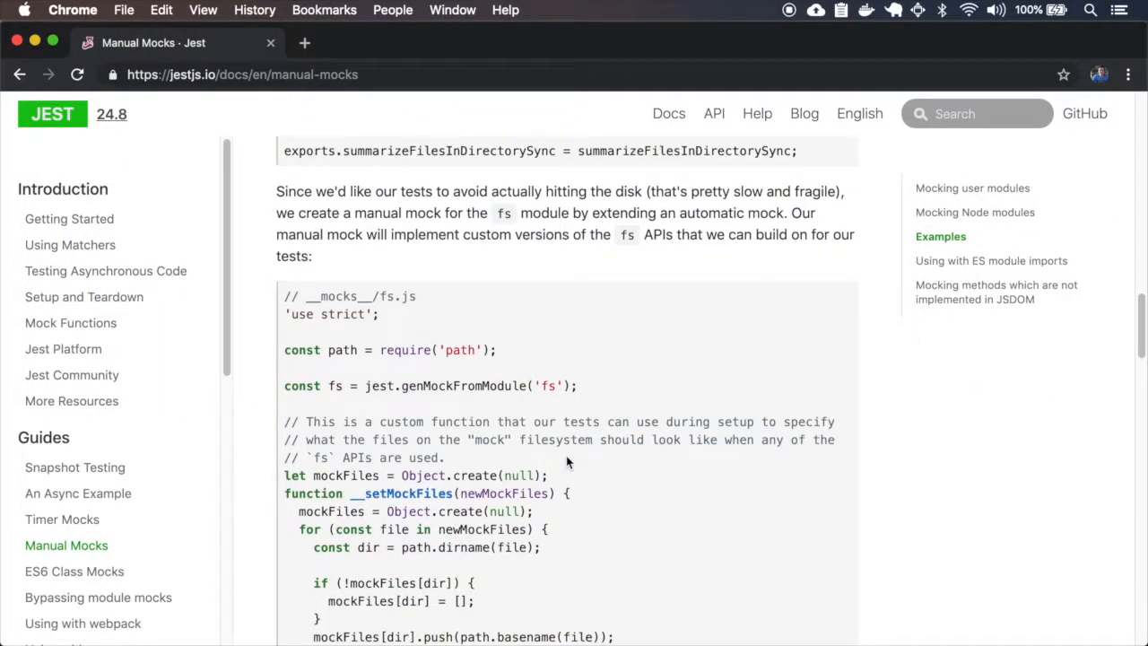
pyautogui.scroll(-3)
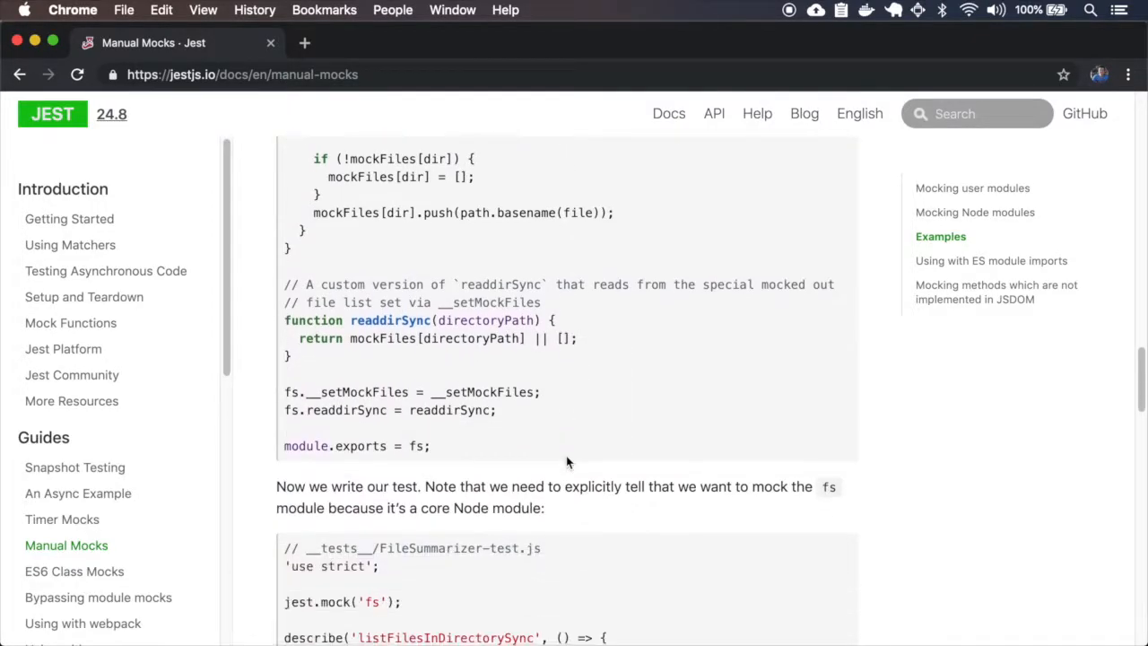
pyautogui.scroll(-3)
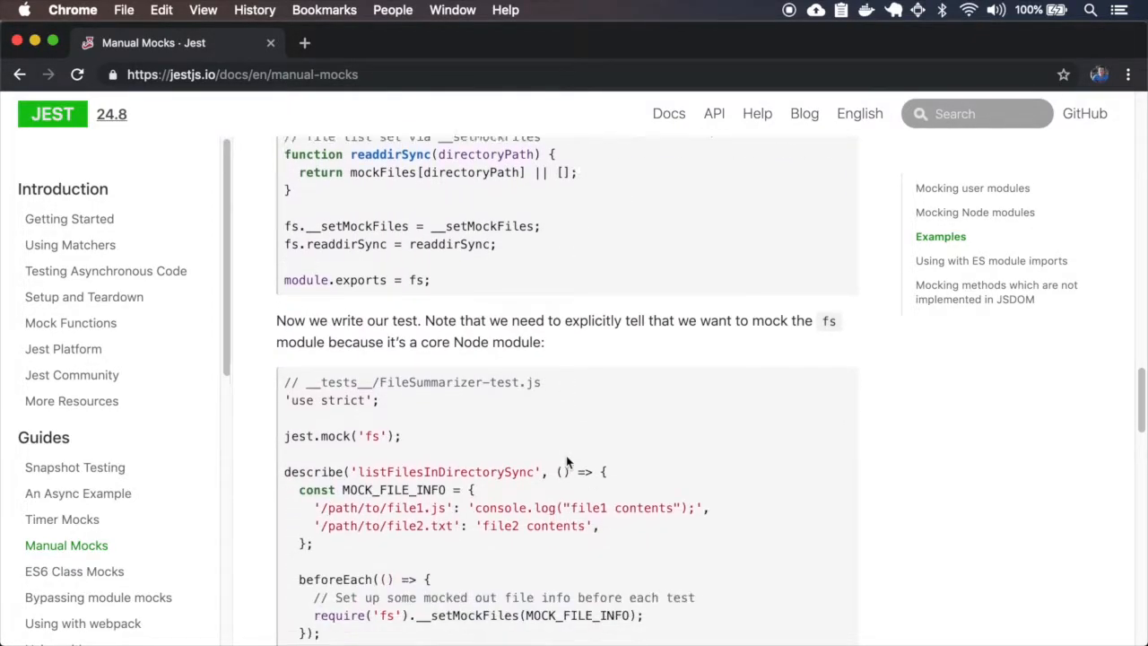
pyautogui.scroll(-3)
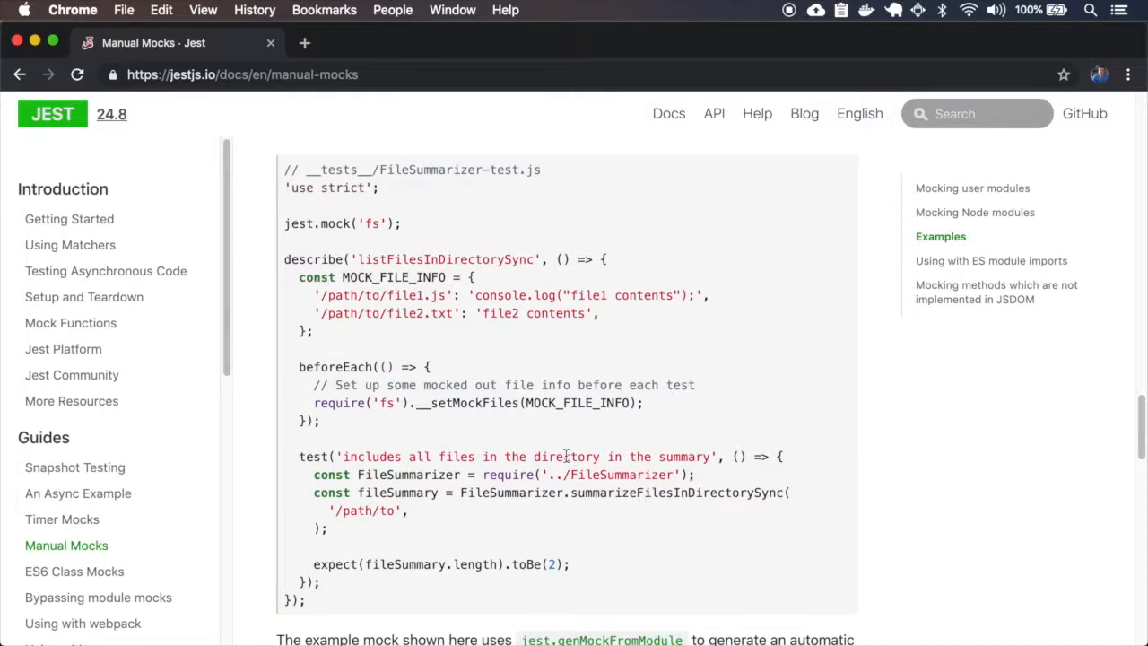
pyautogui.scroll(-3)
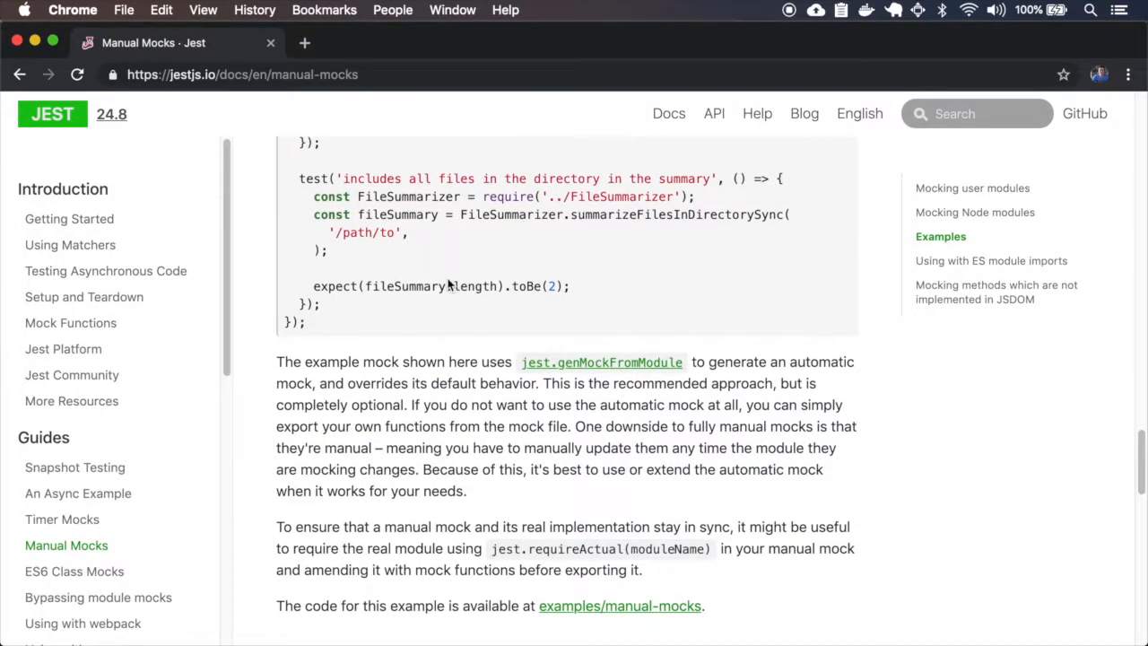
pyautogui.moveTo(600, 362)
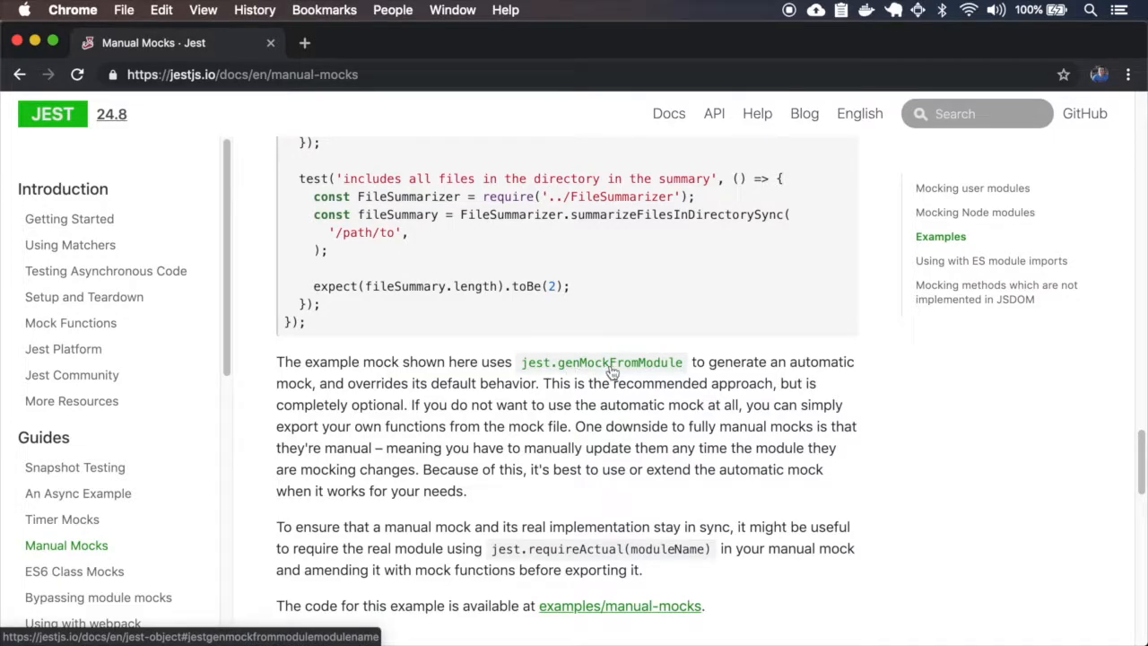
pyautogui.moveTo(434, 452)
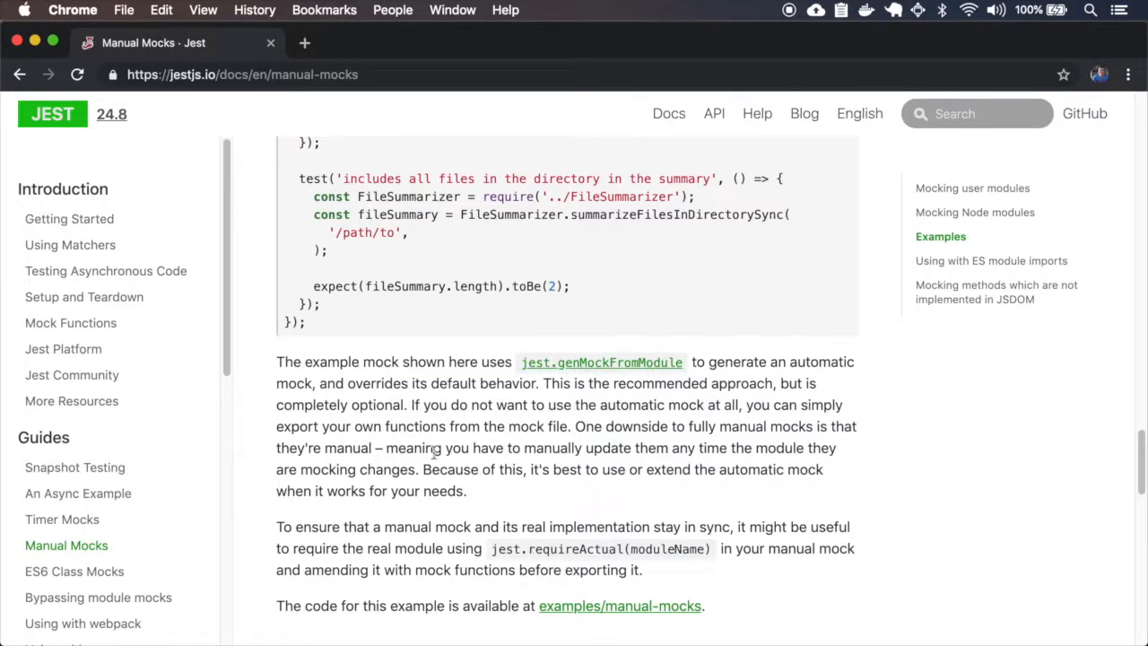
pyautogui.press('cmd+tab')
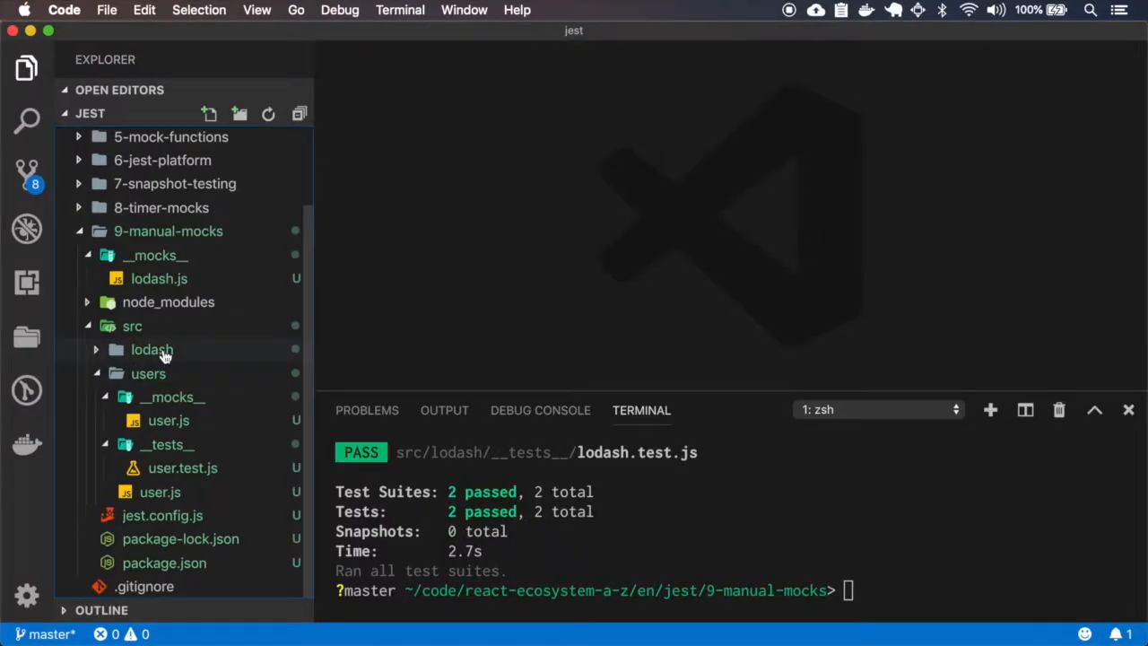
# Step: Add a test expecting lodash.upperCase("bbb") to be "BBB" in lodash.test.js and save
pyautogui.click(158, 277)
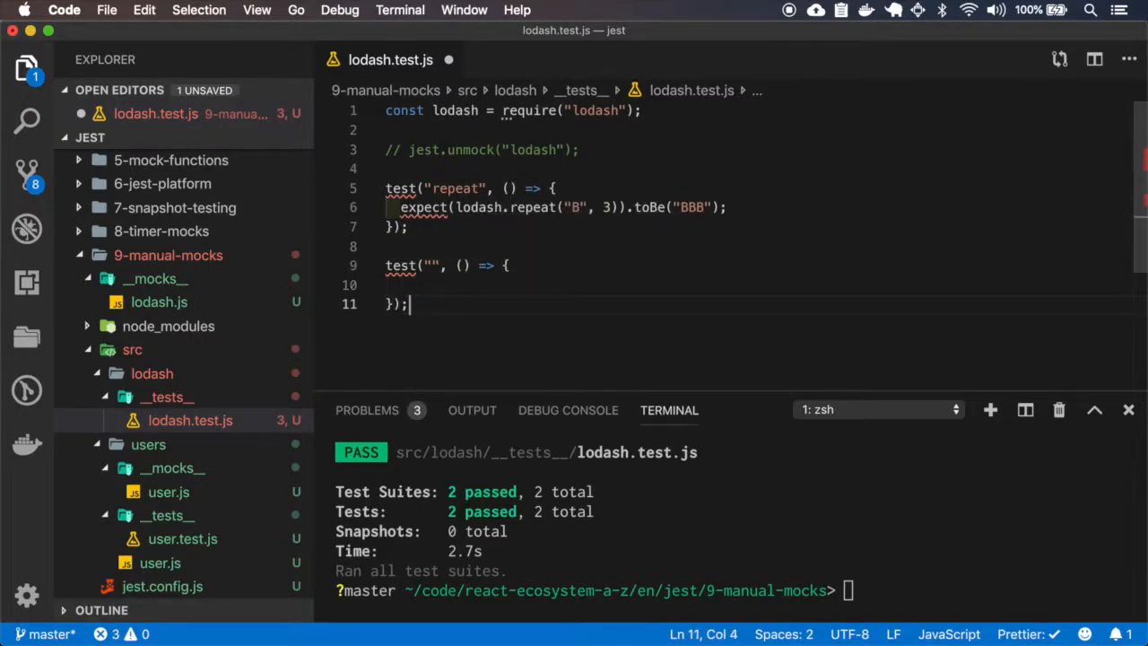
pyautogui.write('lodash.')
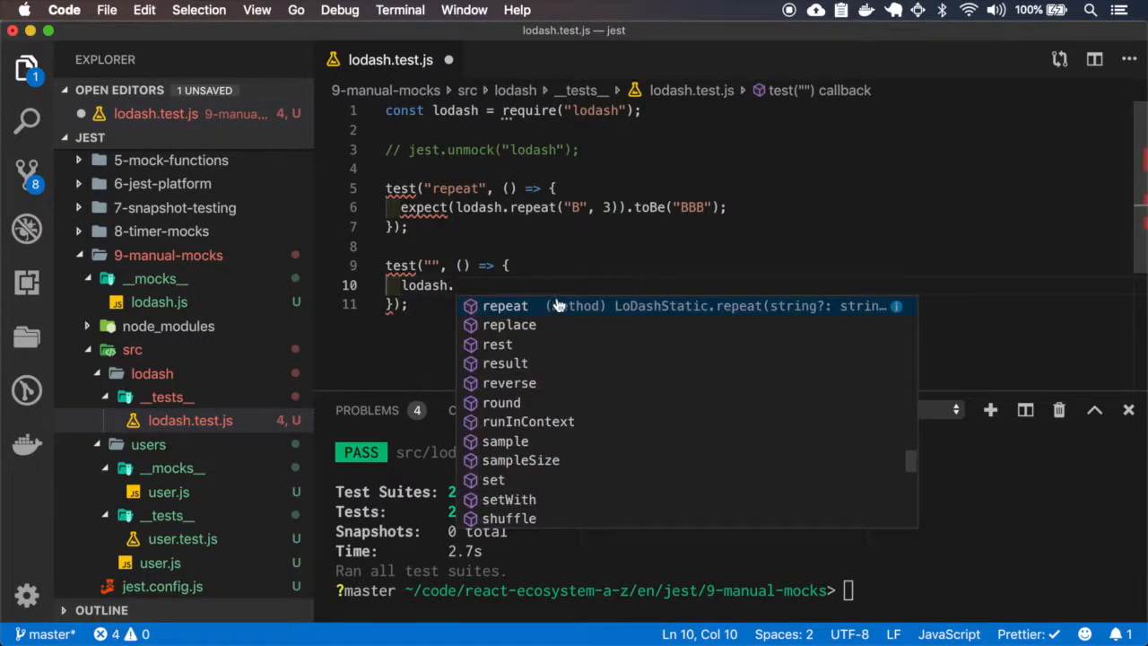
pyautogui.write('upperCase()')
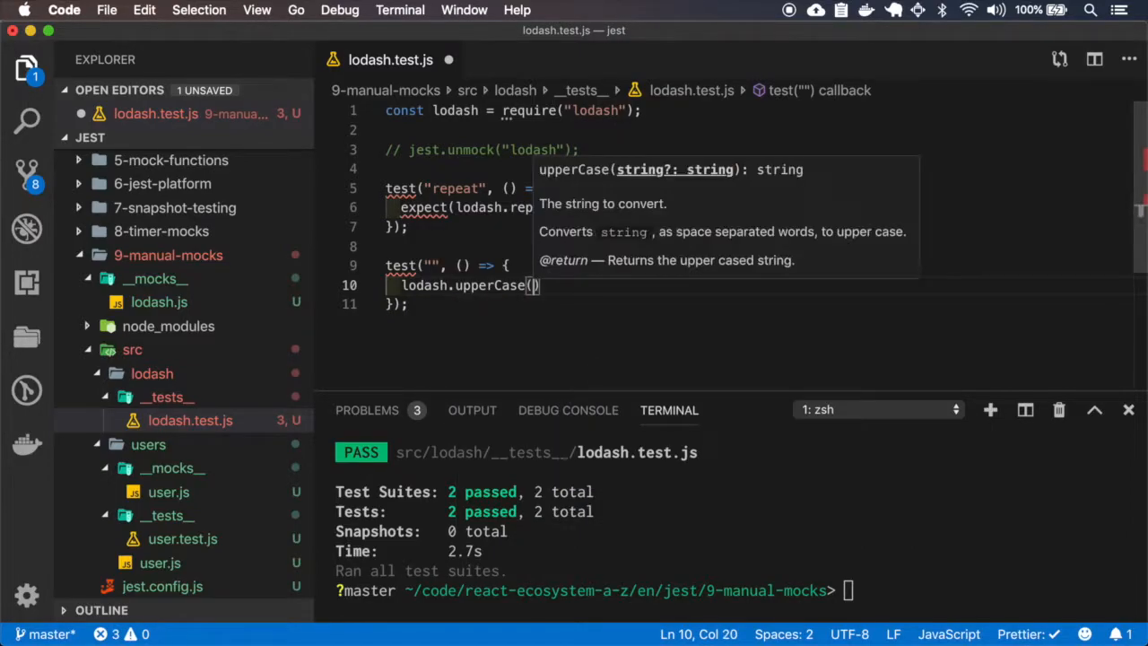
pyautogui.write('"bbb"')
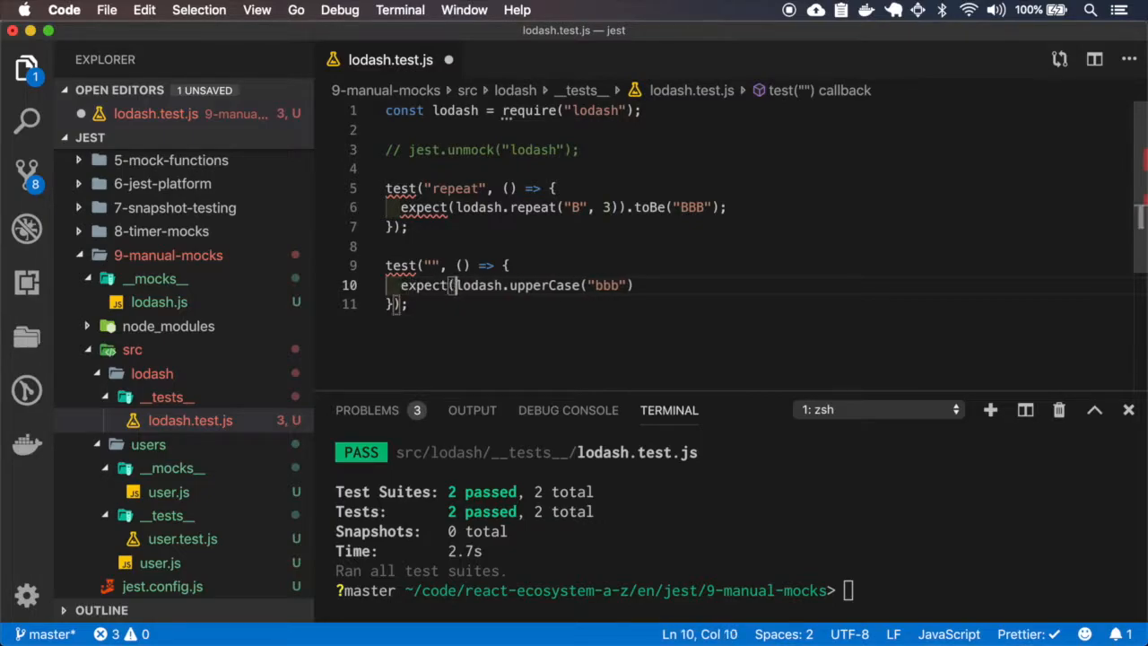
pyautogui.write(').toBe("BBB")')
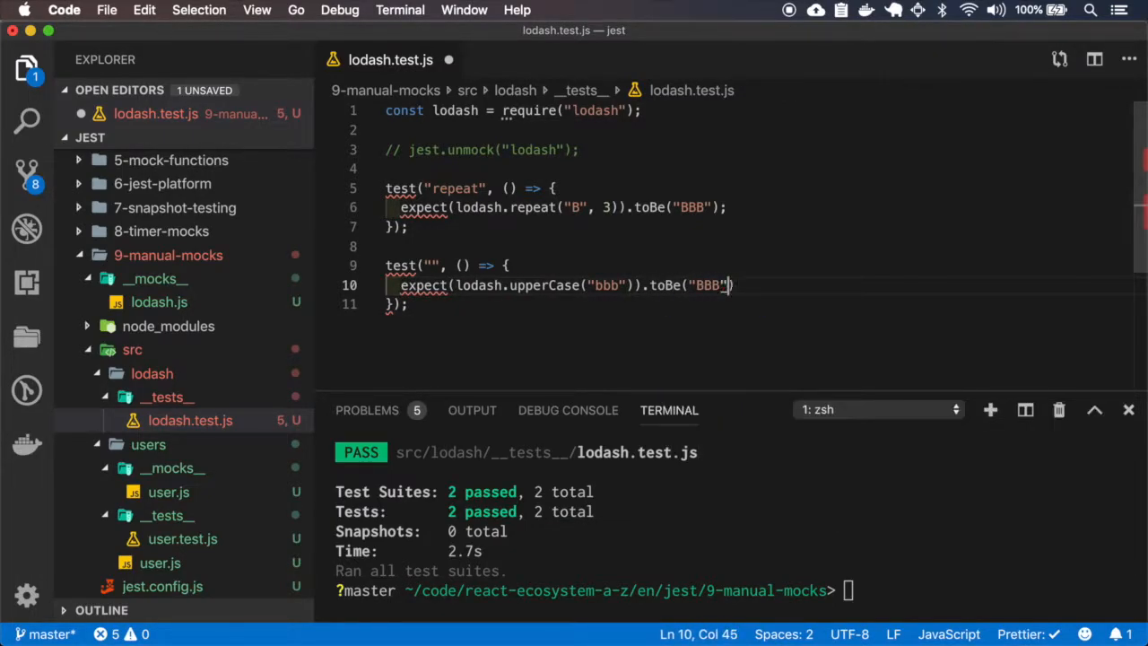
pyautogui.press('cmd+s')
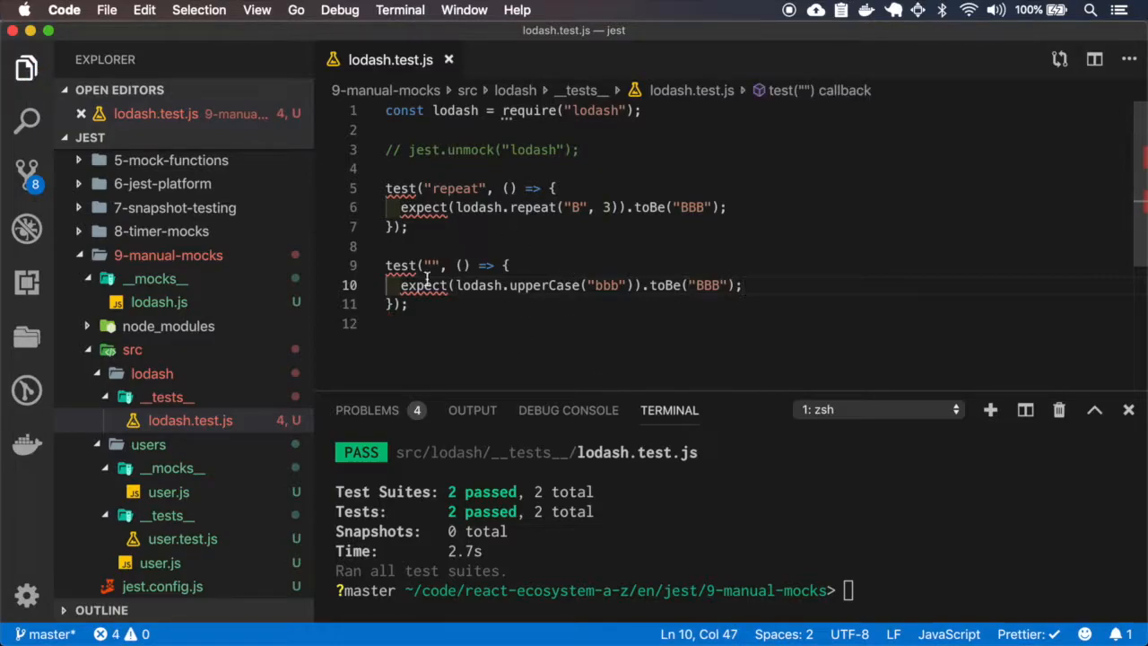
# Step: Run npm test, see "lodash.upperCase is not a function", and bring up the lodash mock file
pyautogui.write('upperCase')
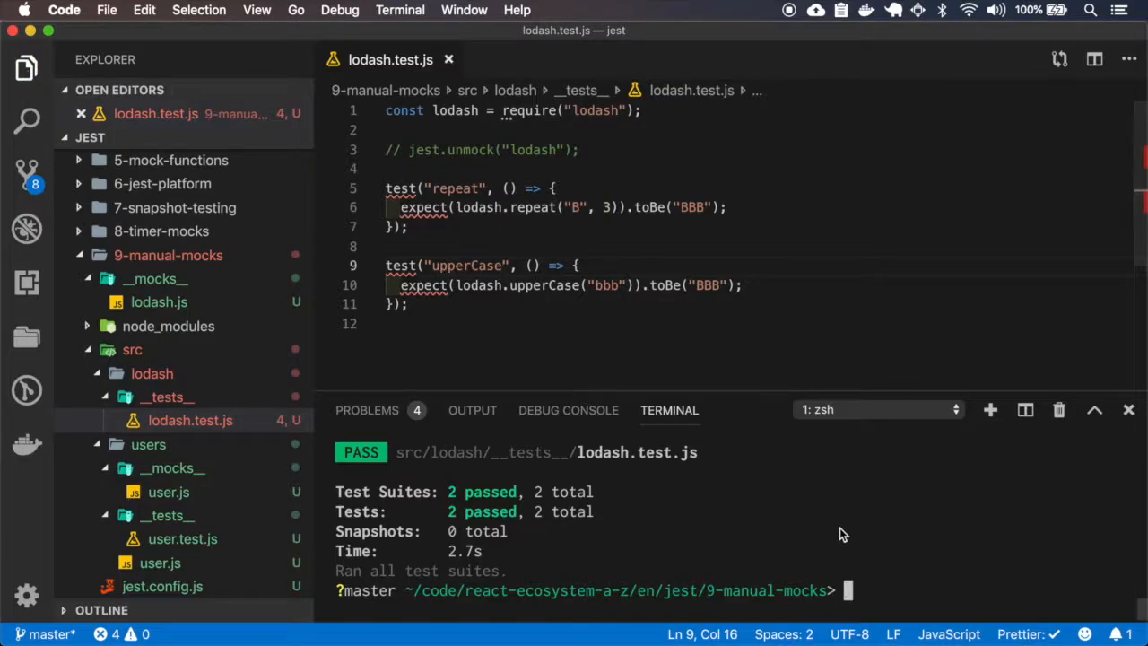
pyautogui.write('npm test')
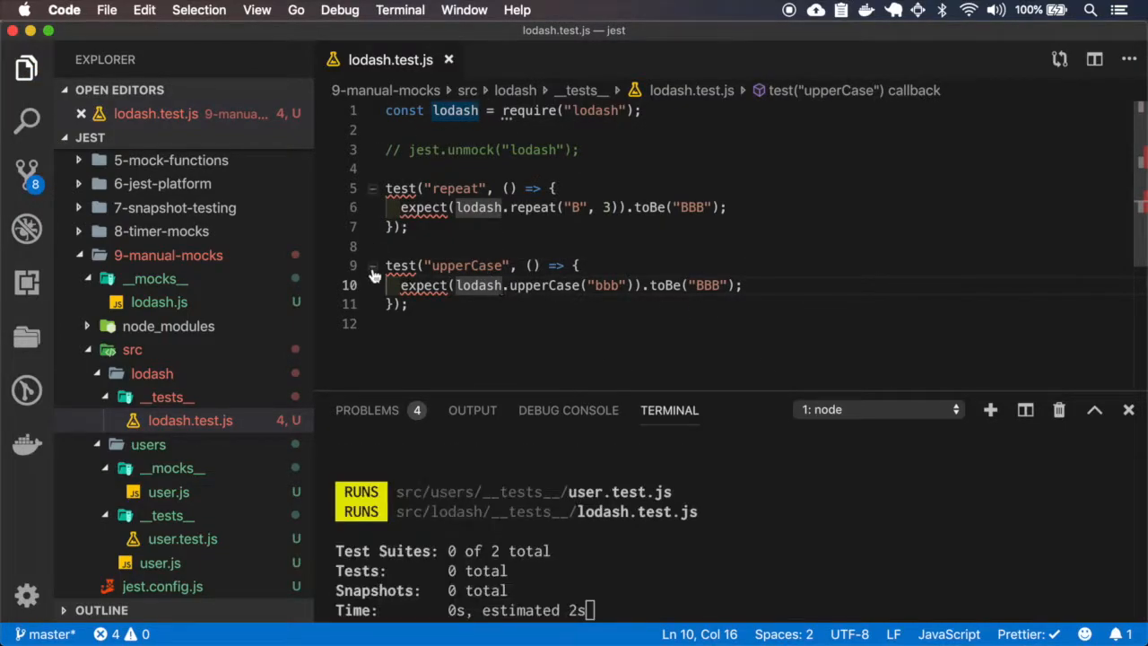
pyautogui.click(157, 326)
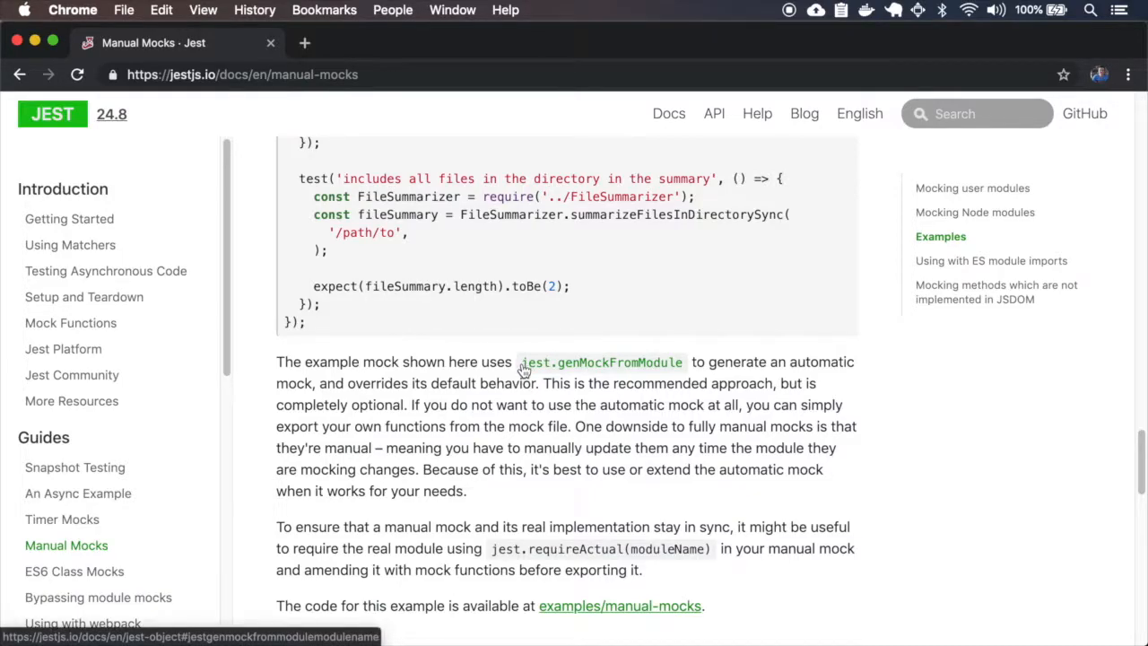
pyautogui.rightClick(598, 362)
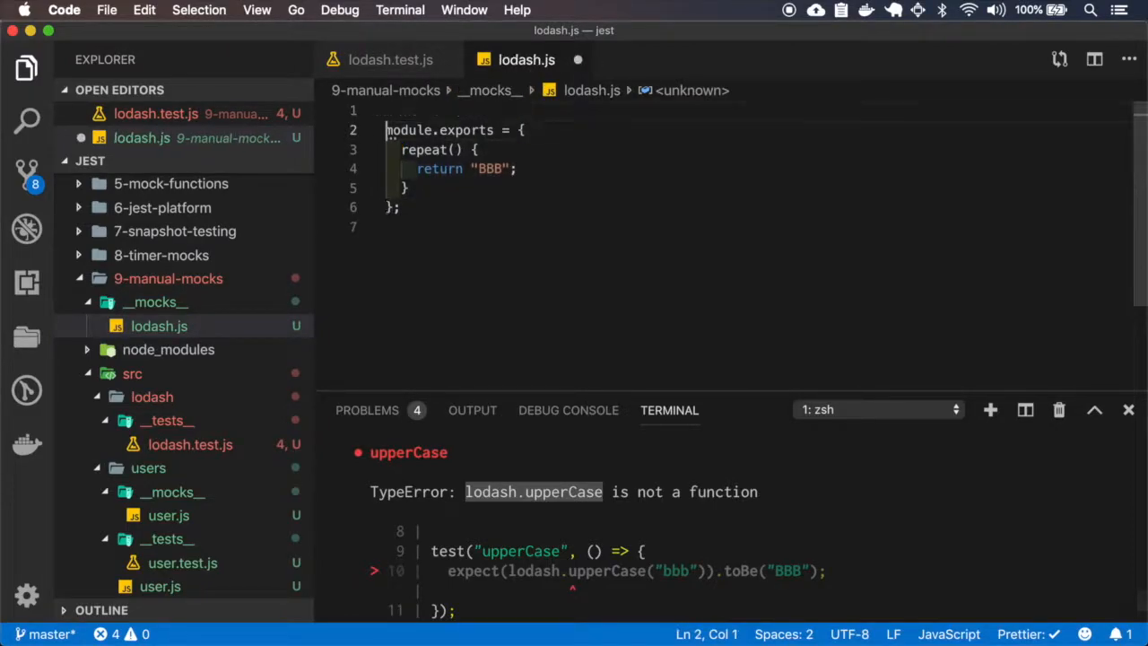
# Step: Declare const lodash = jest.genMockFromModule("lodash") in __mocks__/lodash.js, replacing the old exported object
pyautogui.write('const')
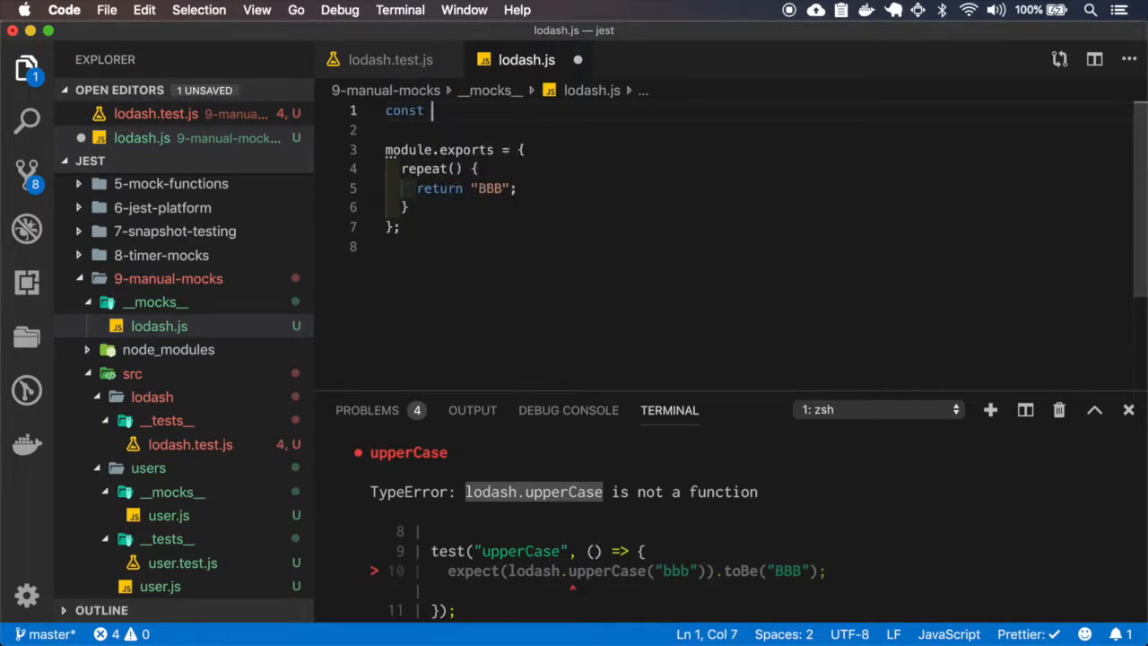
pyautogui.write('lodash = jest.genMockFromModule()')
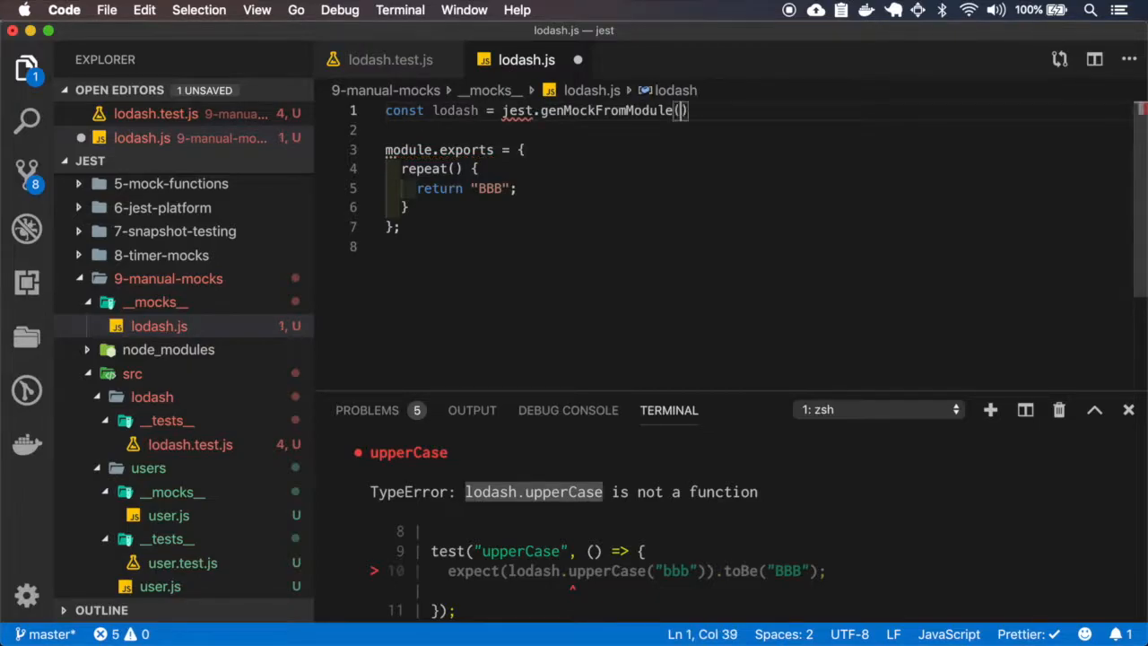
pyautogui.write('"lodash");')
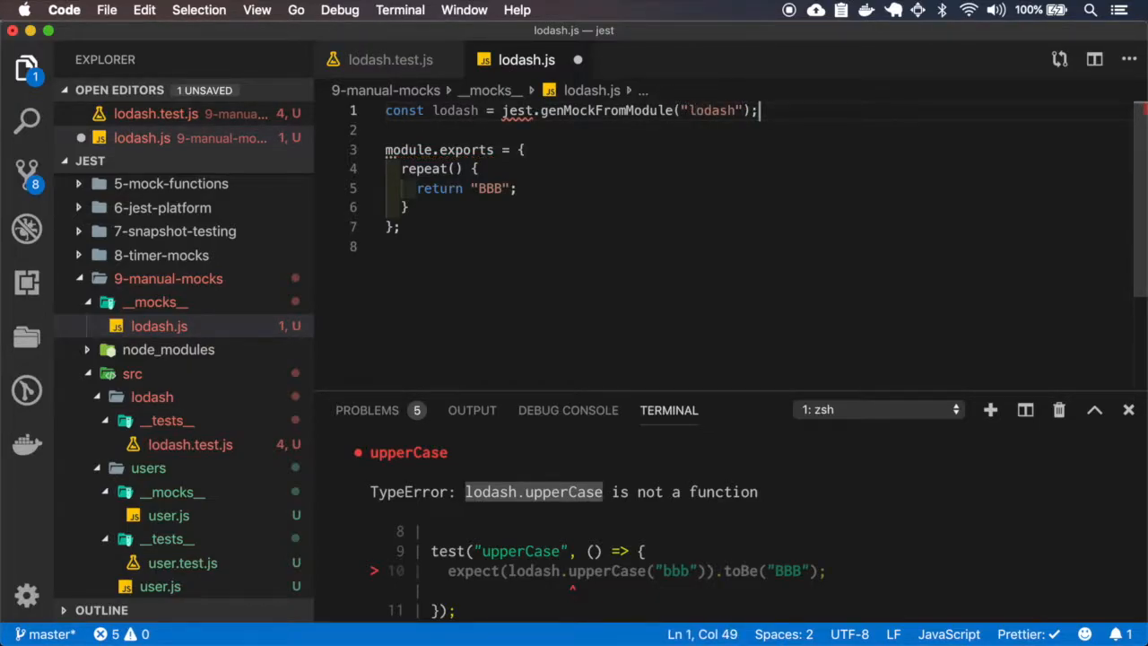
pyautogui.moveTo(520, 151); pyautogui.dragTo(401, 226)
pyautogui.write('lodash;')
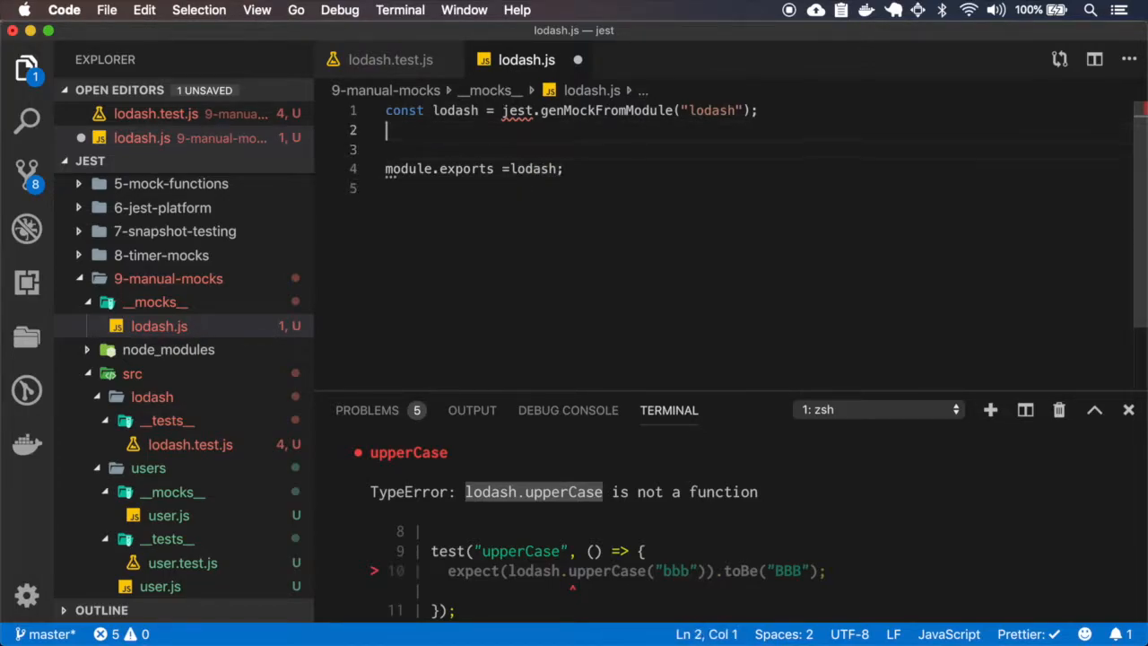
pyautogui.press('Backspace')
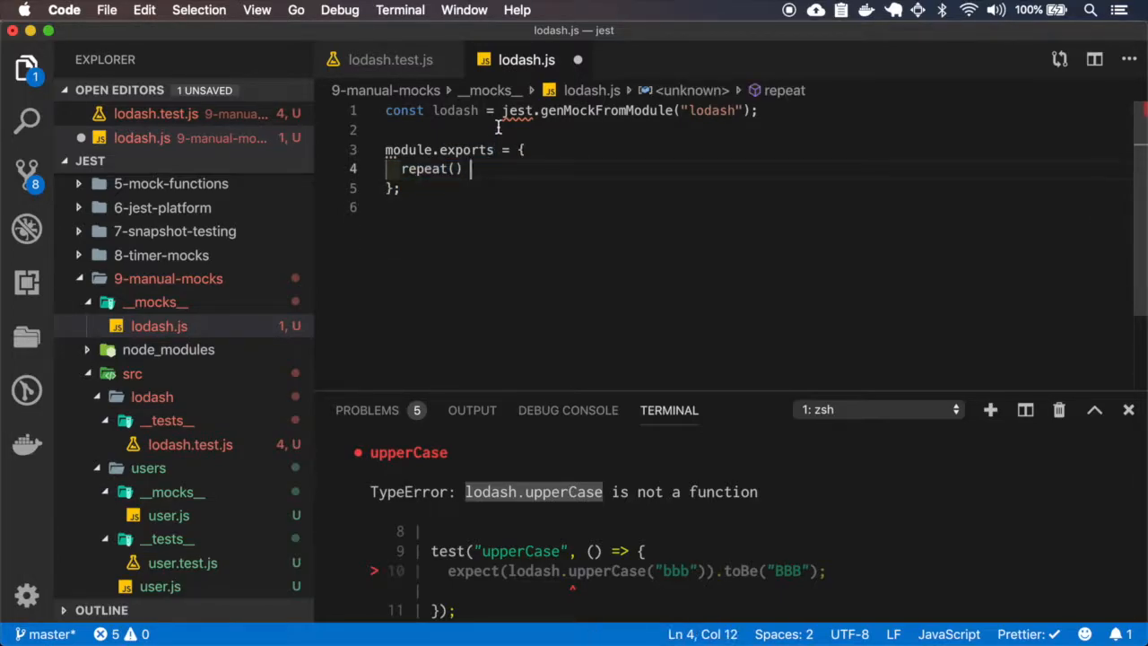
# Step: Assign lodash.repeat to return "BBB", export lodash, and rerun npm test
pyautogui.write('lodash.repeat = {')
pyautogui.write('return "BBB";')
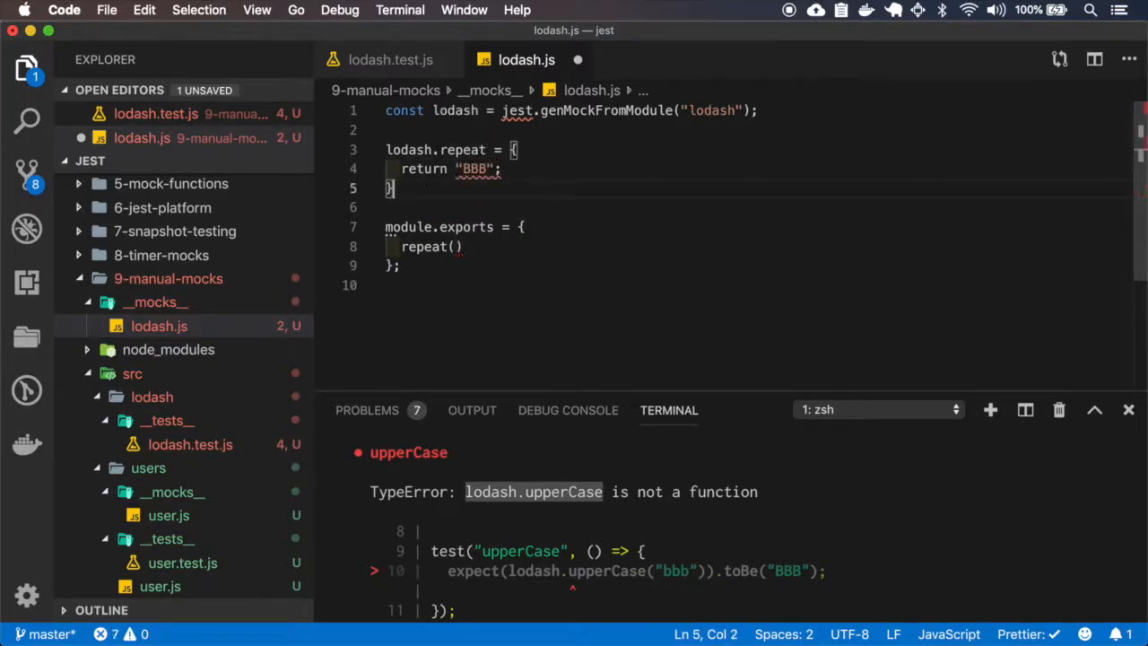
pyautogui.write('() =>')
pyautogui.click(456, 228)
pyautogui.write('lodash;')
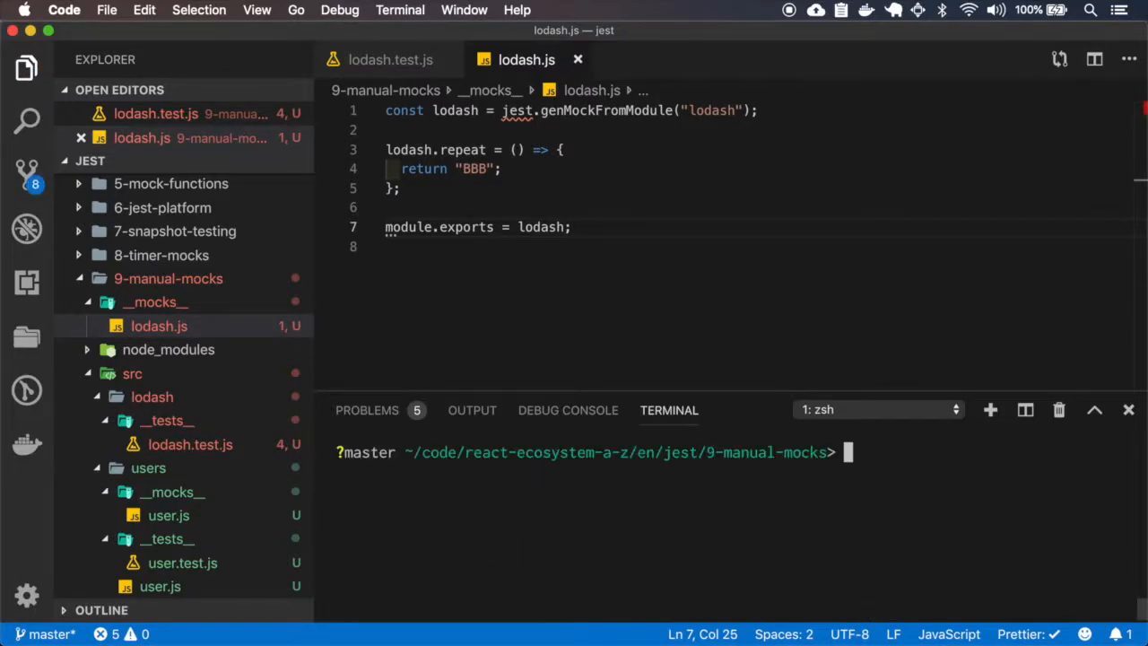
pyautogui.write('npm test')
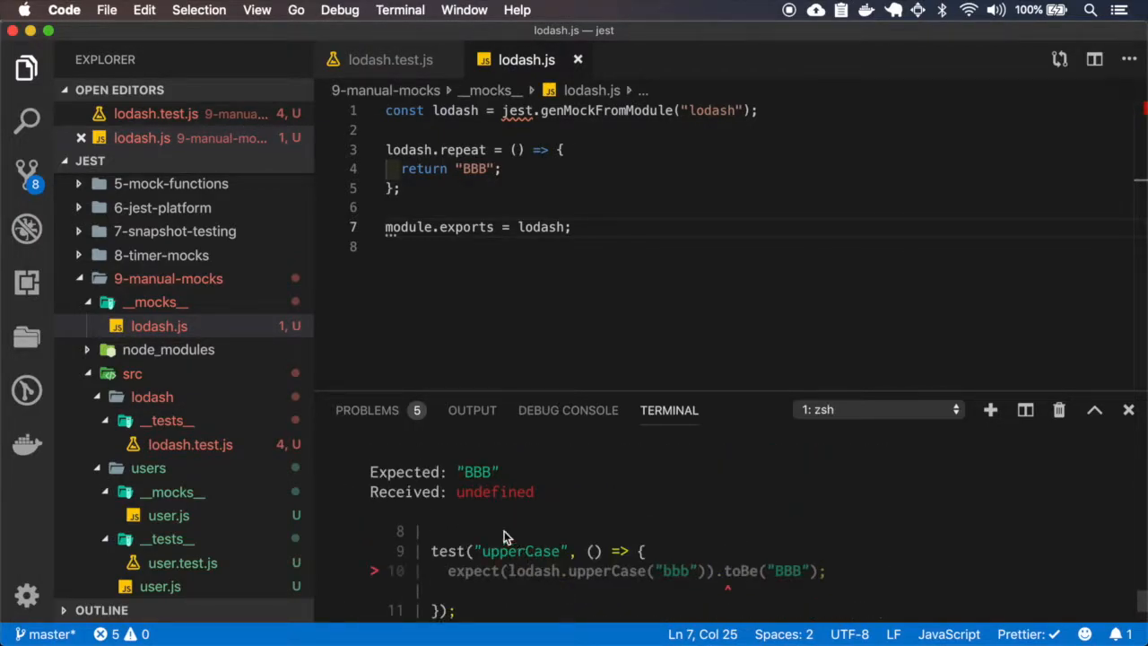
# Step: Highlight the undefined upperCase result and the genMockFromModule lodash variable in the mock
pyautogui.doubleClick(493, 491)
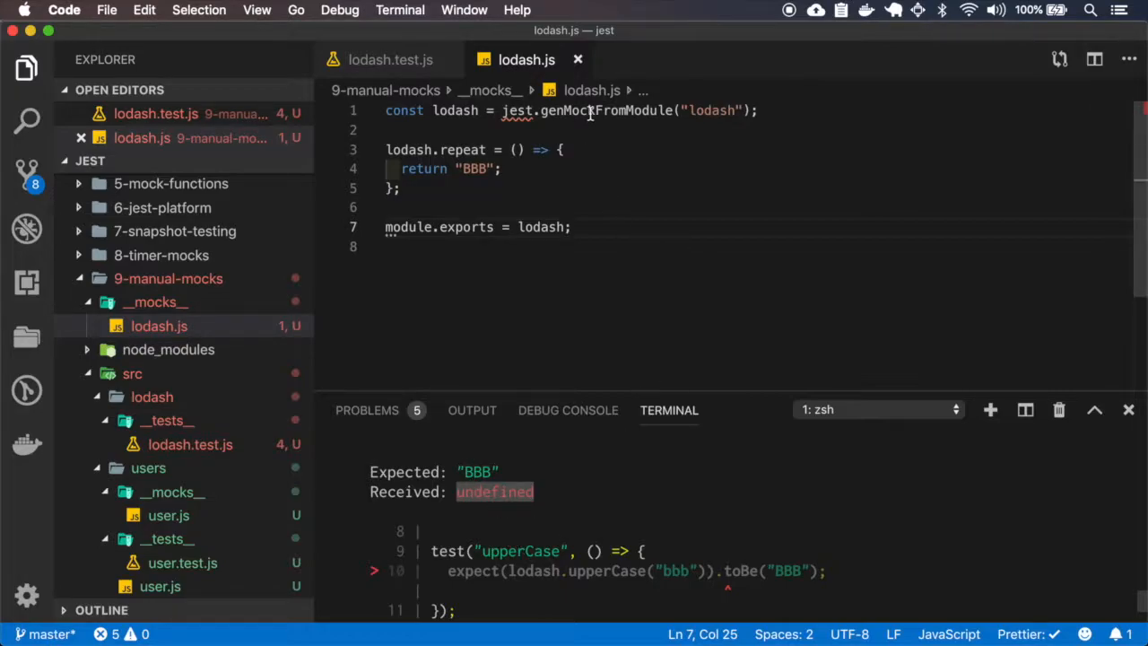
pyautogui.doubleClick(606, 111)
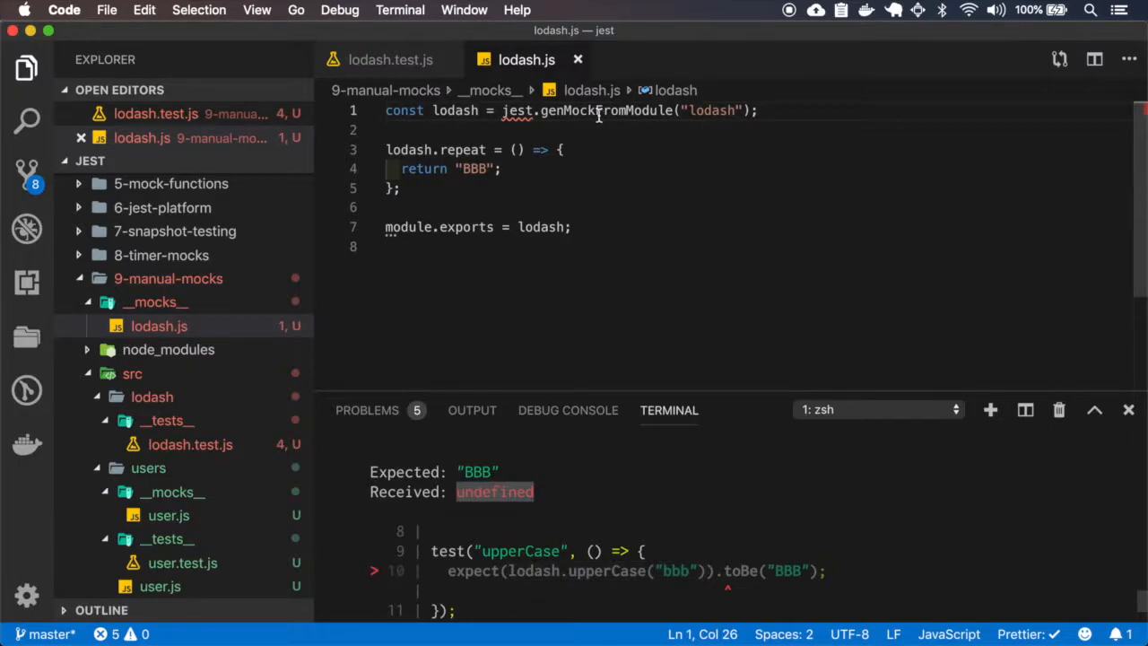
pyautogui.moveTo(588, 165)
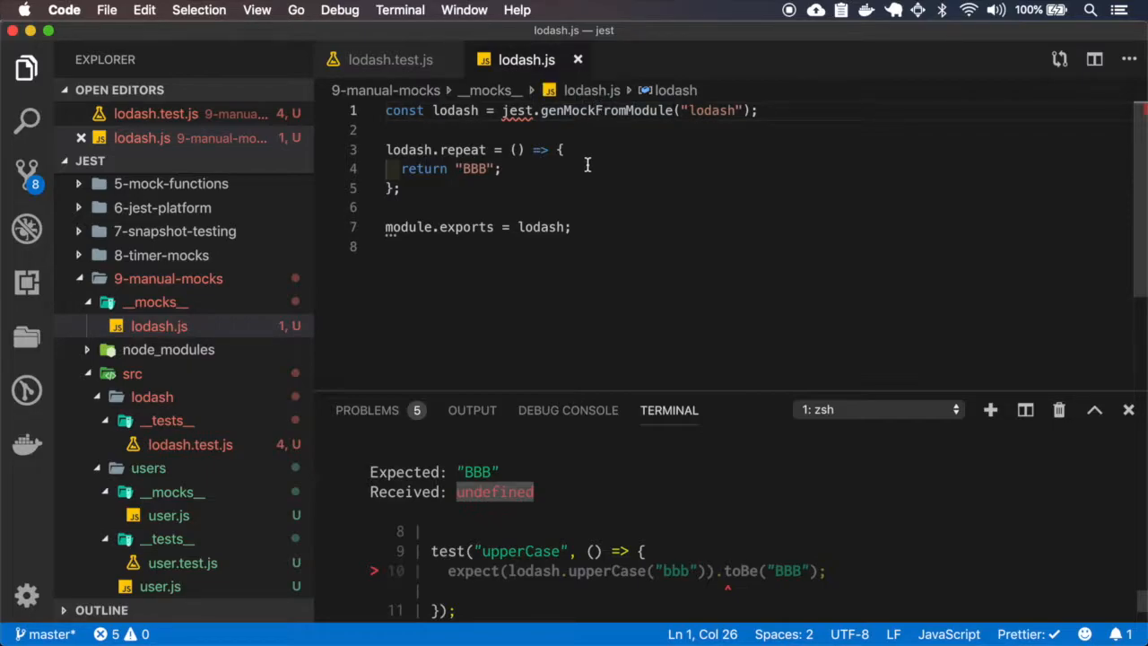
pyautogui.moveTo(495, 129)
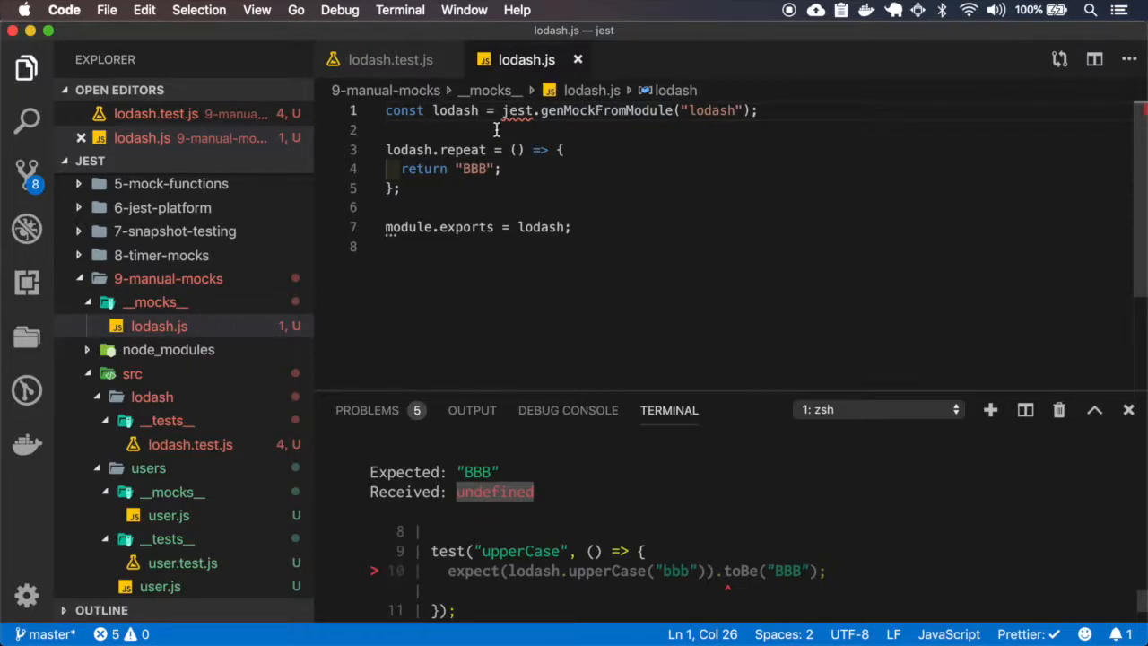
pyautogui.doubleClick(455, 111)
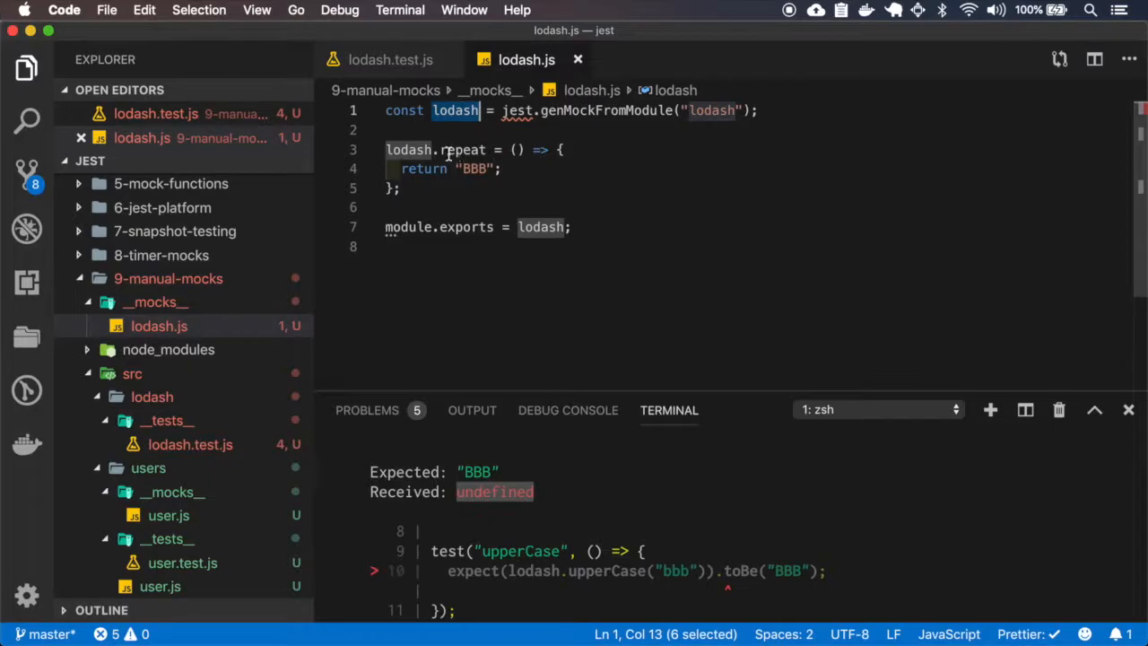
# Step: Replace genMockFromModule with const lodash = jest.requireActual("lodash") so all three tests pass
pyautogui.click(448, 151)
pyautogui.write('con')
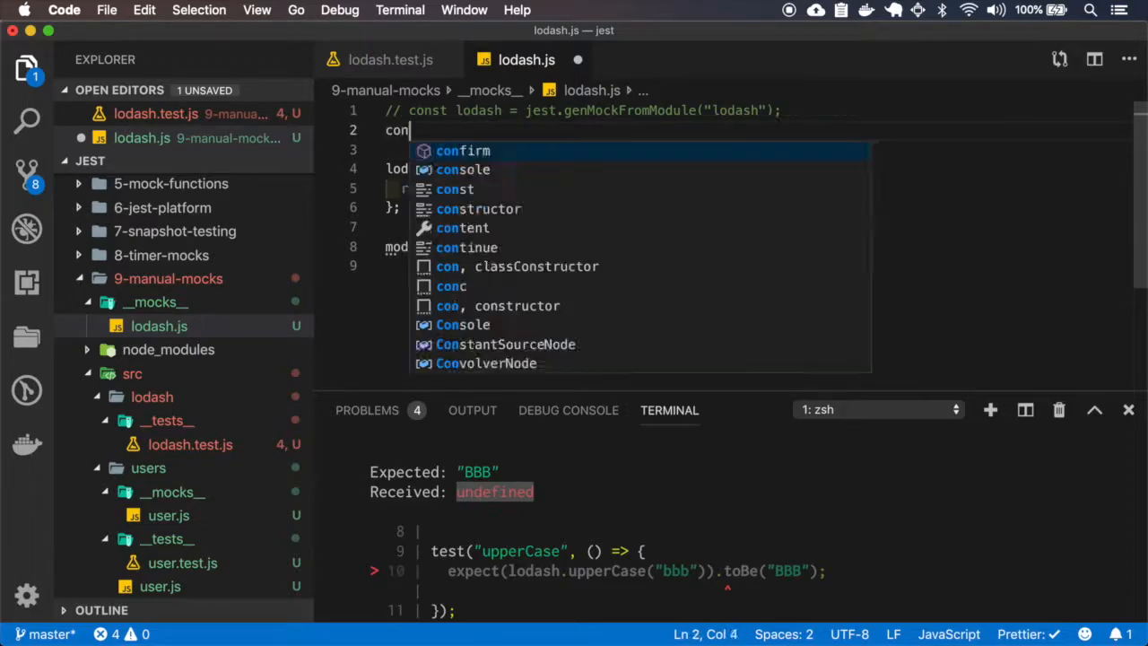
pyautogui.write('st lodash = jest.requireActual(moduleName);')
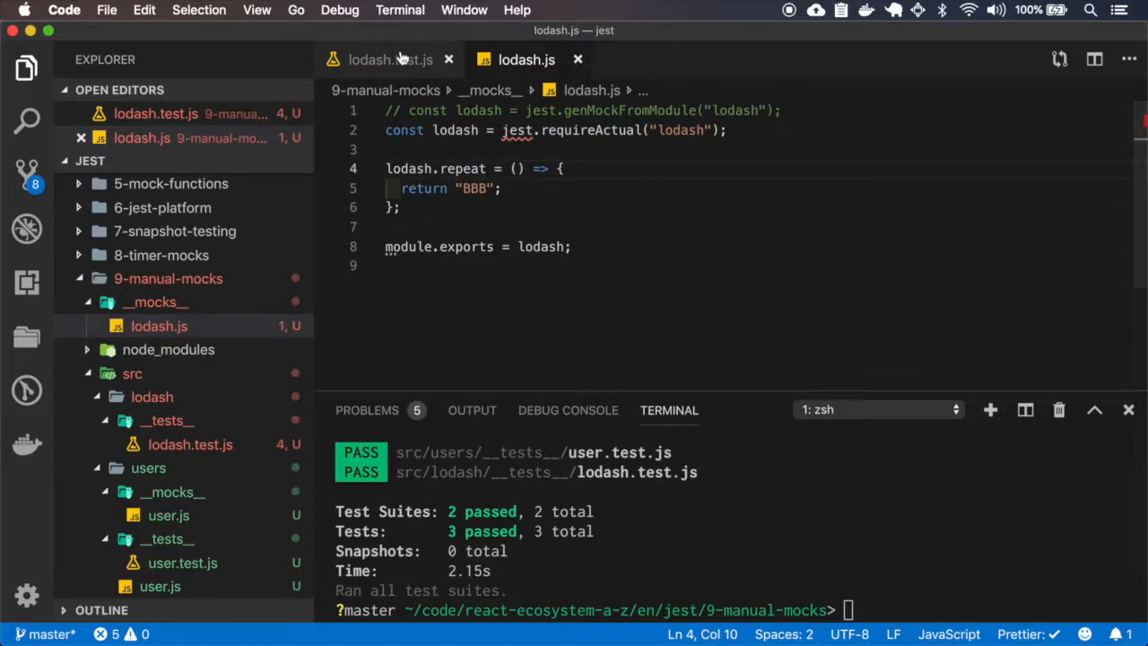
pyautogui.click(390, 59)
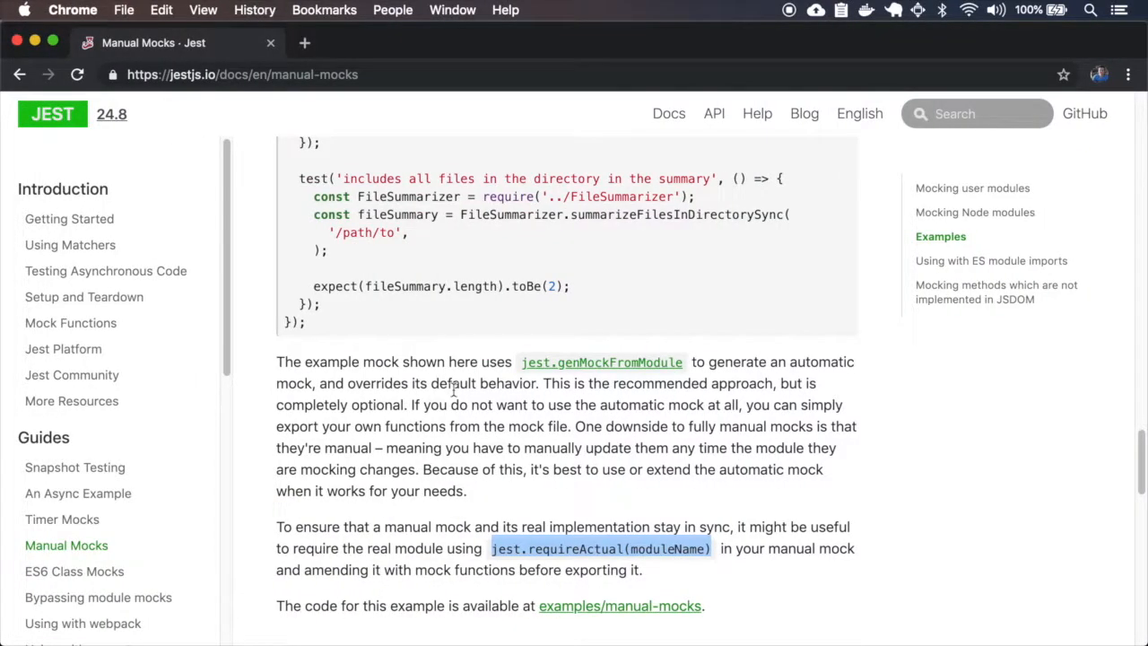
# Step: Scroll the Jest Manual Mocks page to the jest.requireActual guidance
pyautogui.scroll(3)
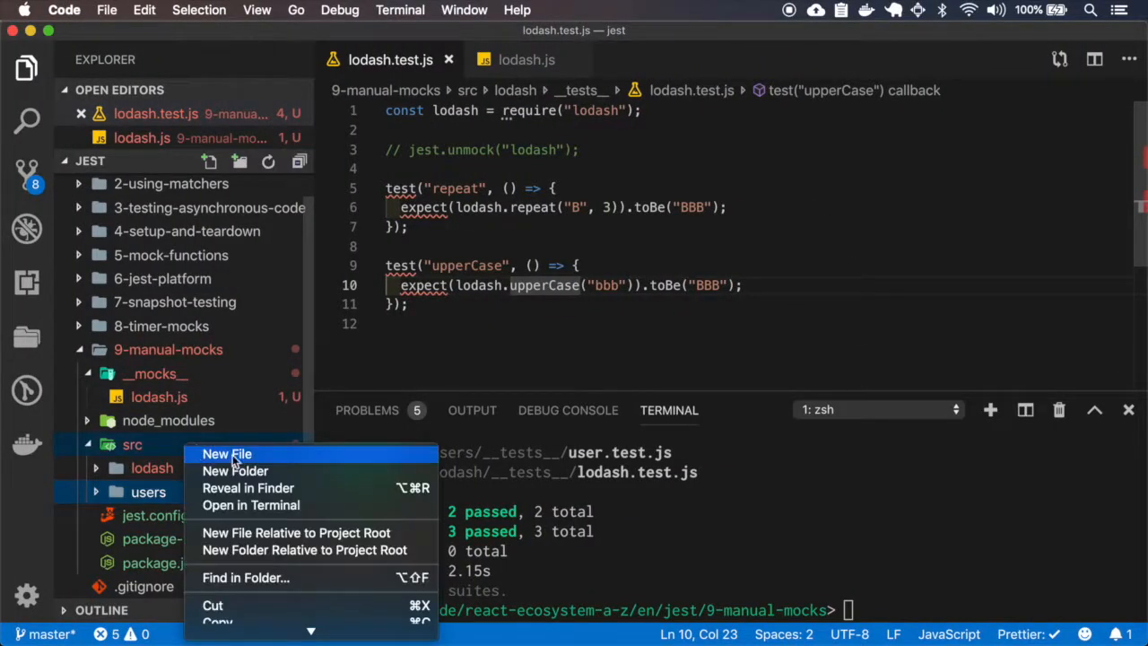
# Step: Create src/fileSummarizer with fileSummarizer.js exporting summarizeFilesInDirectorySync built on fs.readdirSync
pyautogui.click(226, 452)
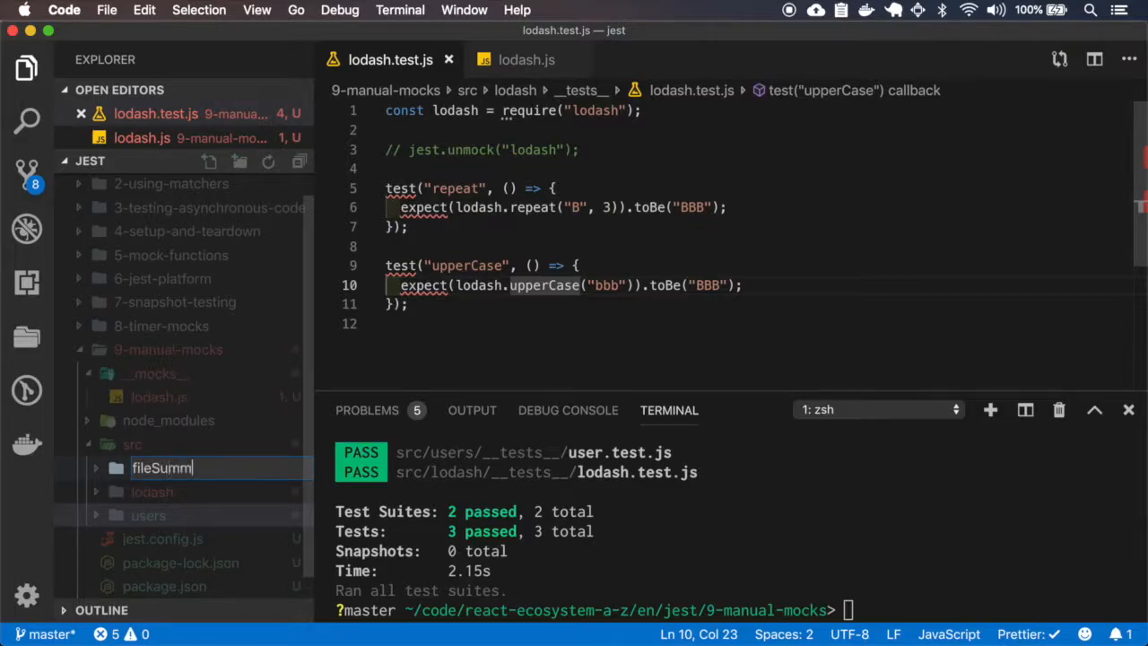
pyautogui.press('Enter')
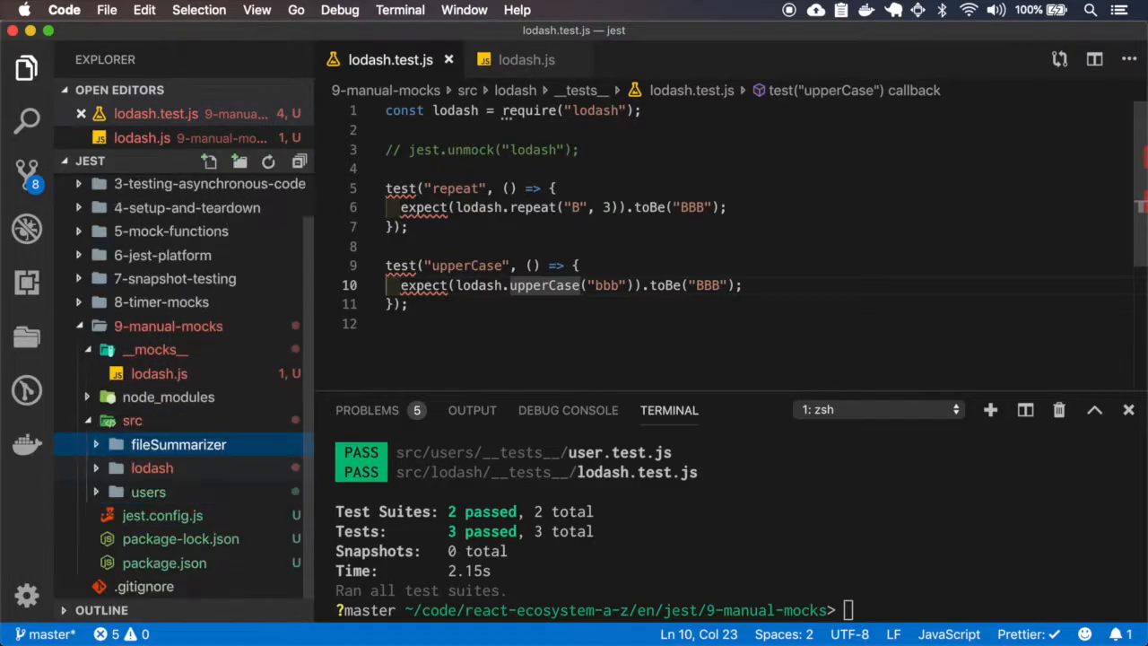
pyautogui.rightClick(180, 444)
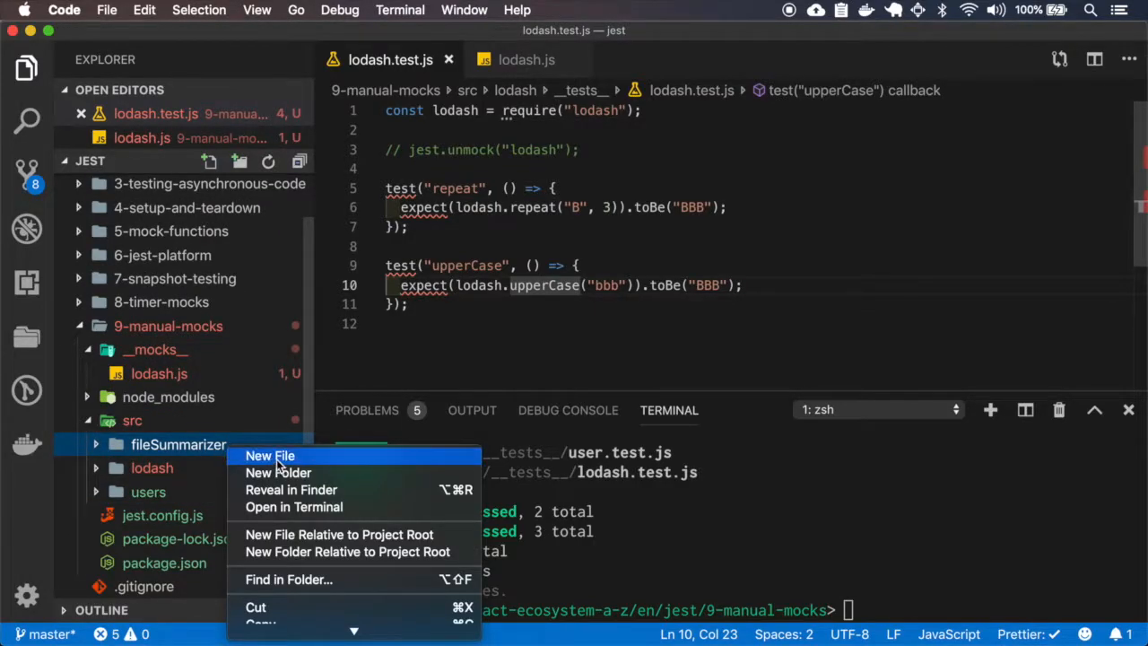
pyautogui.click(269, 456)
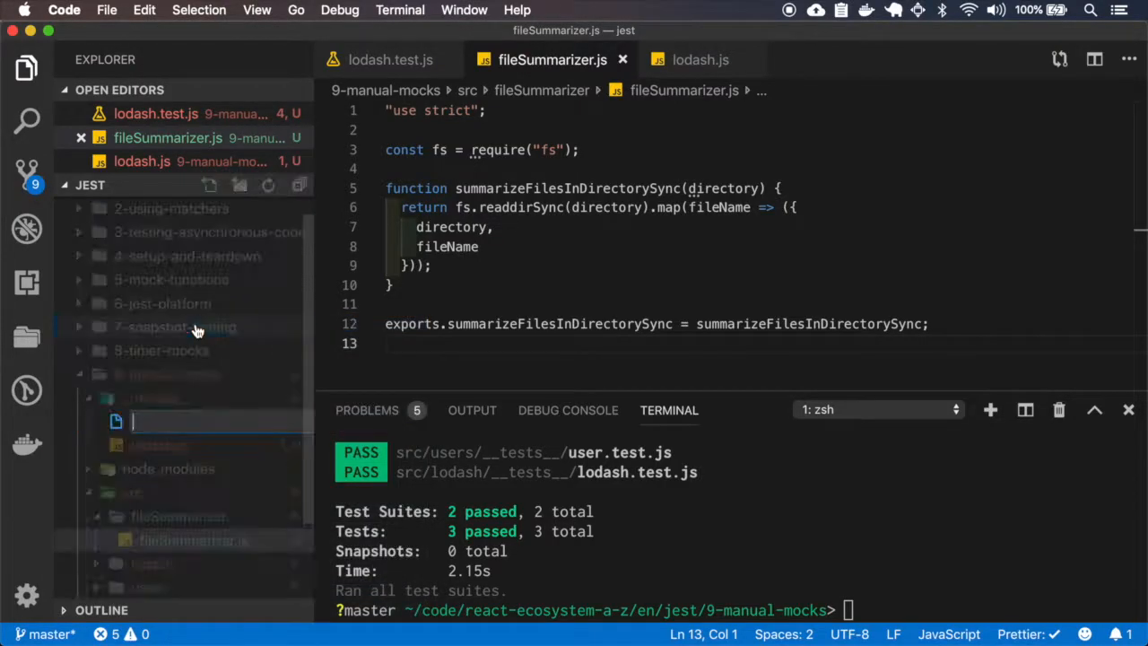
# Step: Copy the docs' __mocks__/fs.js code with __setMockFiles and scroll to the FileSummarizer test example
pyautogui.click(144, 409)
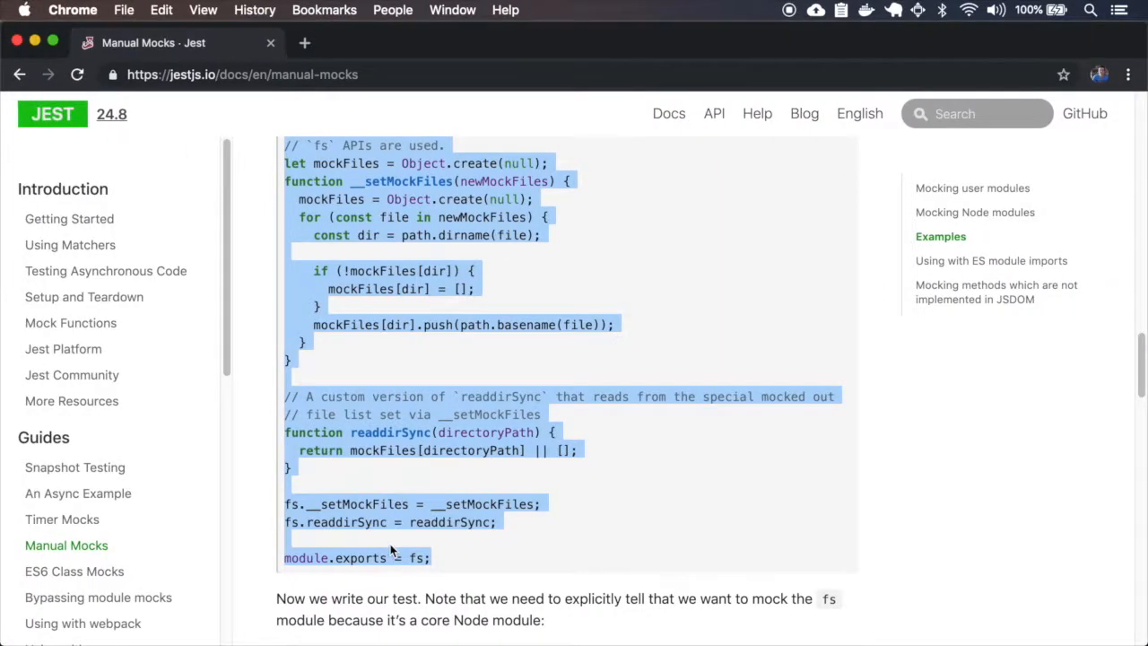
pyautogui.scroll(-3)
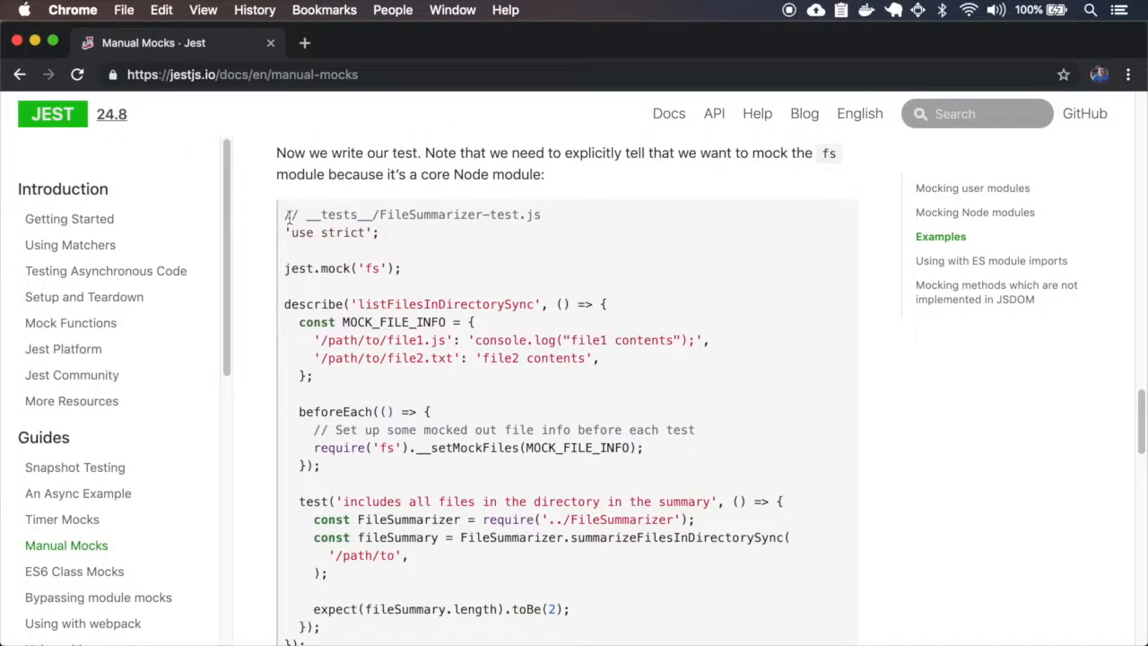
pyautogui.scroll(-3)
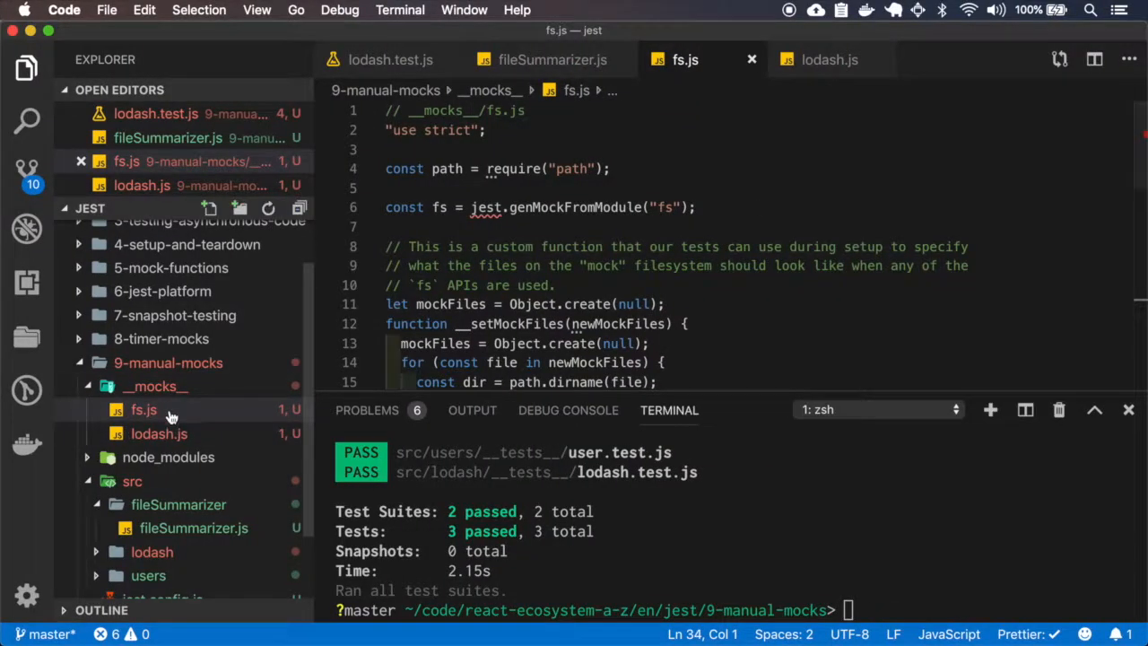
# Step: Create __tests__/fileSummarizer.test.js under fileSummarizer with the docs' mocked-fs test code
pyautogui.rightClick(179, 452)
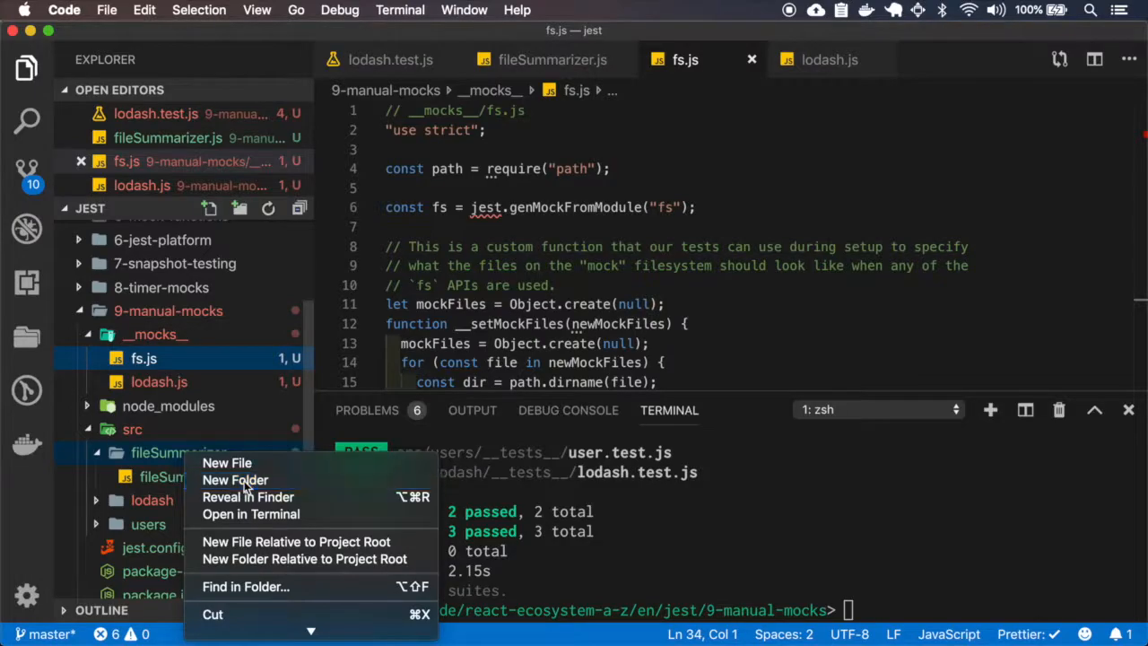
pyautogui.click(235, 480)
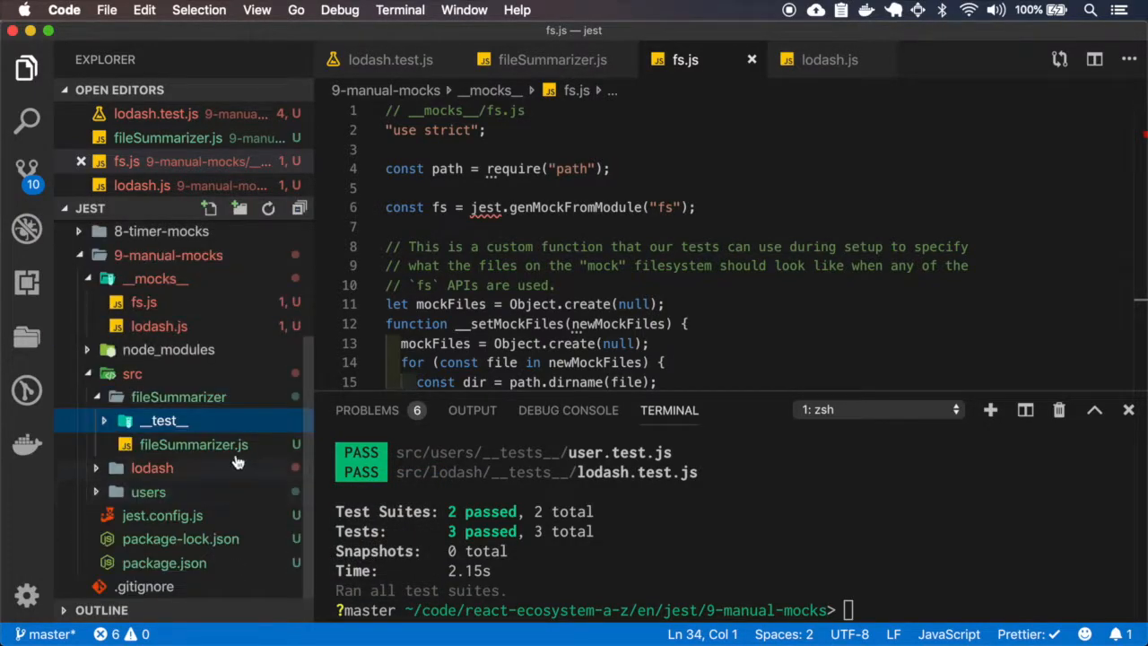
pyautogui.click(150, 467)
pyautogui.write('f')
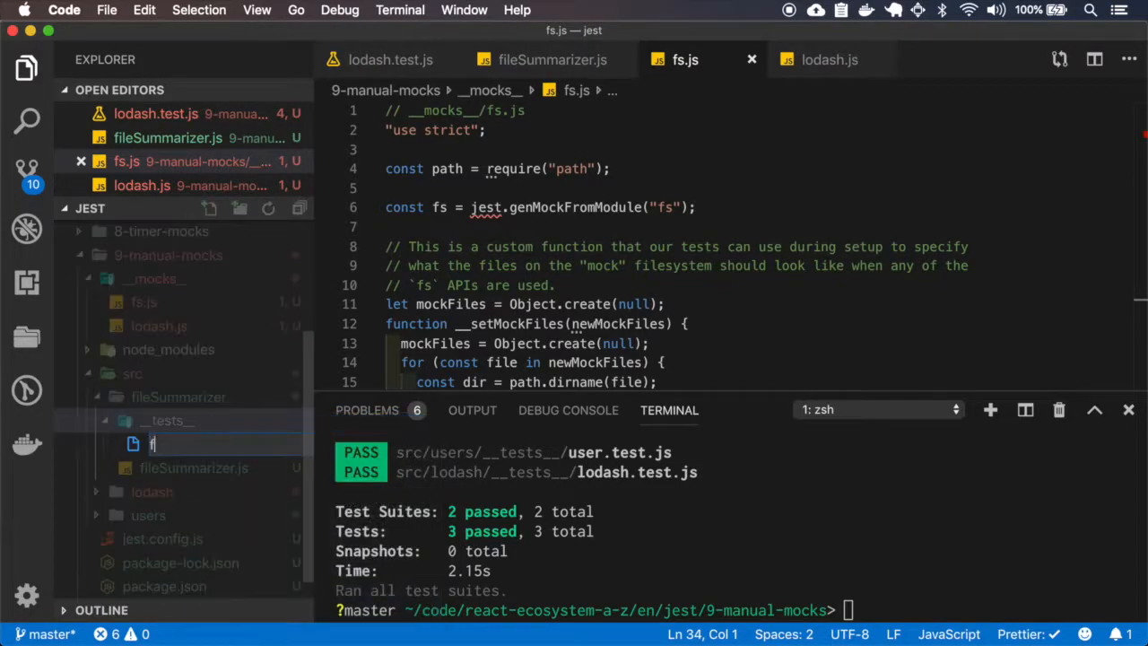
pyautogui.write('ileSummarizer.test.')
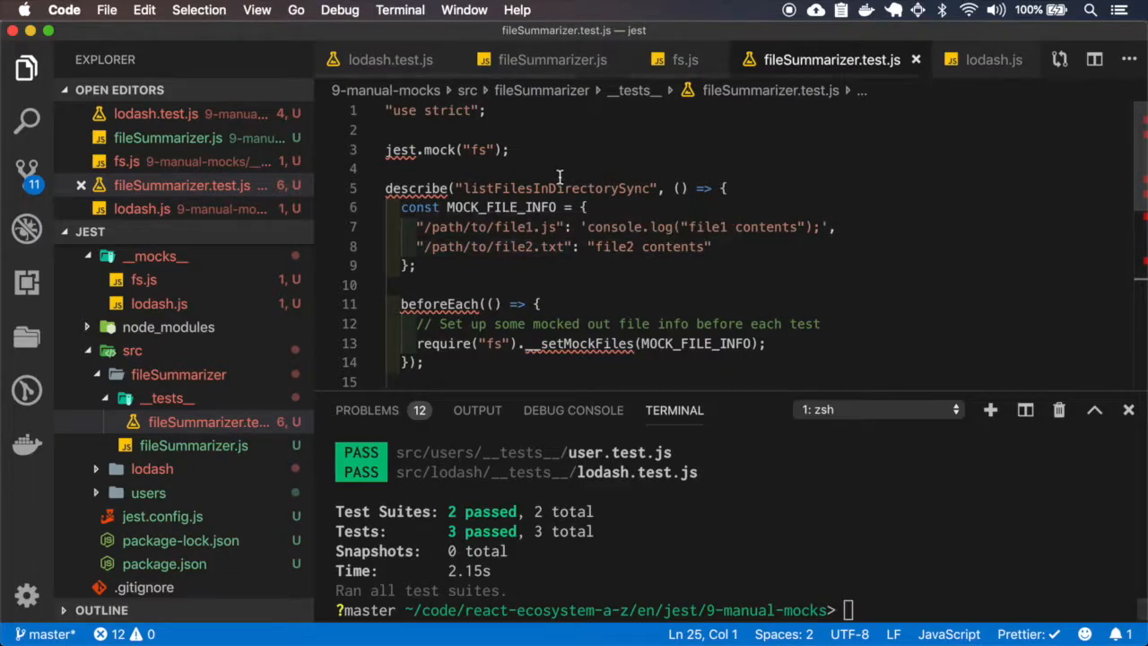
# Step: Run npm test so all 3 suites and 4 tests pass, including fileSummarizer.test.js
pyautogui.write('npm test')
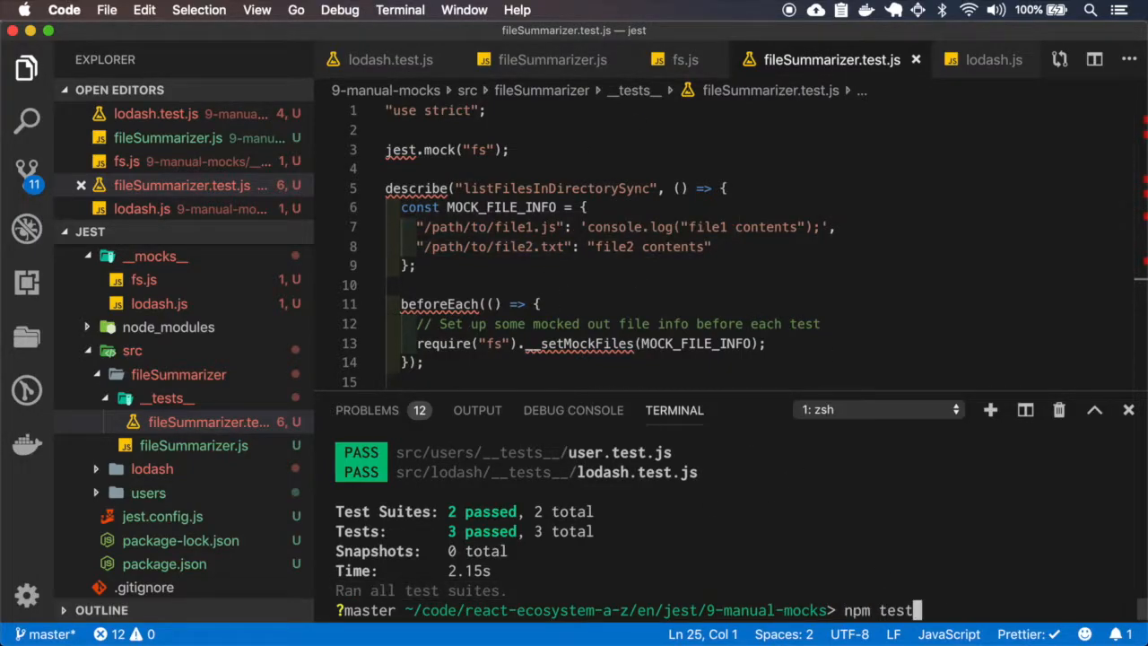
pyautogui.press('enter')
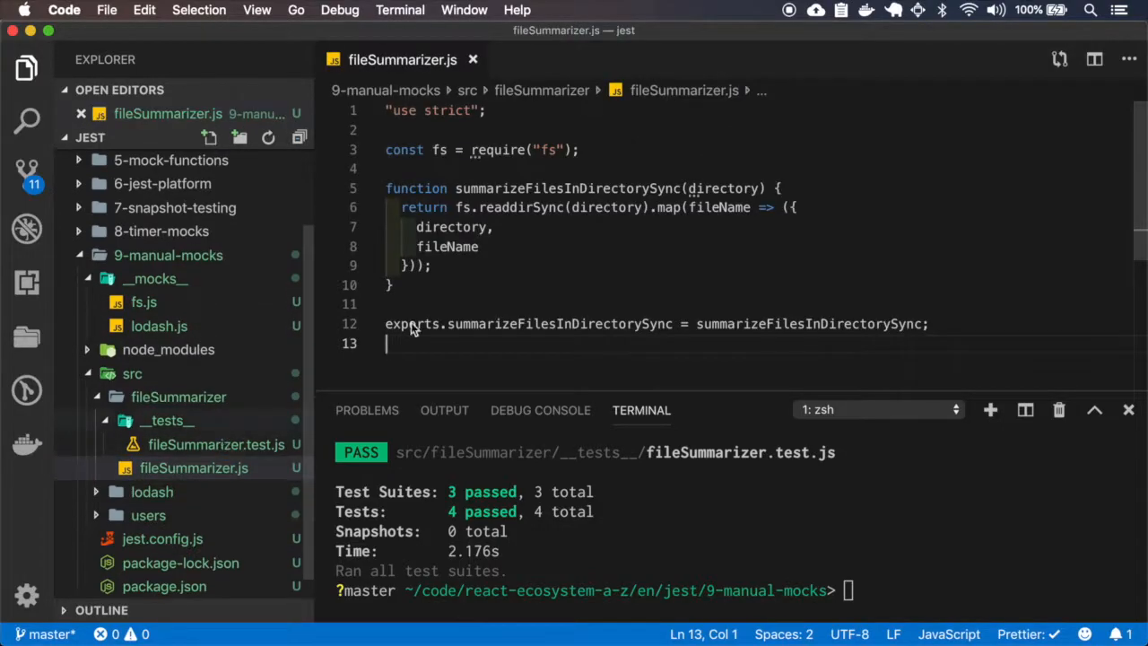
pyautogui.moveTo(515, 169)
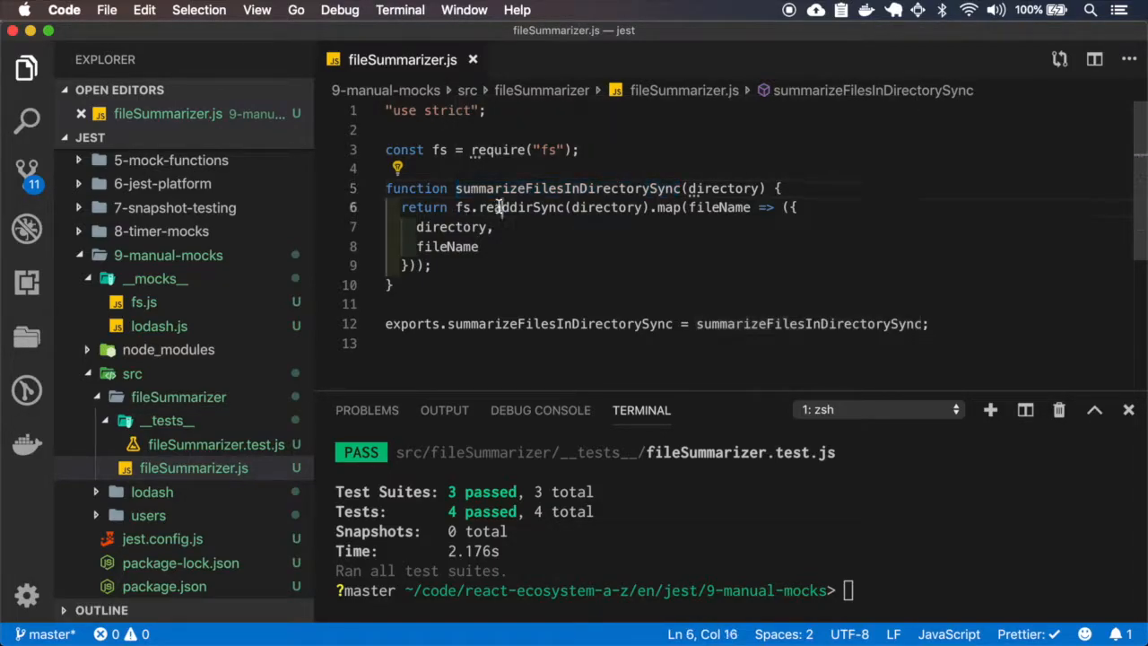
# Step: Highlight fs, the fileName argument and the directory property while reading fileSummarizer.js
pyautogui.doubleClick(438, 150)
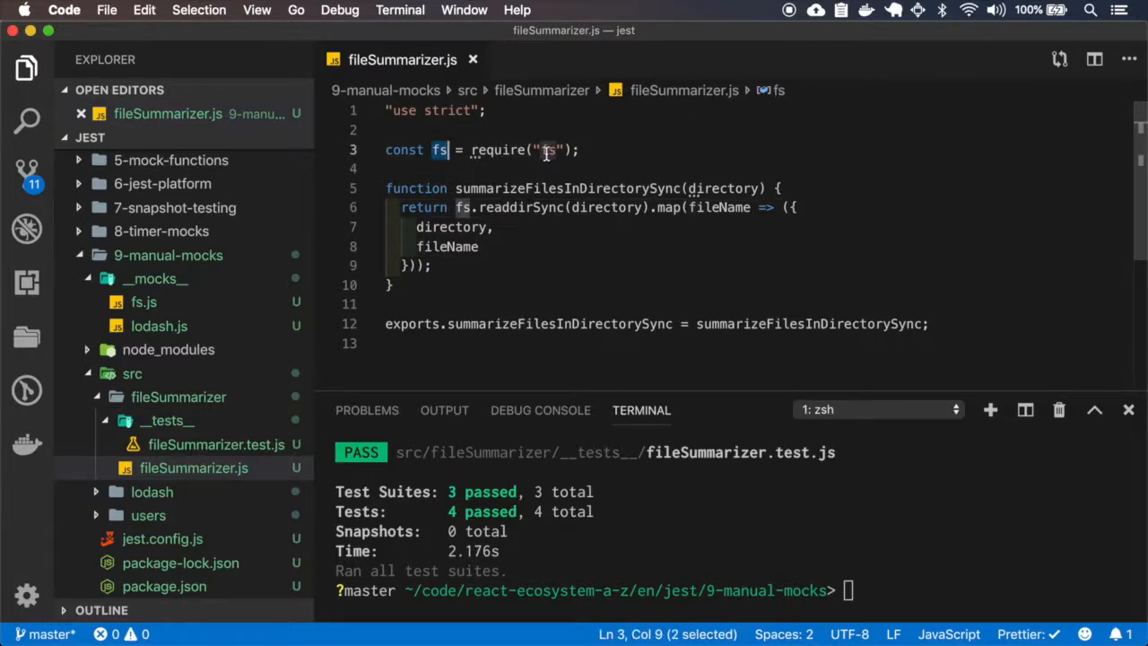
pyautogui.click(549, 151)
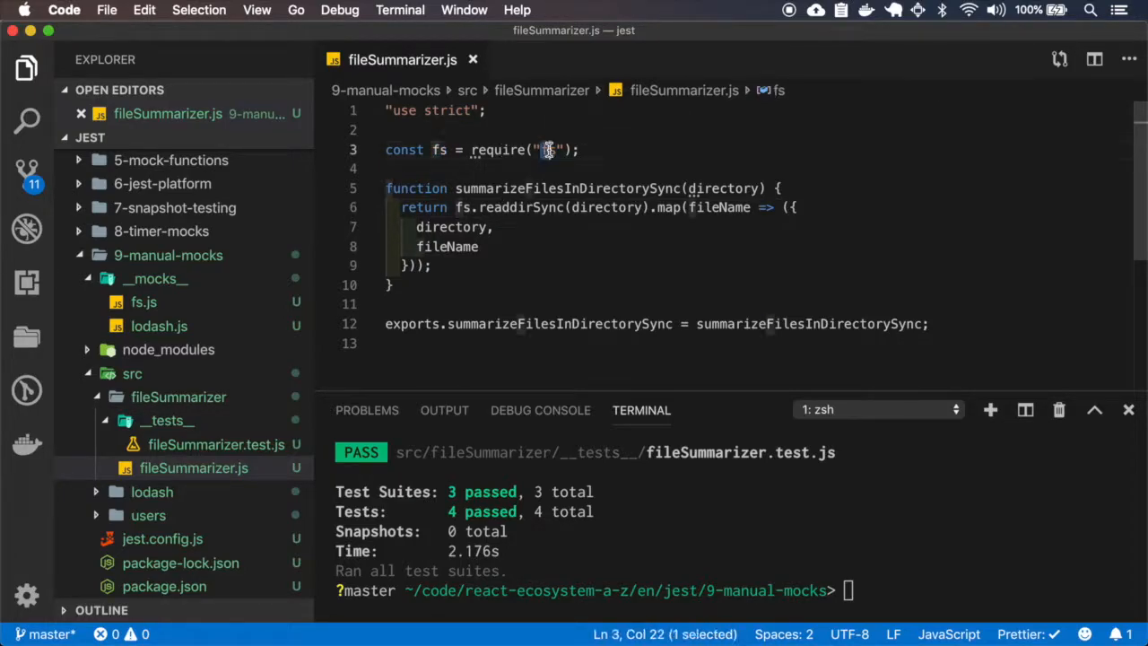
pyautogui.click(701, 208)
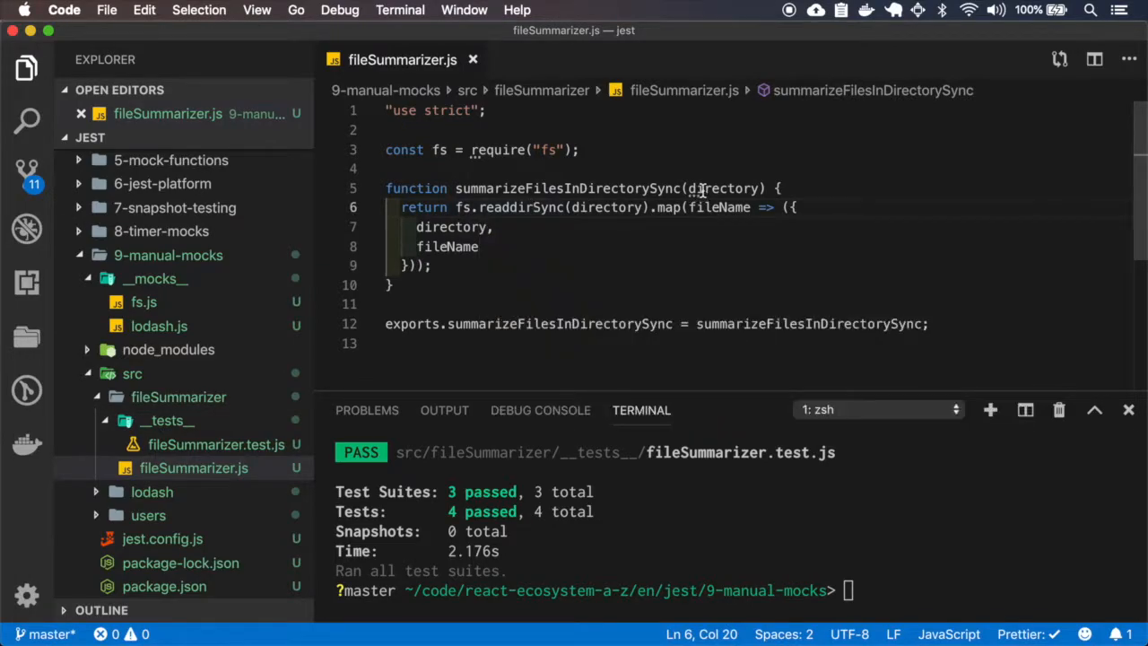
pyautogui.doubleClick(717, 208)
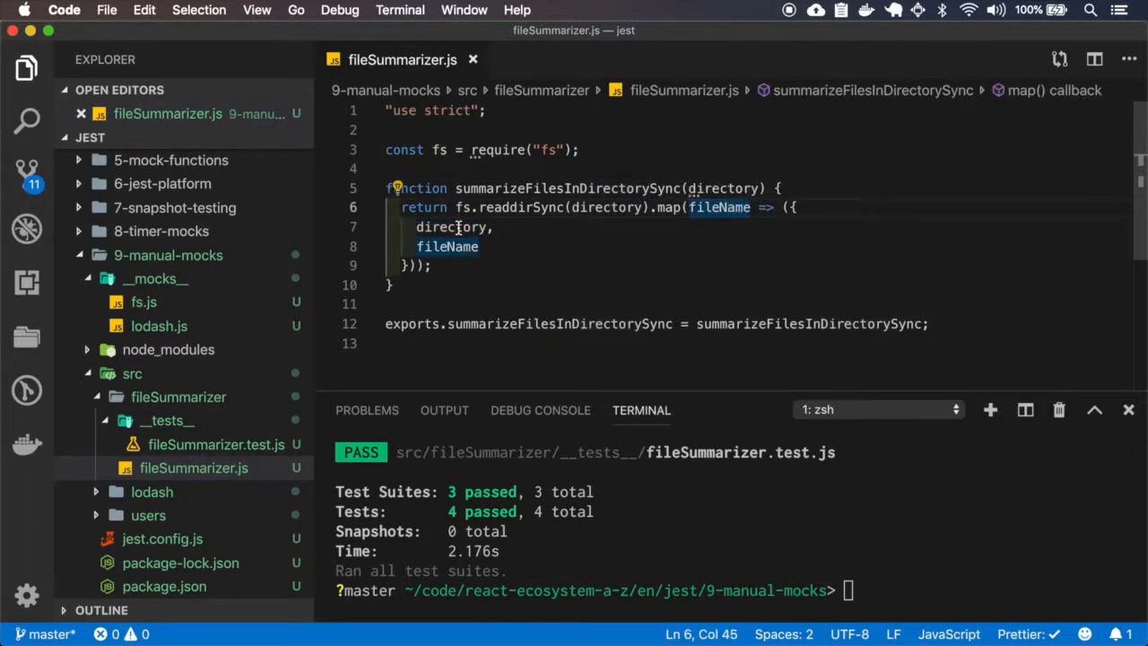
pyautogui.doubleClick(446, 248)
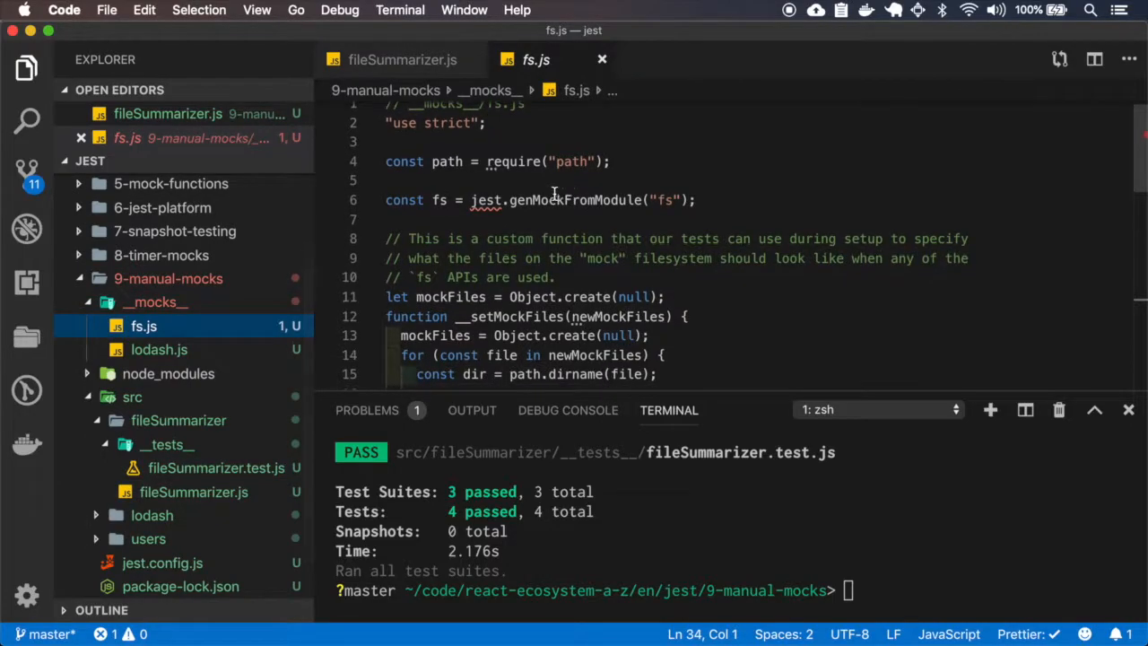
pyautogui.doubleClick(576, 201)
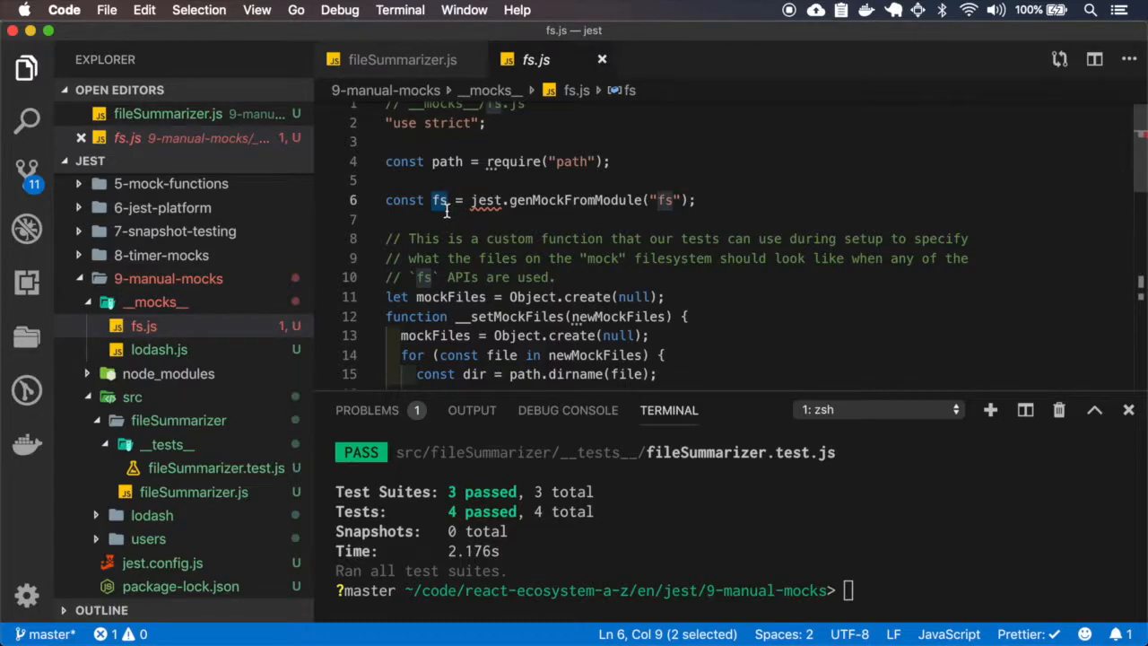
pyautogui.moveTo(439, 200)
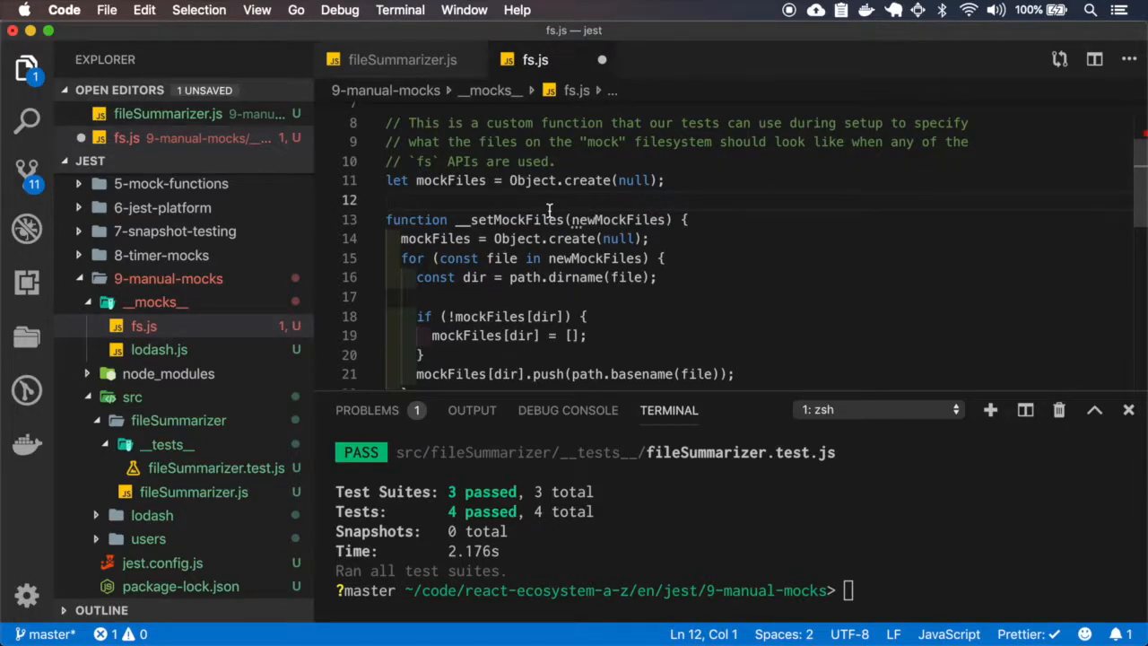
pyautogui.doubleClick(510, 219)
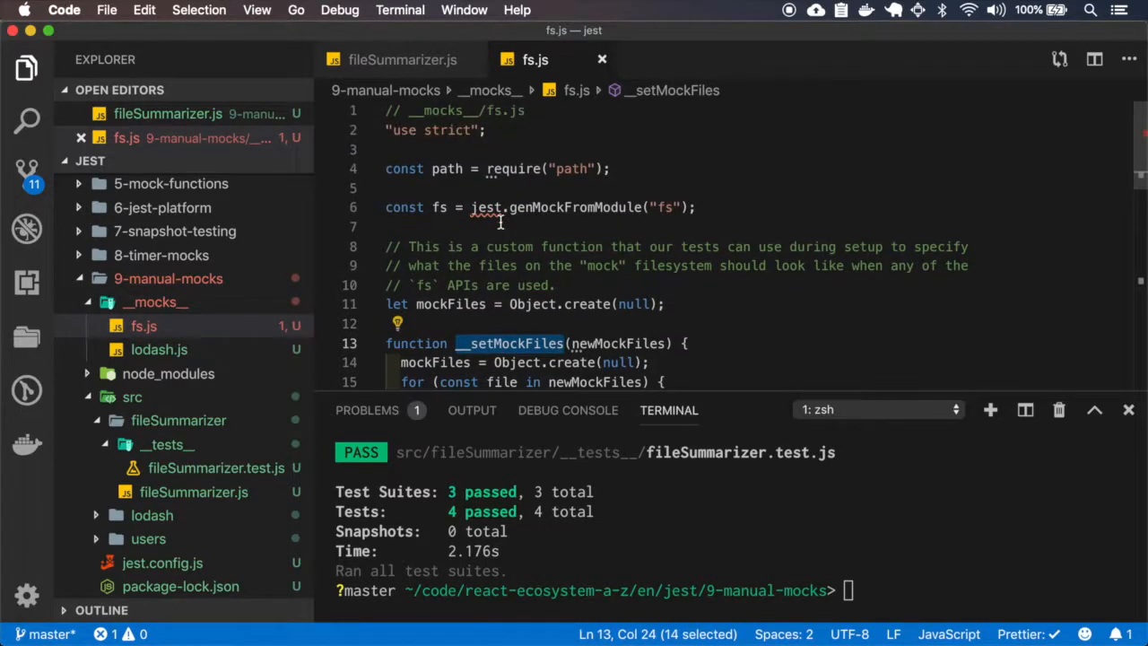
pyautogui.scroll(-3)
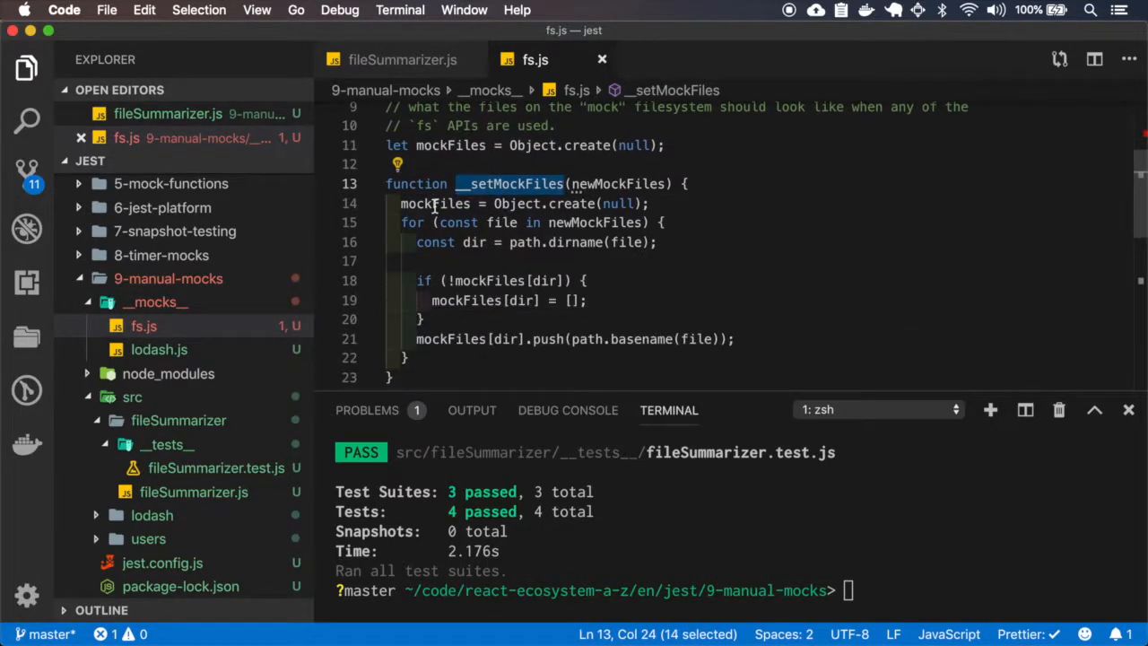
pyautogui.moveTo(510, 183)
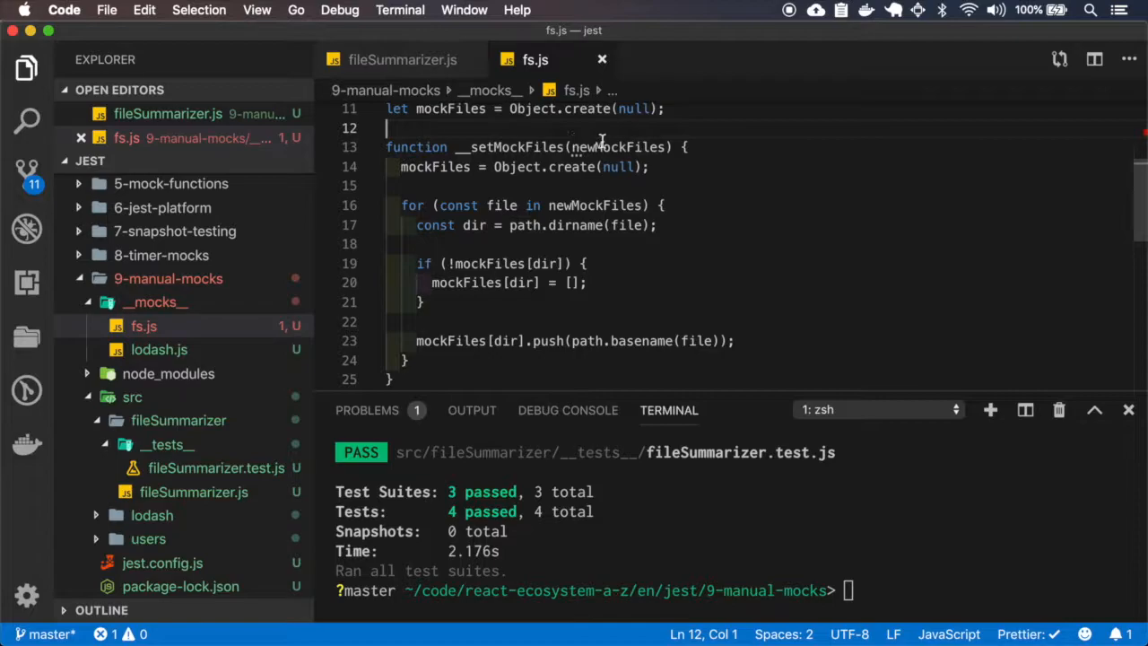
pyautogui.doubleClick(617, 147)
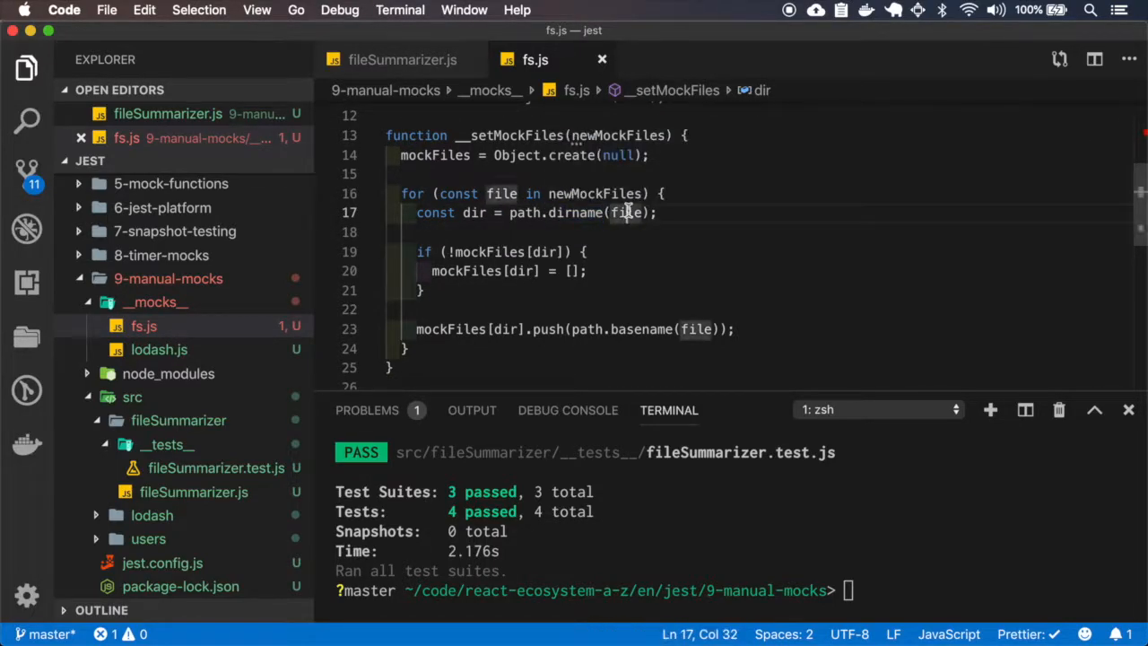
pyautogui.moveTo(628, 211)
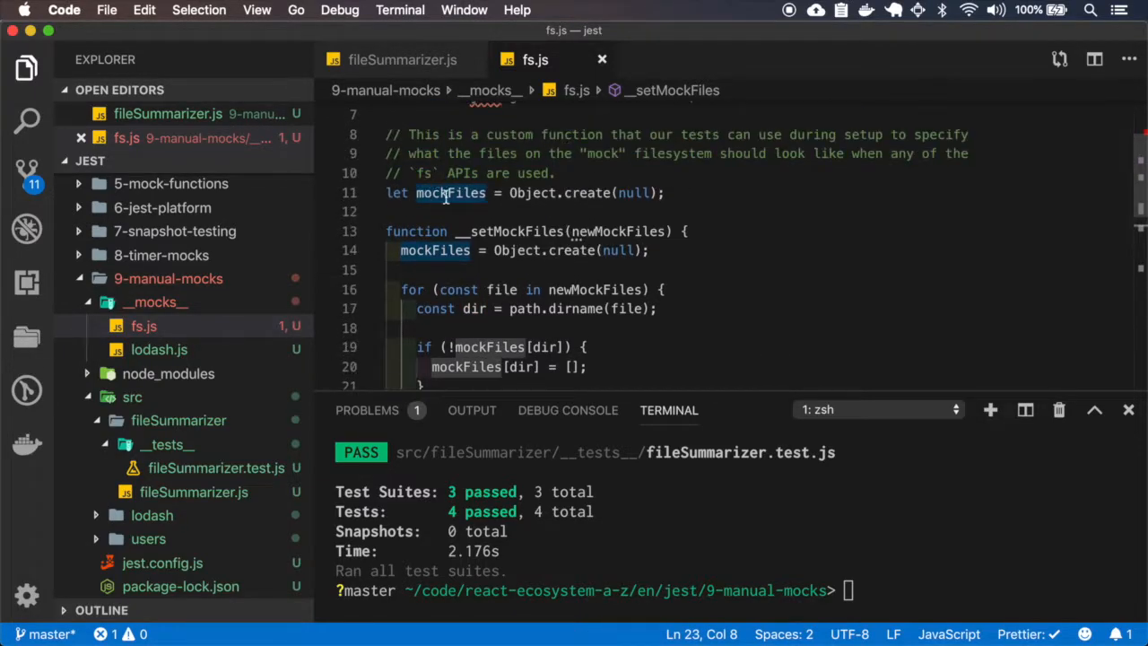
# Step: Review mockFiles and the readdirSync assignment in fs.js, then switch to fileSummarizer.test.js
pyautogui.scroll(-3)
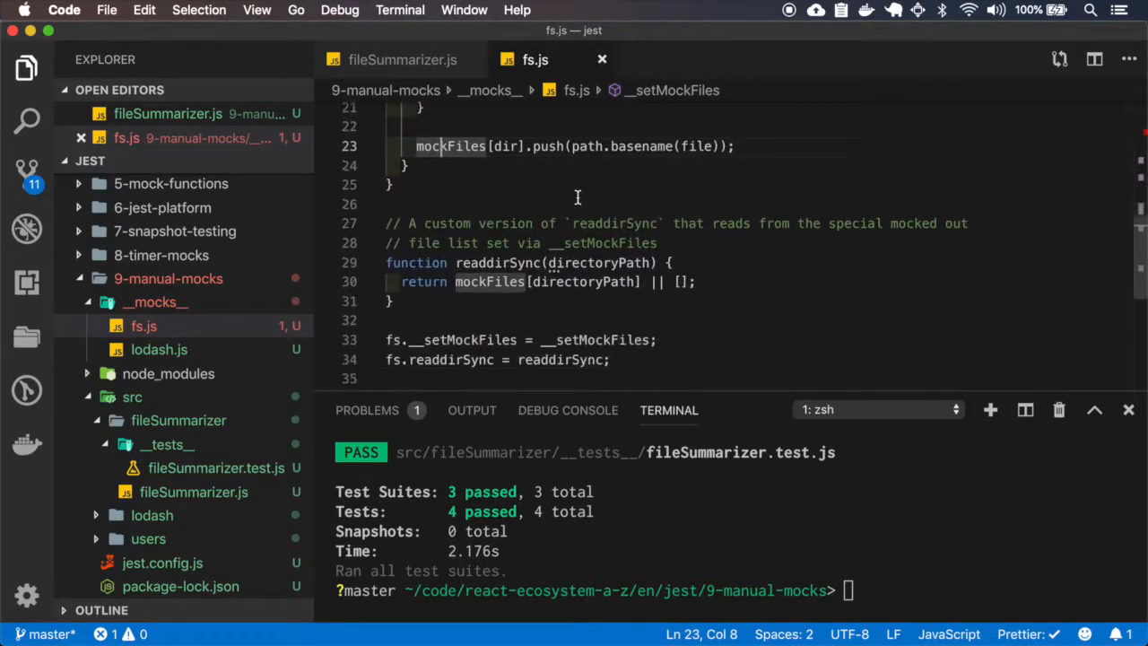
pyautogui.doubleClick(498, 194)
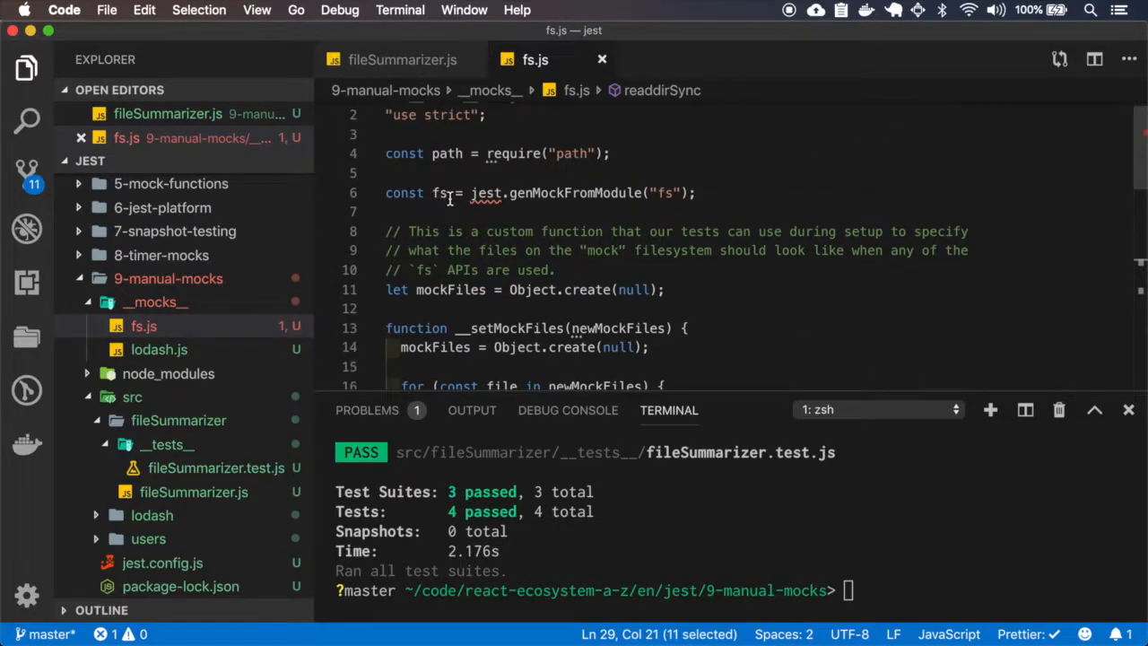
pyautogui.scroll(-3)
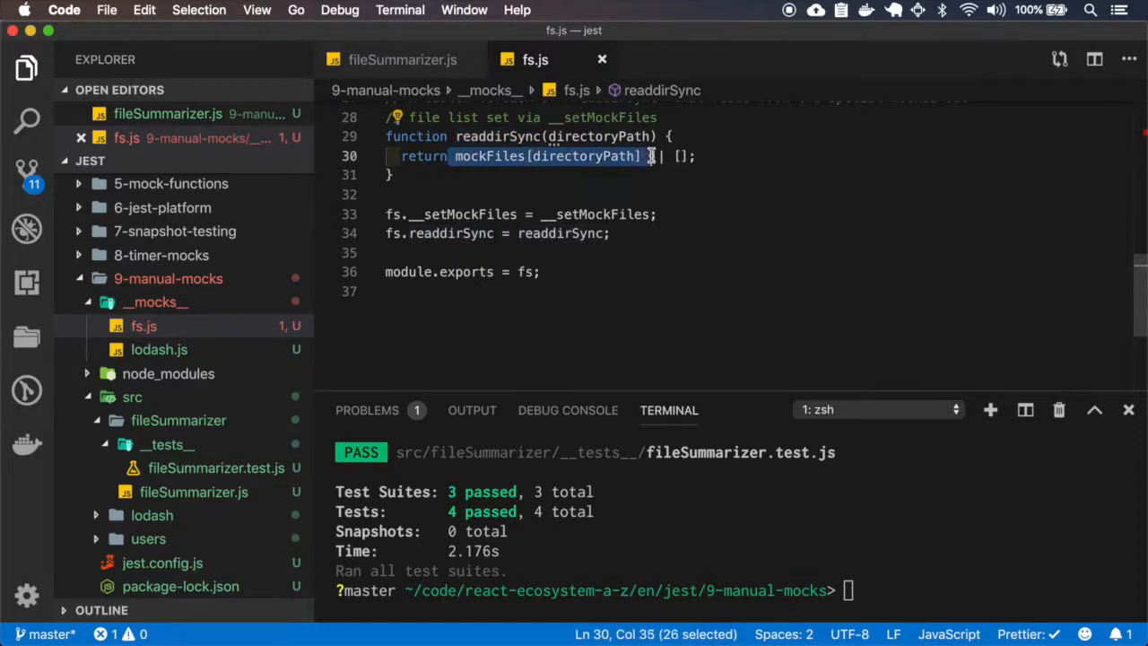
pyautogui.click(448, 213)
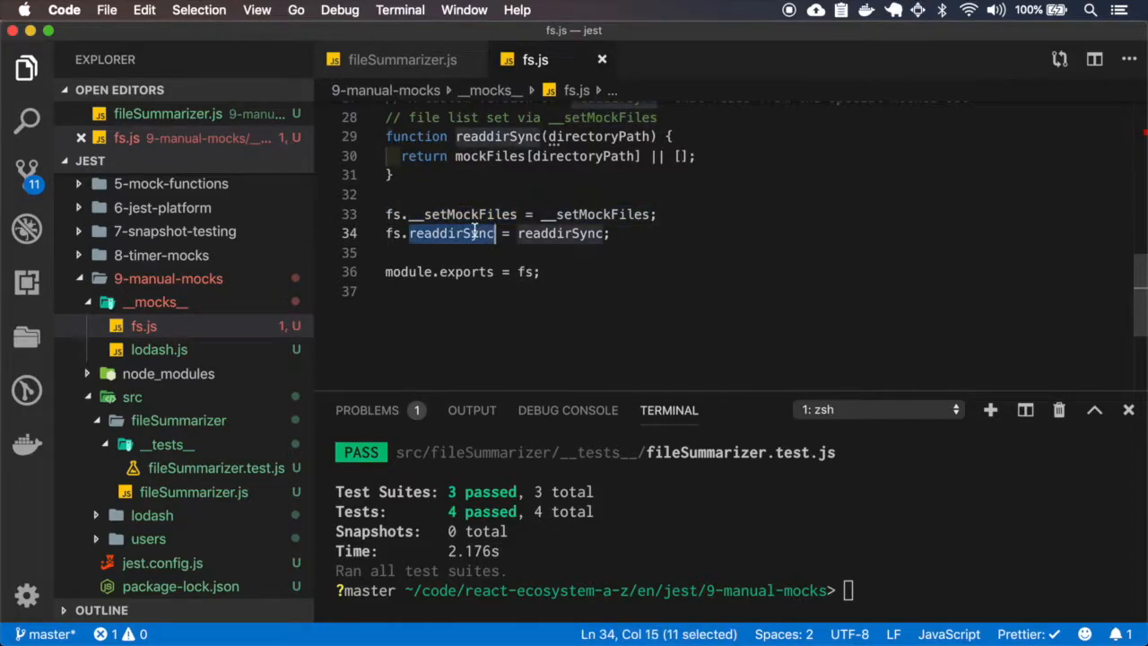
pyautogui.click(408, 233)
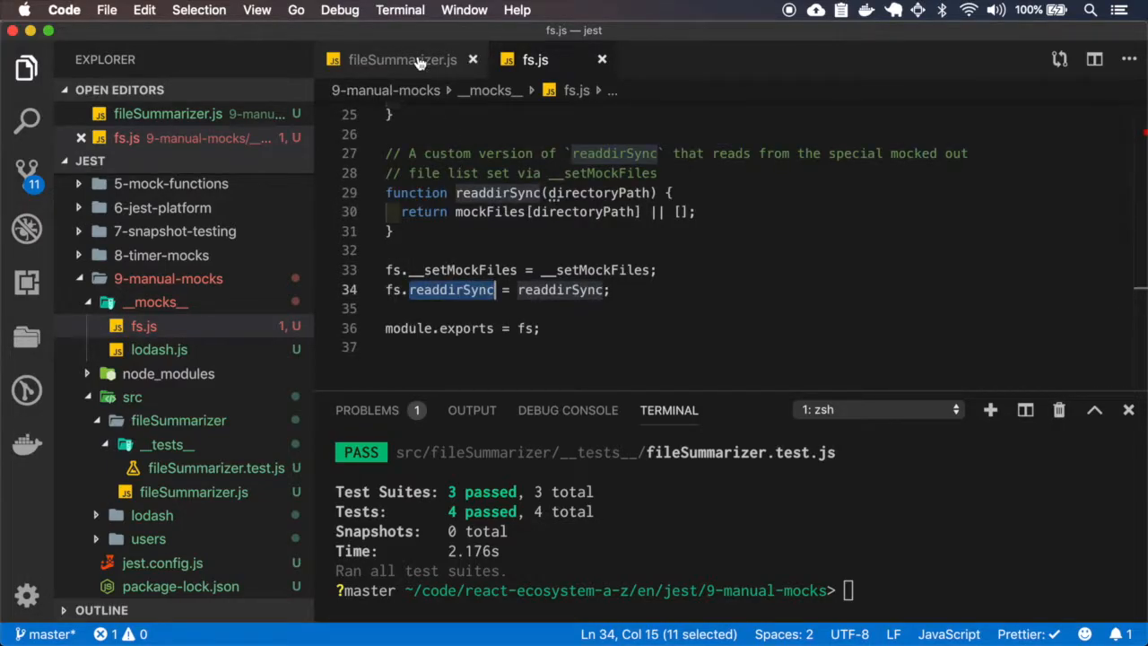
pyautogui.click(215, 462)
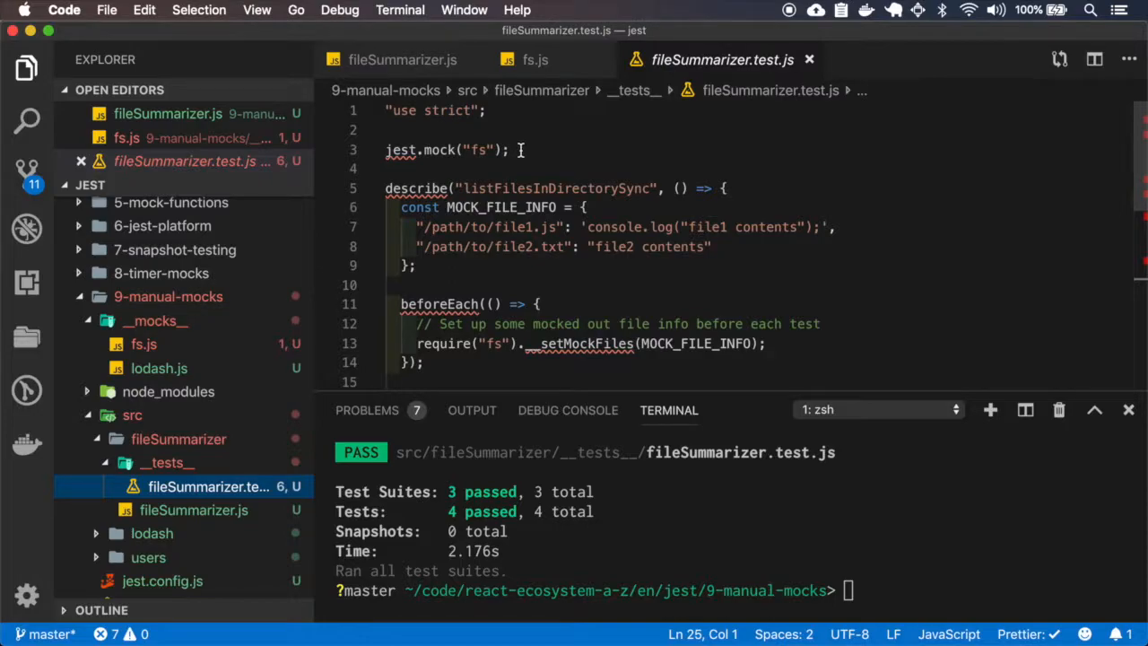
pyautogui.doubleClick(475, 150)
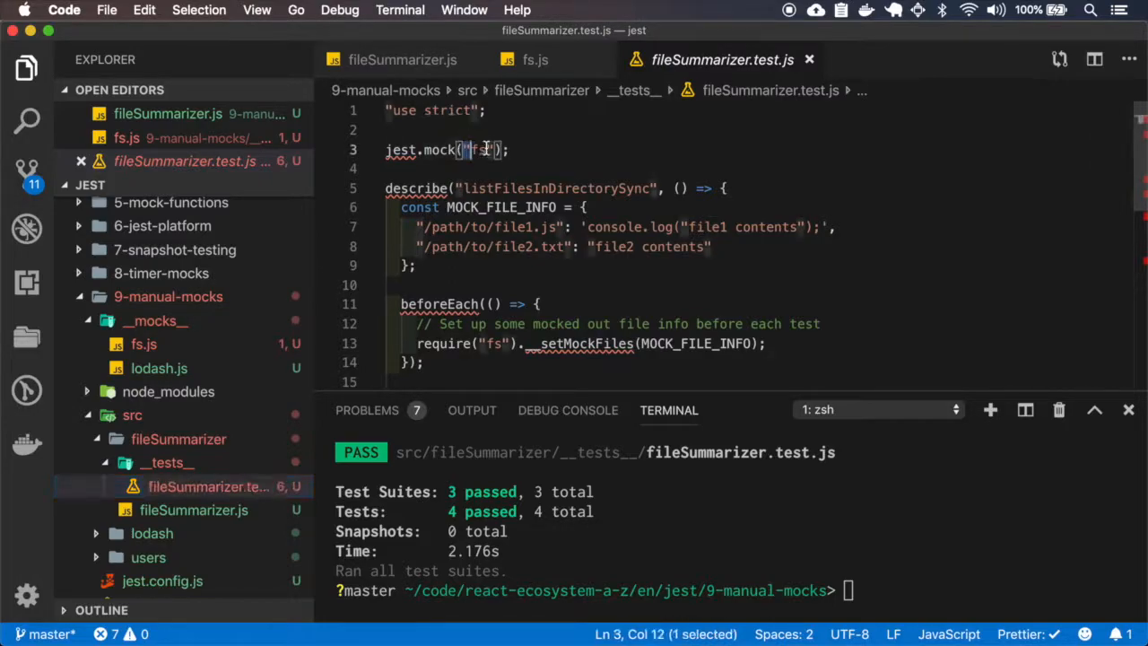
pyautogui.doubleClick(477, 151)
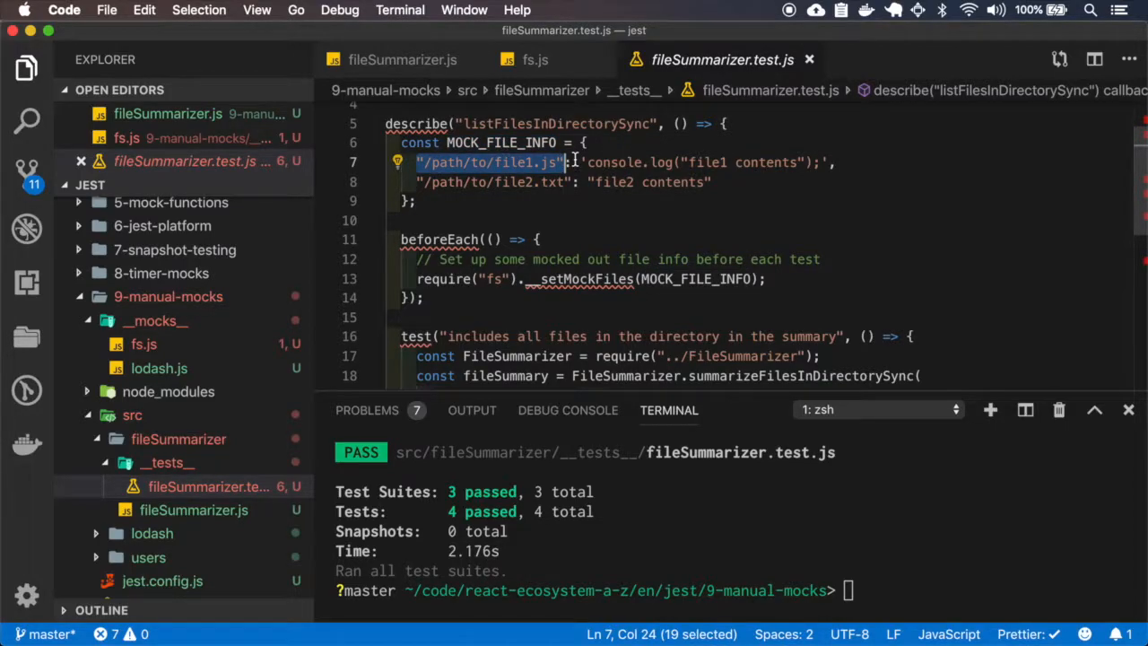
pyautogui.scroll(-3)
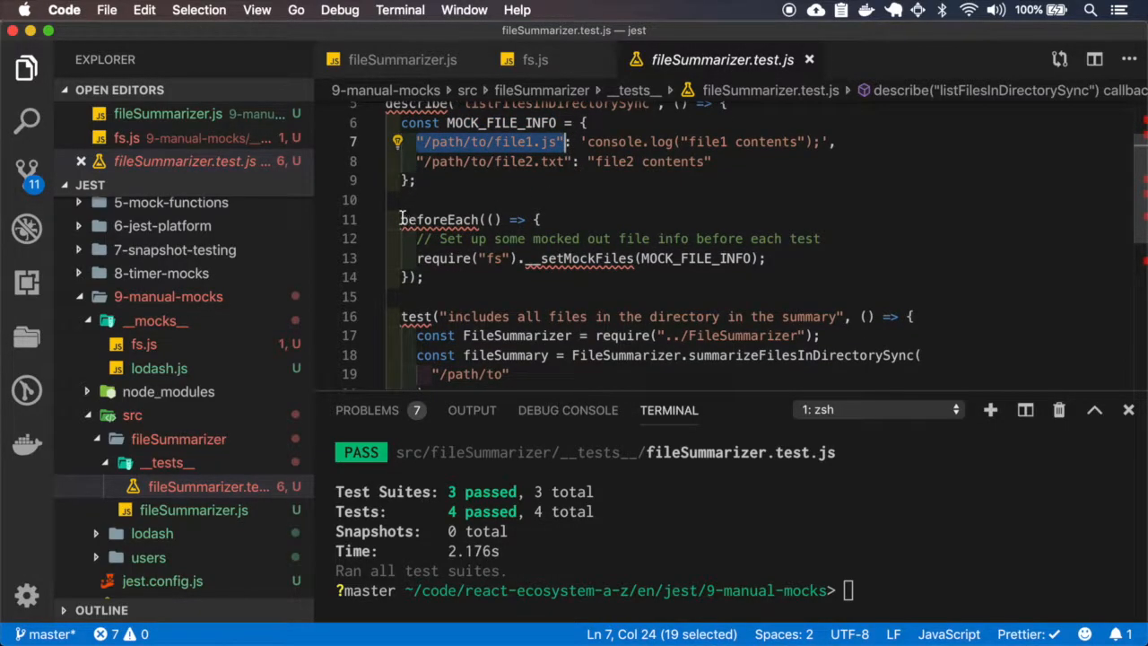
pyautogui.click(685, 258)
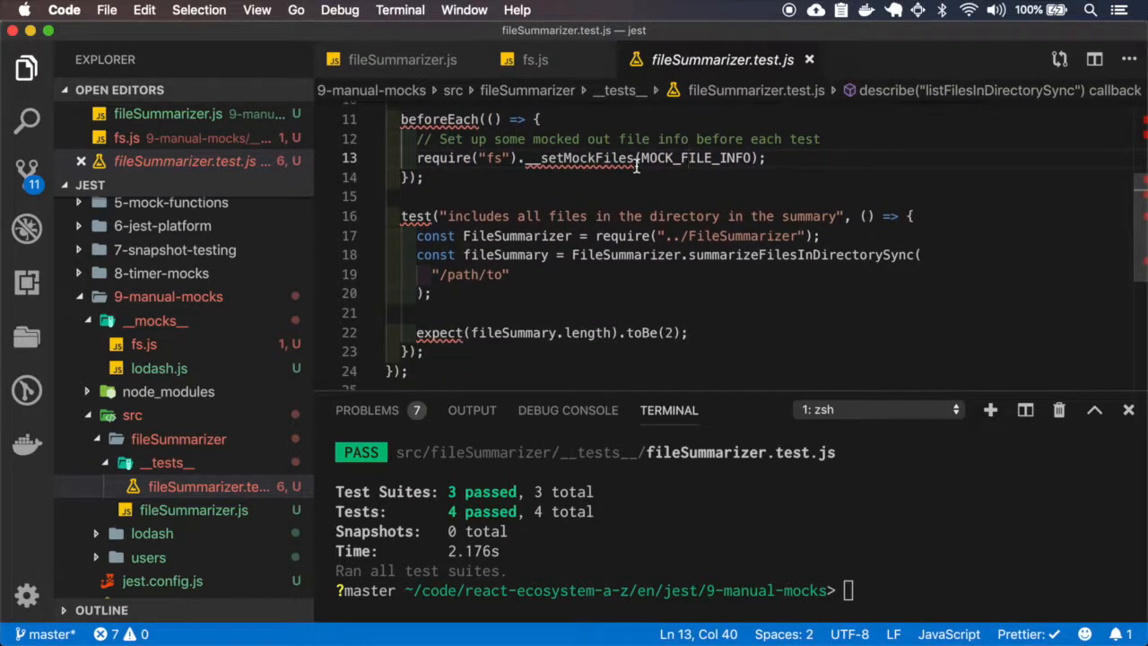
pyautogui.scroll(-3)
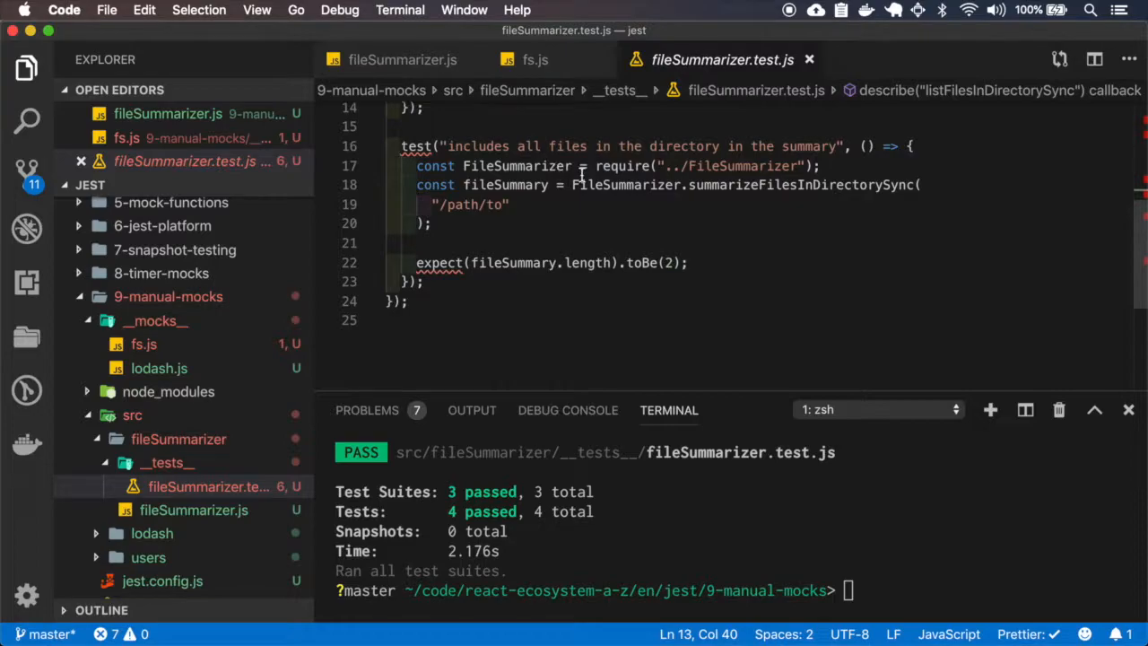
pyautogui.doubleClick(516, 165)
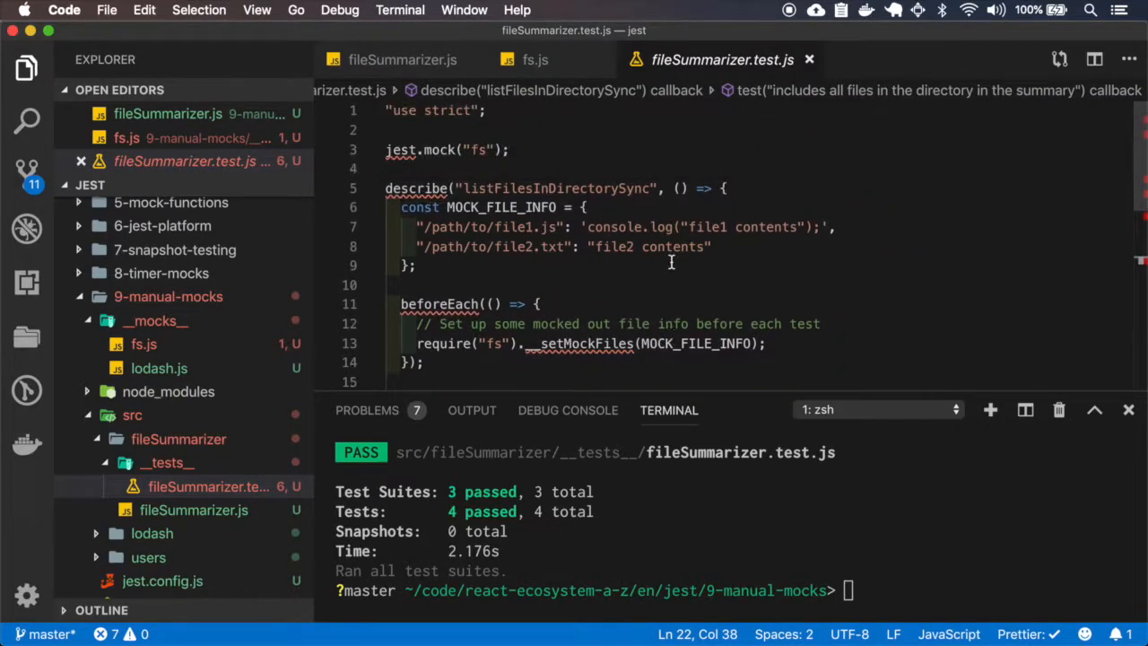
pyautogui.moveTo(584, 206); pyautogui.dragTo(411, 265)
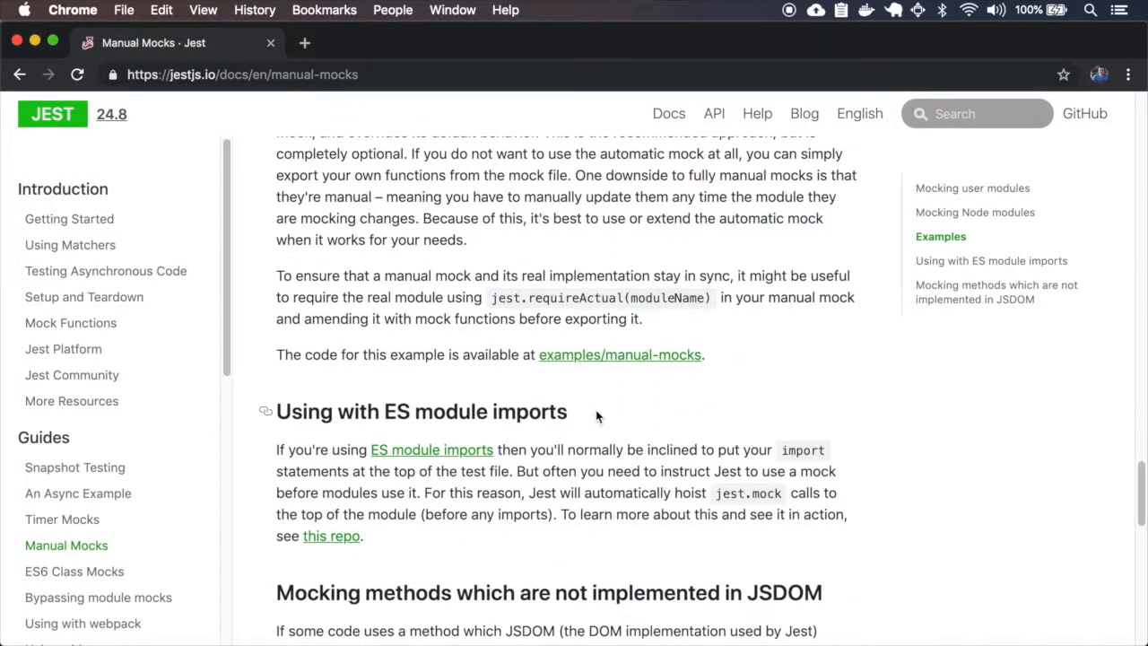
# Step: Scroll the Manual Mocks page and highlight jest.mock in the hoisting note
pyautogui.scroll(-3)
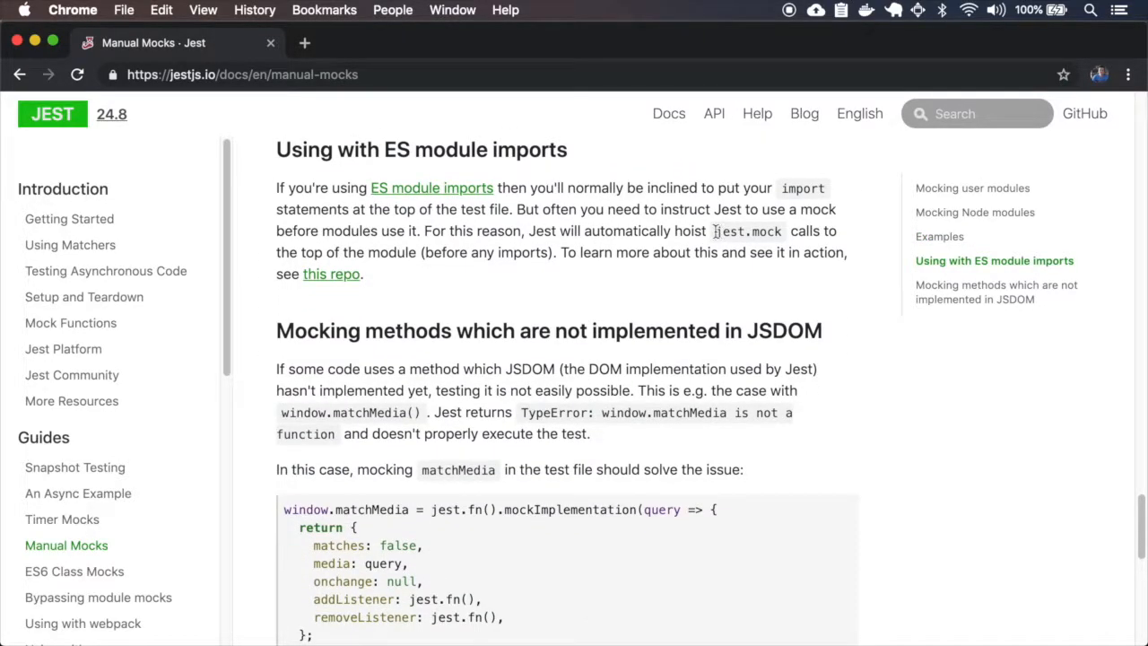
pyautogui.doubleClick(746, 229)
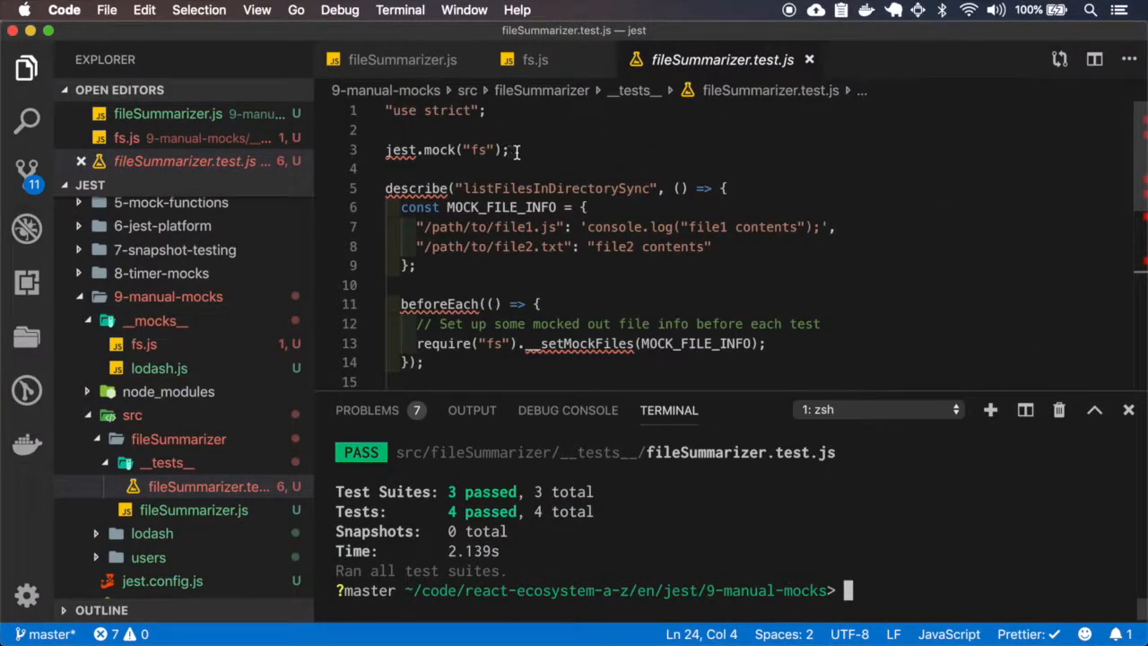
pyautogui.press('enter')
pyautogui.write('// some import')
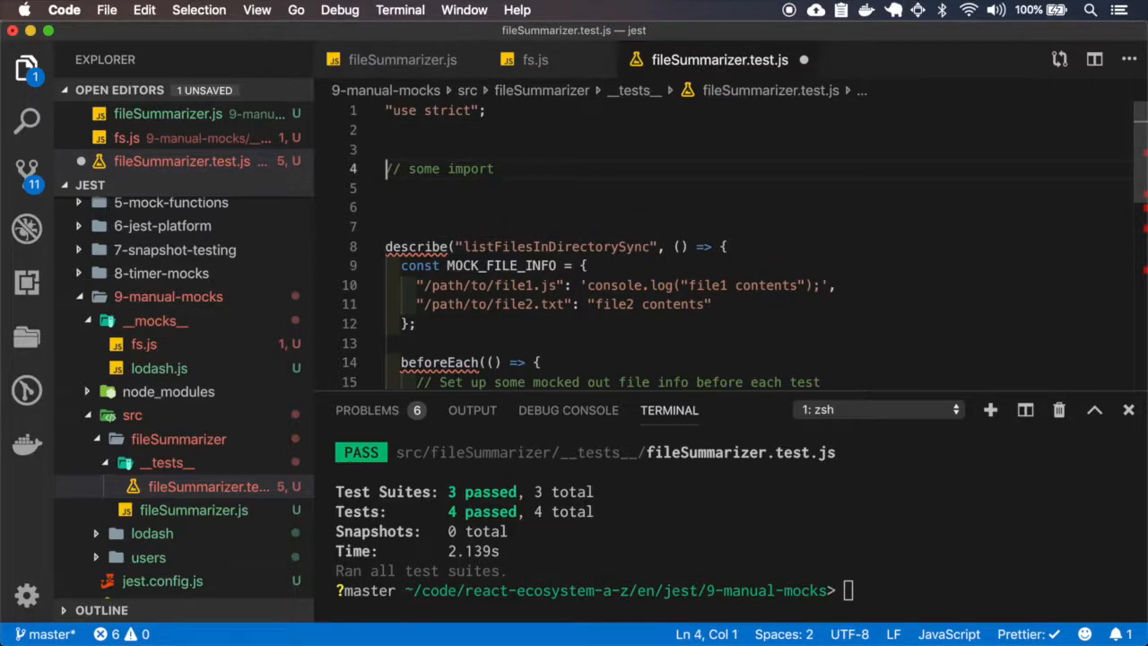
pyautogui.write('jest.mock("fs");')
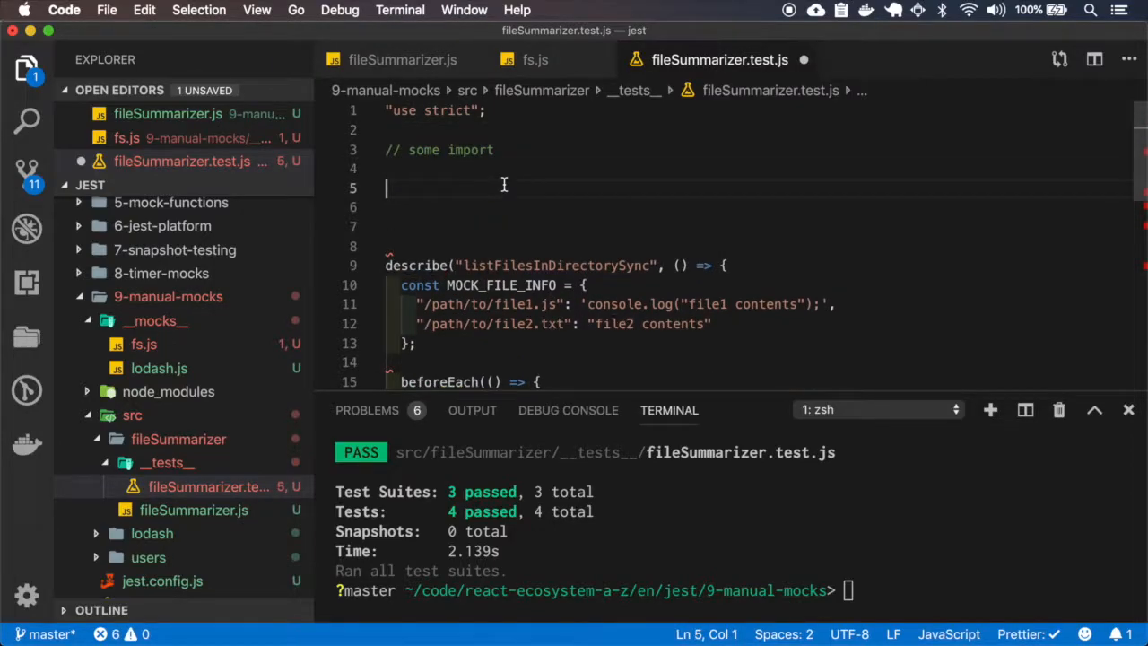
pyautogui.write('jest.mock("fs");')
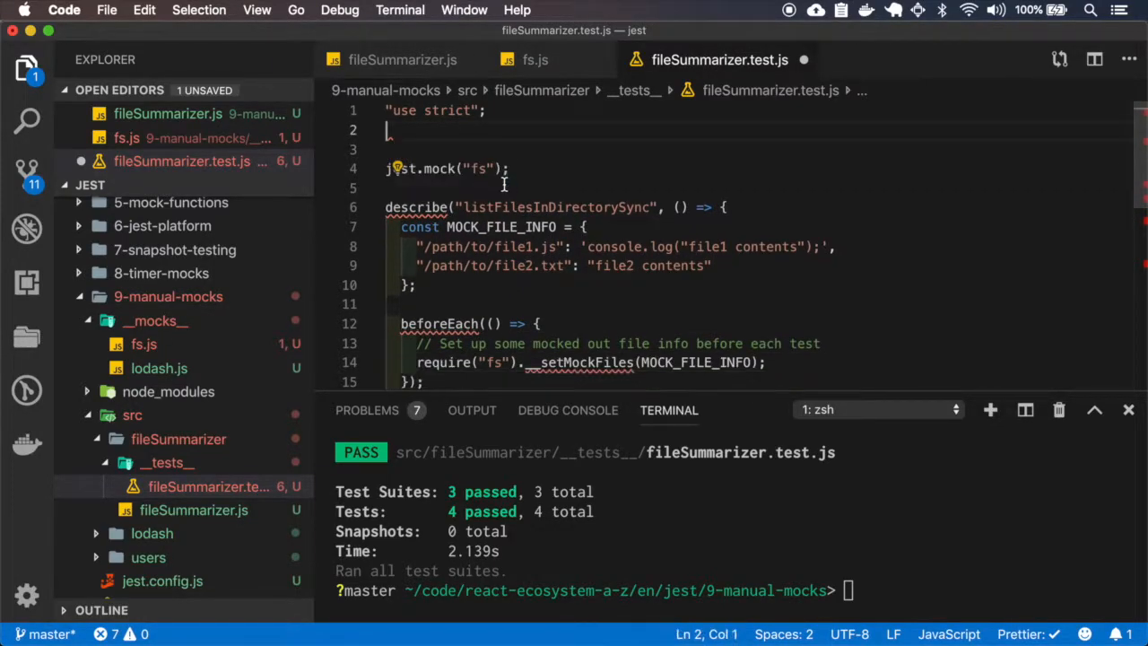
pyautogui.press('cmd+s')
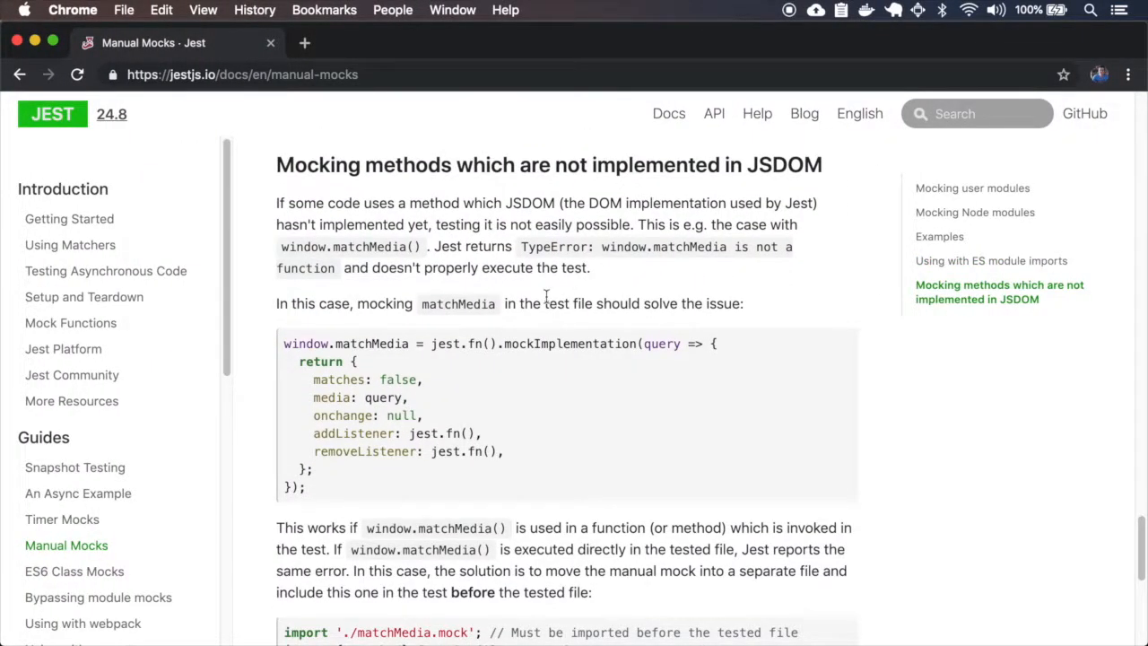
pyautogui.doubleClick(529, 202)
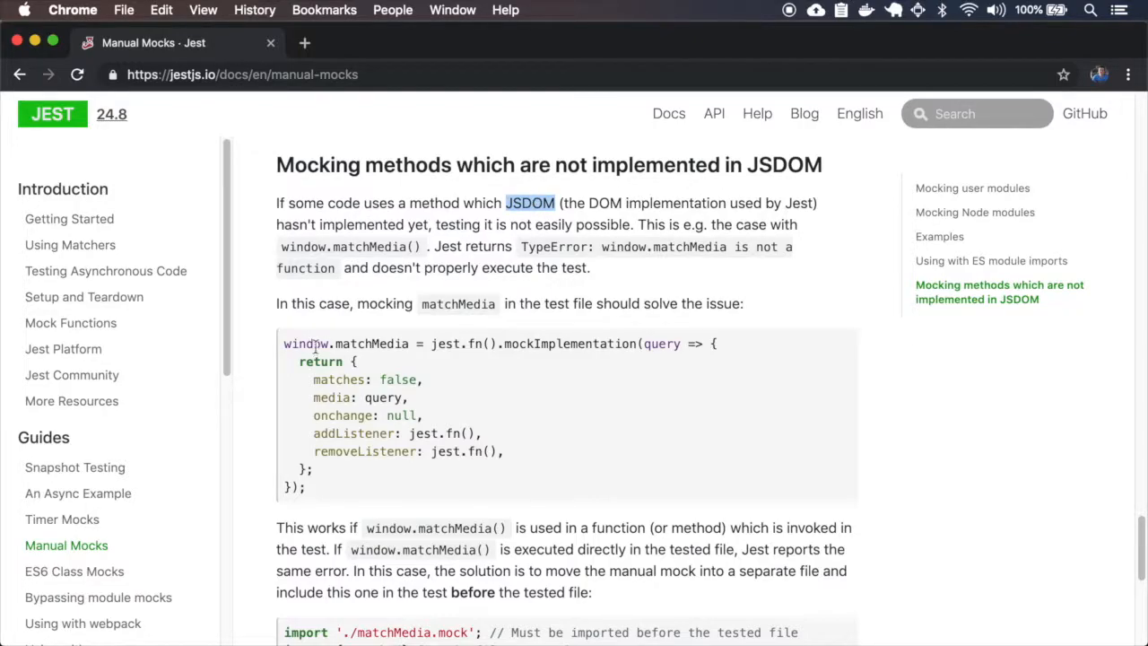
pyautogui.doubleClick(371, 344)
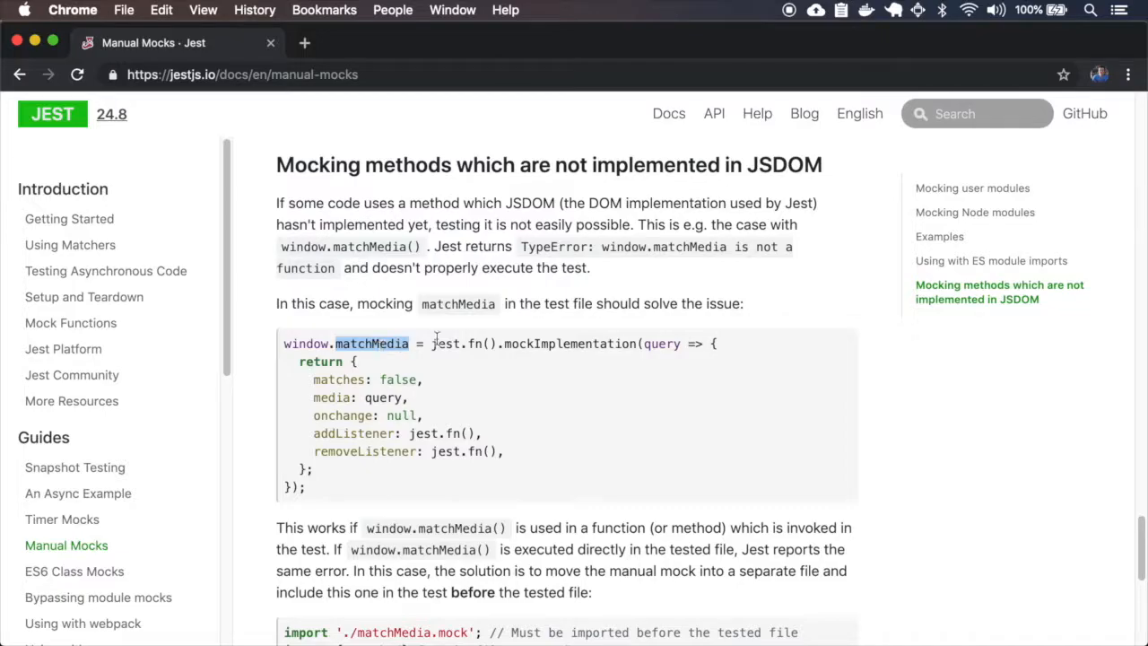
pyautogui.scroll(-3)
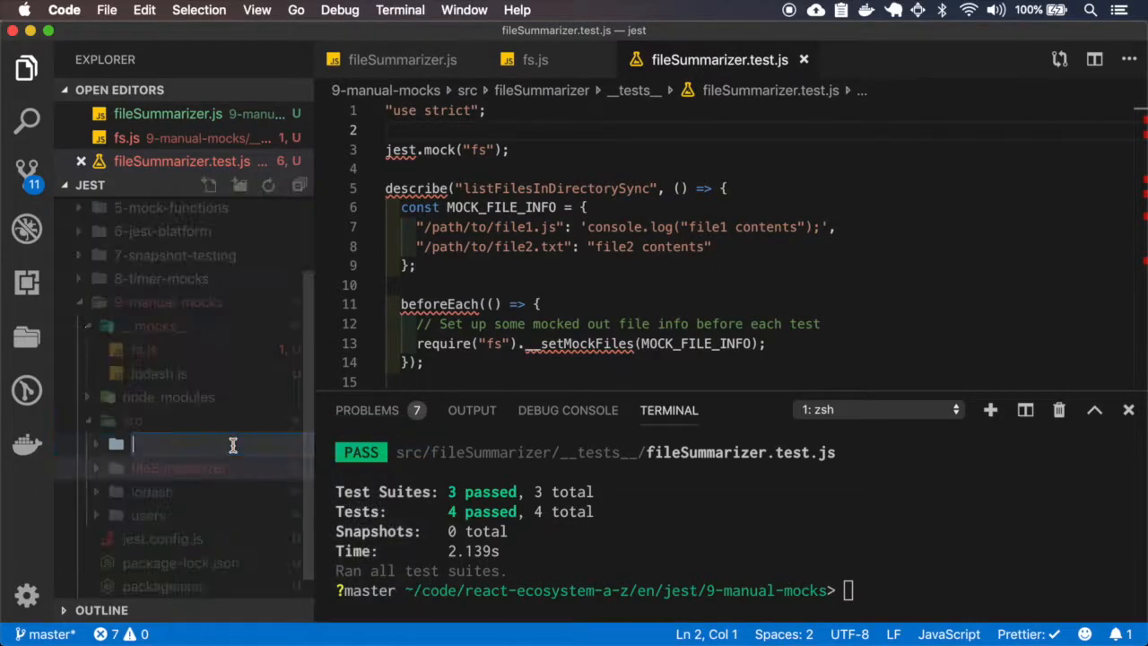
# Step: Name the new src folder 'matchMed…' for the matchMedia mock and test files
pyautogui.write('matchMed')
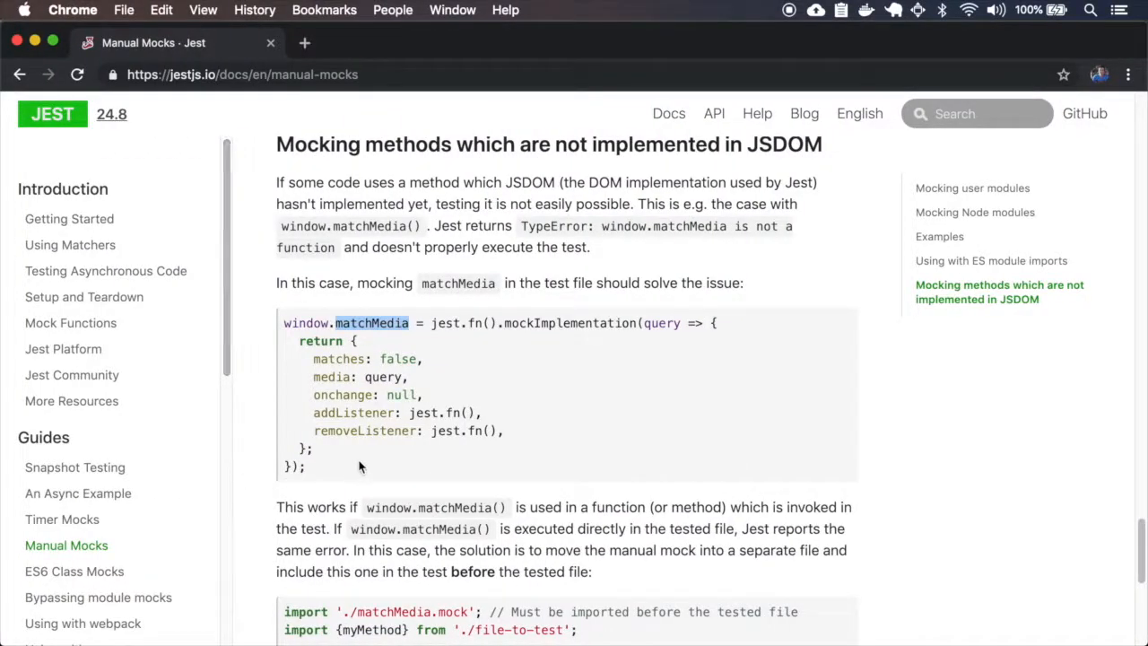
pyautogui.scroll(-3)
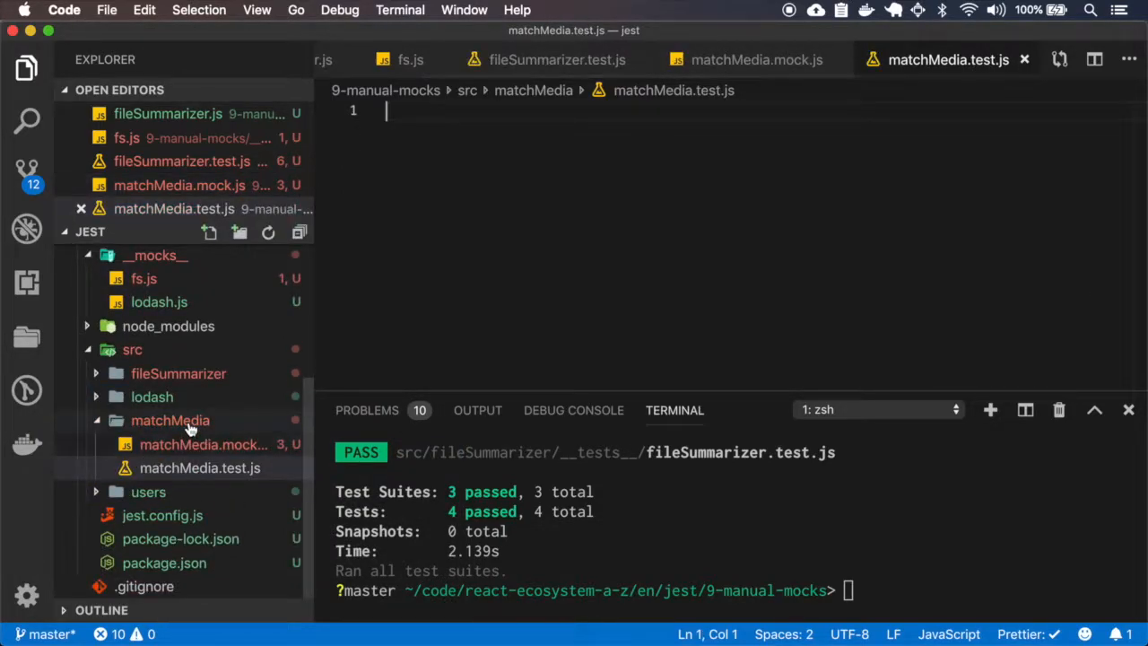
# Step: Import './matchMedia.mock' with a must-import-first comment and start the 'has the match…' it() block
pyautogui.write("import './matchMedia.mock'; // Must be imported before the tested file")
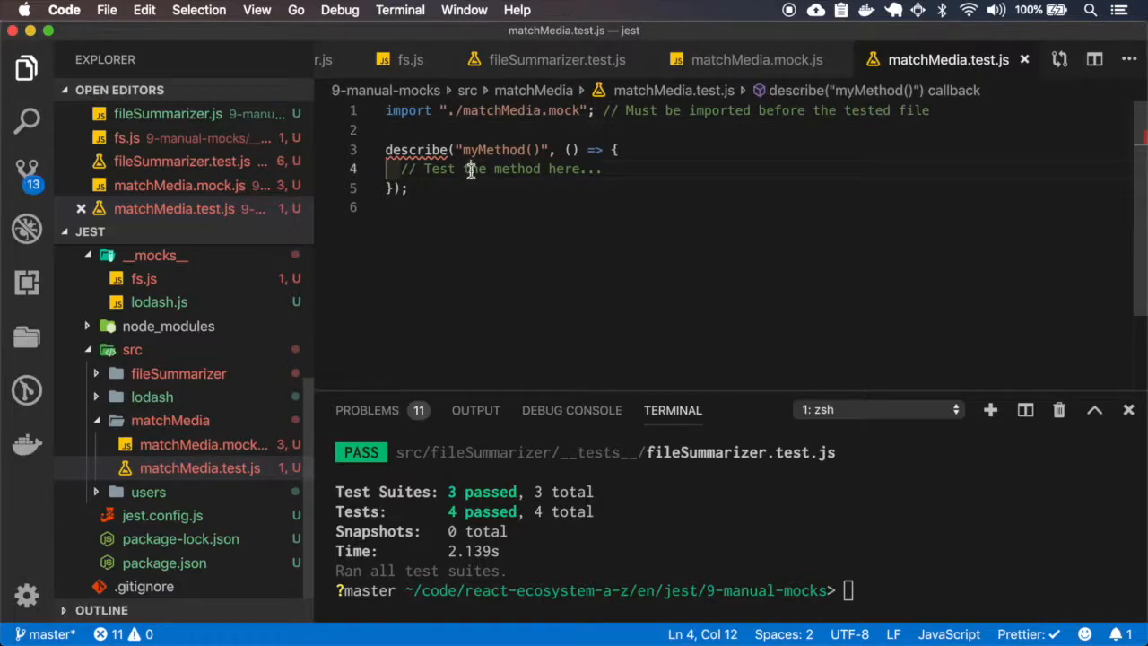
pyautogui.write('it("')
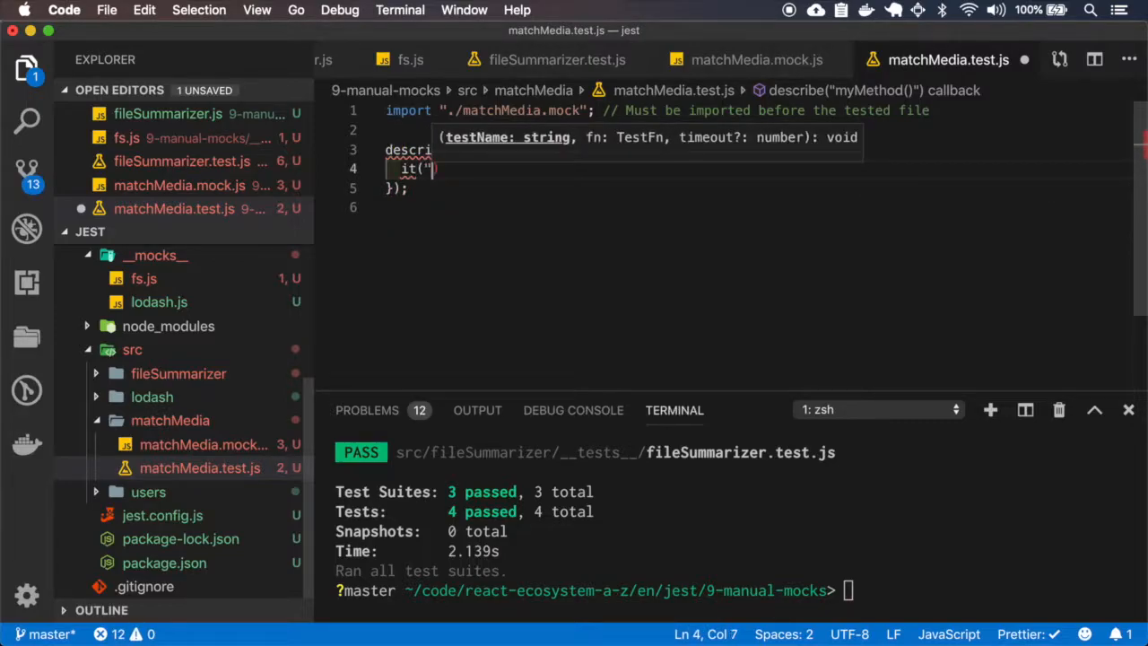
pyautogui.write('has the mat')
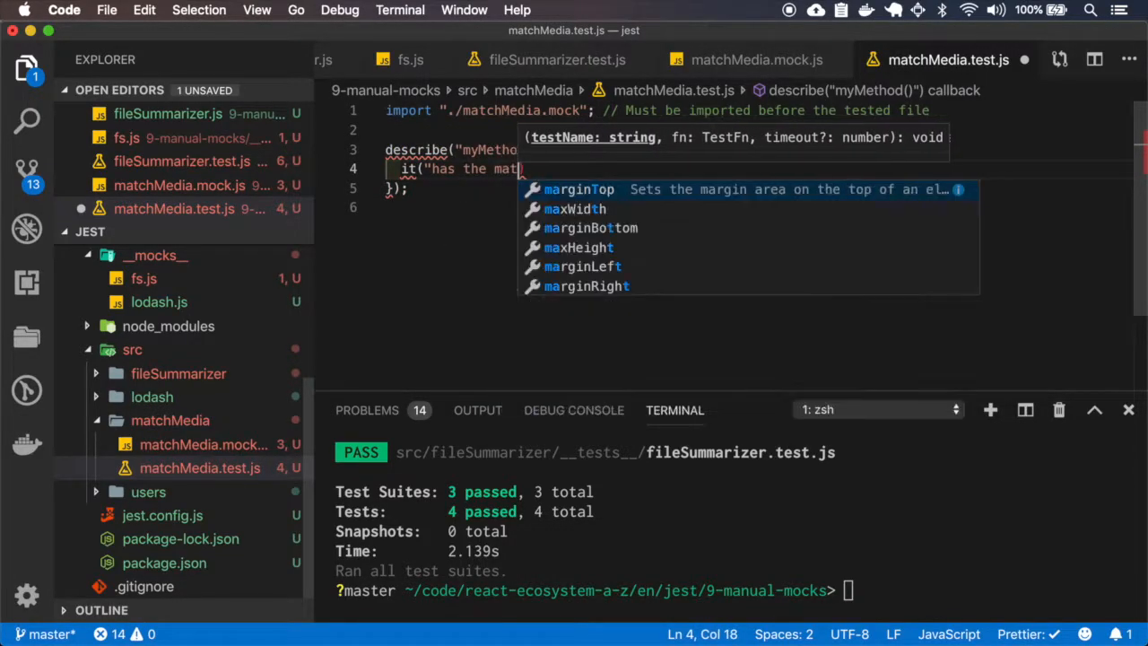
pyautogui.write('ch')
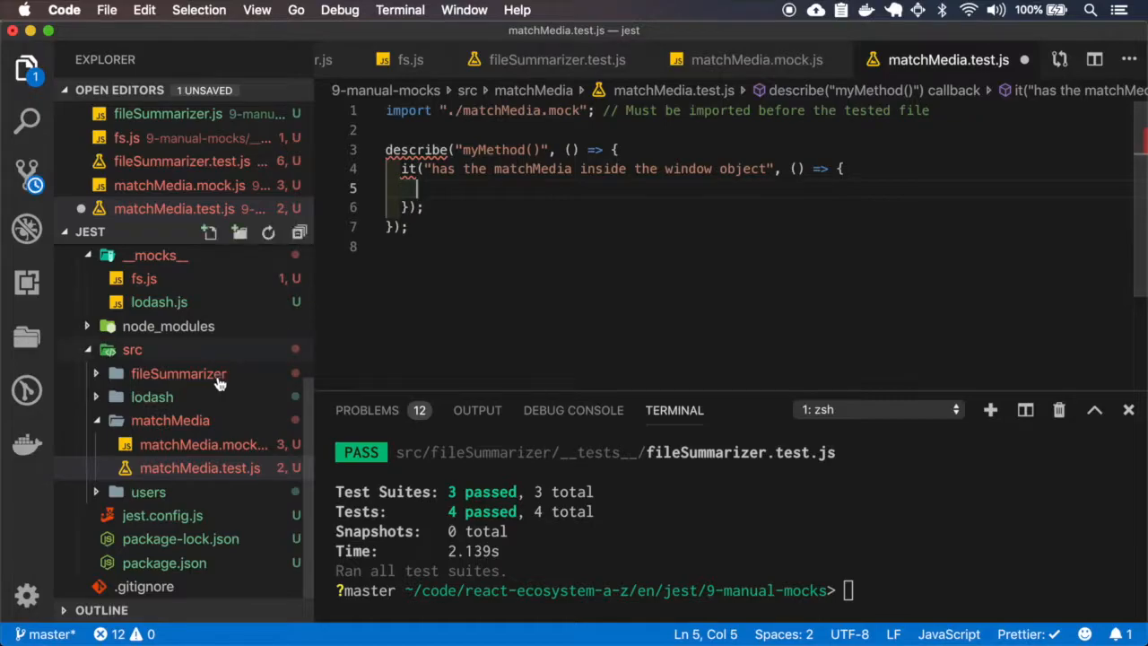
pyautogui.click(205, 445)
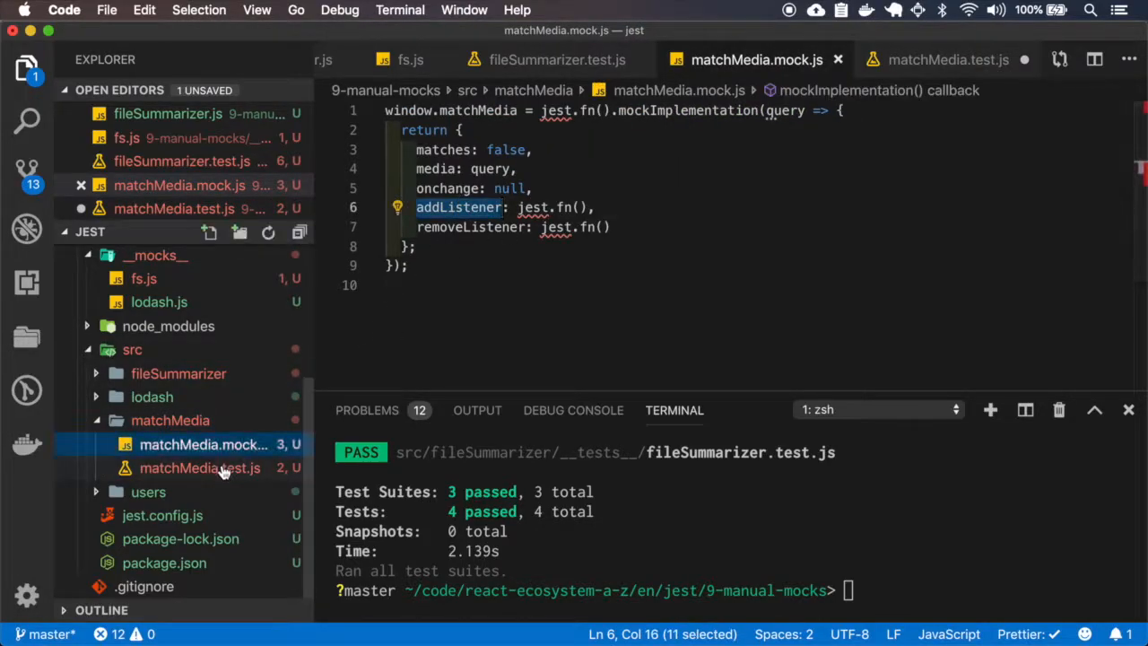
pyautogui.click(199, 466)
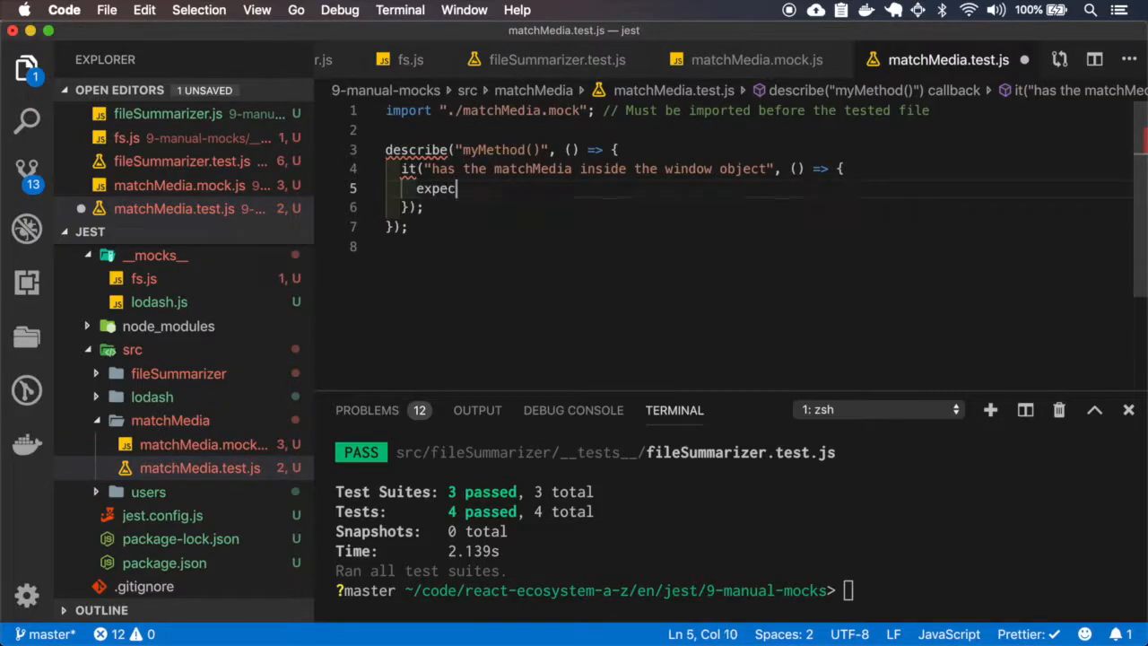
# Step: Expect window.matchMedia and window.matchMedia.addListener toBeDefined()
pyautogui.write('(window.matchMedia).toBe')
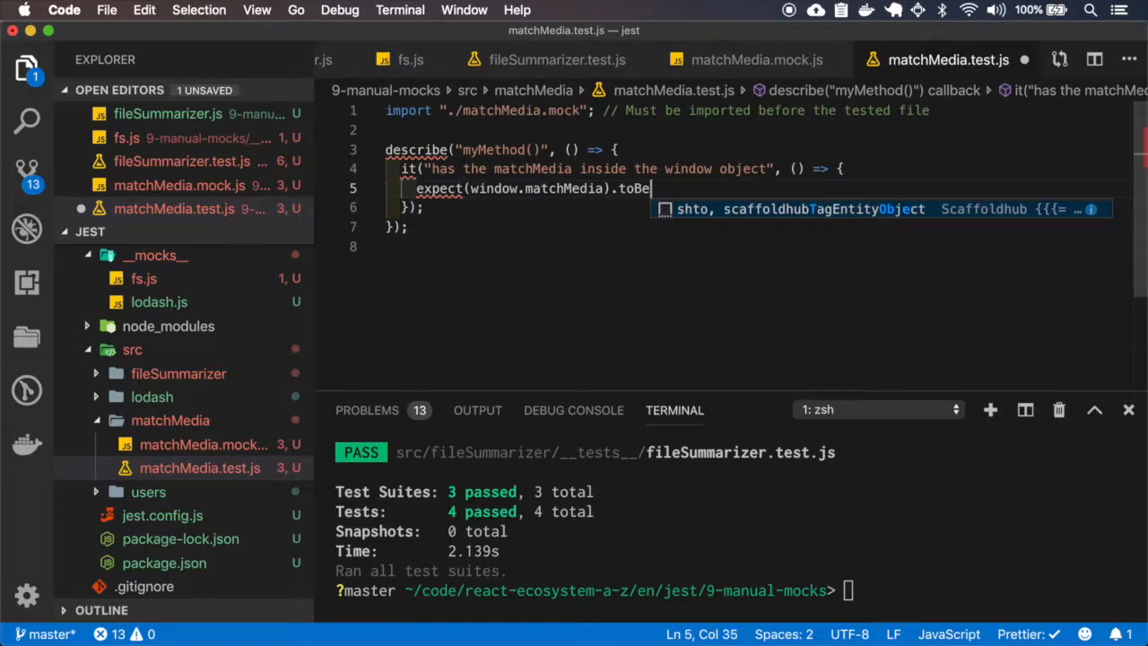
pyautogui.write('(define')
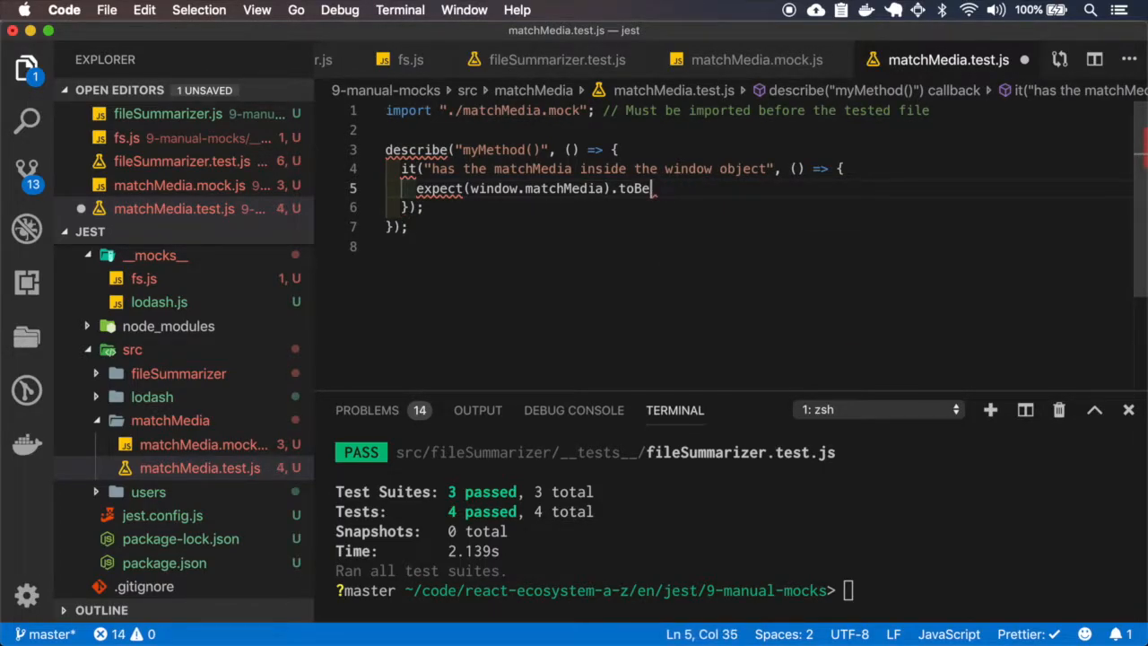
pyautogui.write('Defined();')
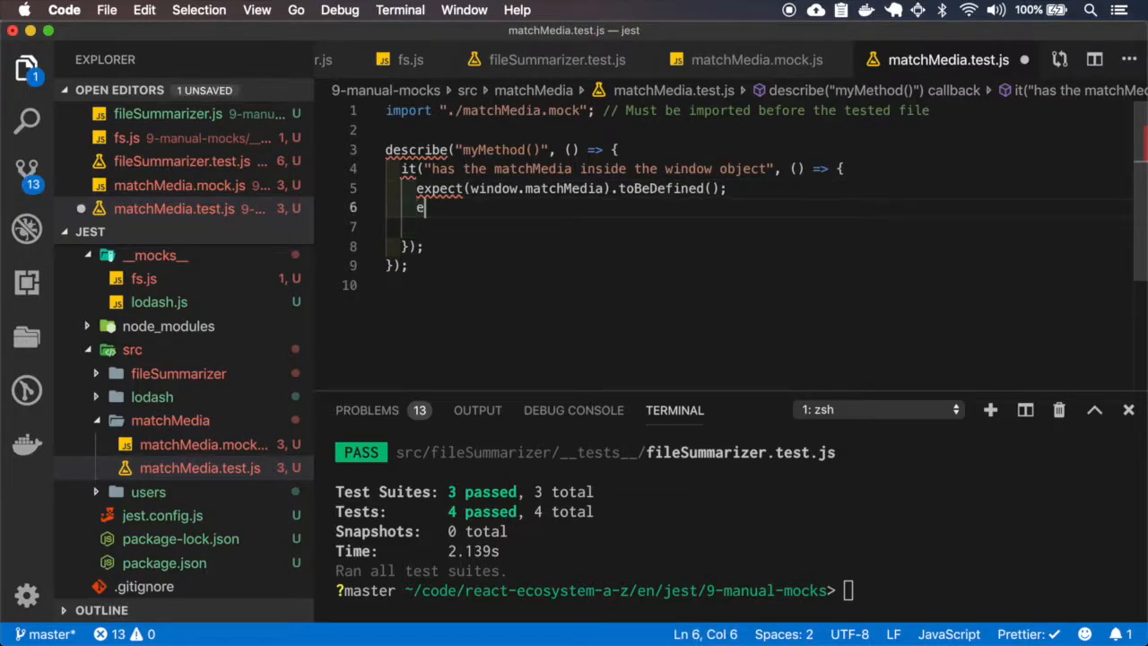
pyautogui.write('expect(window')
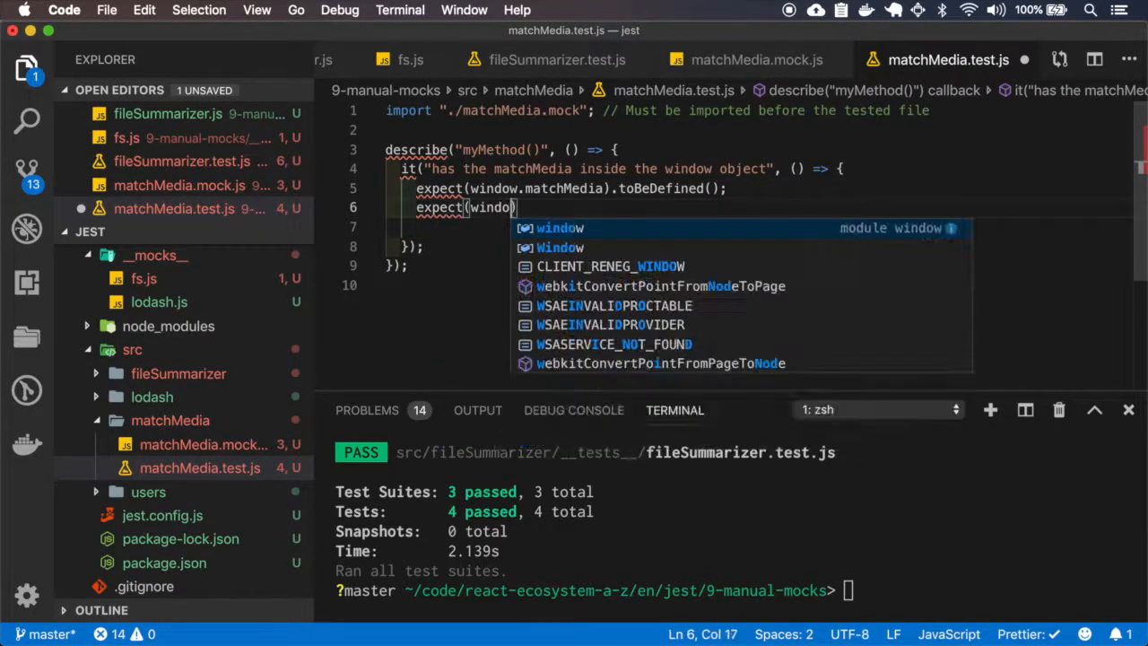
pyautogui.write('matchMedia.')
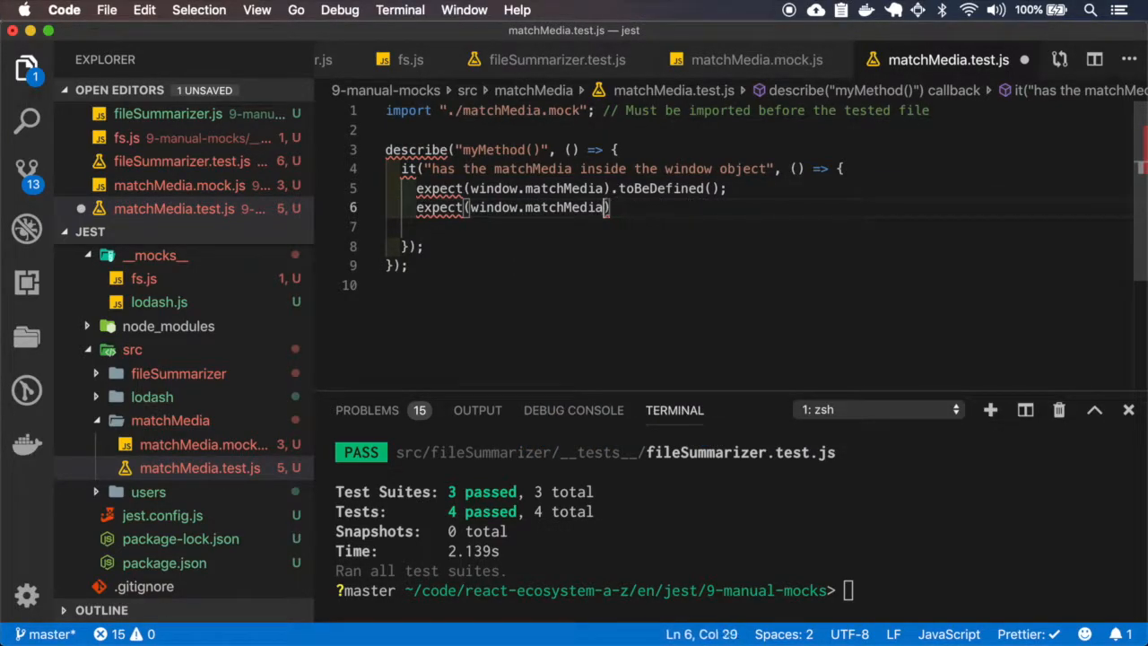
pyautogui.write('.addListener).toBeDefined();')
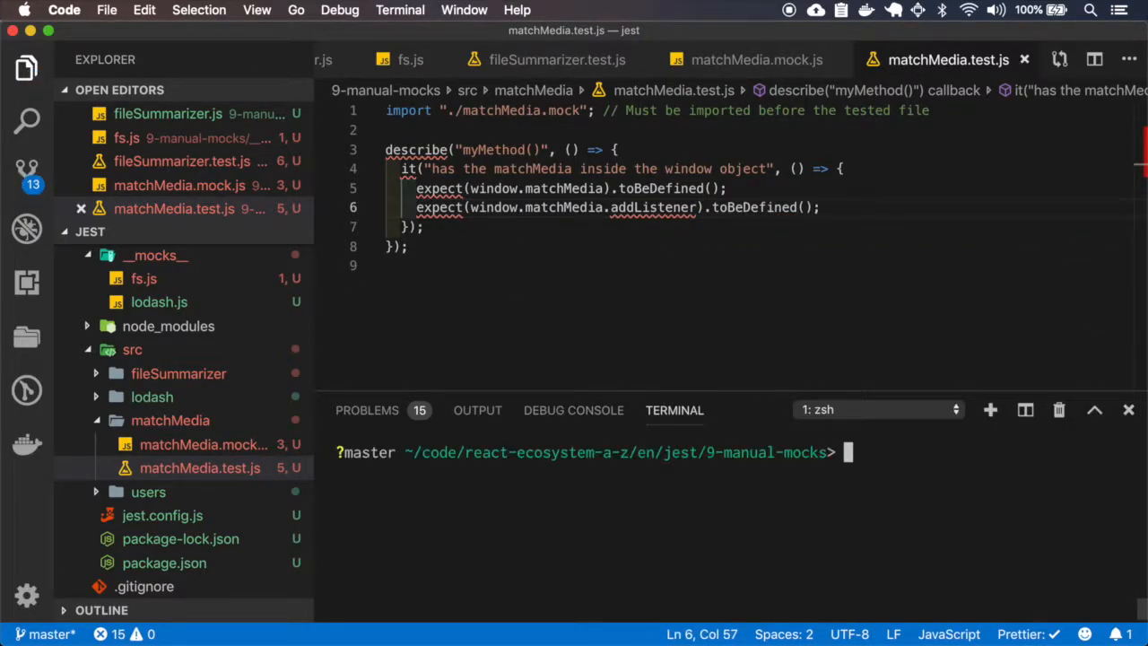
# Step: Run npm test and select the 'window is not defined' ReferenceError in the output
pyautogui.write('npm test')
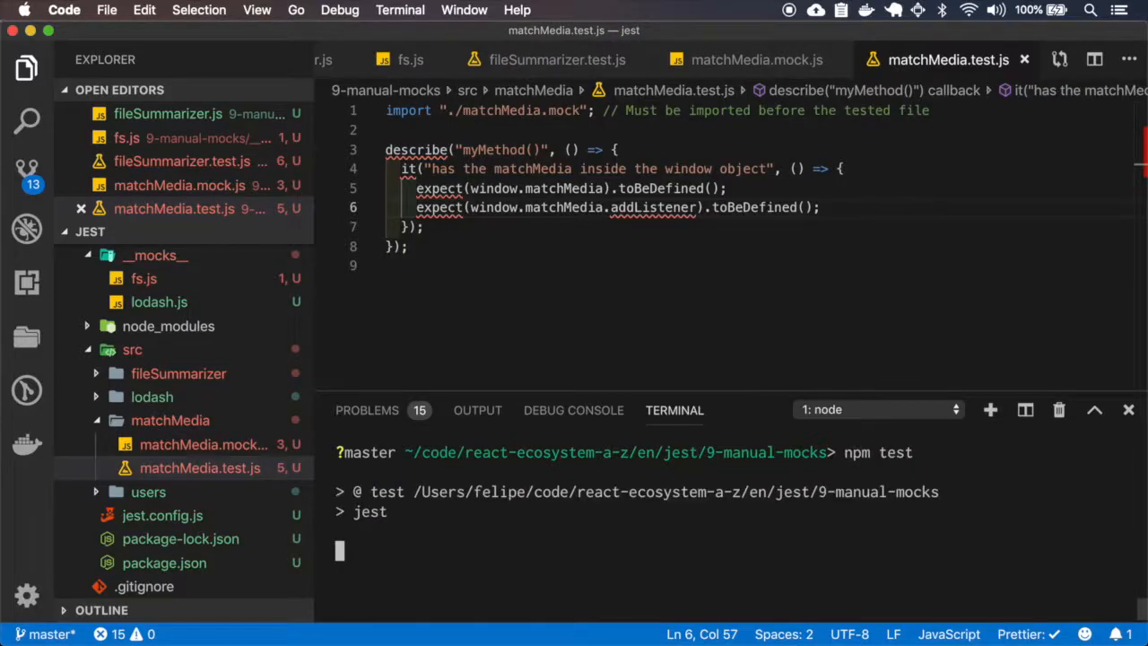
pyautogui.press('enter')
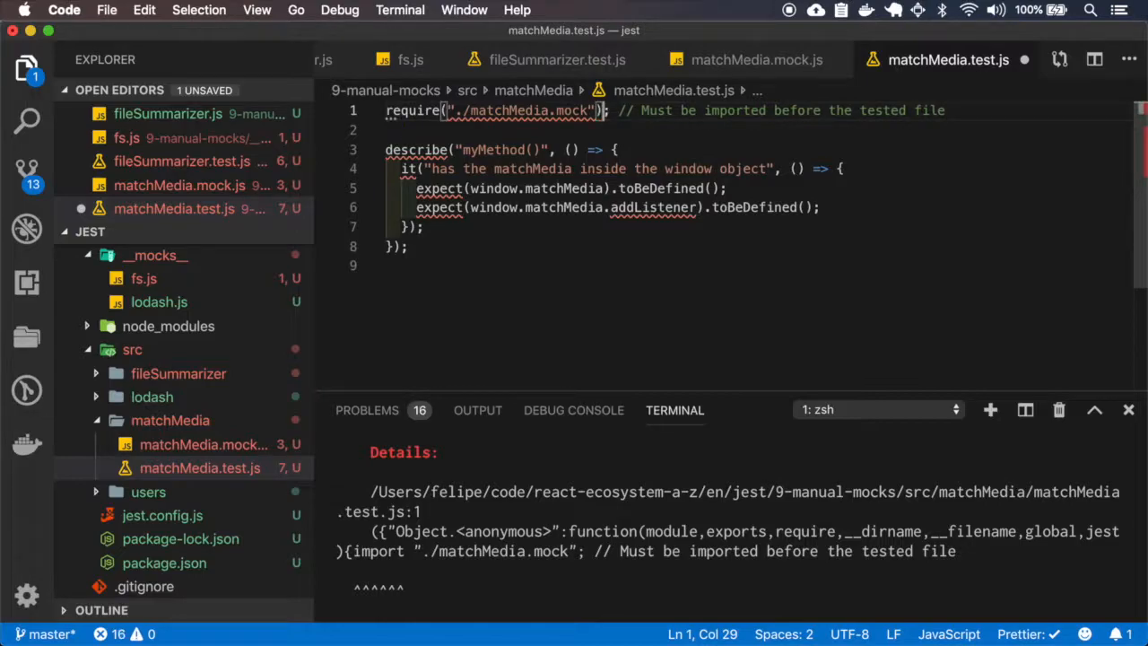
pyautogui.write('npm t')
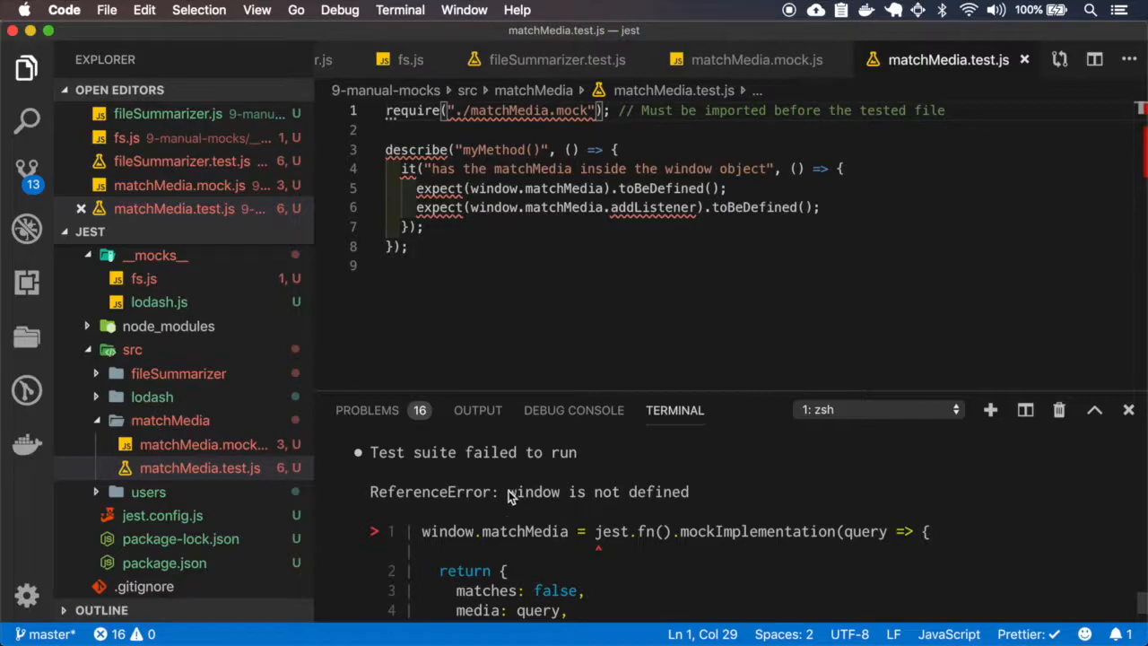
pyautogui.moveTo(509, 491); pyautogui.dragTo(691, 492)
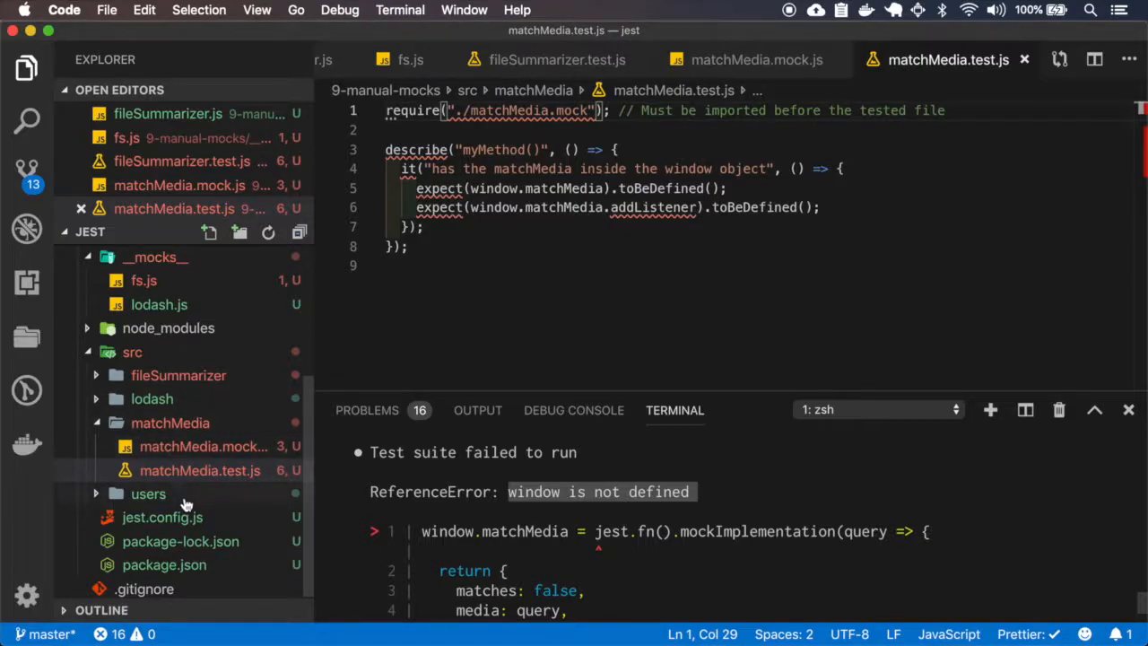
# Step: In jest.config.js change testEnvironment from "node" to "jsdom" and rerun npm test
pyautogui.click(161, 542)
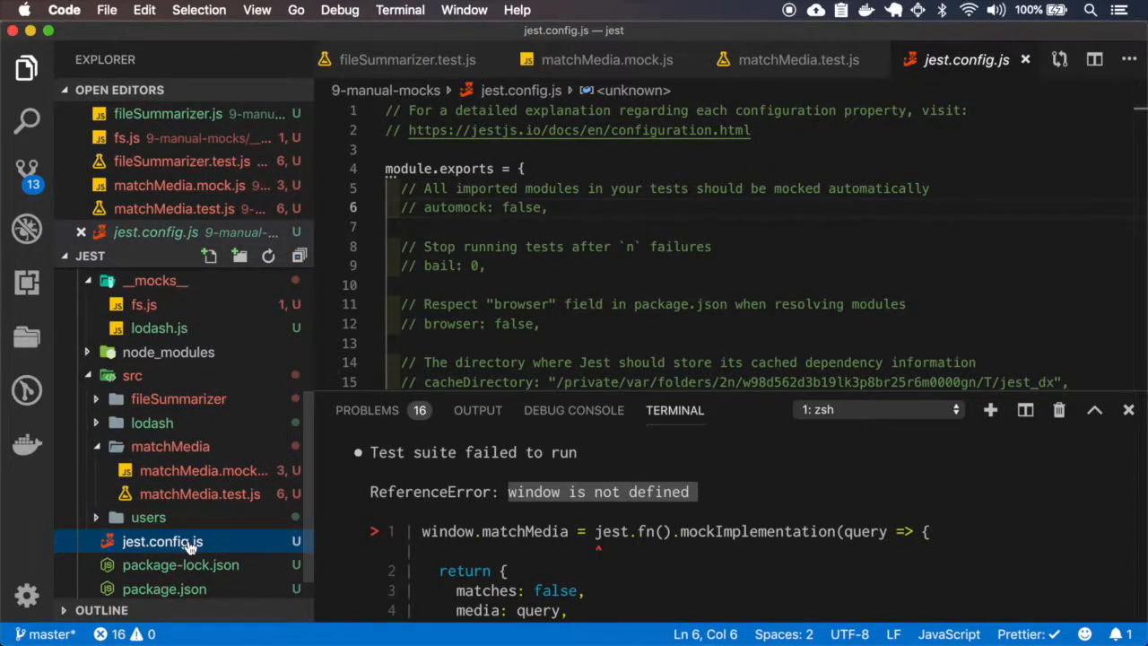
pyautogui.write('node')
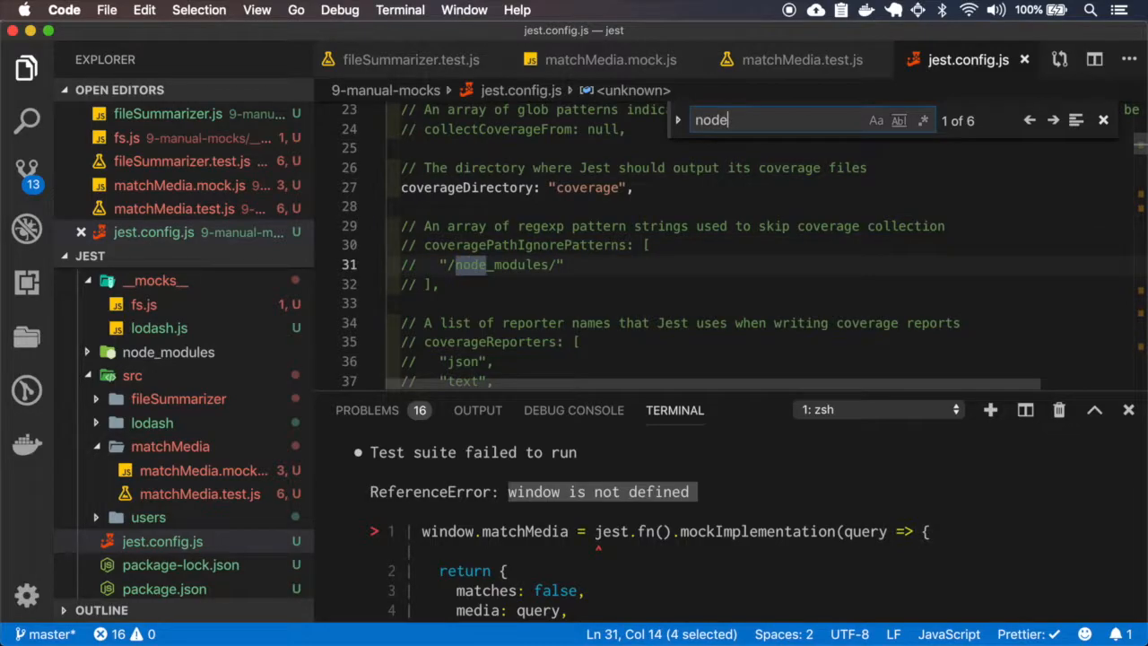
pyautogui.click(1053, 118)
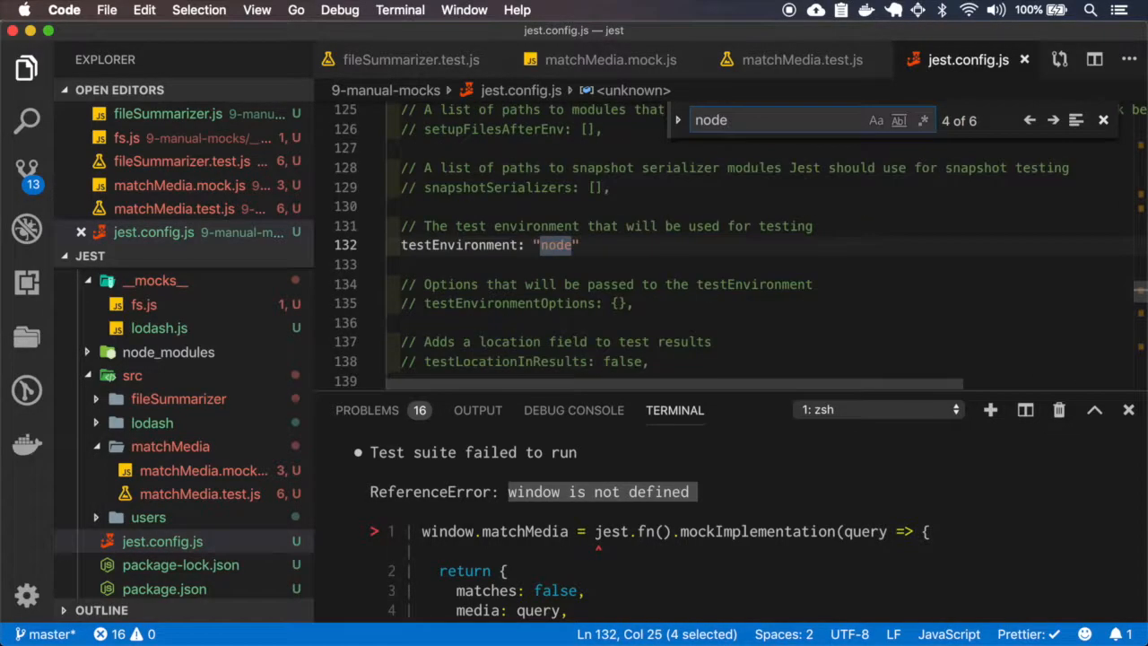
pyautogui.doubleClick(459, 244)
pyautogui.write('j')
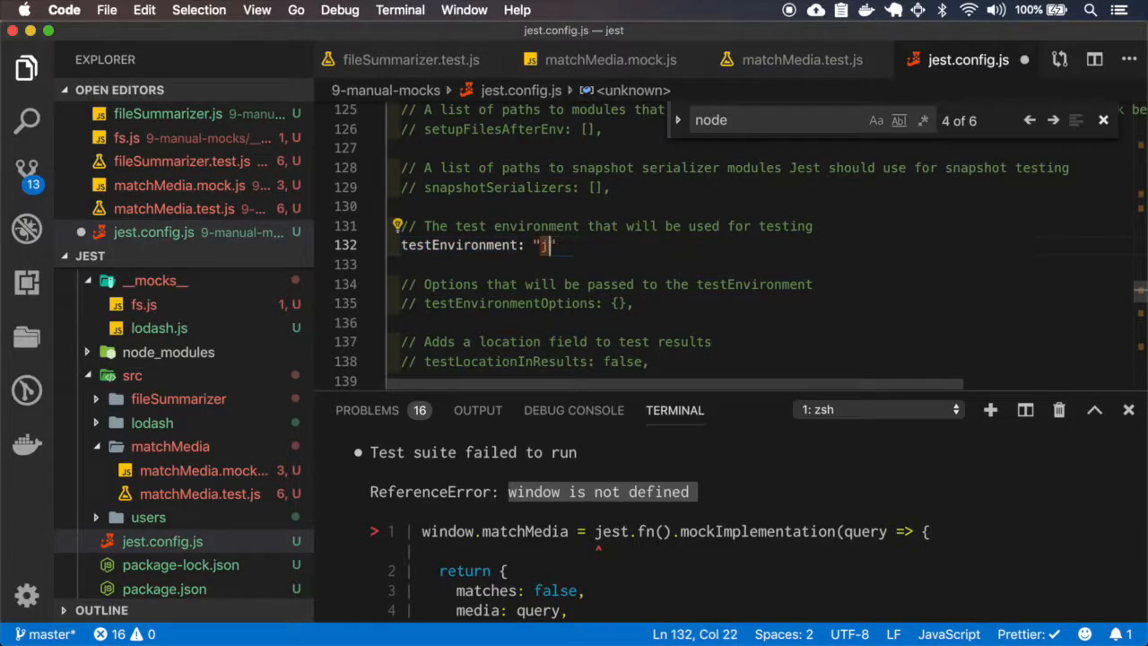
pyautogui.write('sdom')
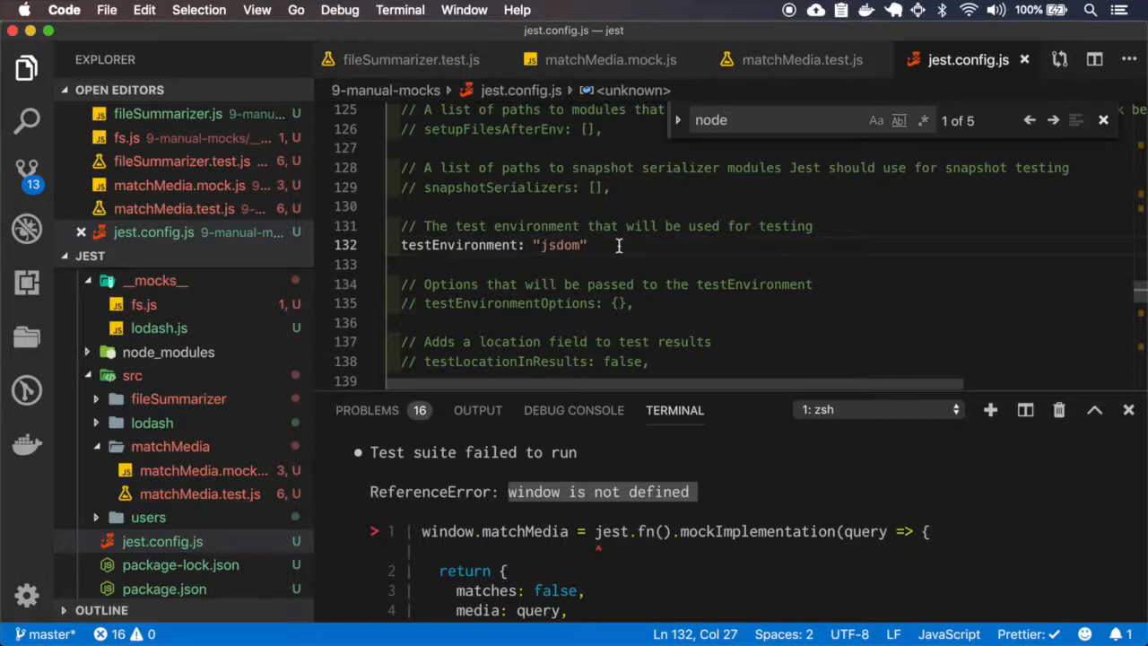
pyautogui.write('npm test')
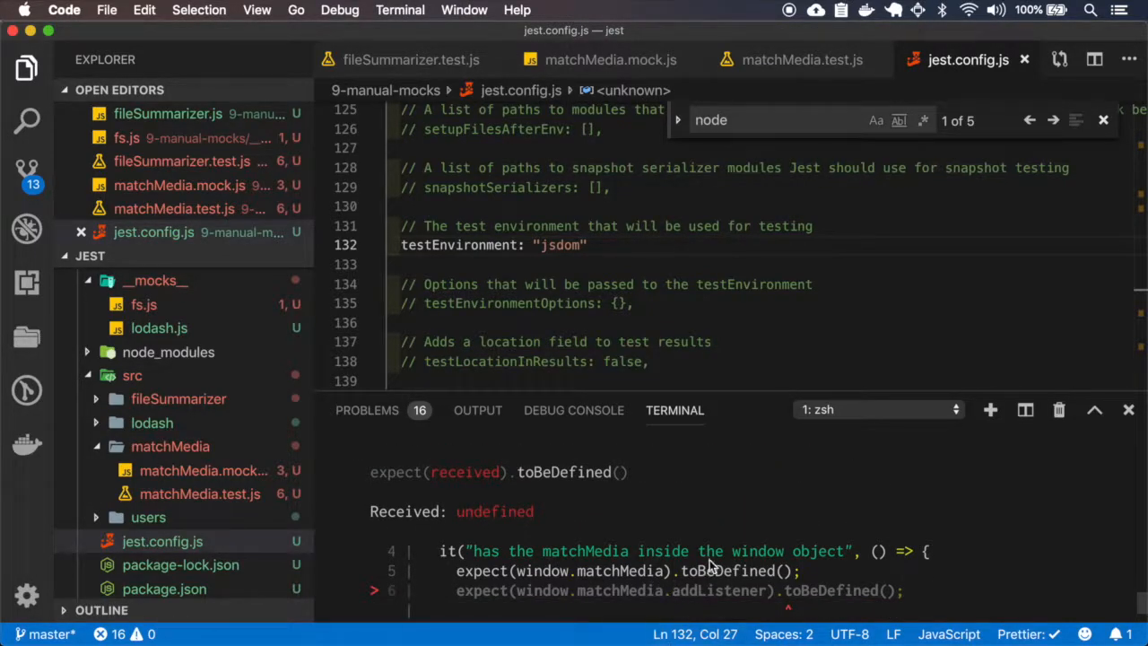
# Step: Select window.matchMedia in the failure output, check addListener in the mock, and return to the test file
pyautogui.doubleClick(588, 571)
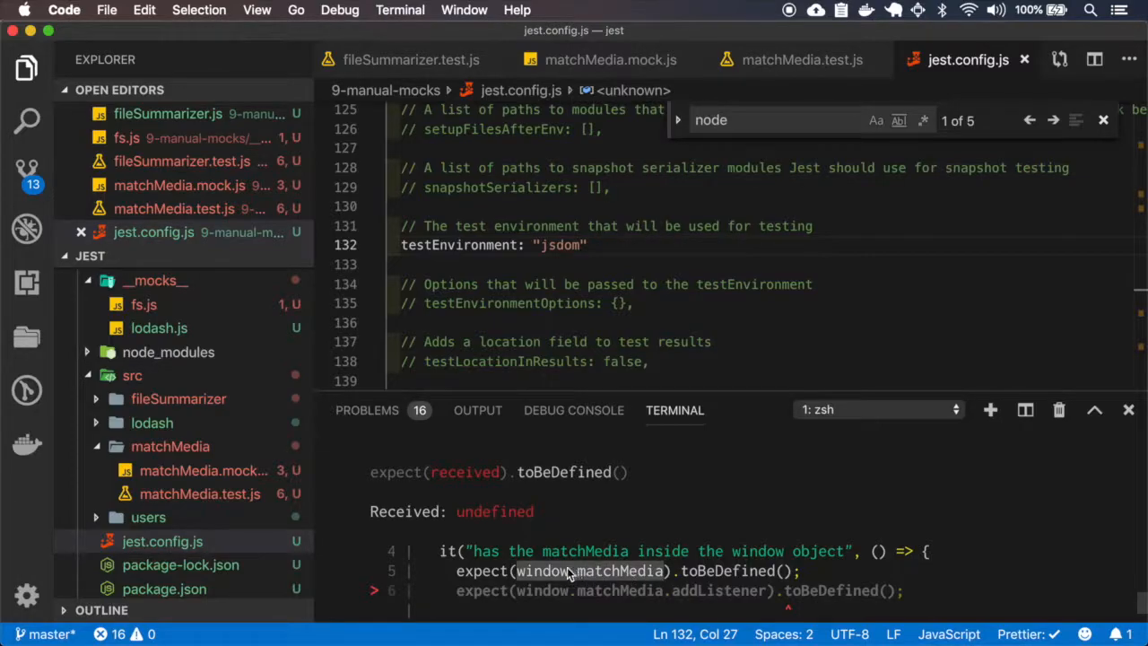
pyautogui.moveTo(613, 574)
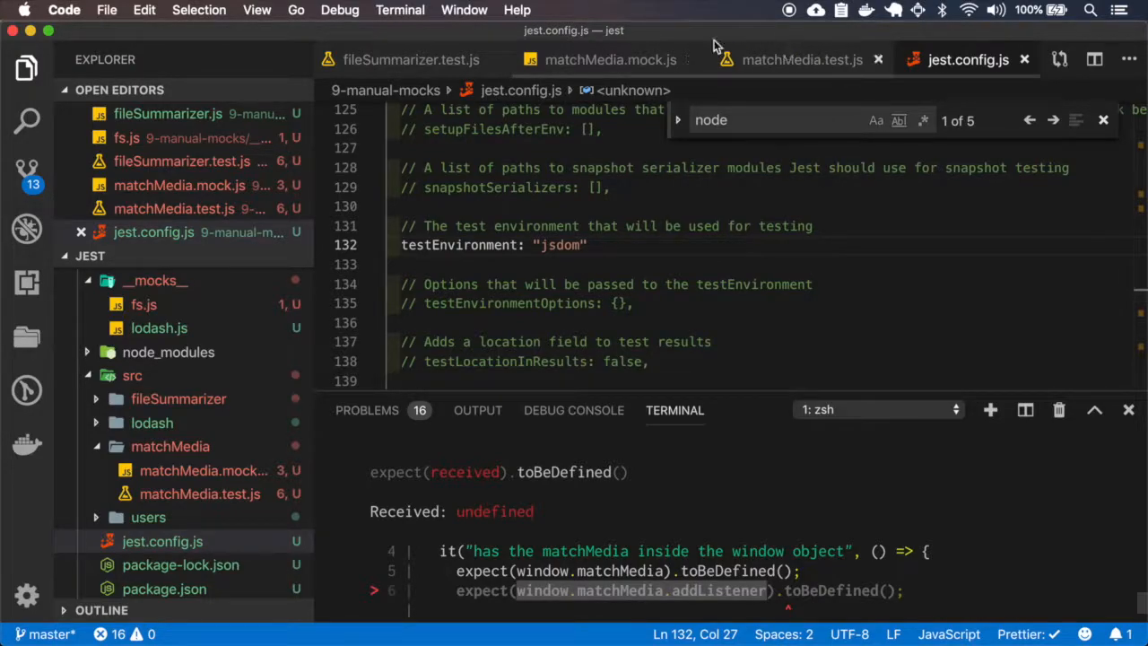
pyautogui.click(615, 59)
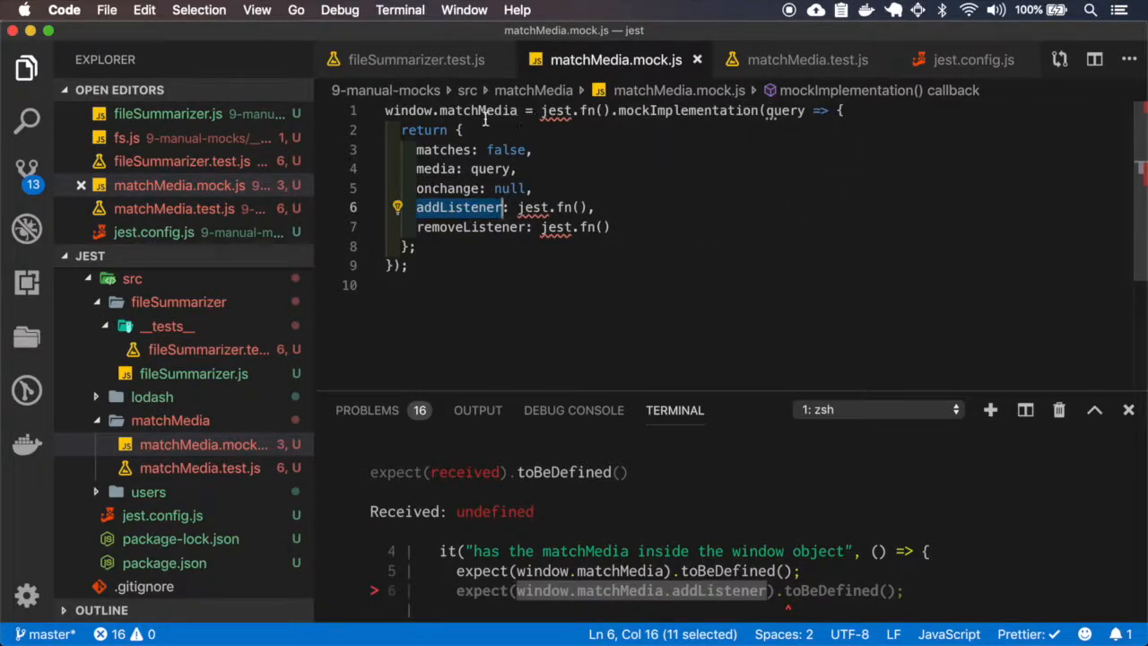
pyautogui.click(798, 59)
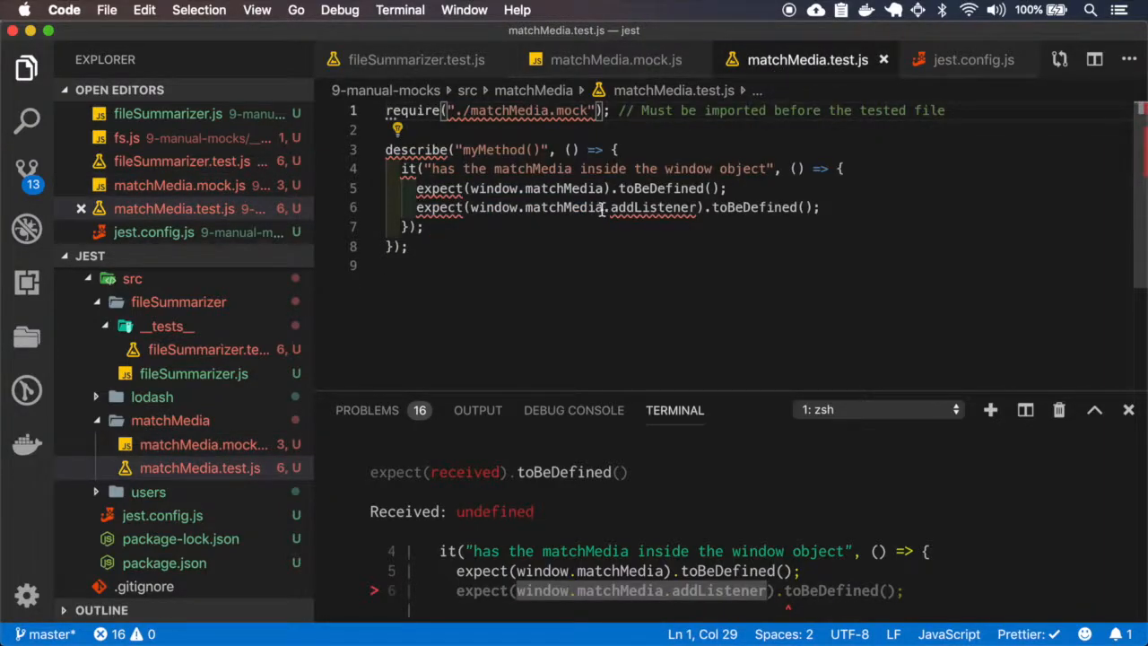